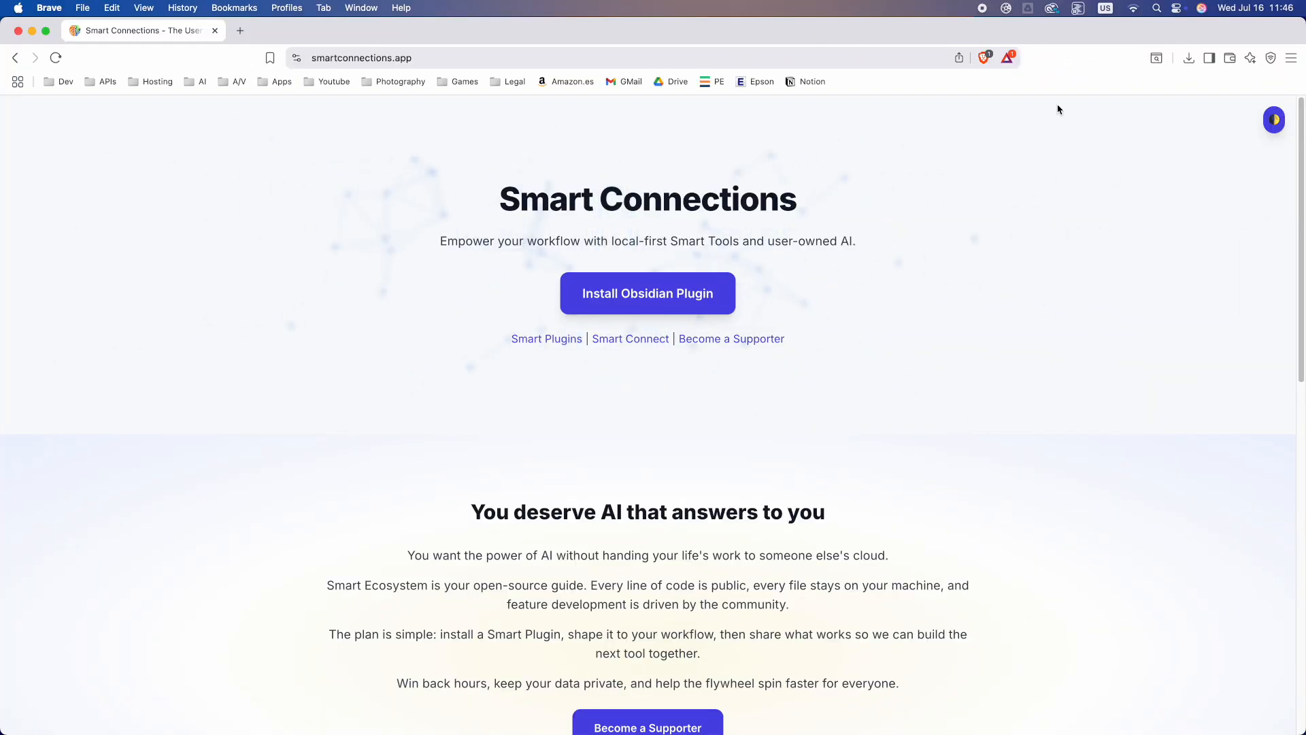
Review the Smart Chat settings and chat model platform choice, then leave that settings page.
scroll(down, 3)
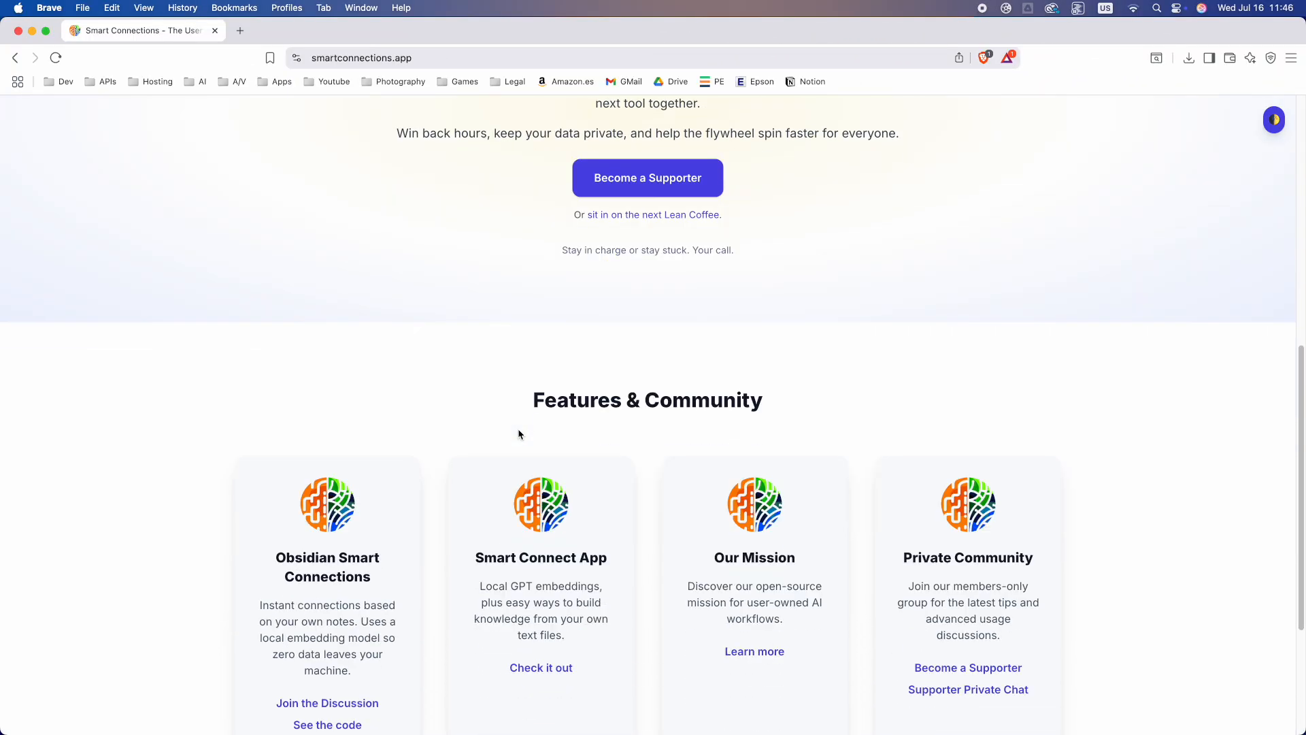
scroll(down, 3)
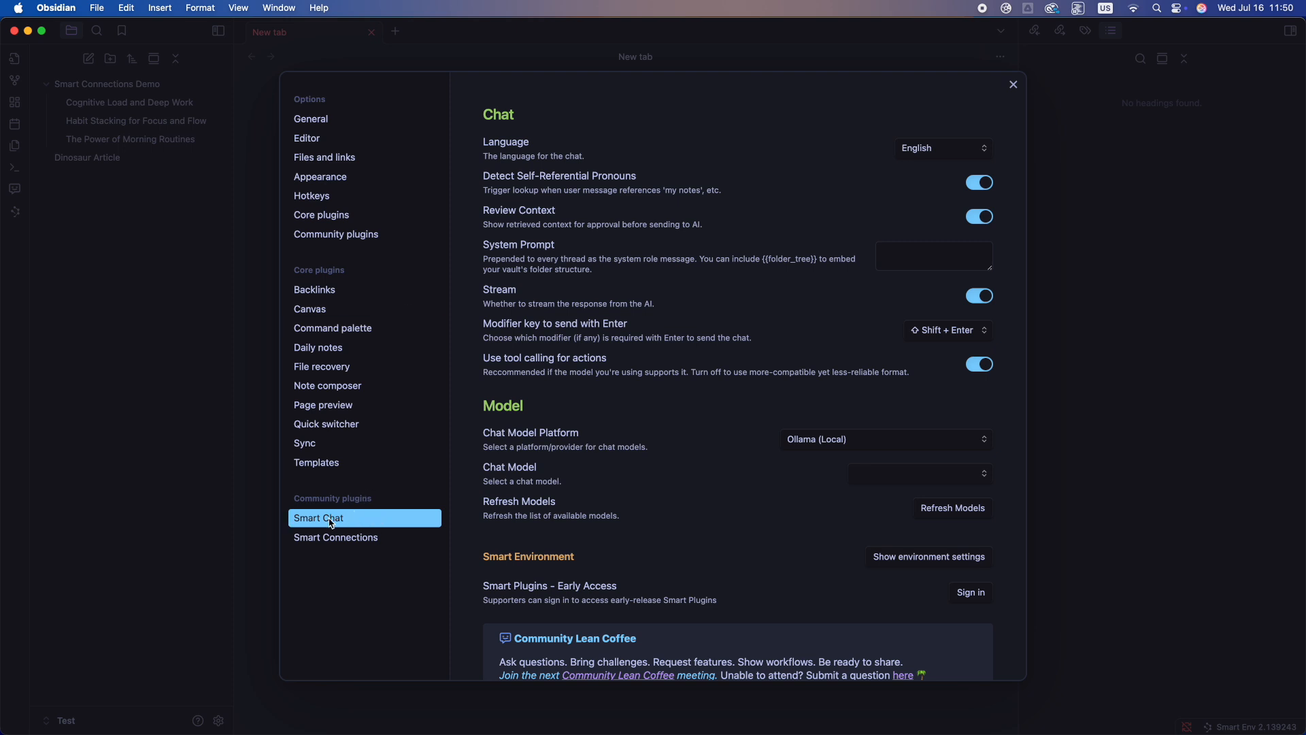
click(884, 439)
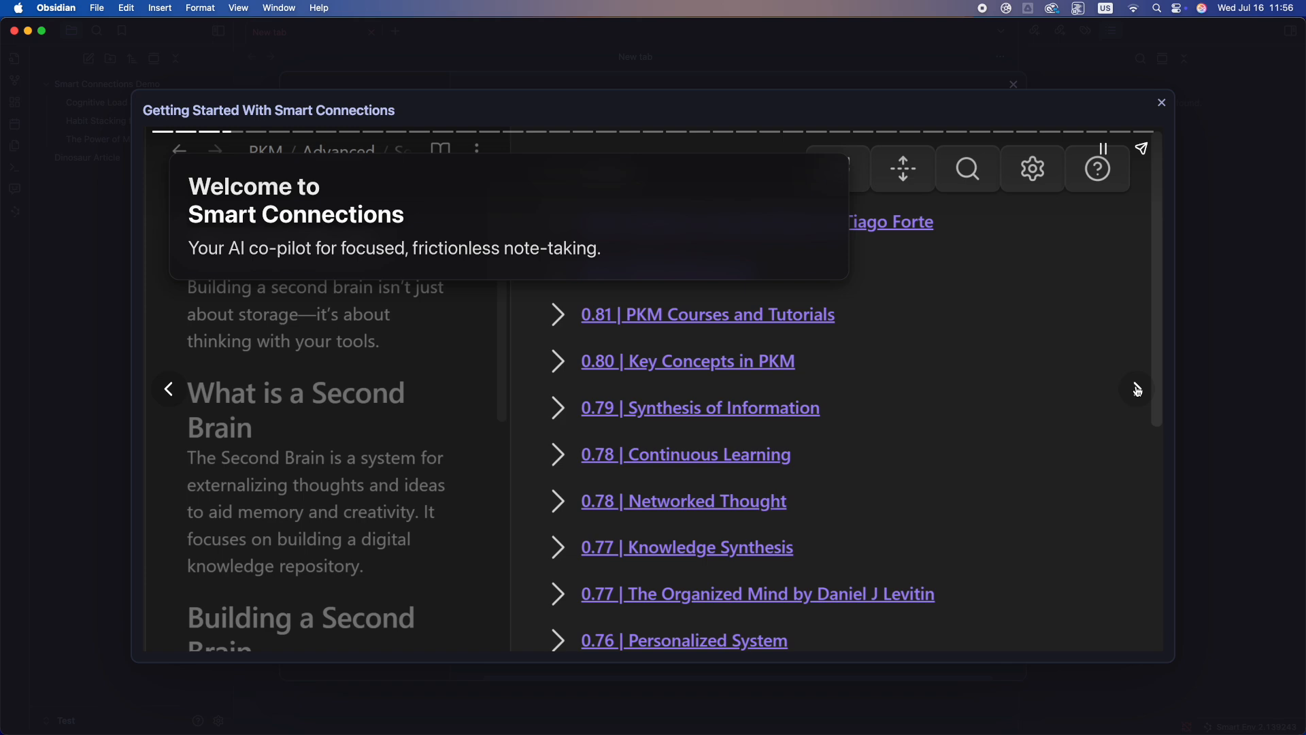
click(1160, 102)
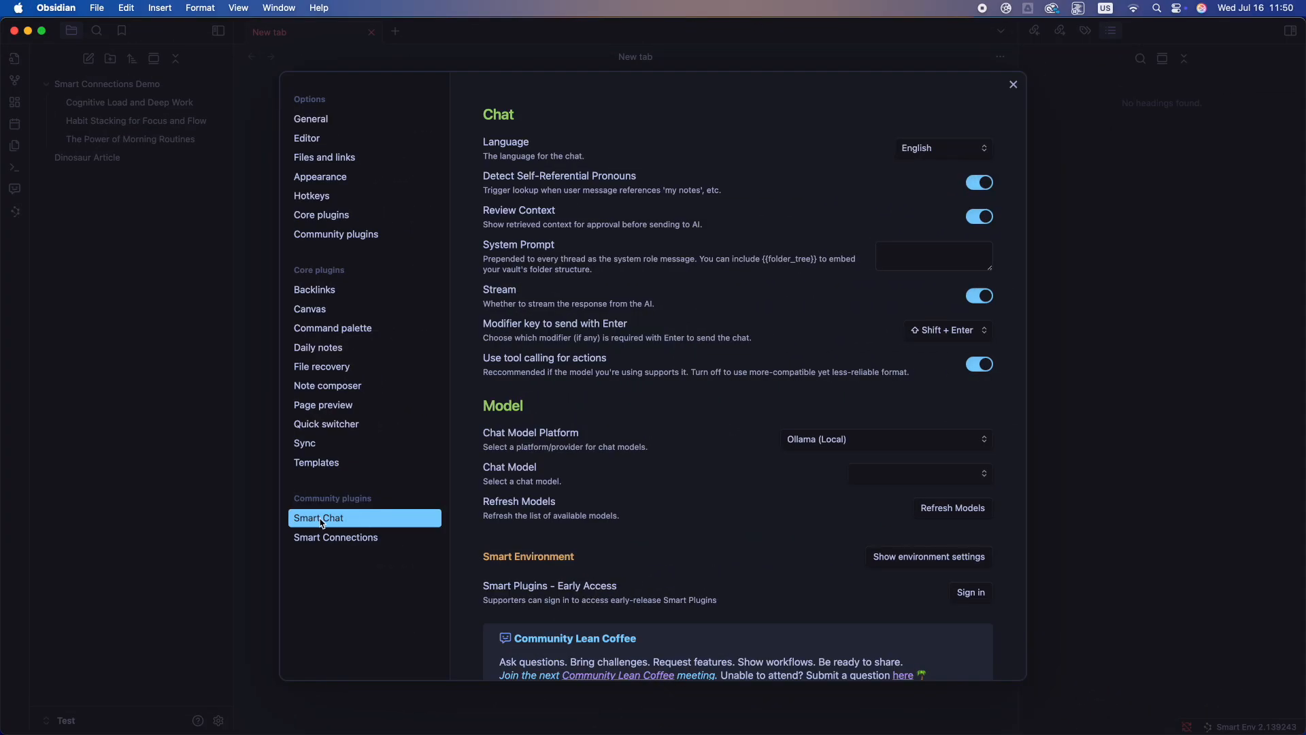
mouse_move(350, 523)
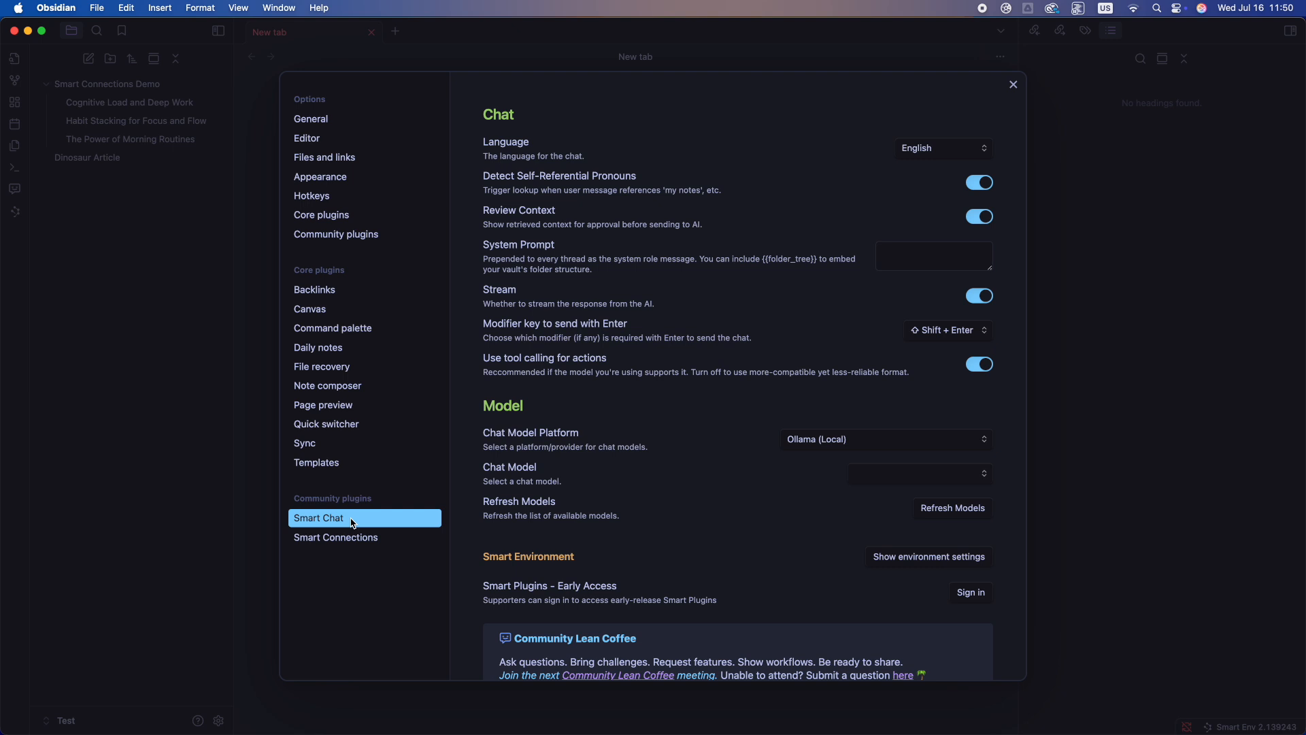
mouse_move(758, 447)
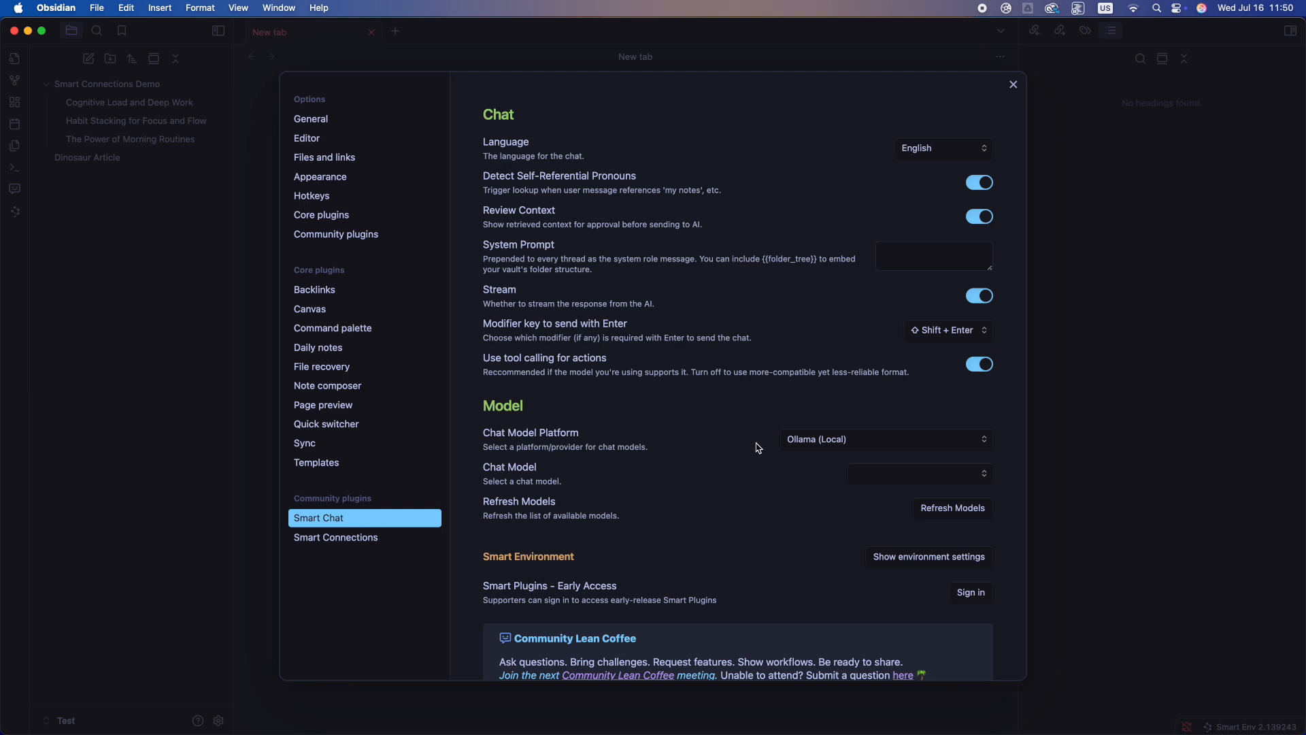
click(886, 439)
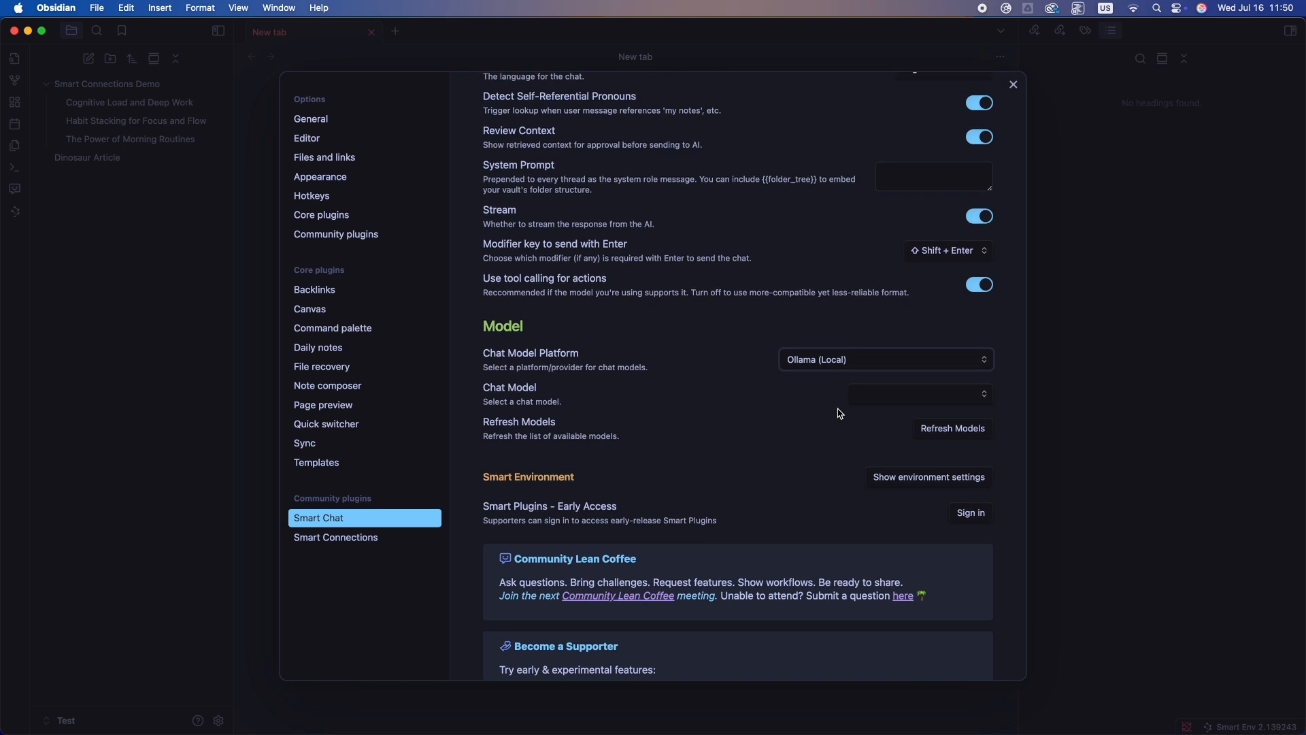
scroll(up, 3)
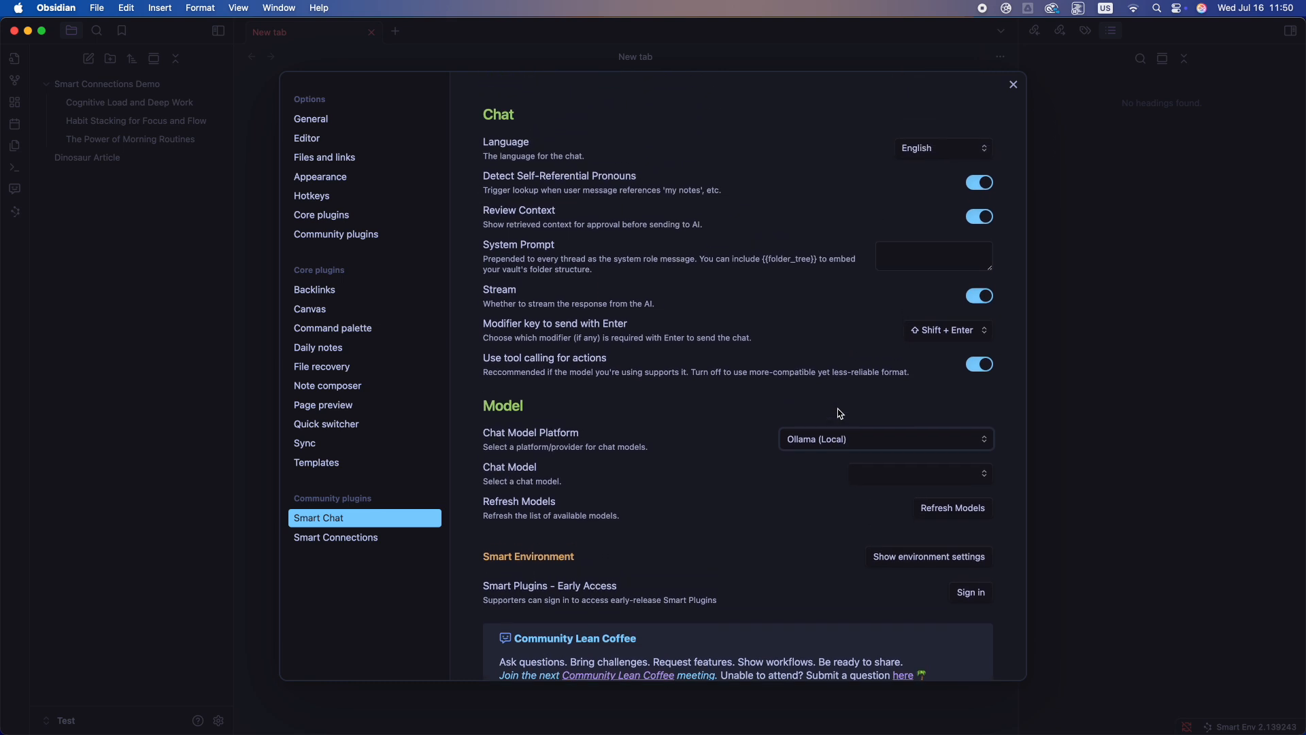
click(1012, 84)
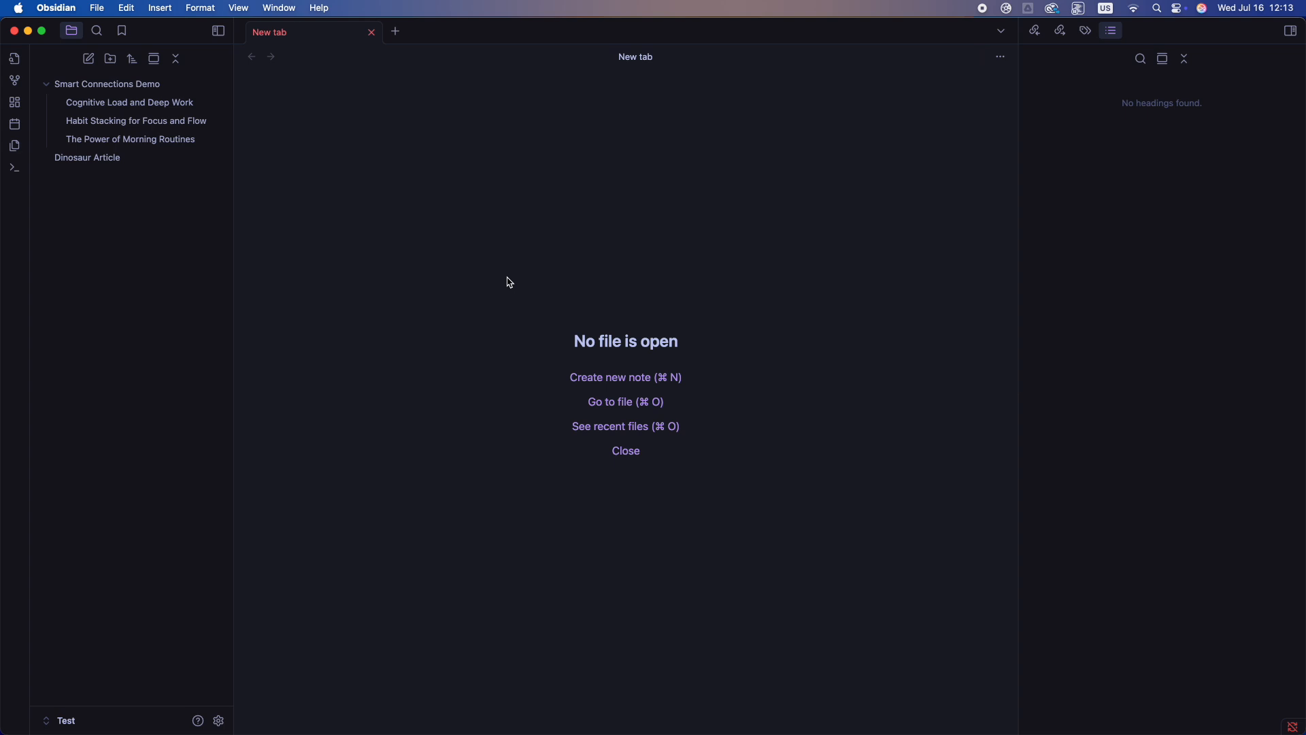
Turn on community plugins, find Smart Connections in the directory, install and enable it.
key(cmd+,)
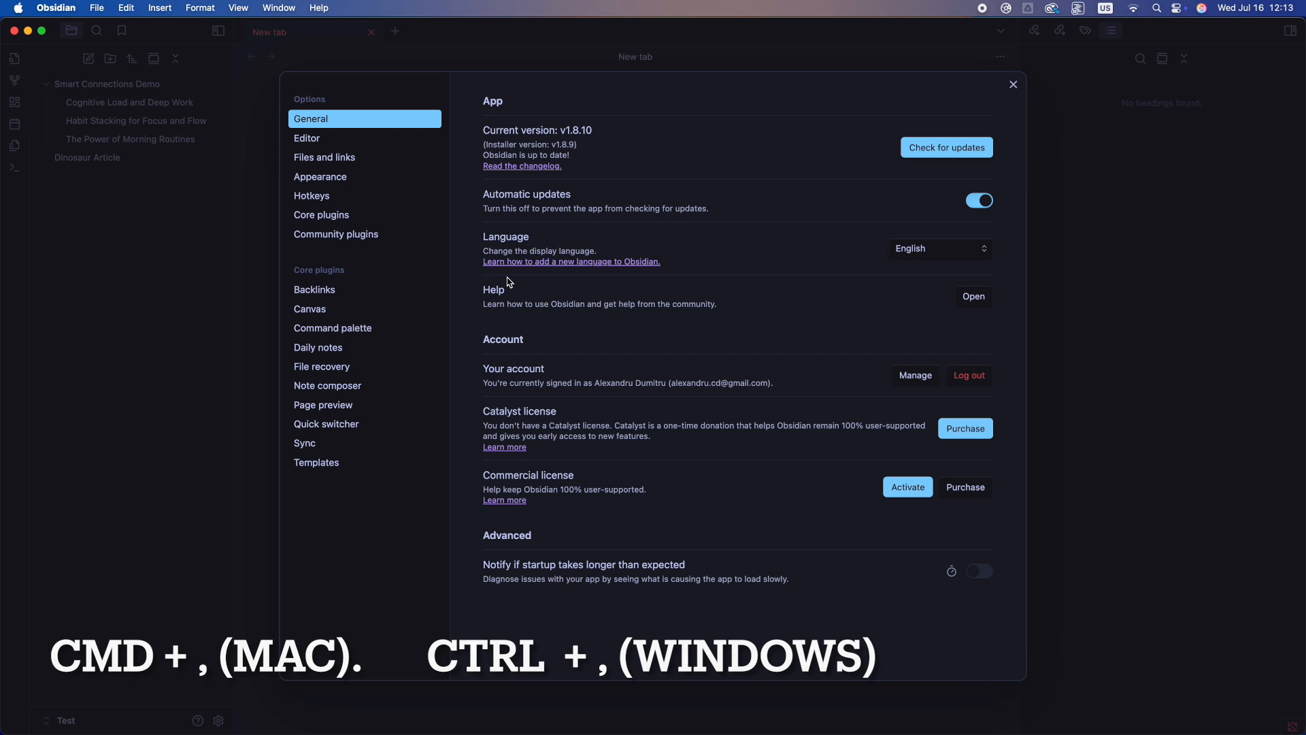
click(336, 234)
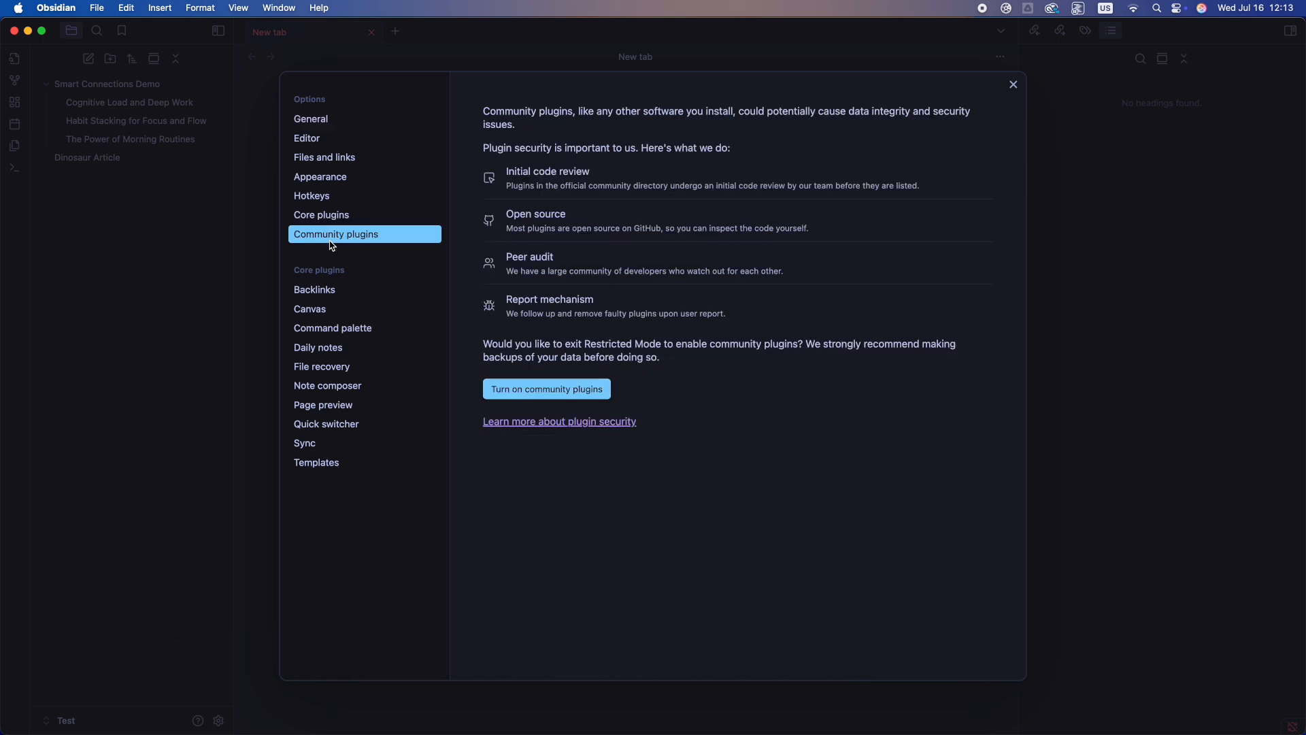
click(545, 389)
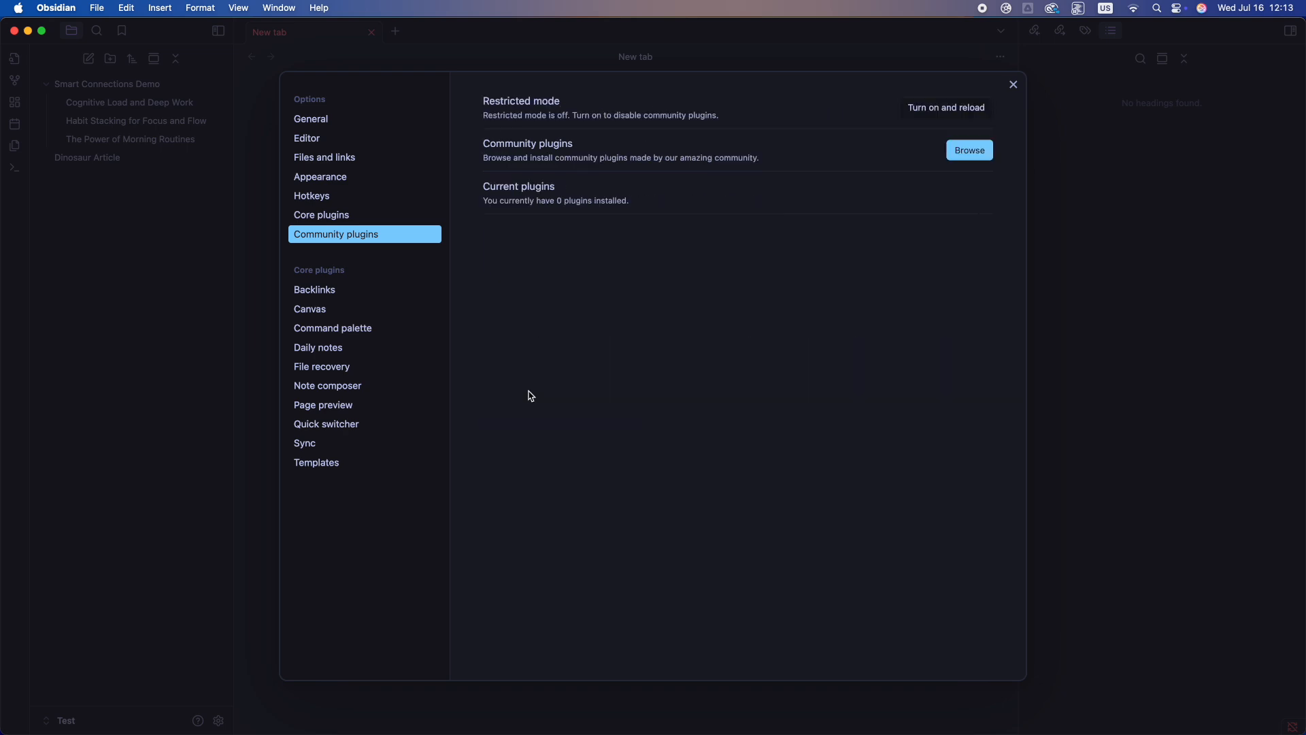
click(968, 149)
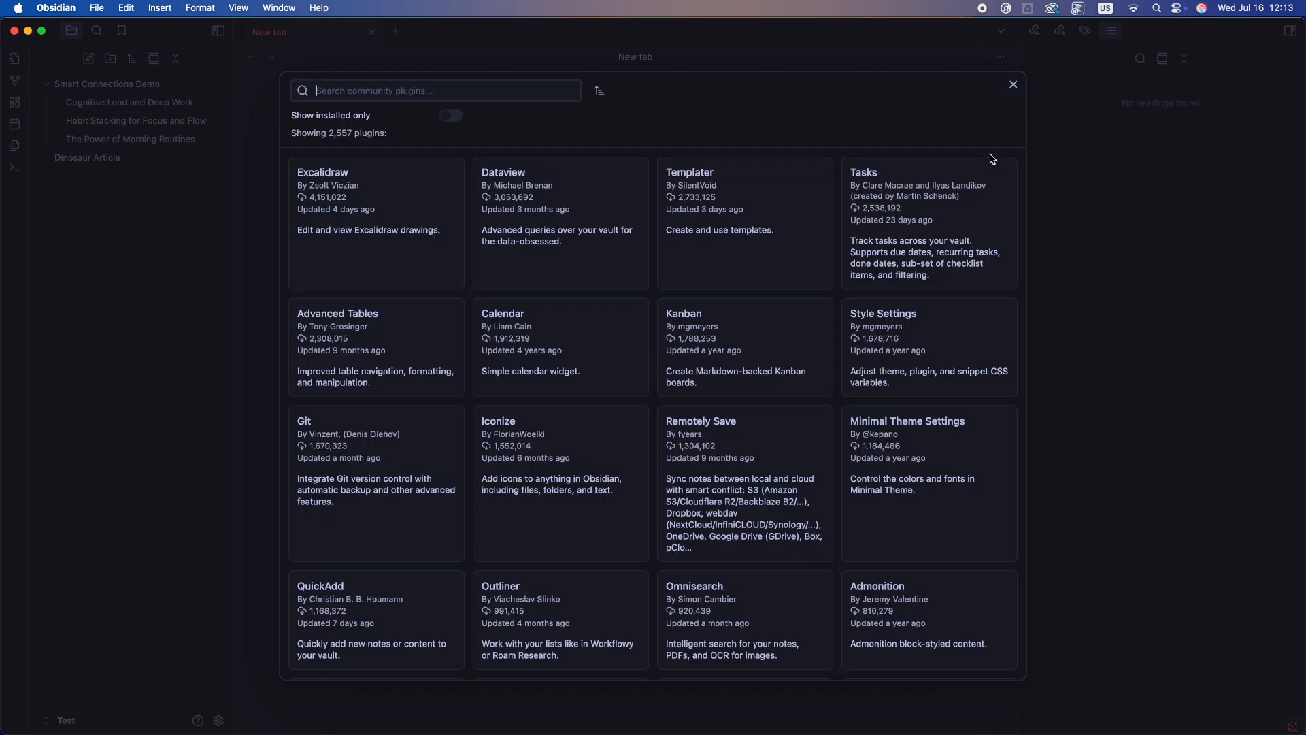
text(smart connections)
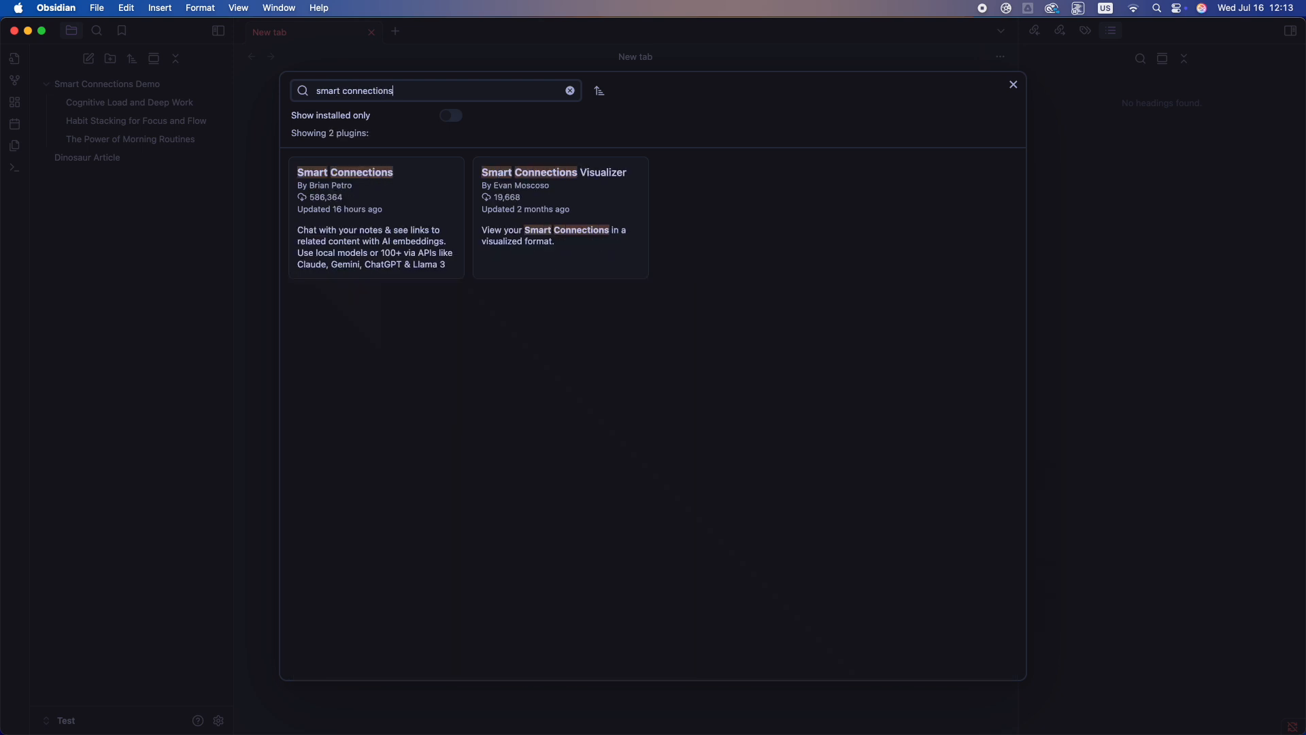
click(376, 216)
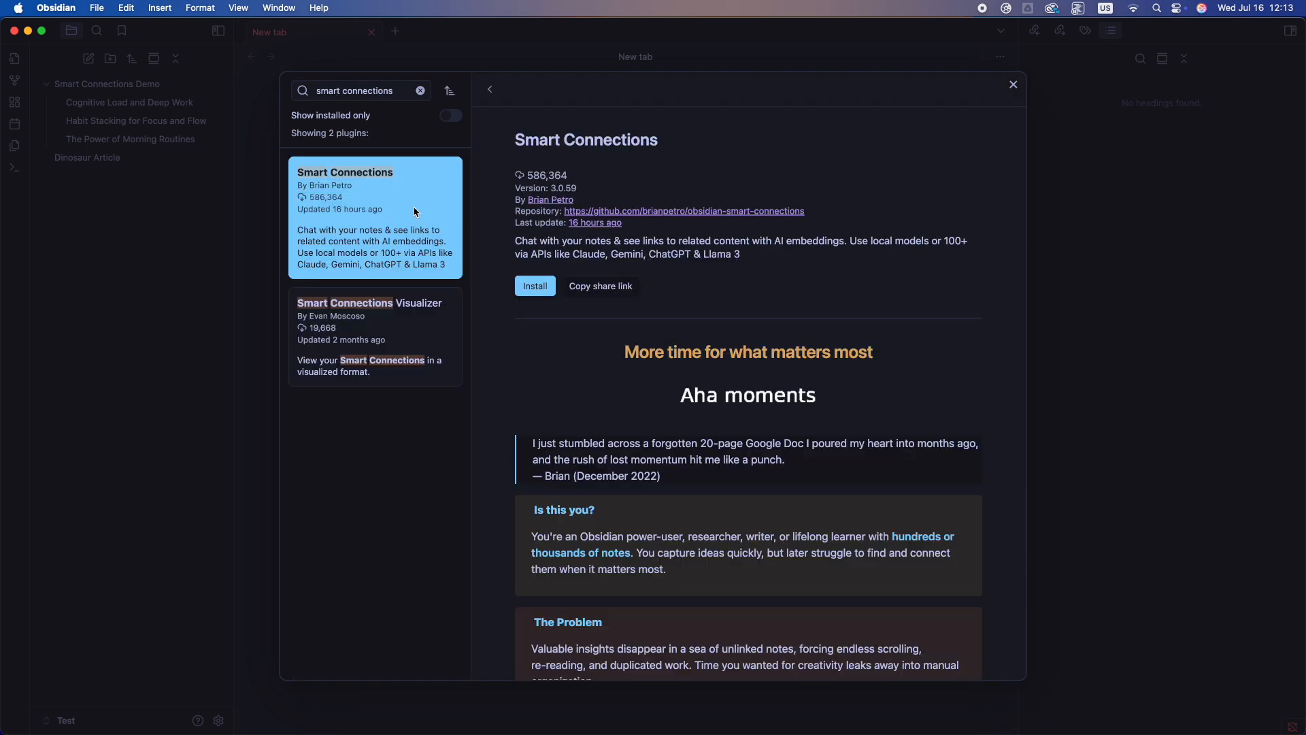
click(535, 286)
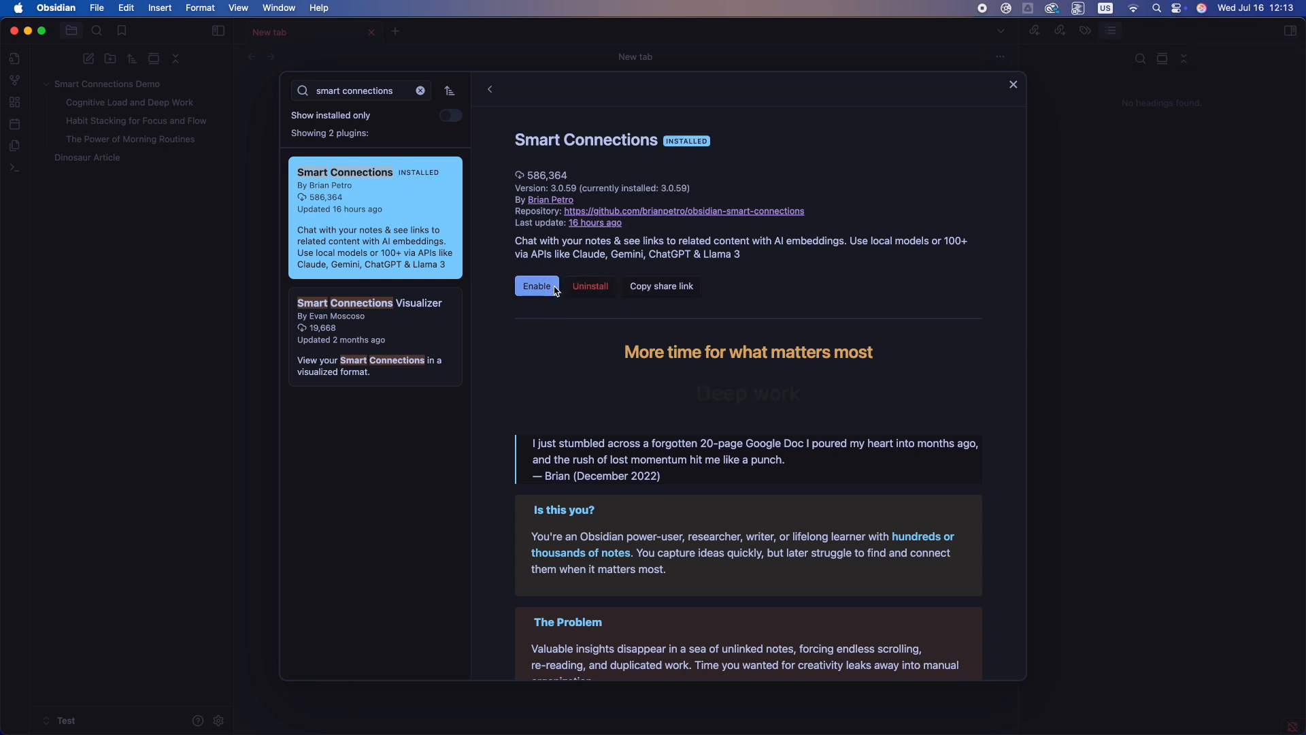
click(490, 89)
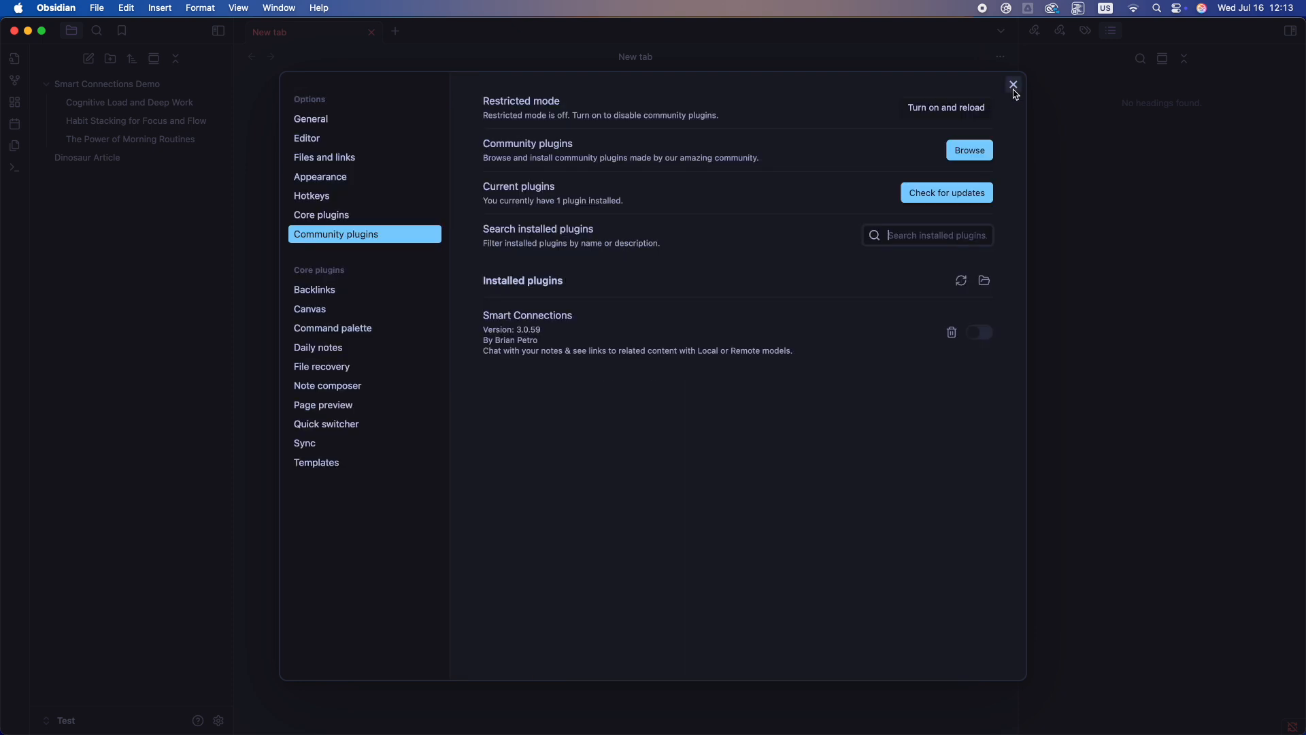
mouse_move(981, 338)
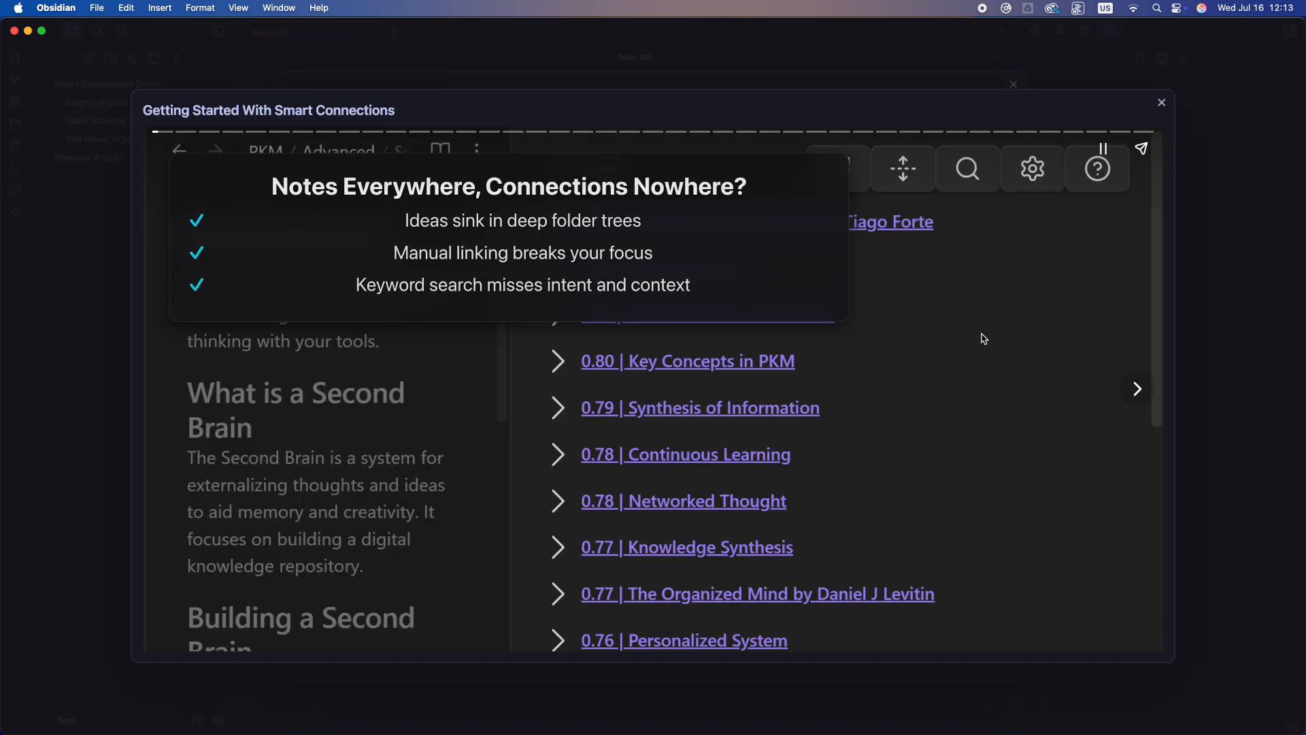
Dismiss the Smart Connections getting-started tour and close the settings window.
click(1161, 102)
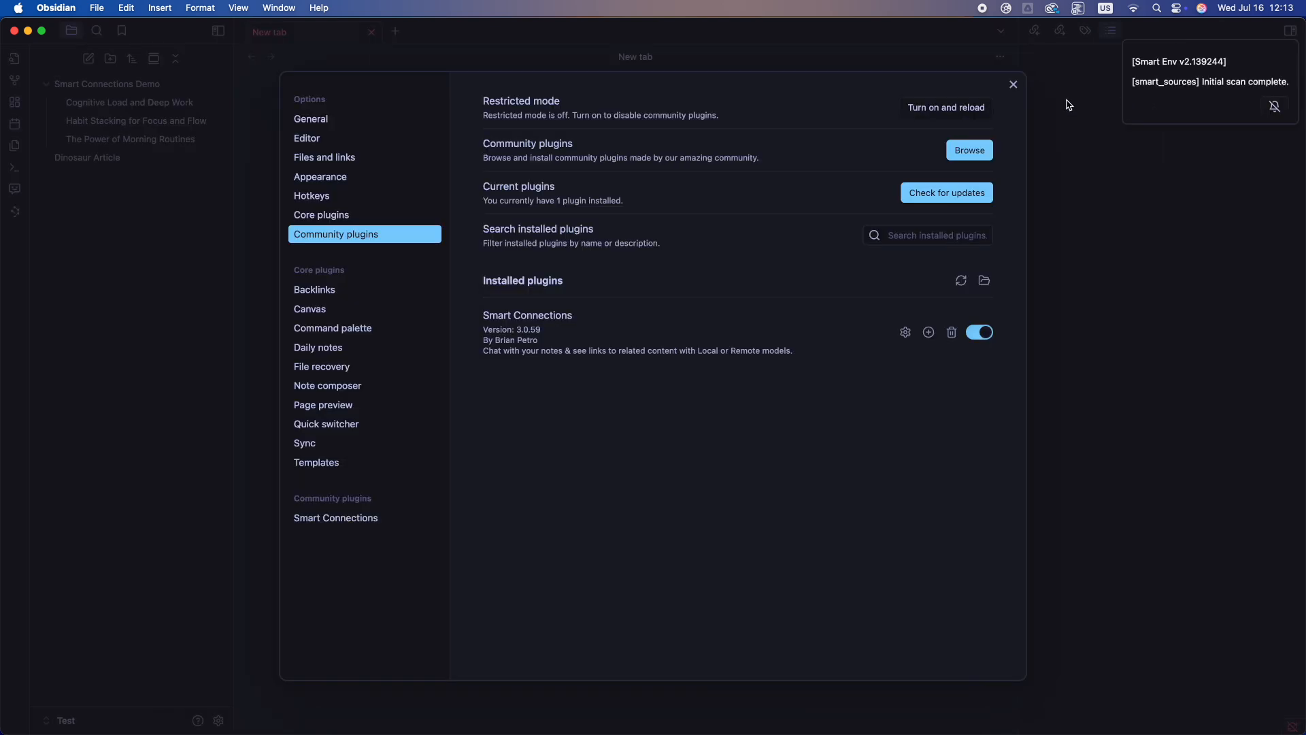
click(1012, 85)
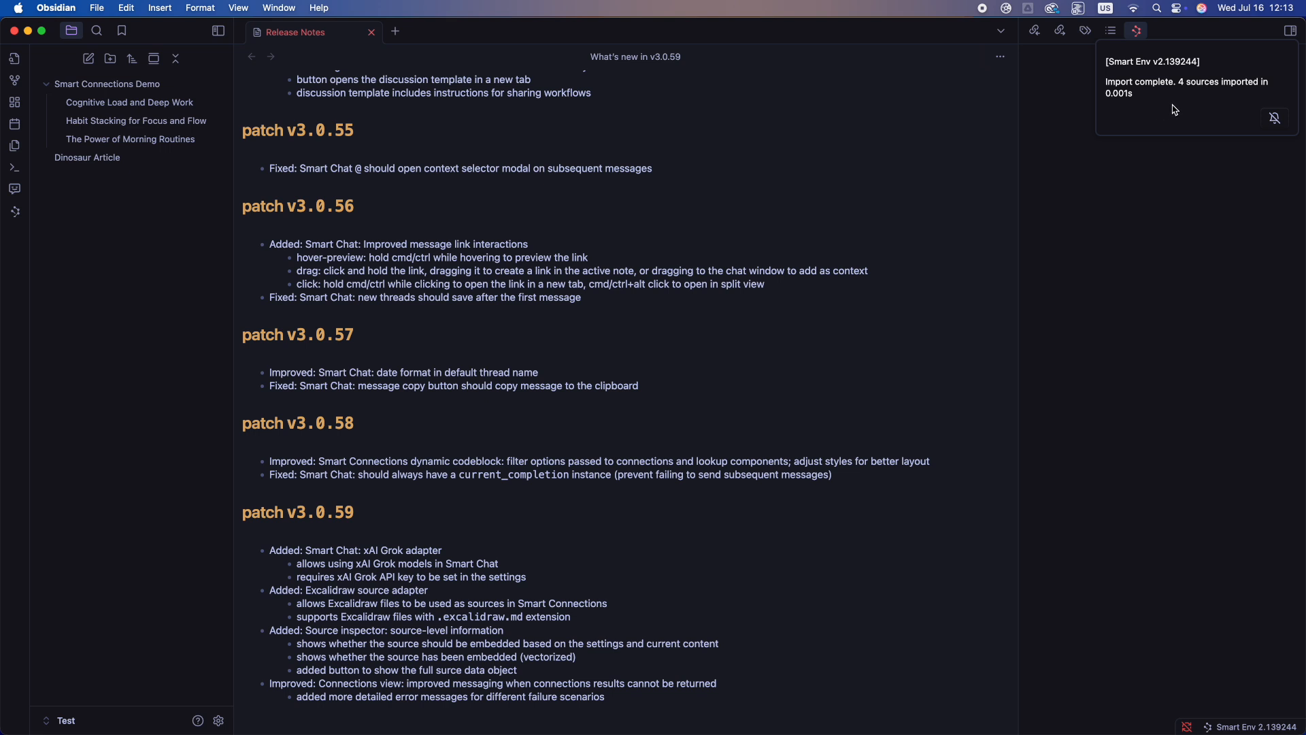
mouse_move(1085, 109)
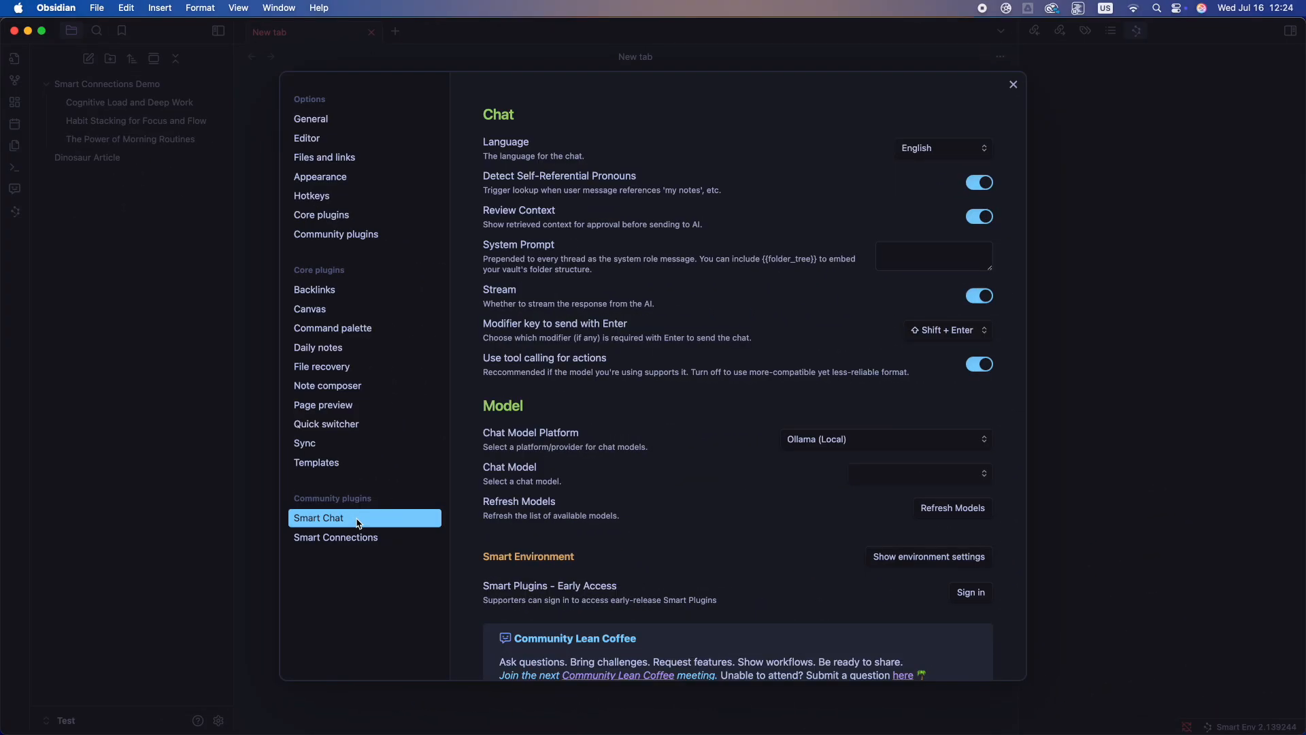
mouse_move(1012, 84)
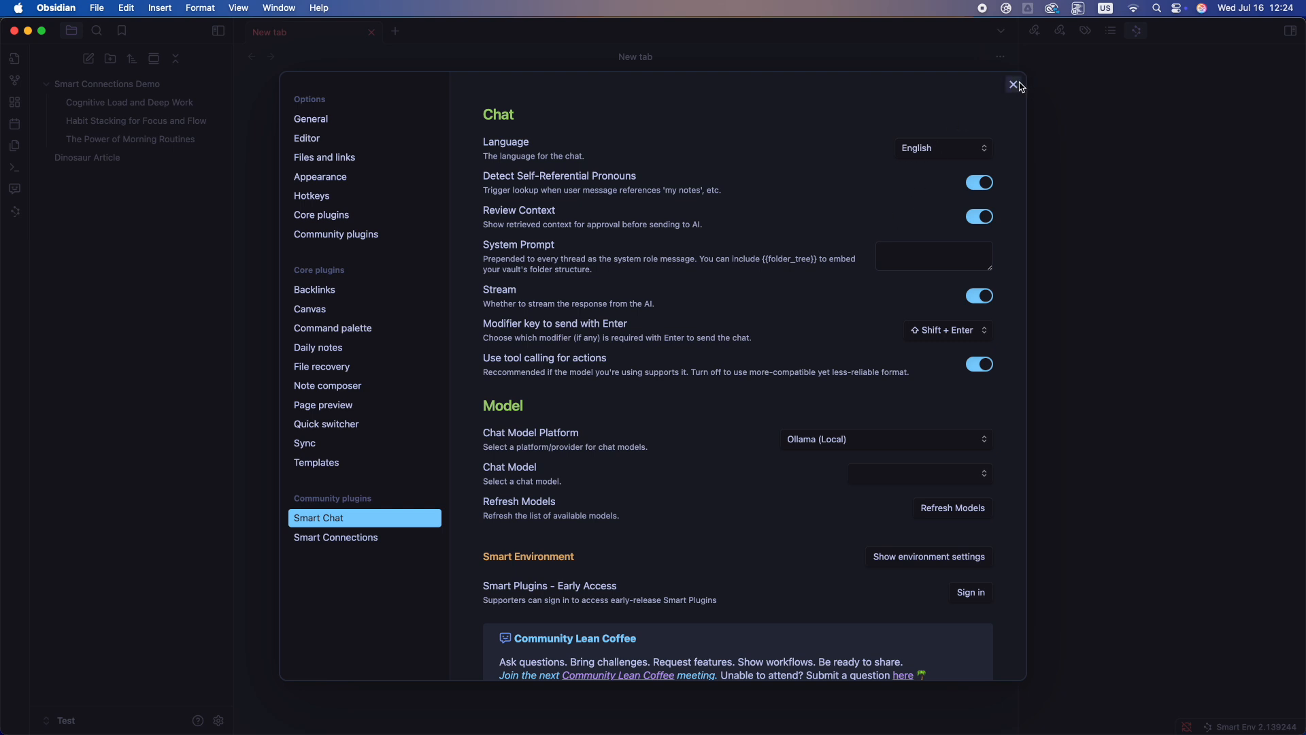
Close settings, start a new Smart Chat from the ribbon and dock it in the right sidebar.
click(1014, 84)
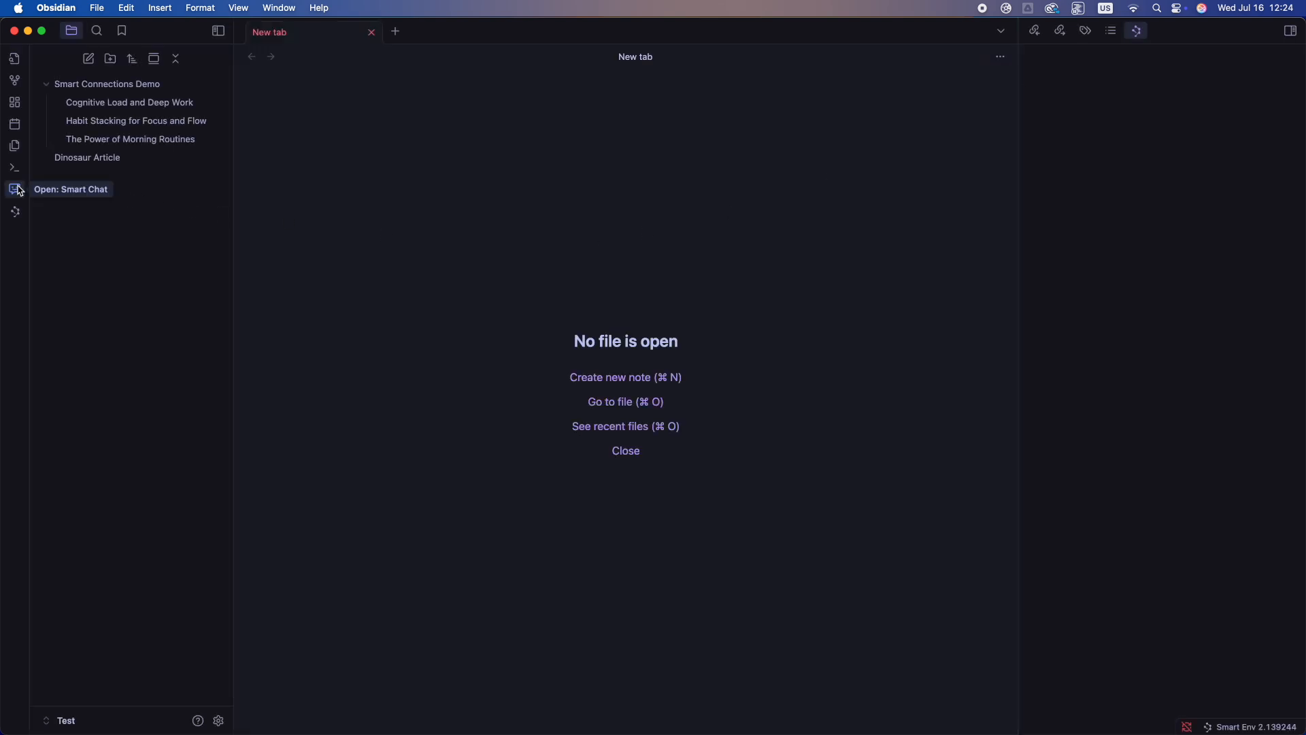
click(15, 188)
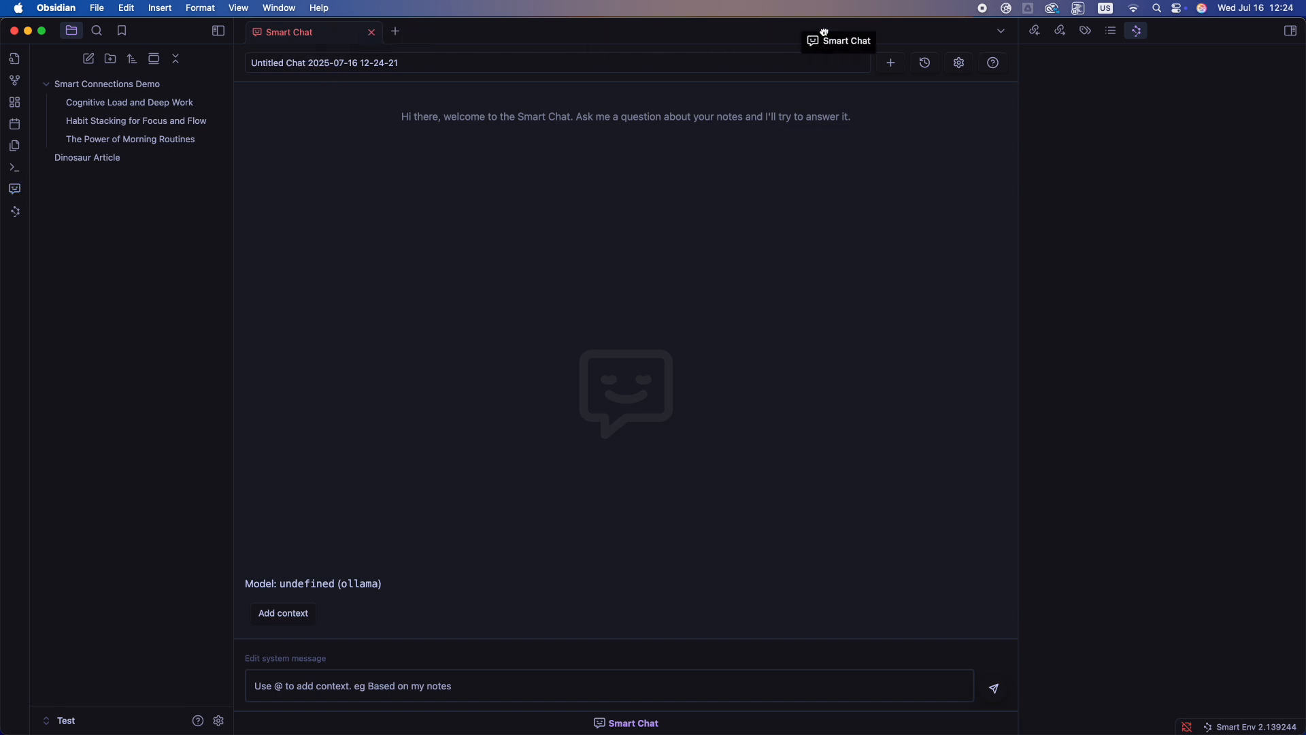
click(1129, 32)
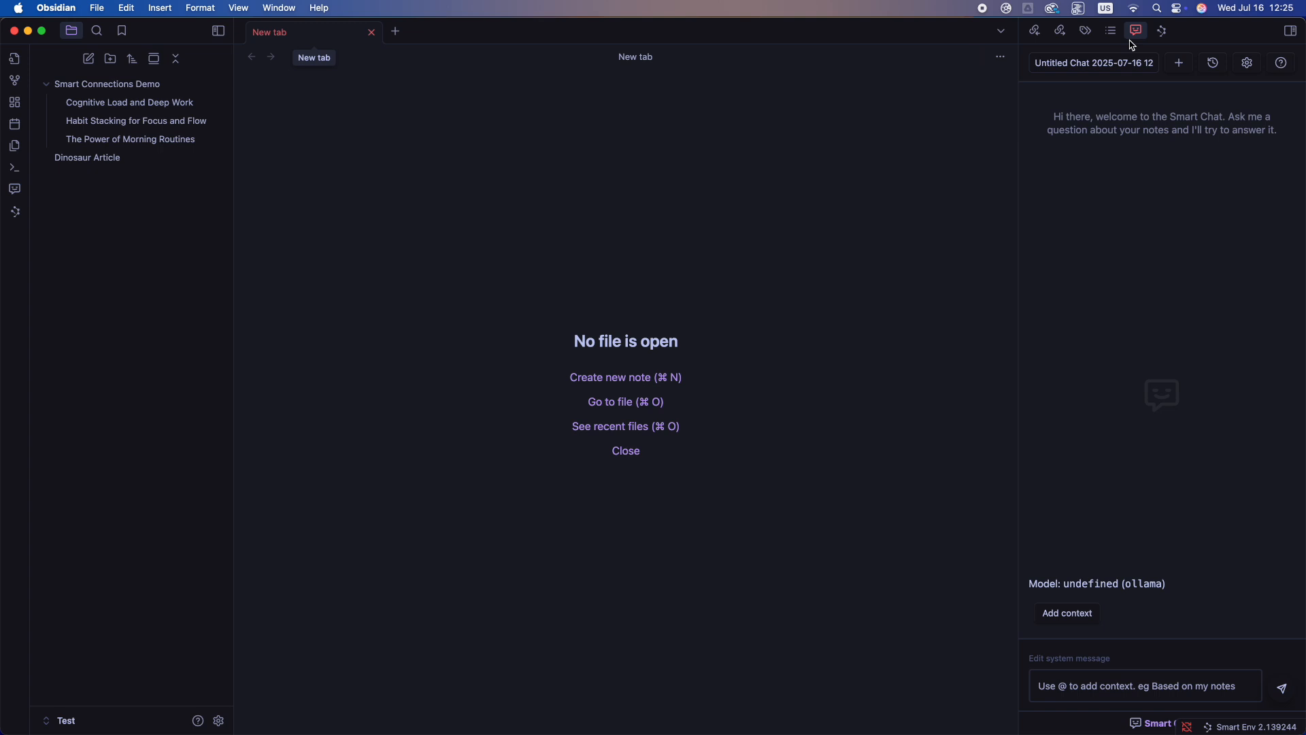
mouse_move(560, 287)
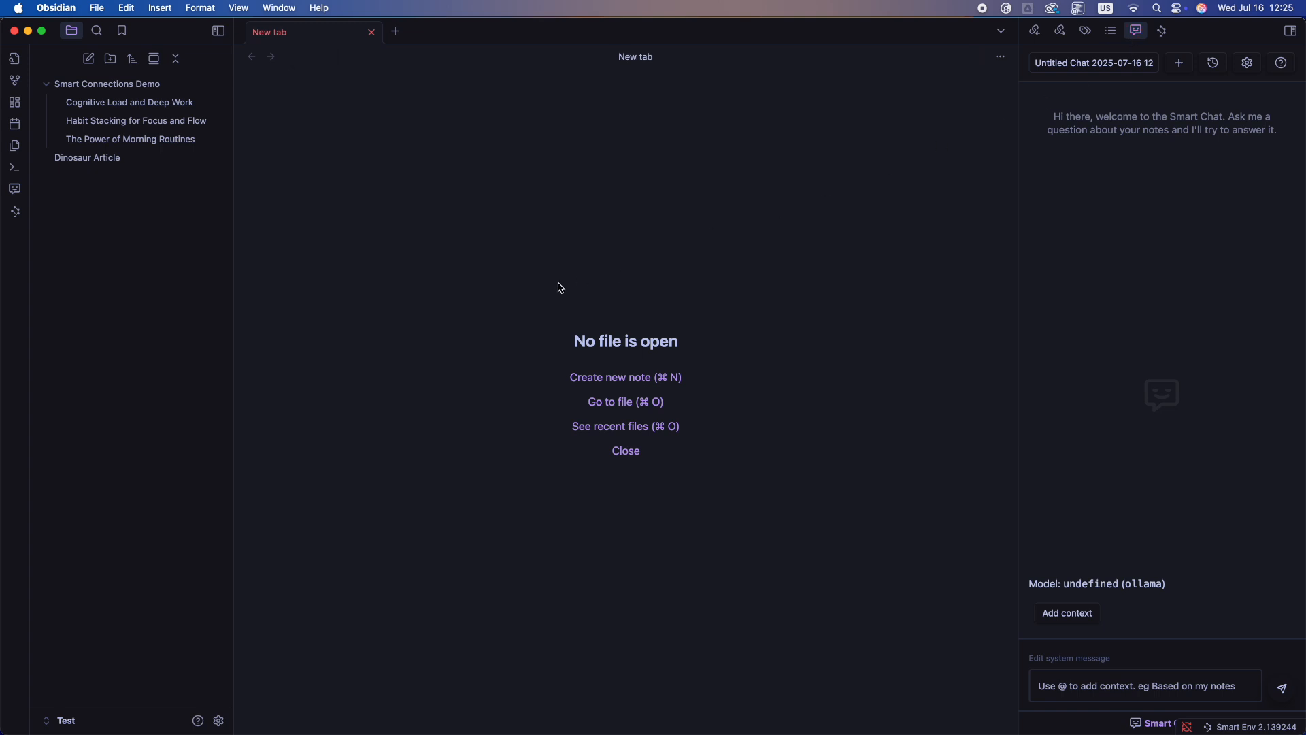
Search the command palette for 'smart chat' and collapse the right sidebar holding the chat.
key(cmd+p)
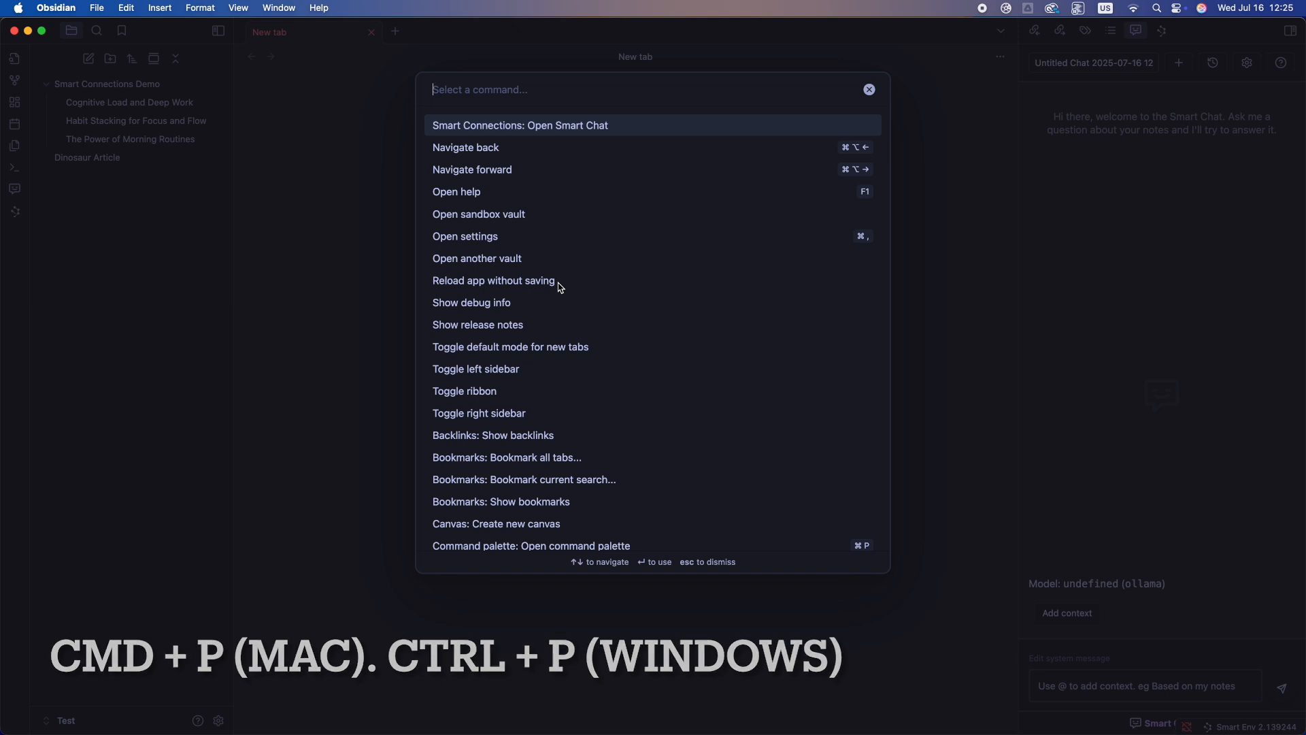
text(smart chat)
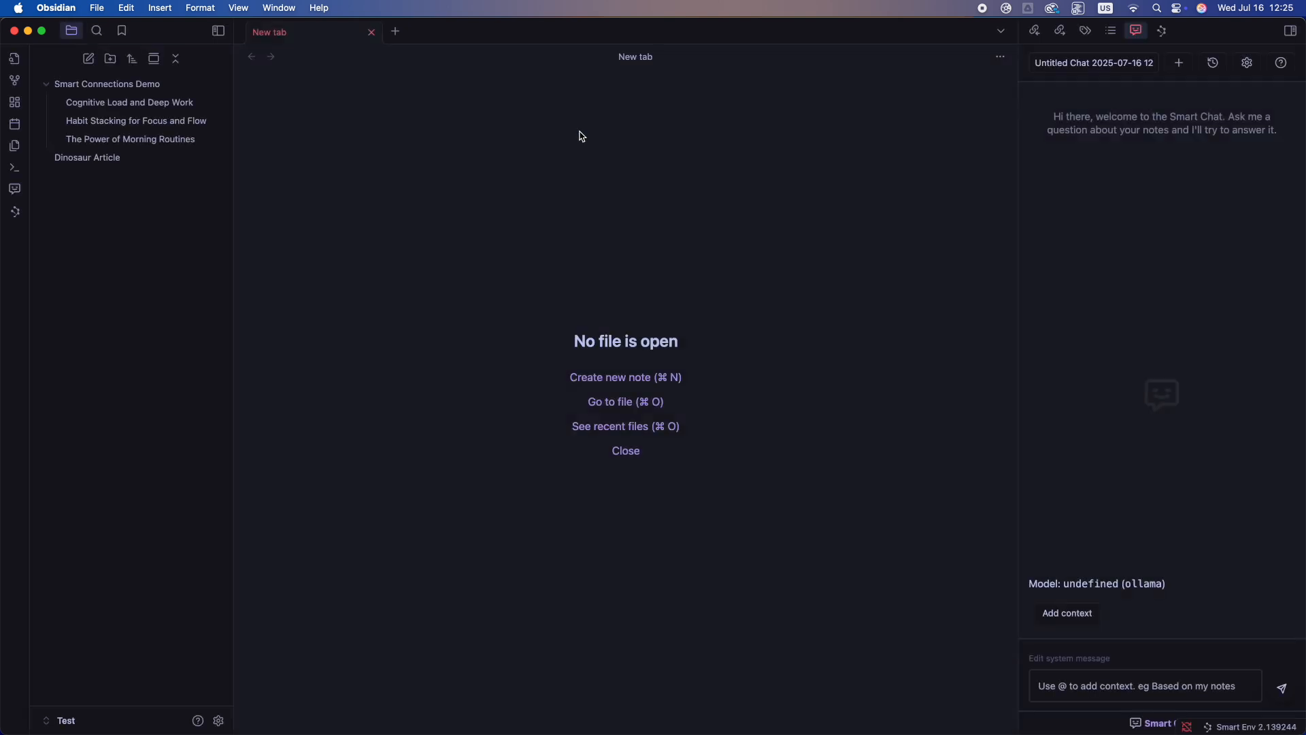
click(1291, 31)
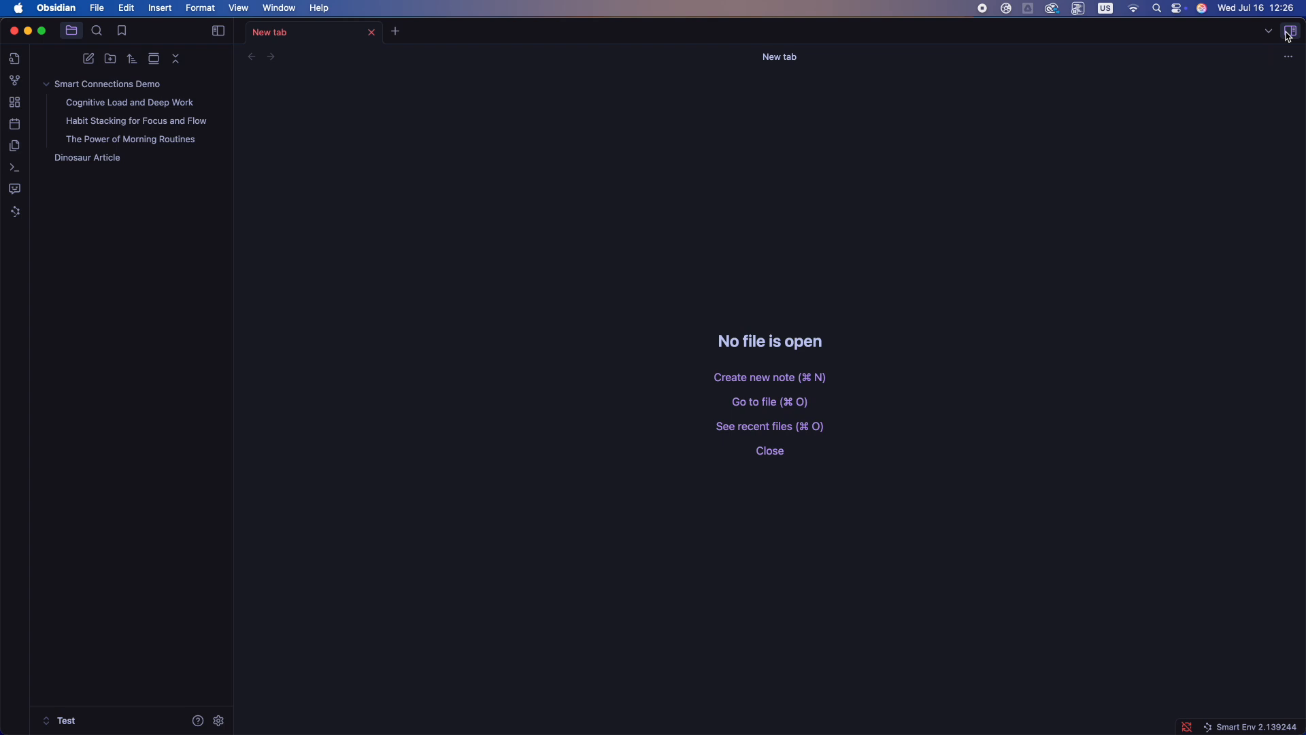
click(1291, 32)
text(smart chat)
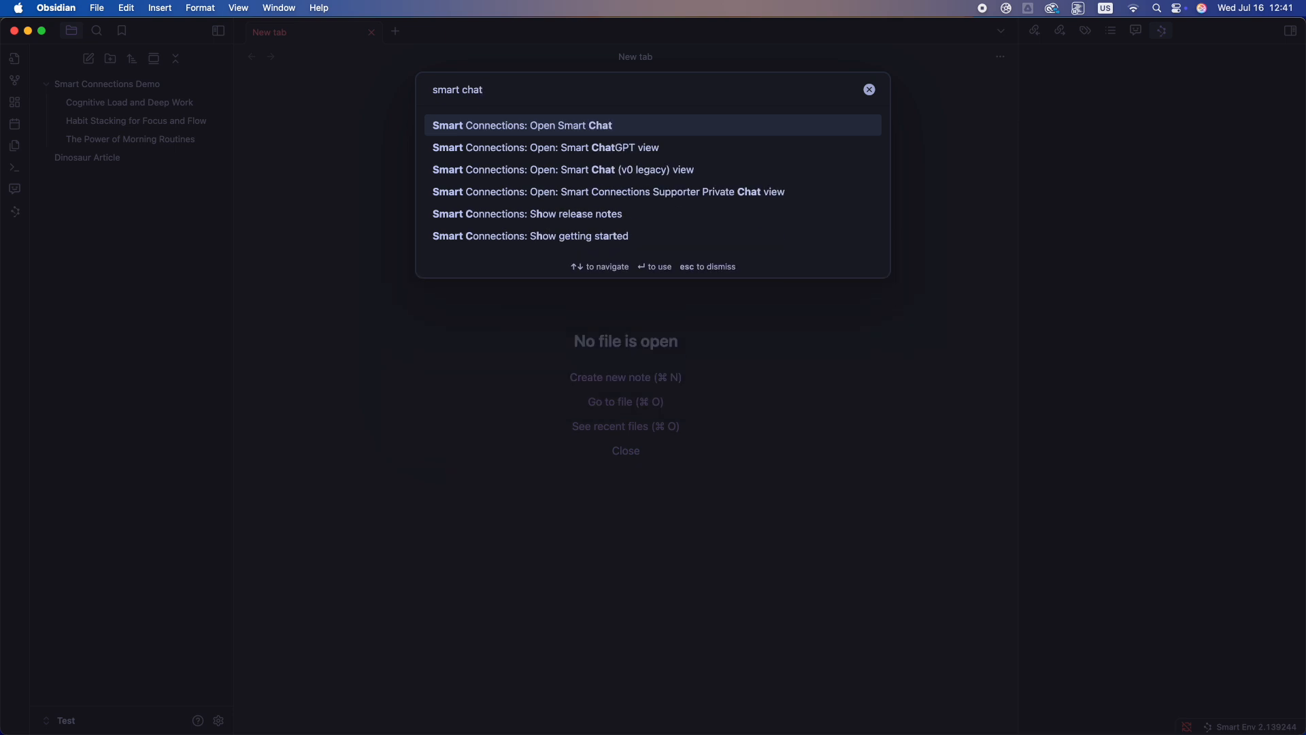
mouse_move(637, 151)
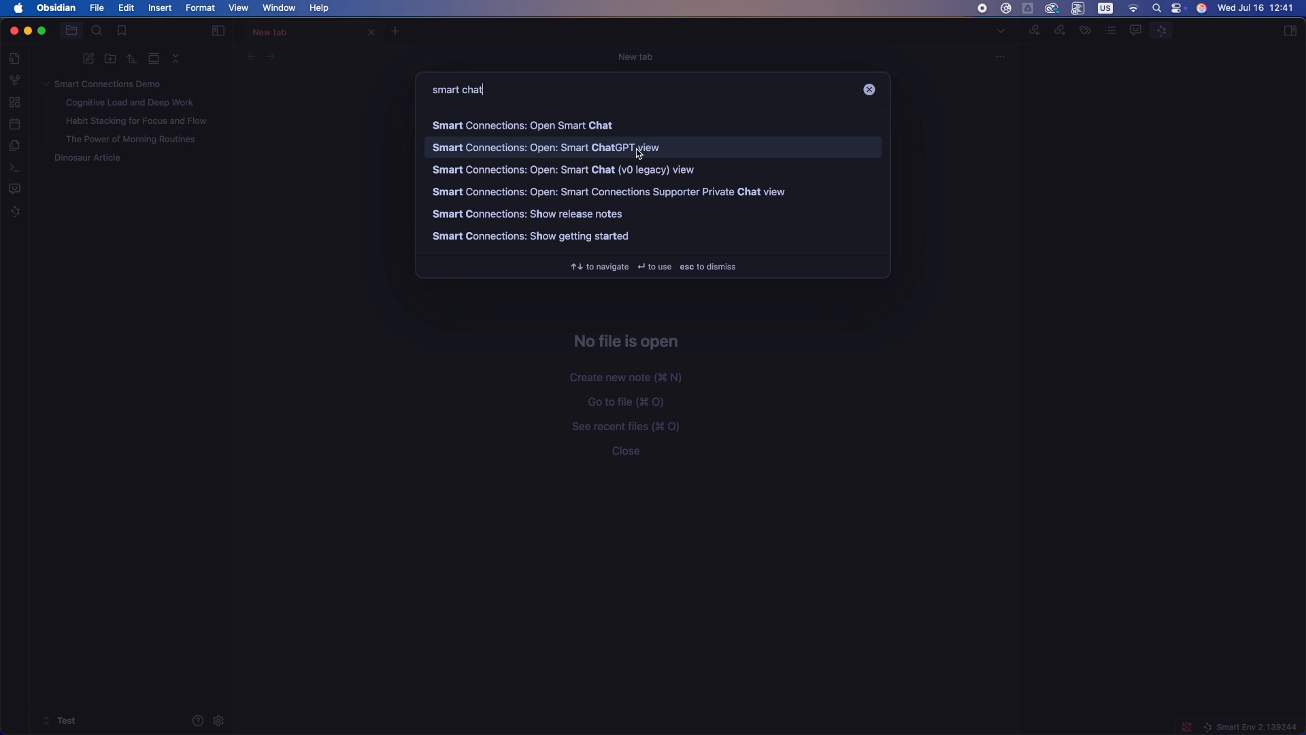
Ask the Smart ChatGPT view 'Can you access my opened note in Obsi' and send it.
click(544, 147)
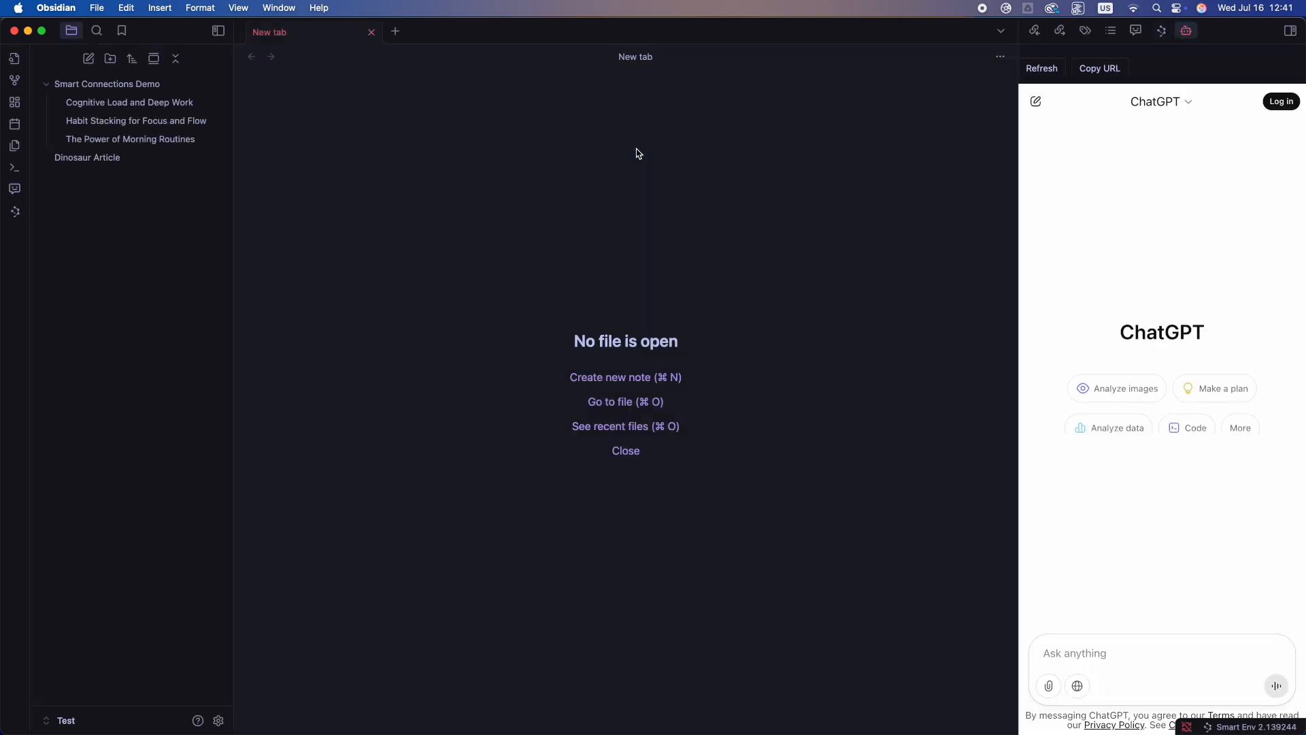
mouse_move(1061, 630)
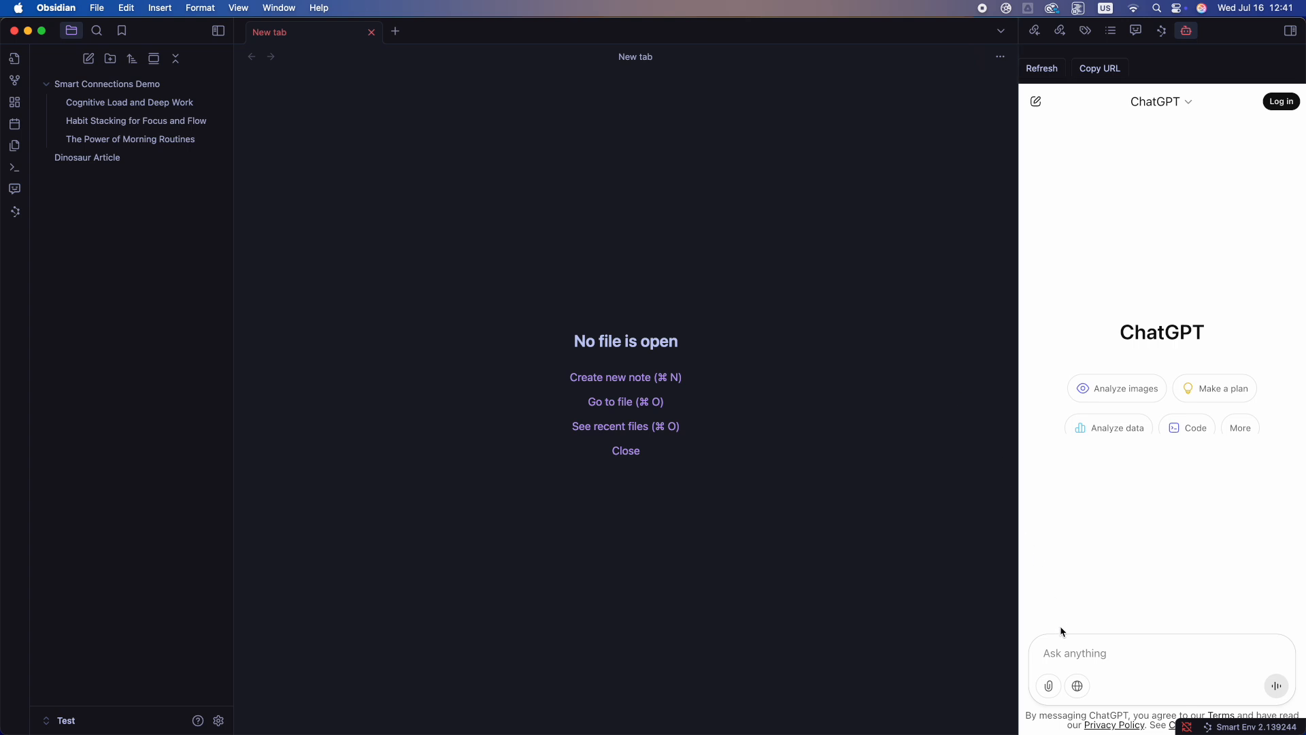
click(129, 102)
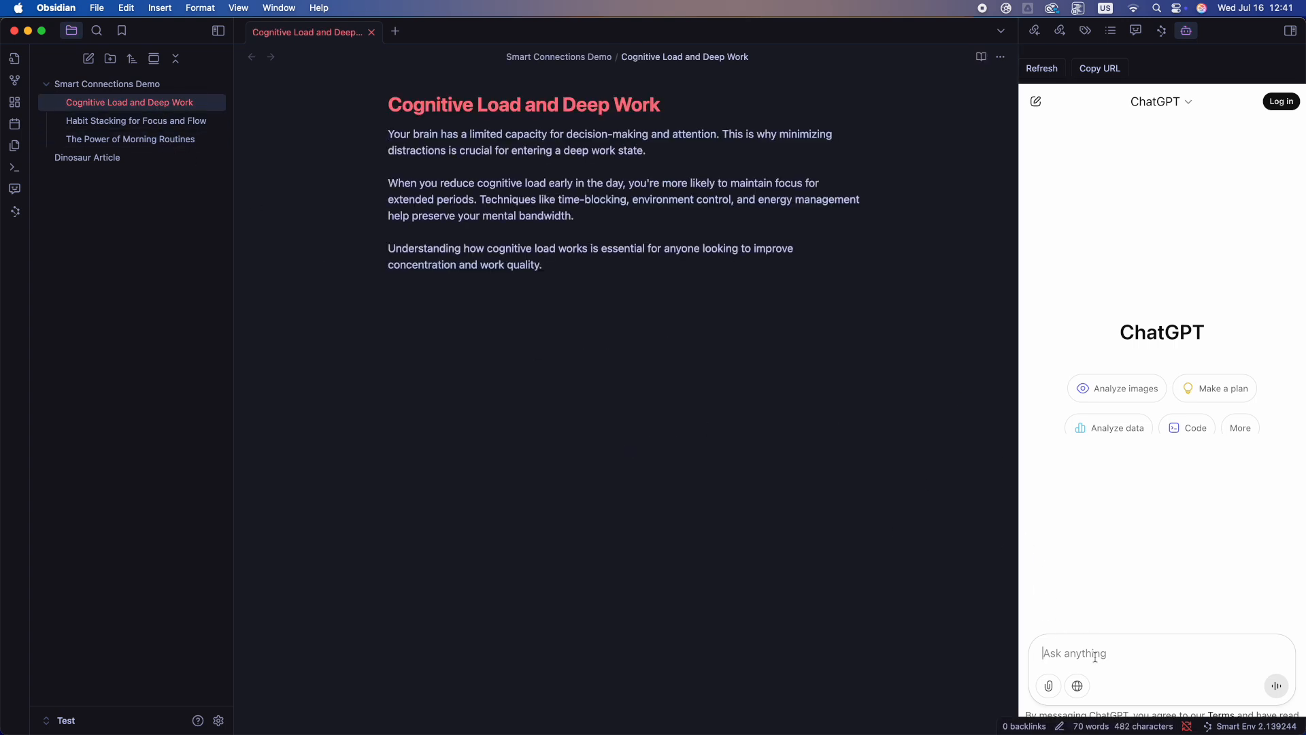
text(Can you acces)
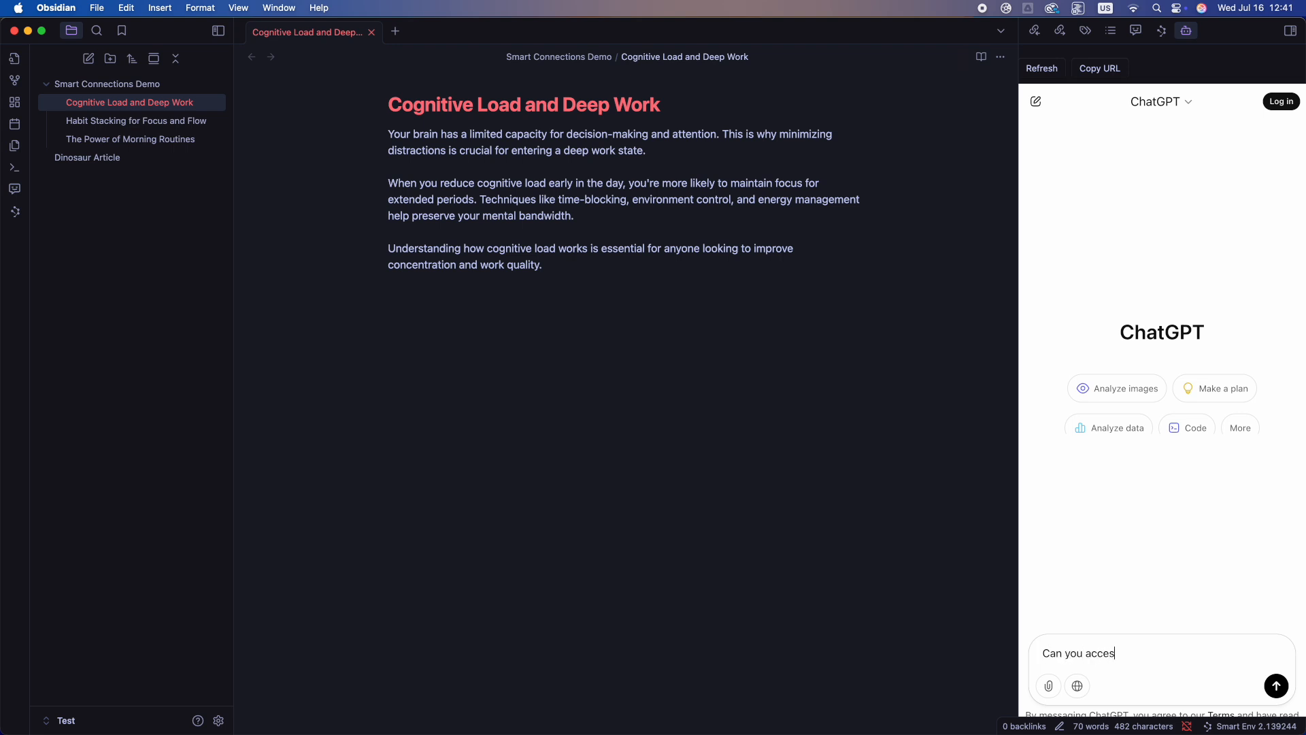
text(s my opened)
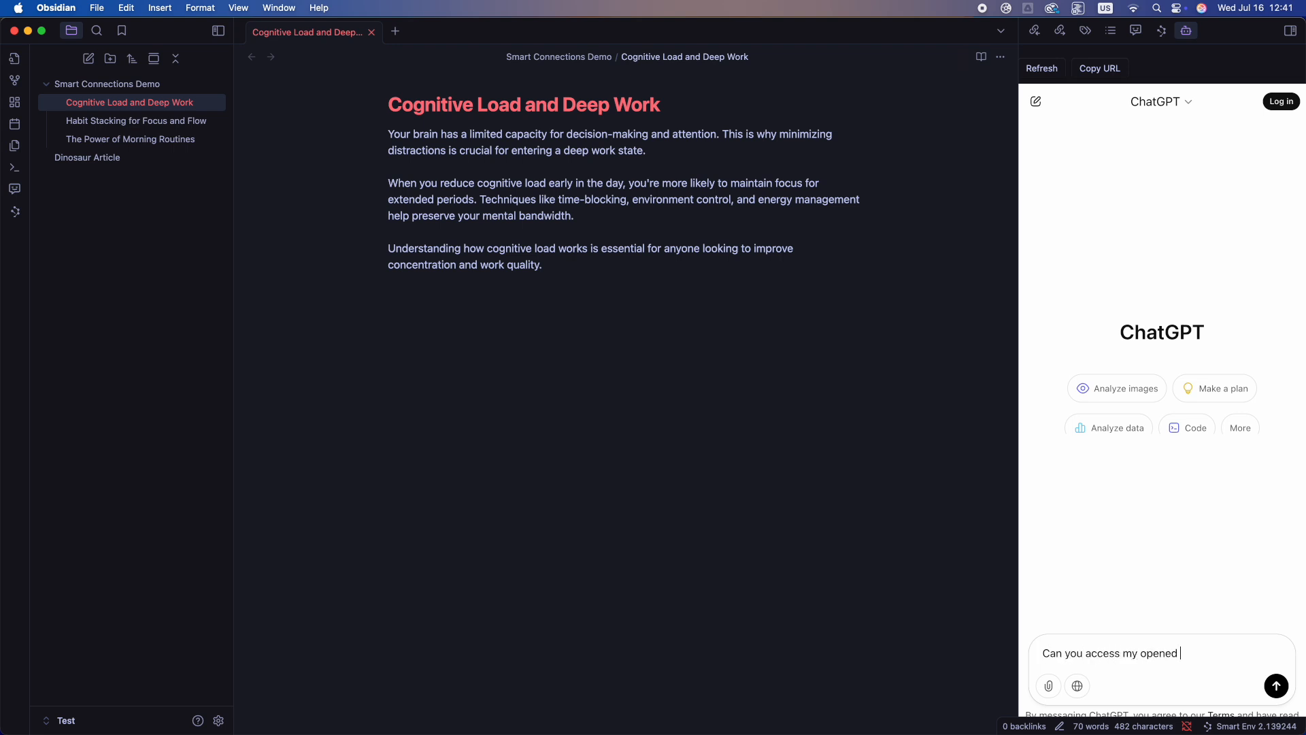
text(note in Obsi)
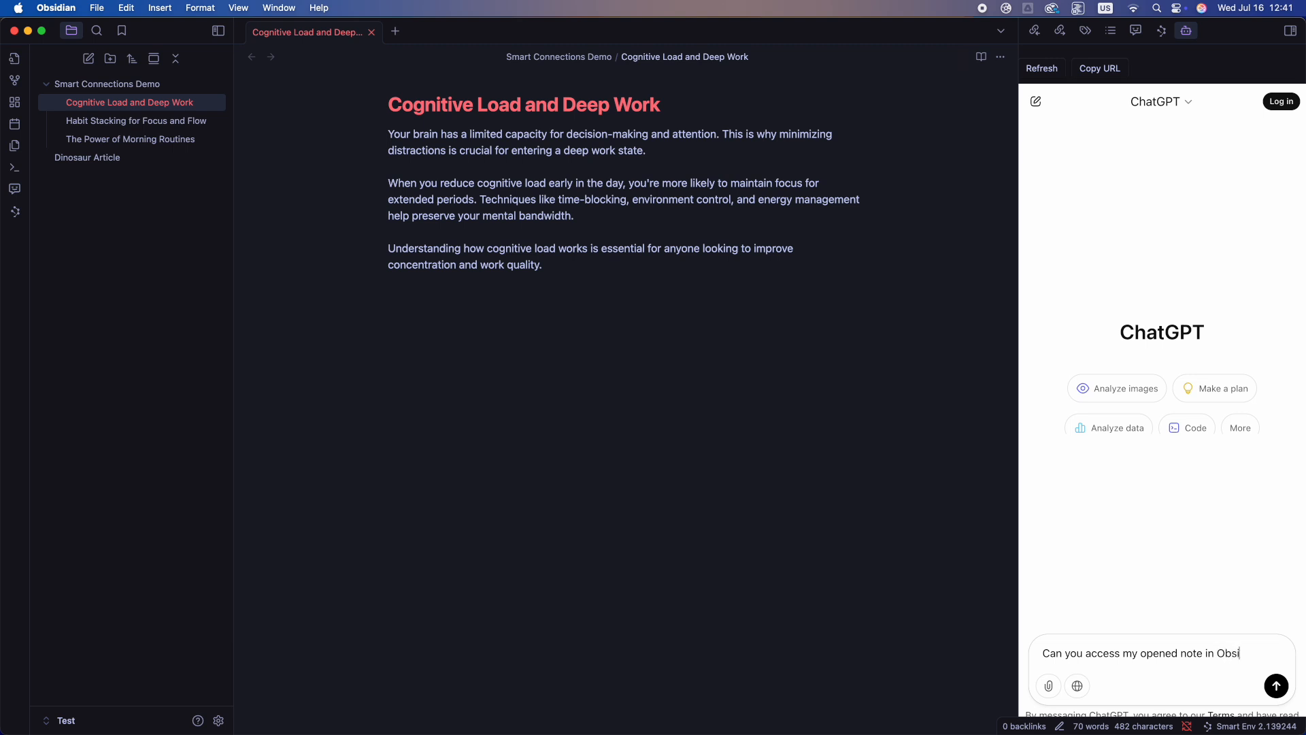
click(1275, 686)
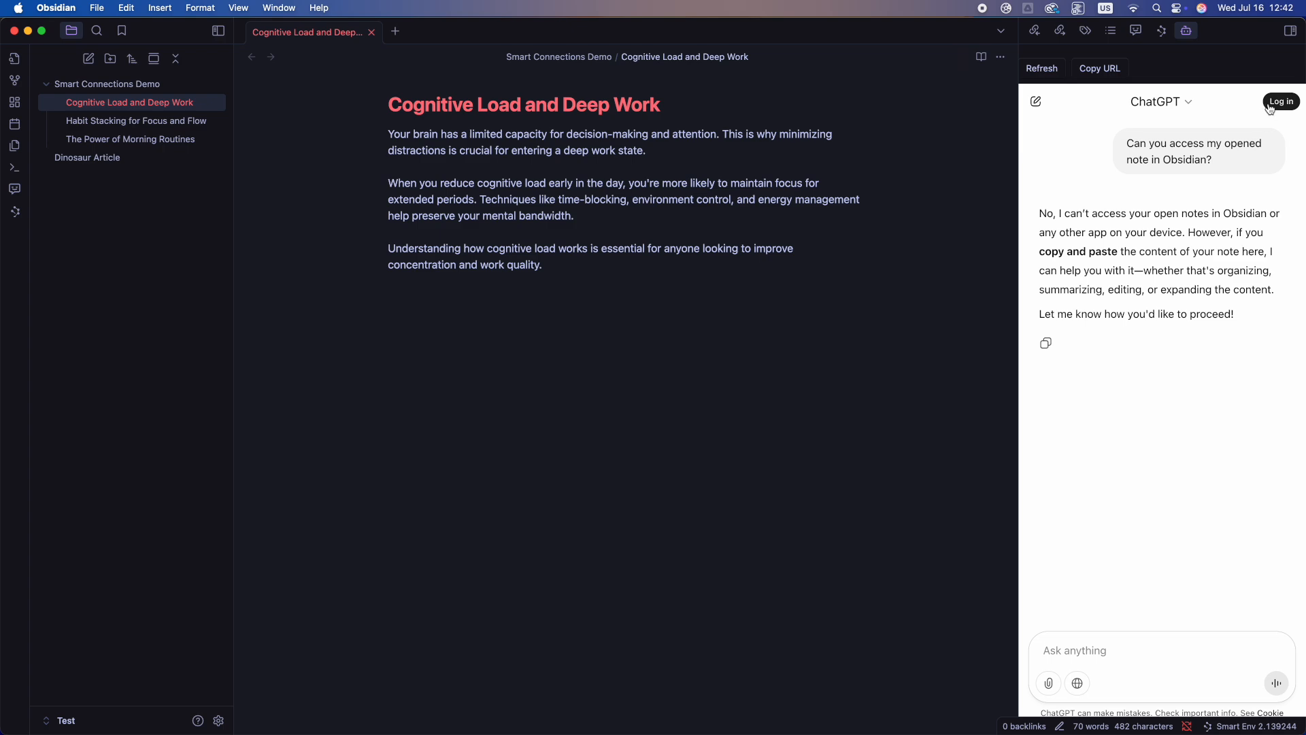
mouse_move(1283, 109)
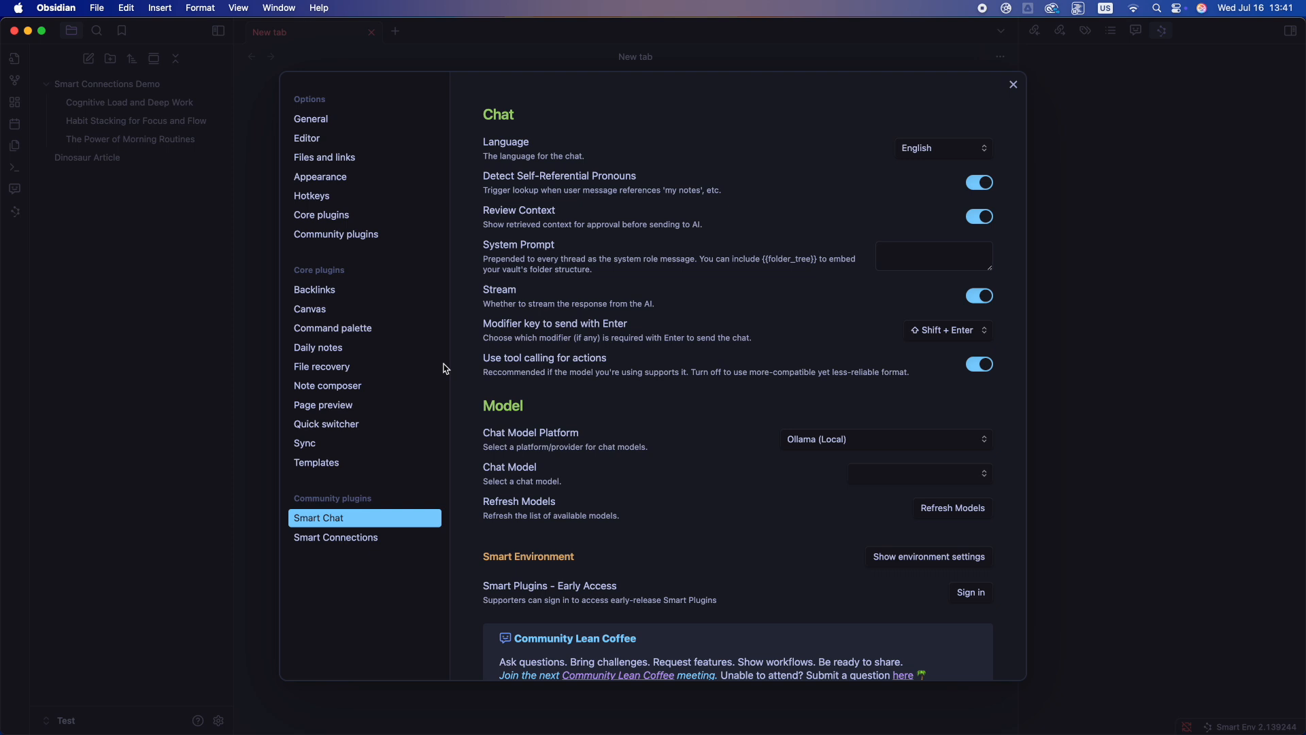
Switch the Smart Chat platform to OpenAI and enter the API key.
click(884, 440)
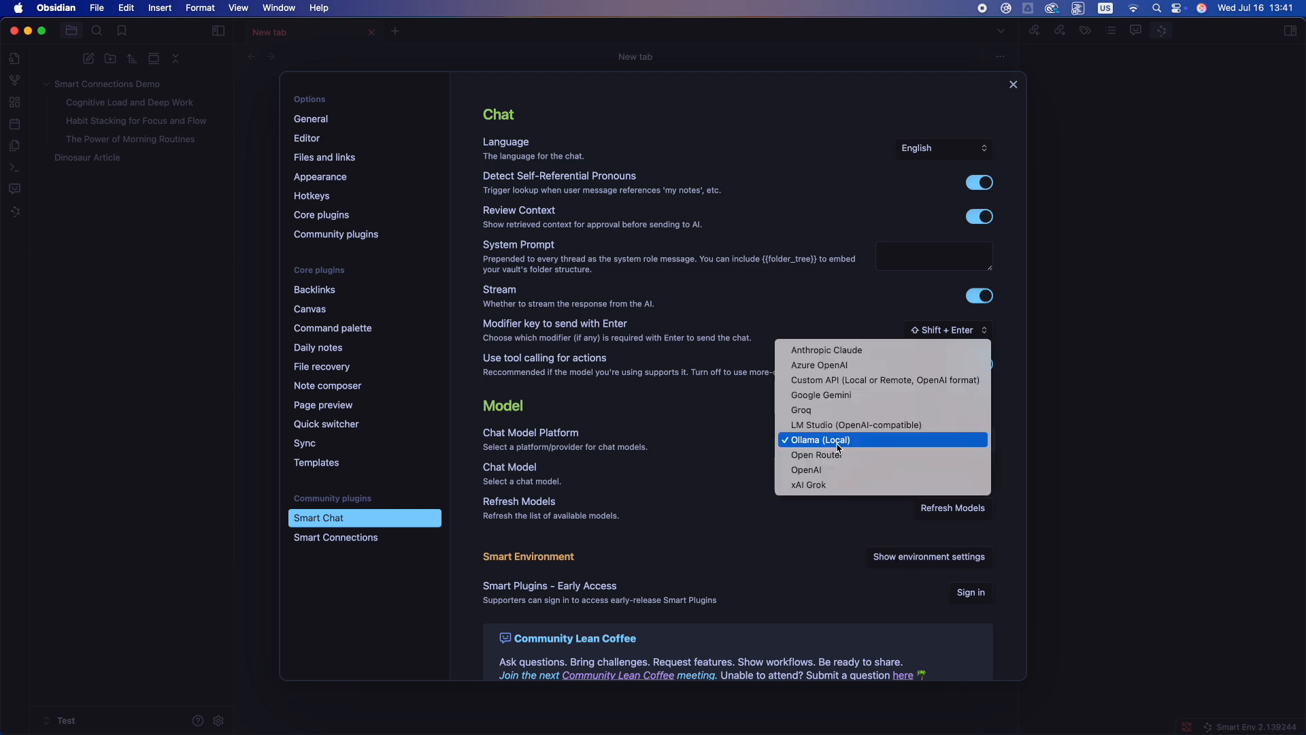
mouse_move(808, 484)
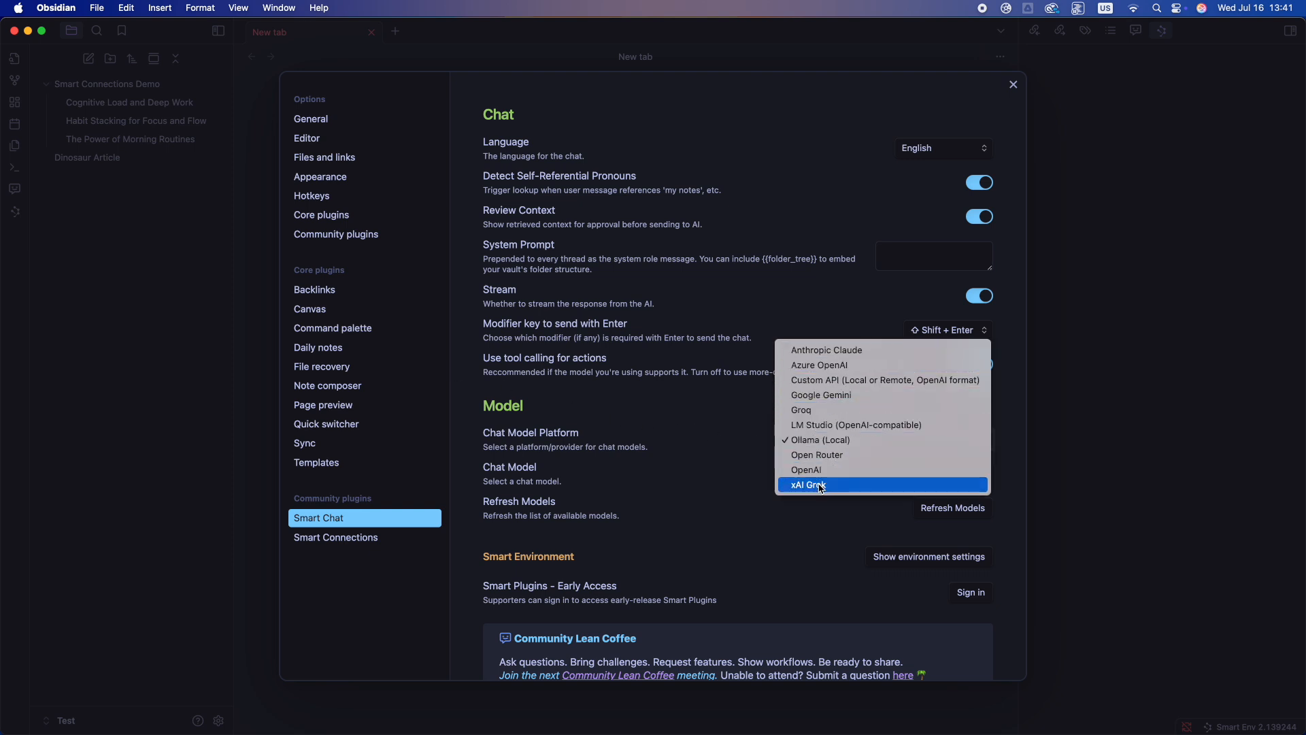
click(804, 470)
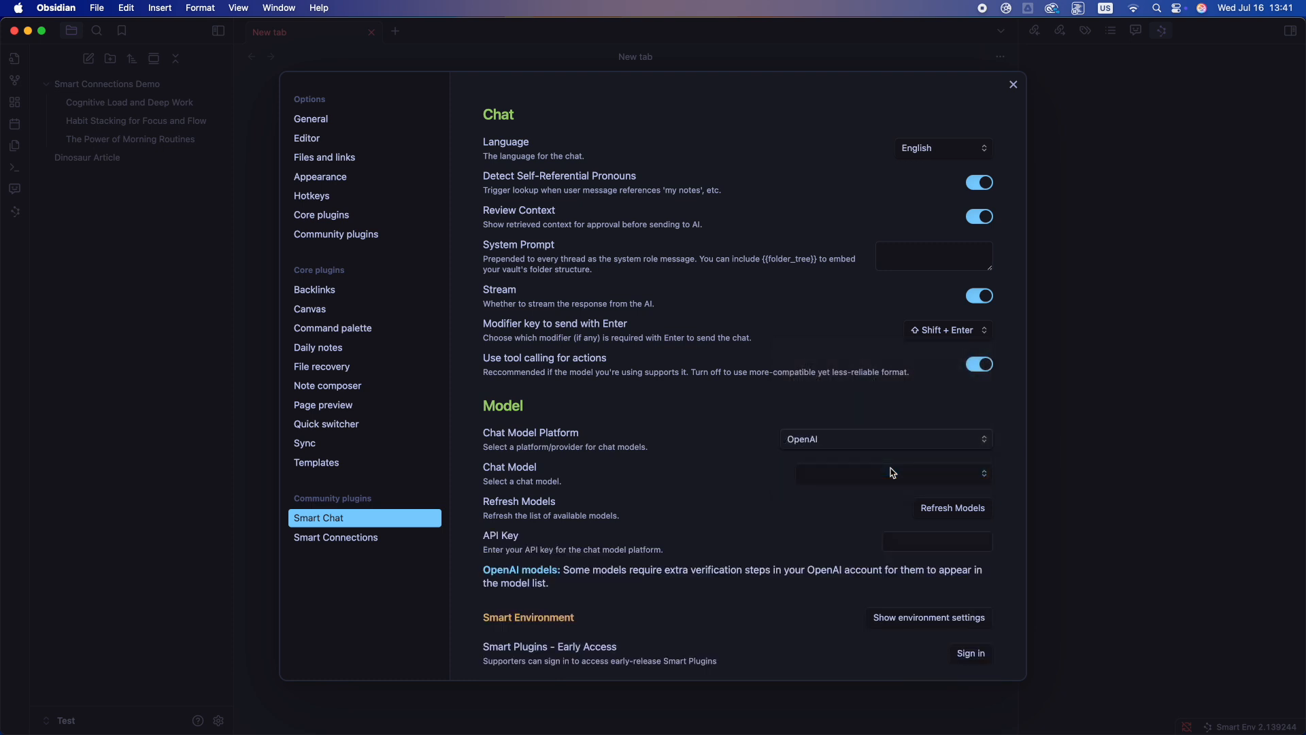
click(891, 474)
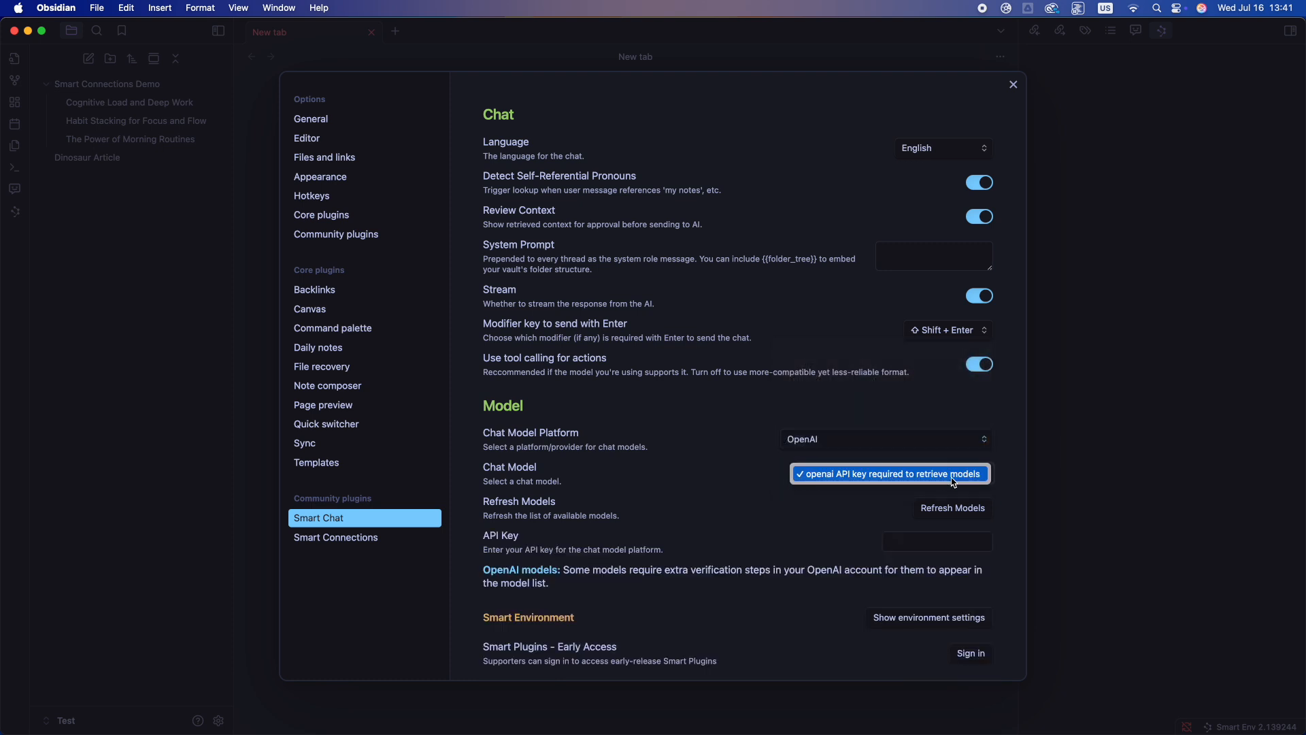
click(936, 541)
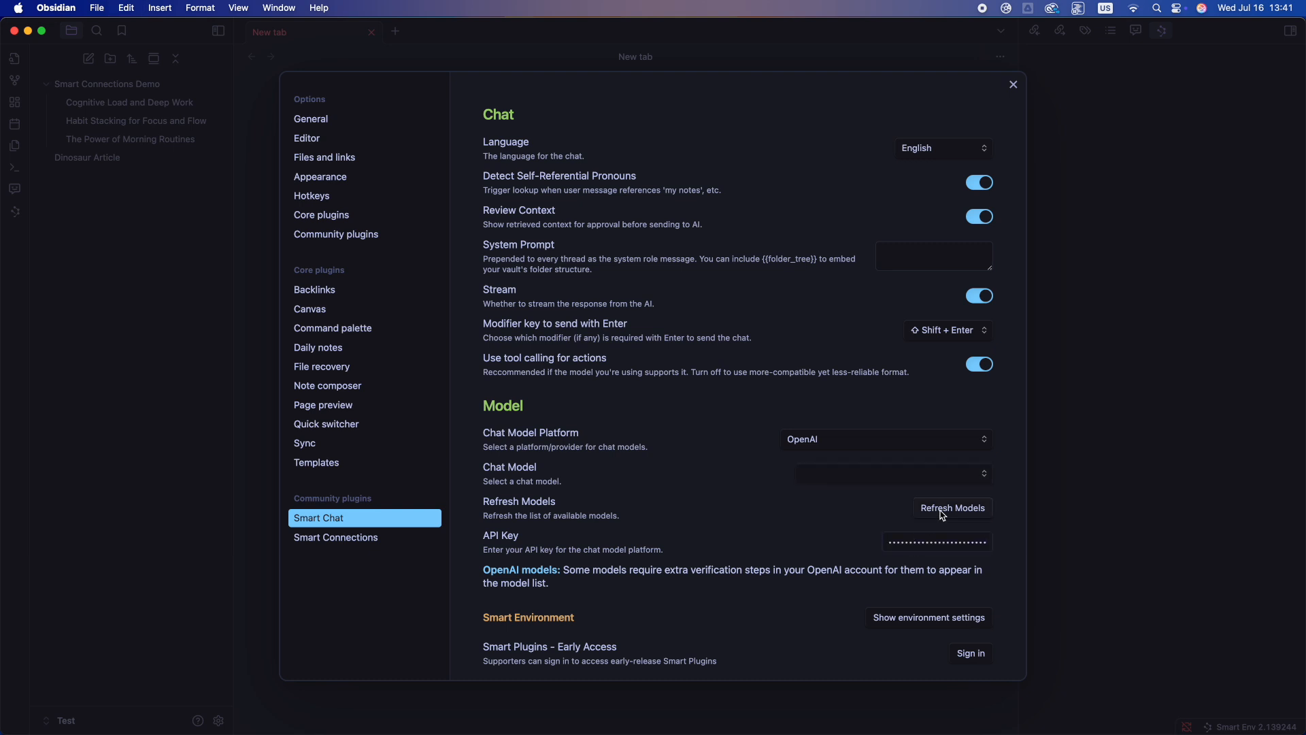
Refresh the OpenAI model list, choose gpt-4o as chat model and close settings.
click(891, 473)
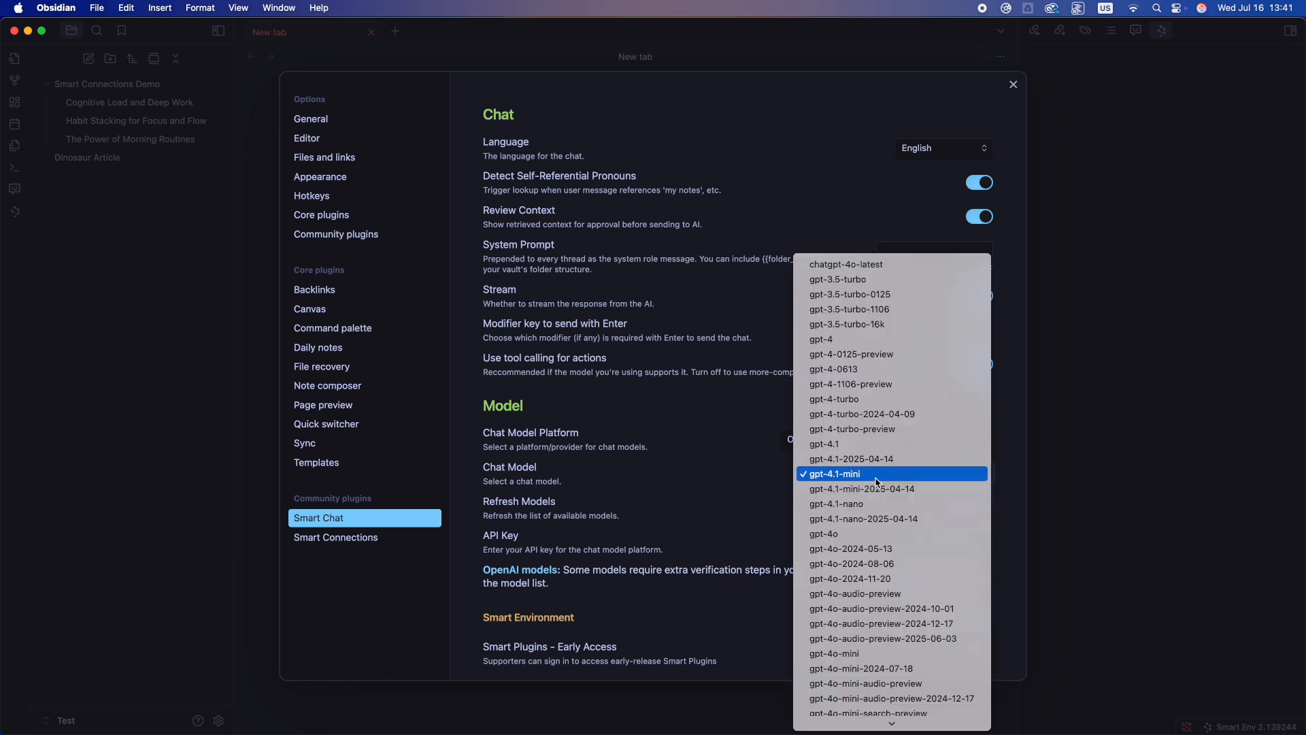
mouse_move(849, 459)
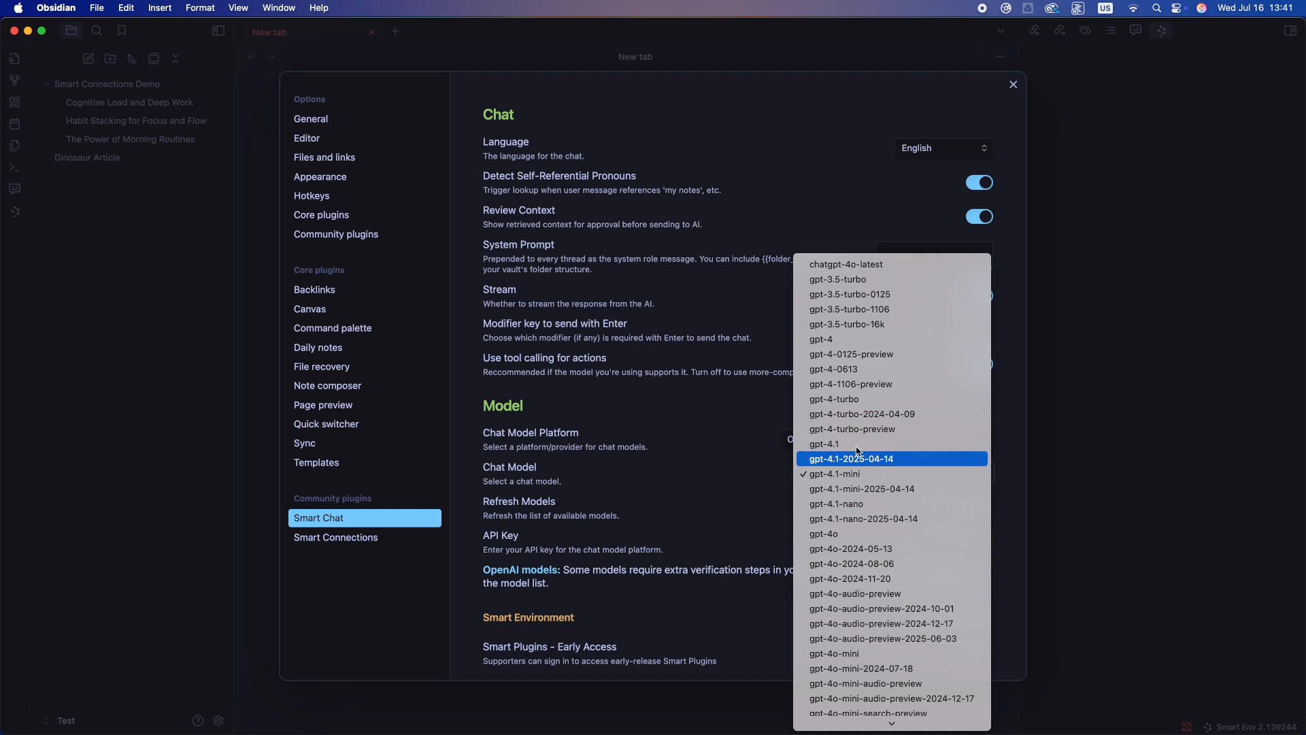
click(824, 533)
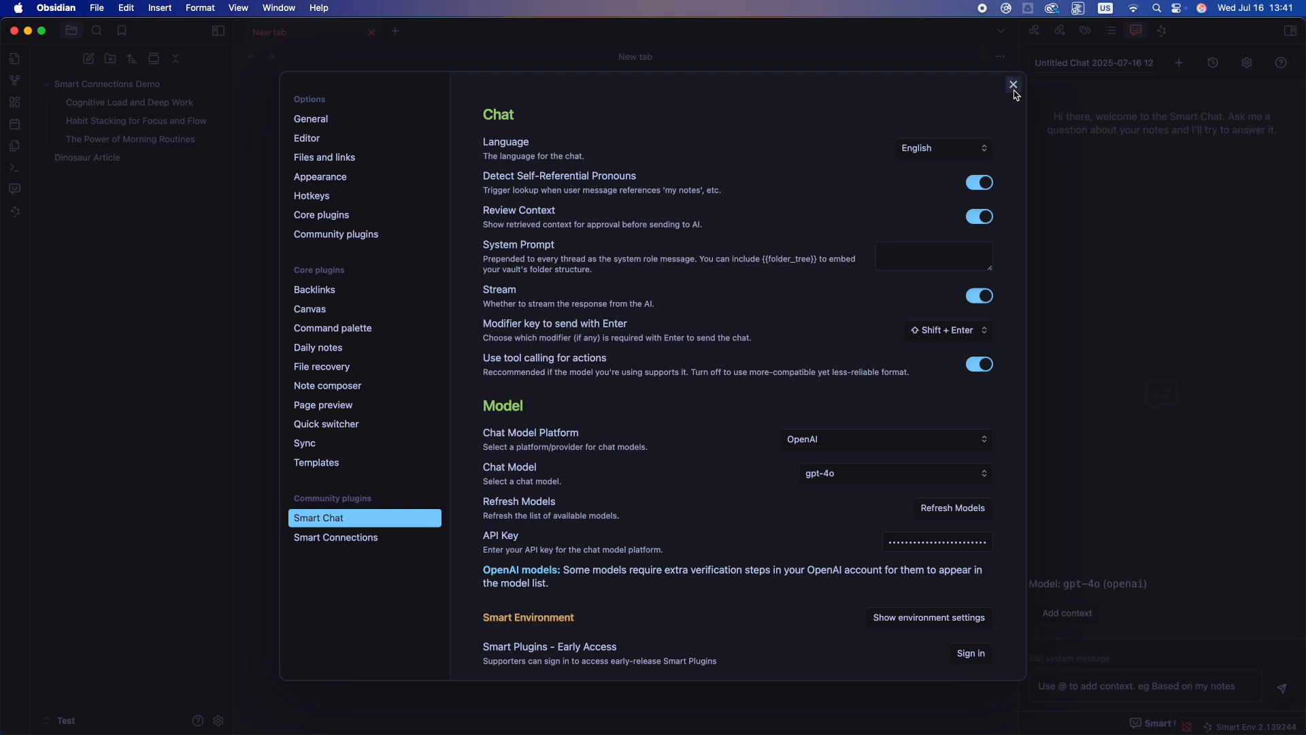
click(1012, 85)
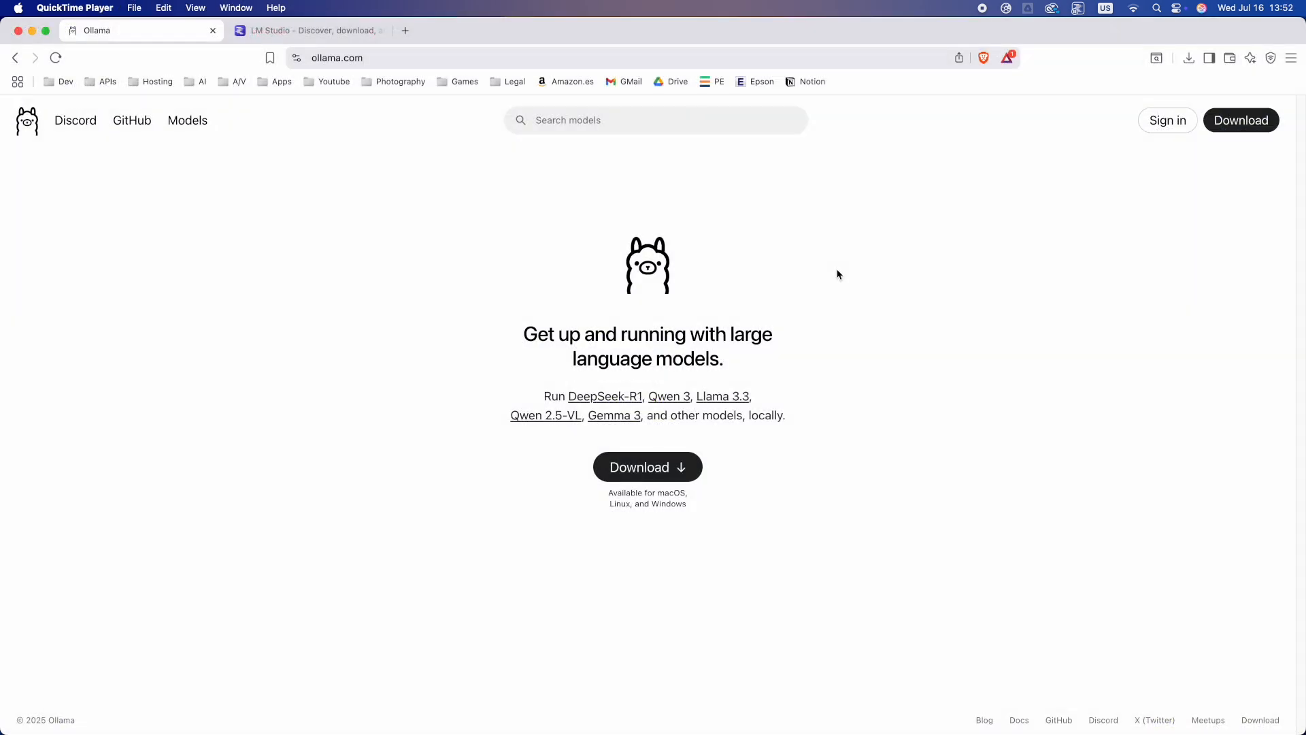
Switch to the LM Studio site in Brave and select its 'Your local AI toolkit.' headline.
click(309, 31)
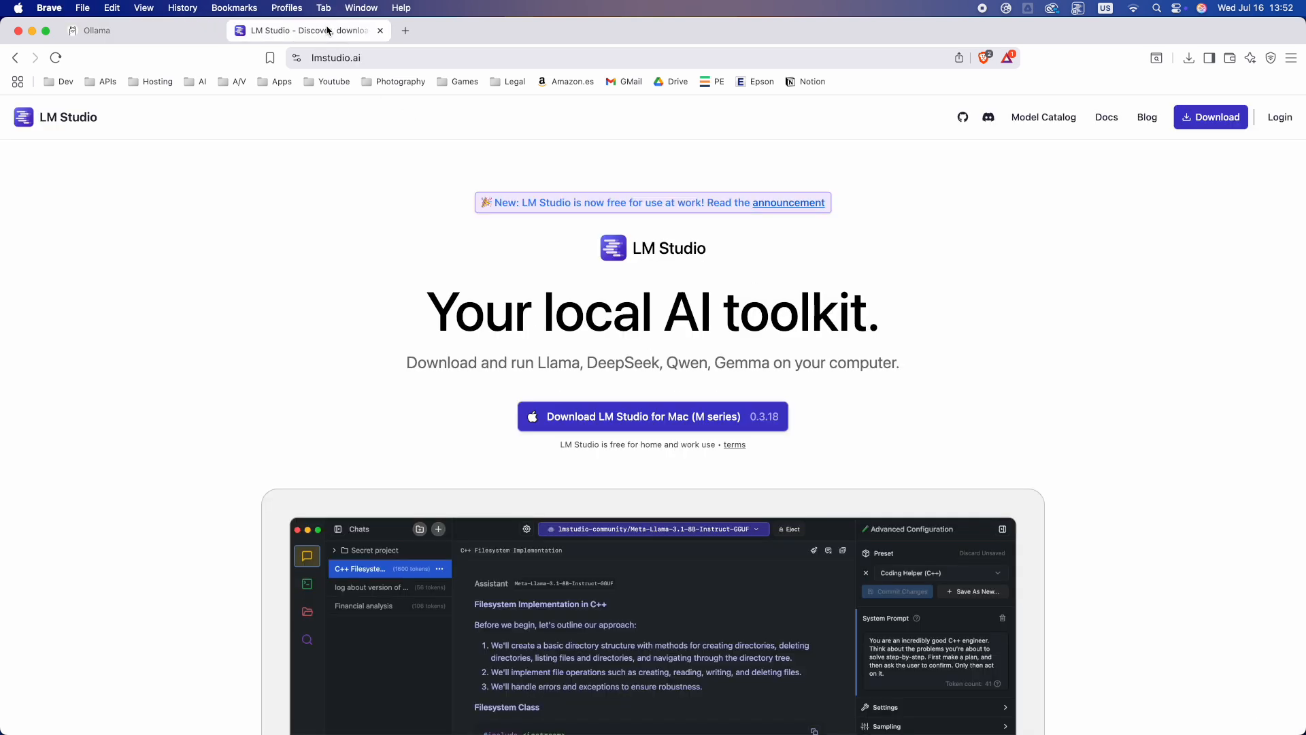
triple_click(652, 313)
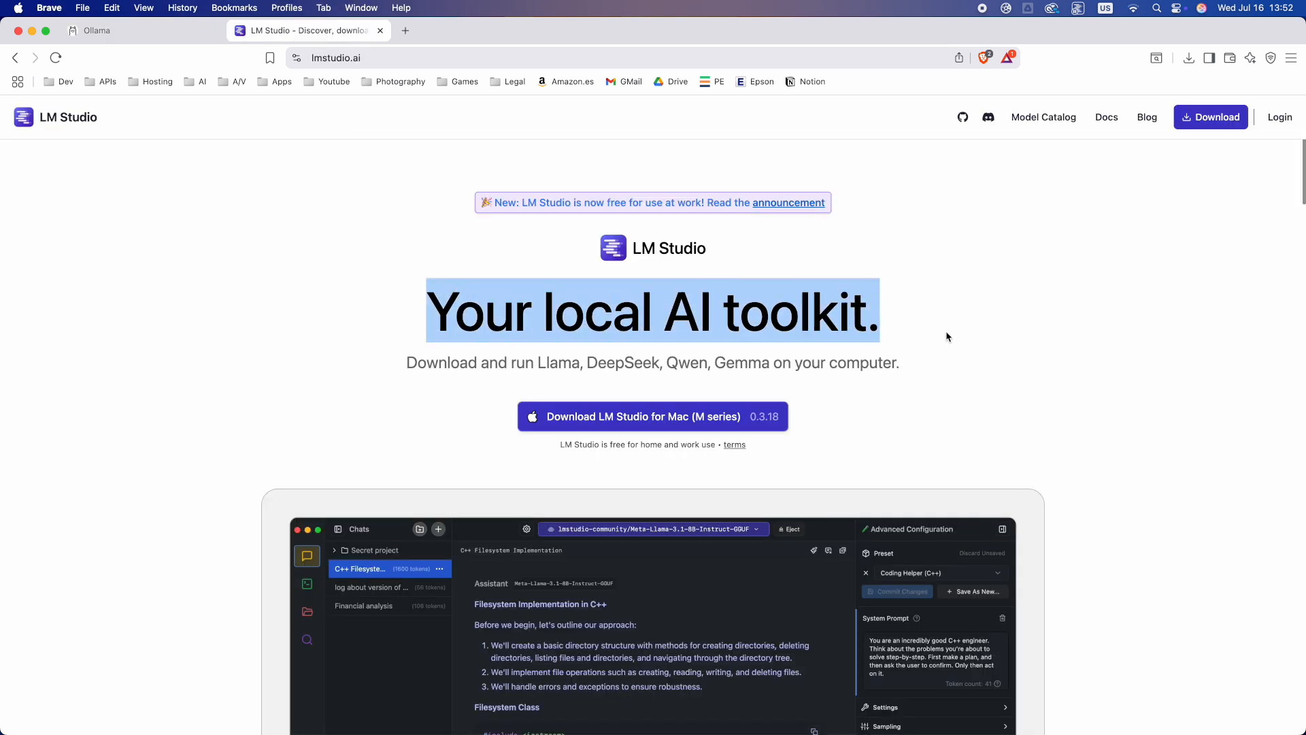
click(947, 336)
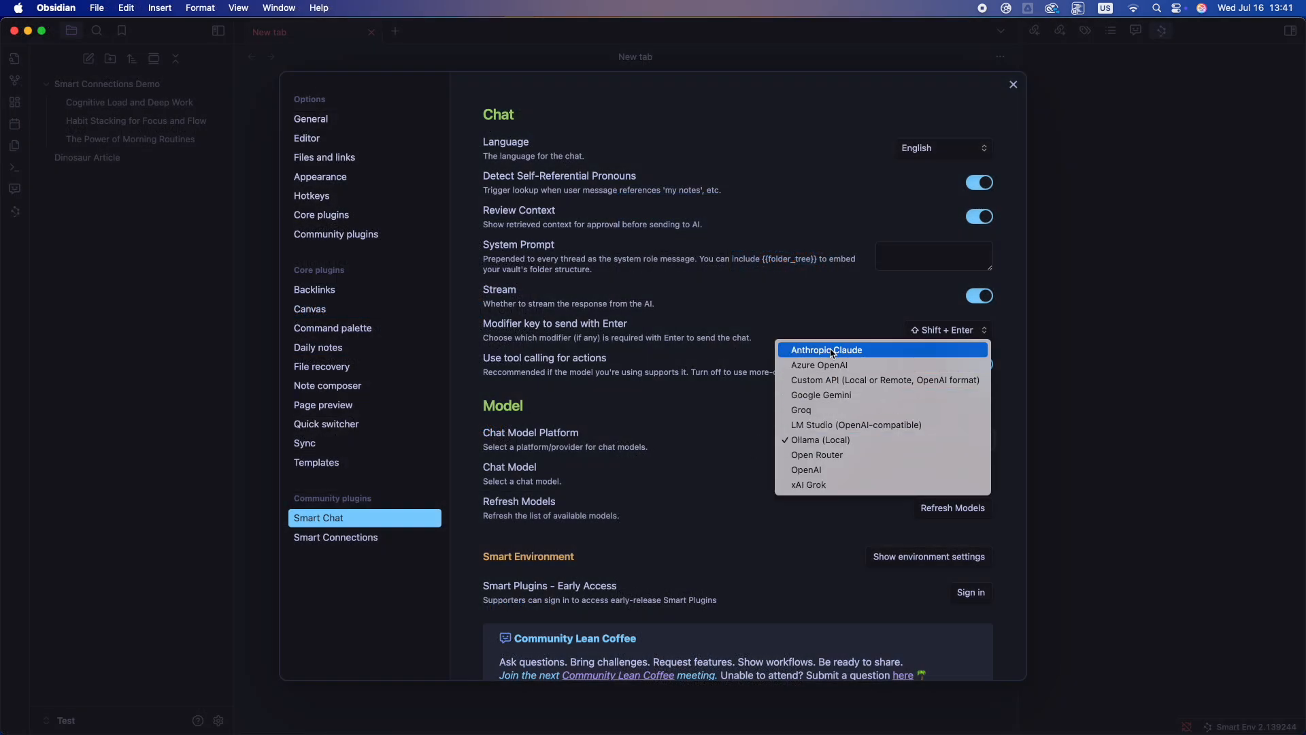
mouse_move(833, 473)
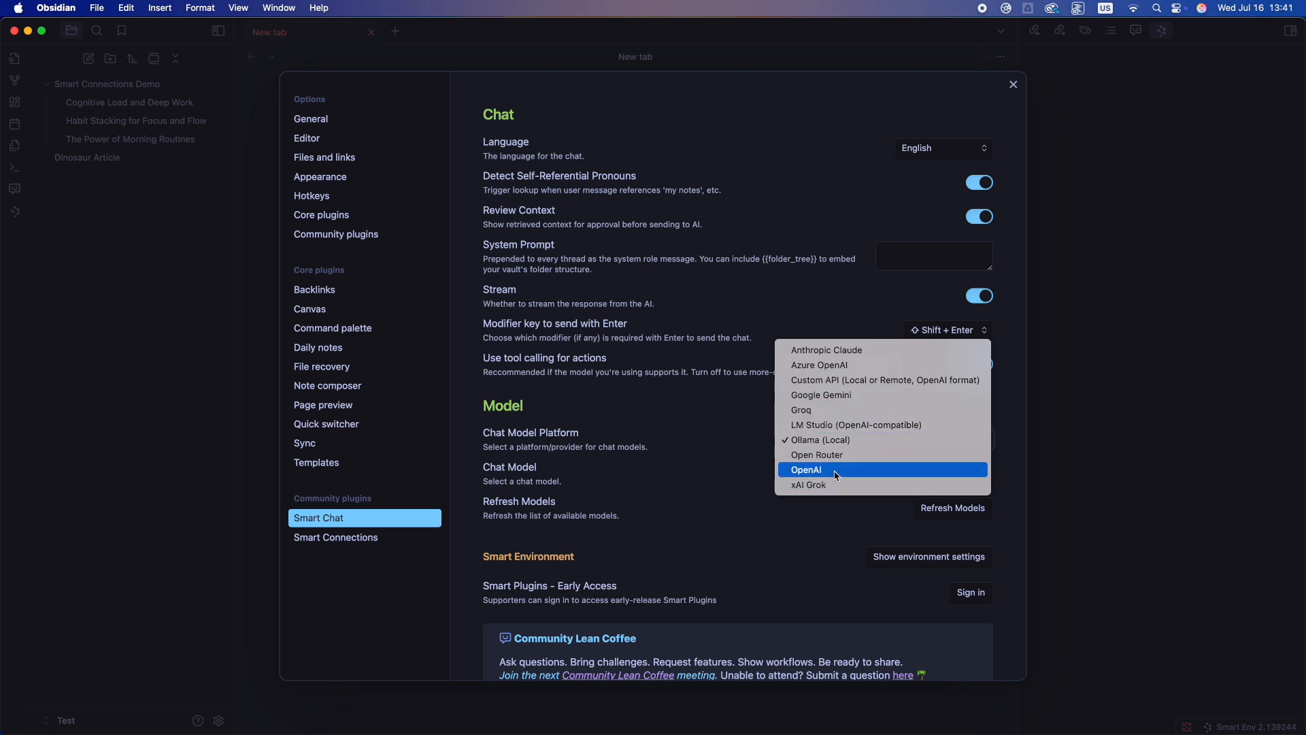
Choose OpenAI with the API key, refresh models, pick gpt-4o and close settings.
click(805, 470)
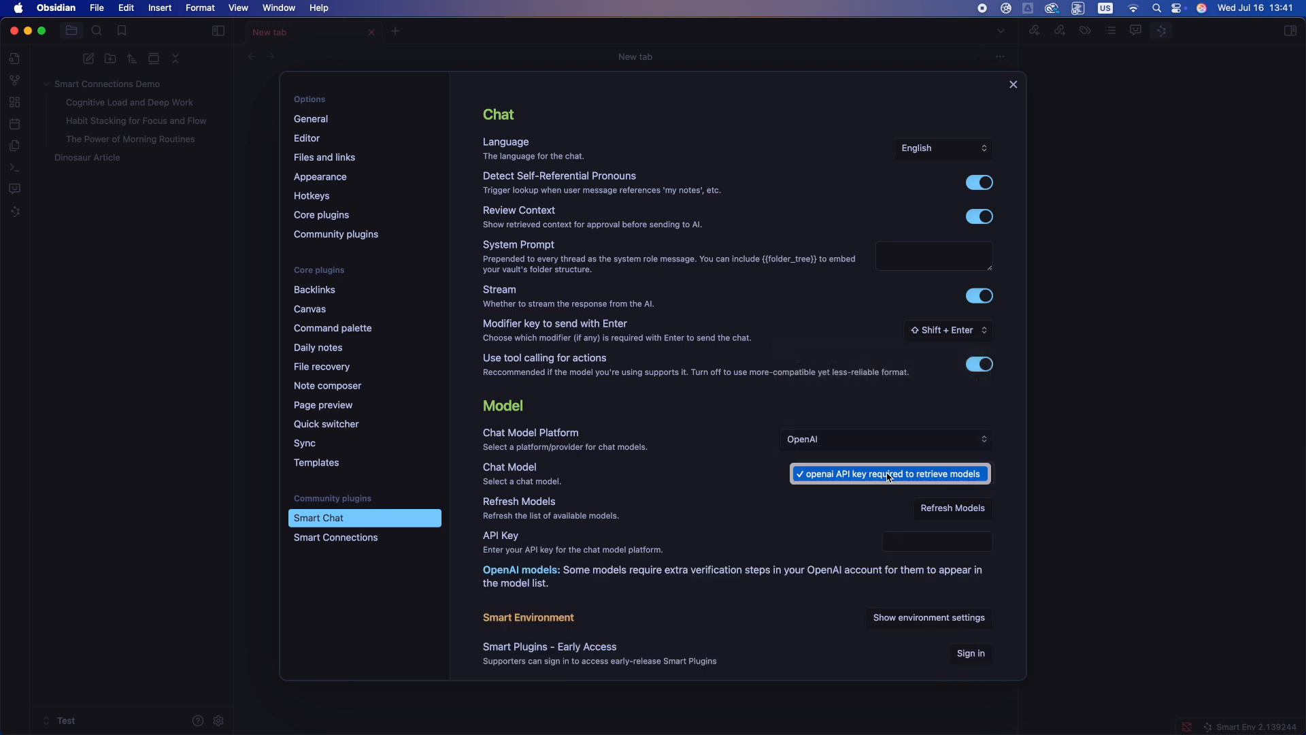
mouse_move(918, 504)
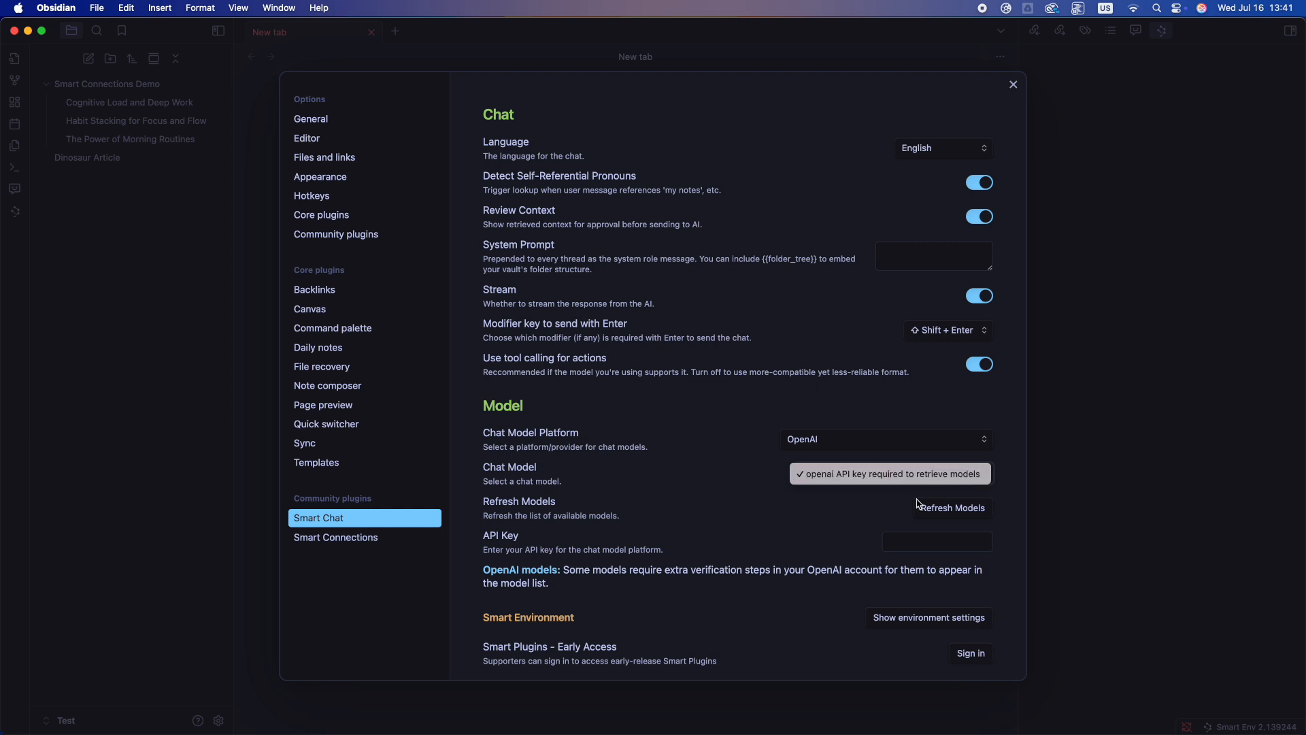
click(936, 542)
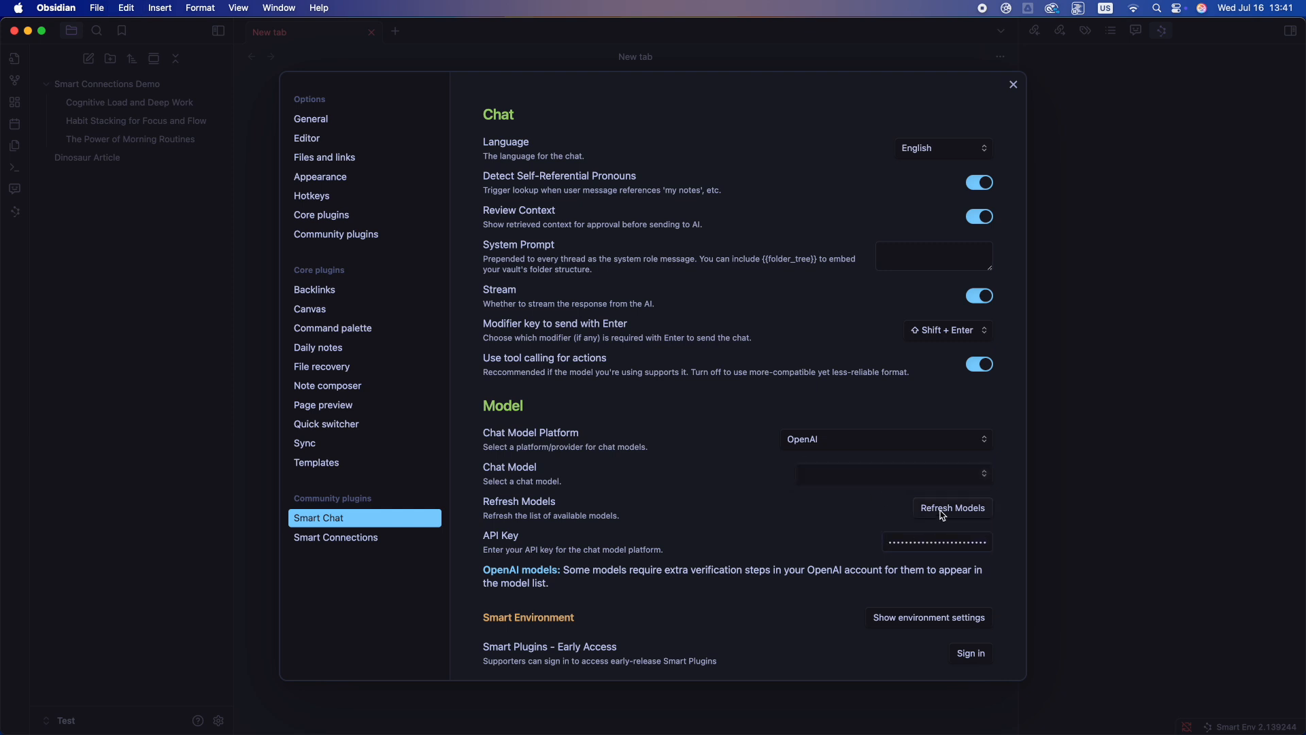
click(891, 474)
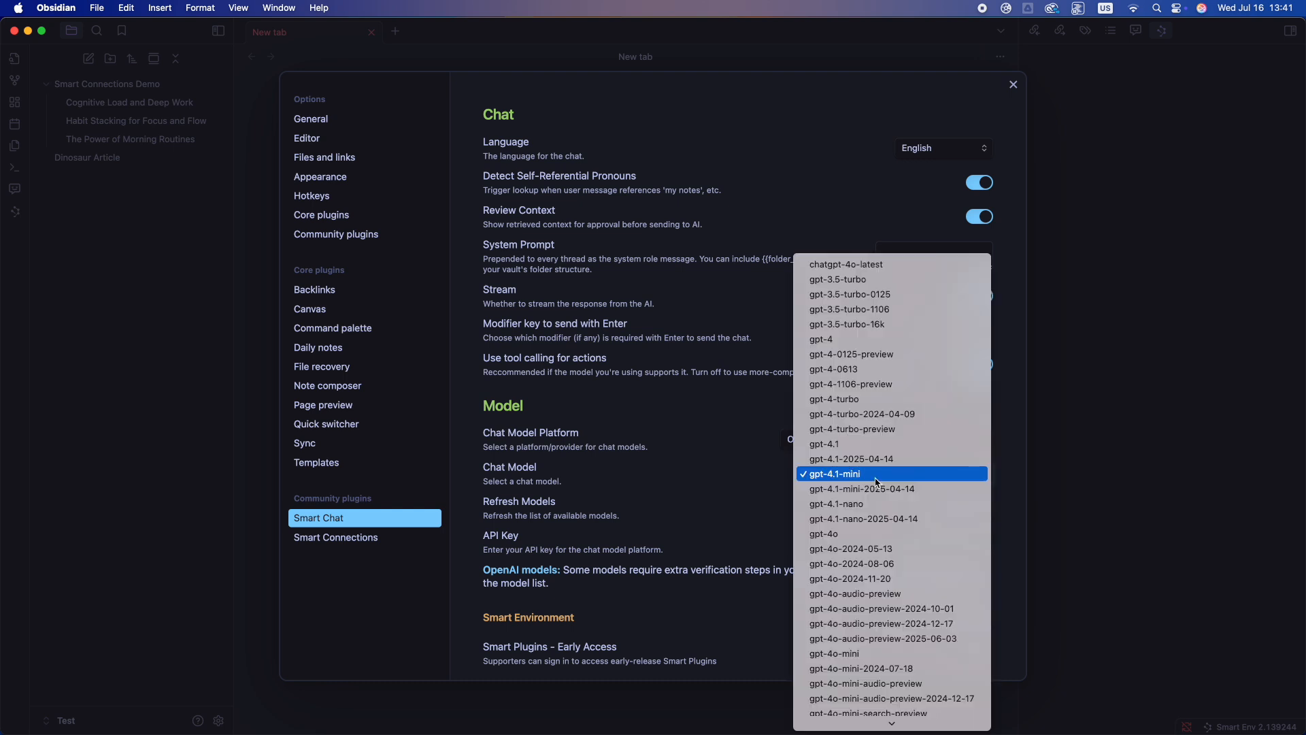
mouse_move(823, 533)
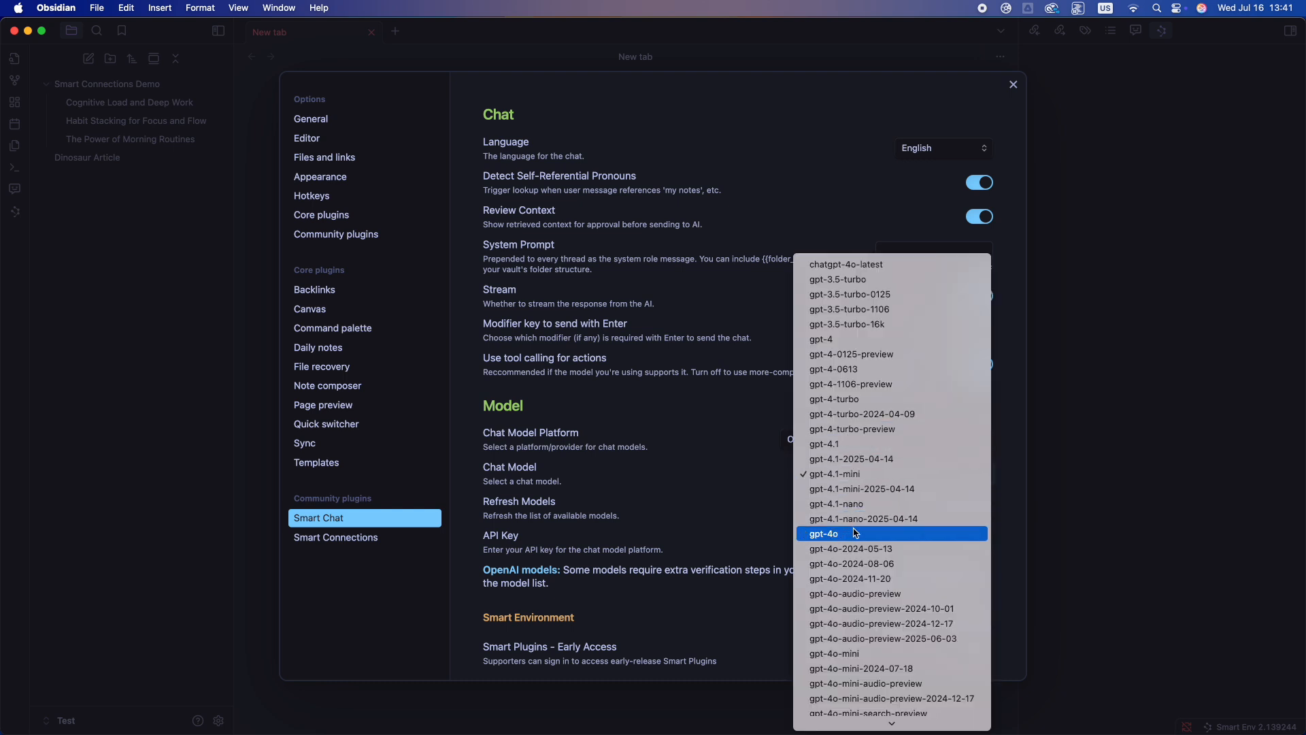
click(824, 533)
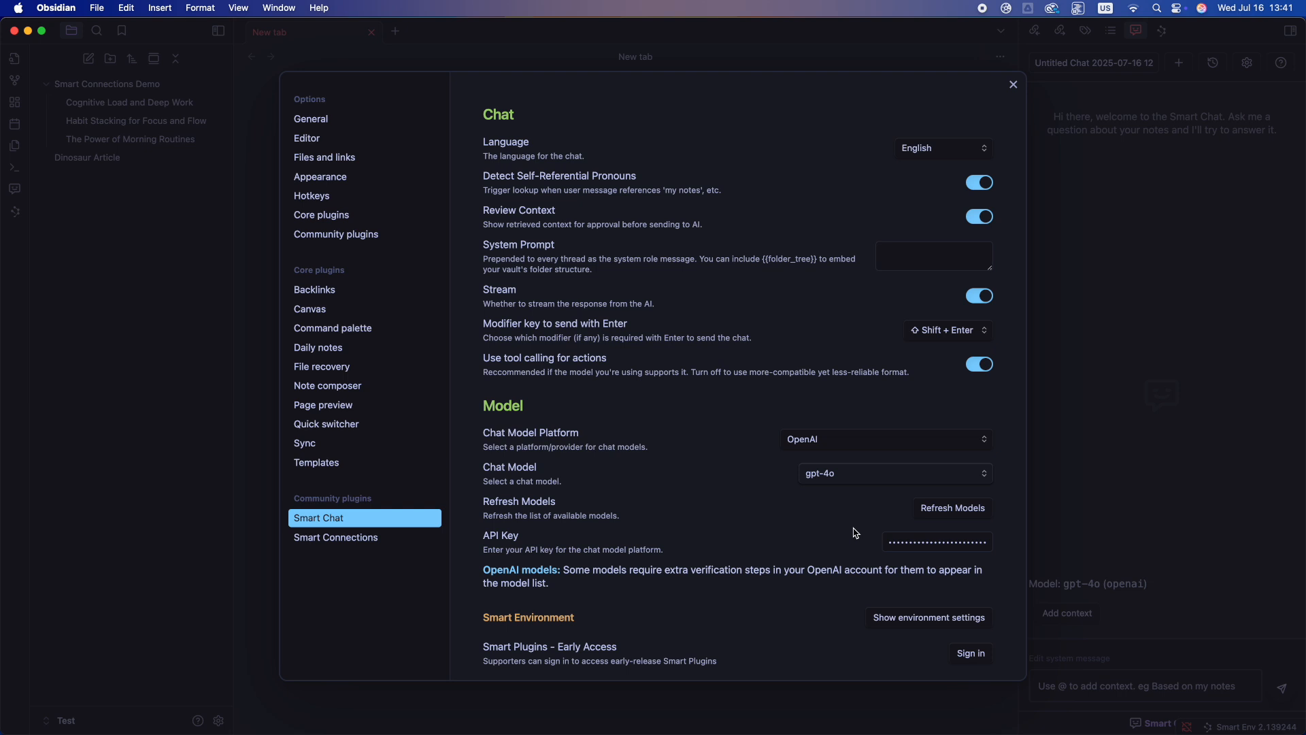
click(1013, 84)
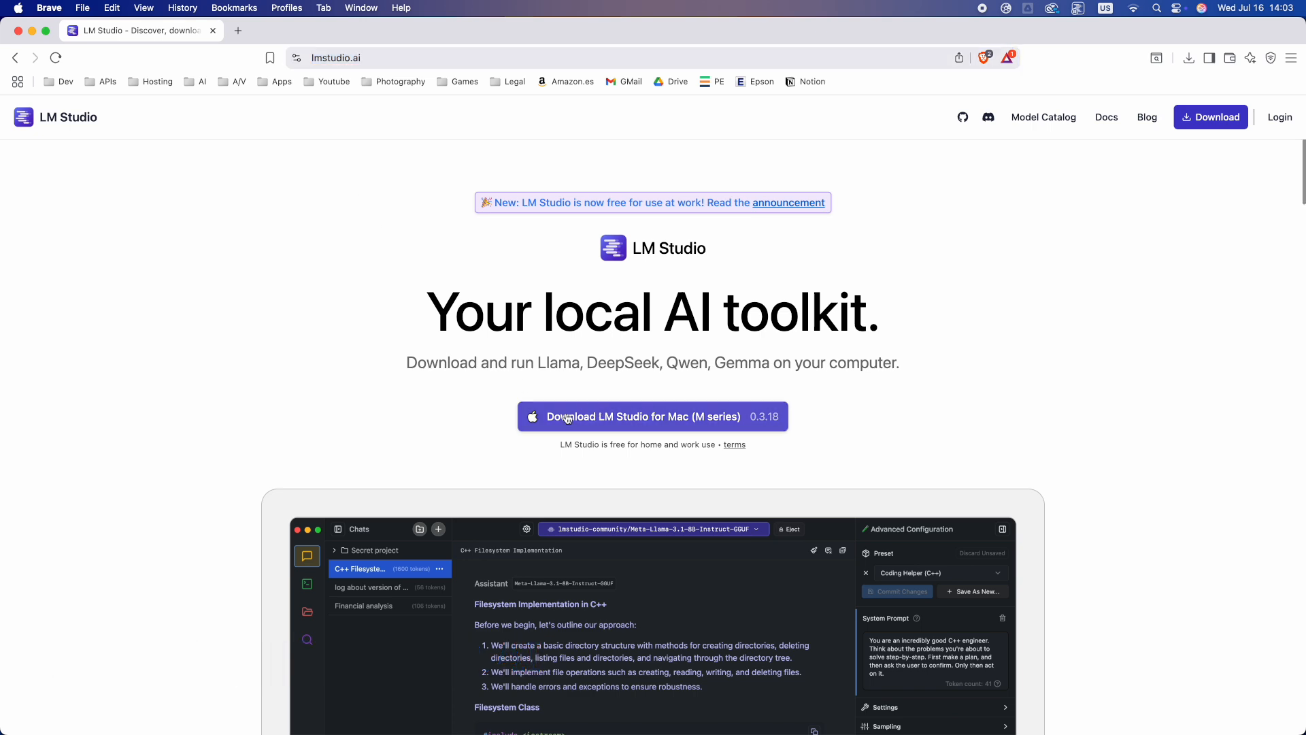
mouse_move(698, 422)
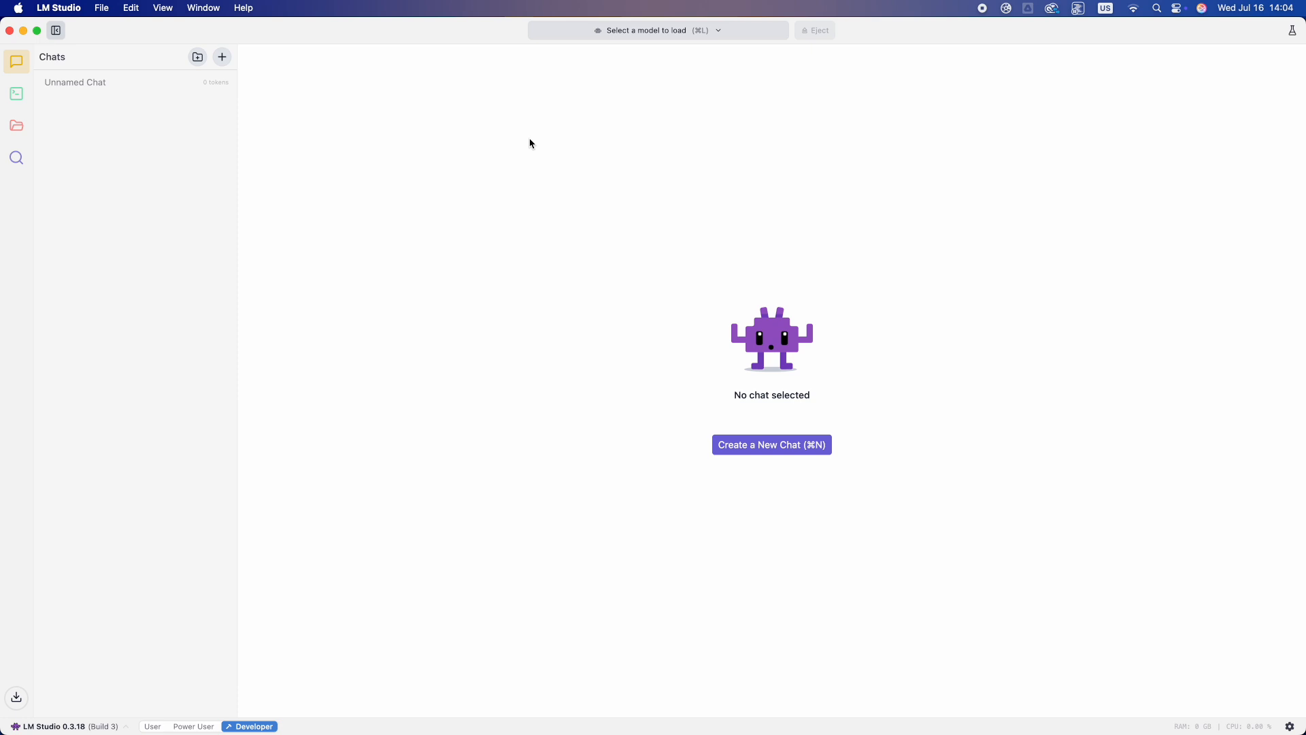
mouse_move(17, 158)
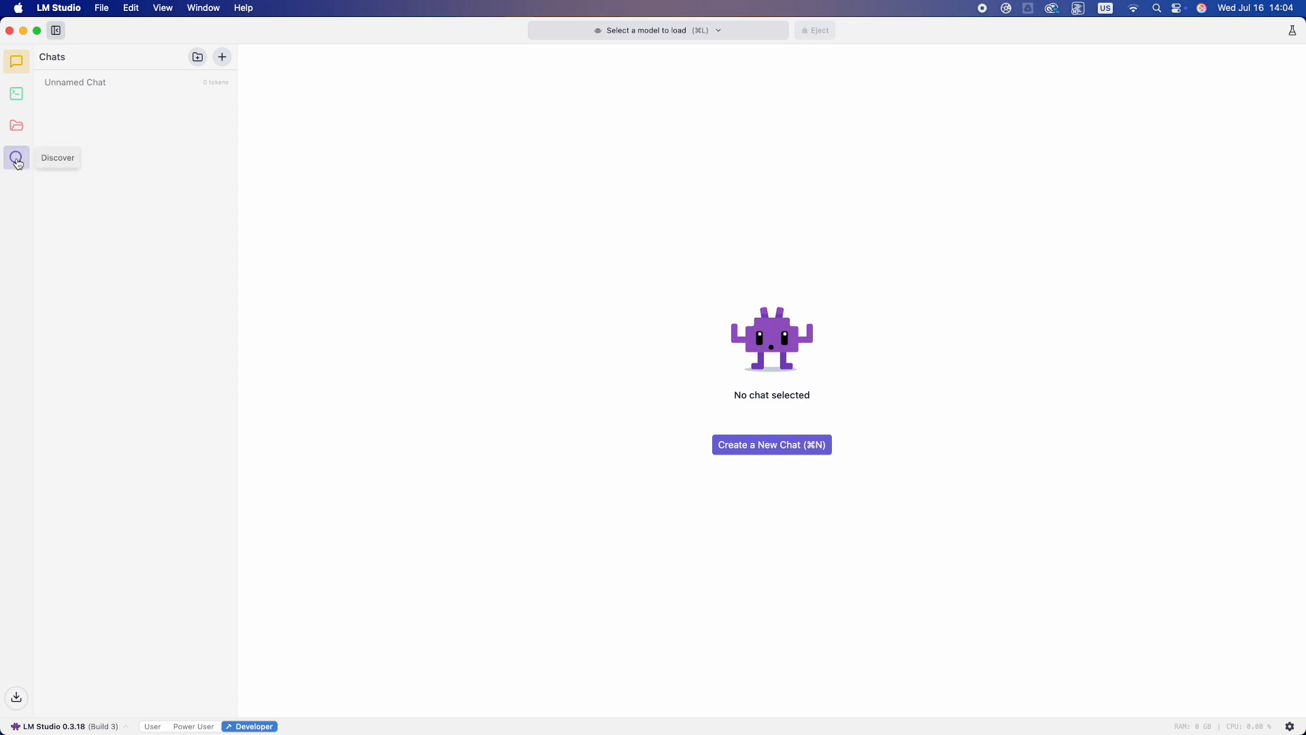
Search 'llama', pick Llama-2-7B-Chat-GGUF and download its 7.16 GB Q8_0 build.
click(17, 158)
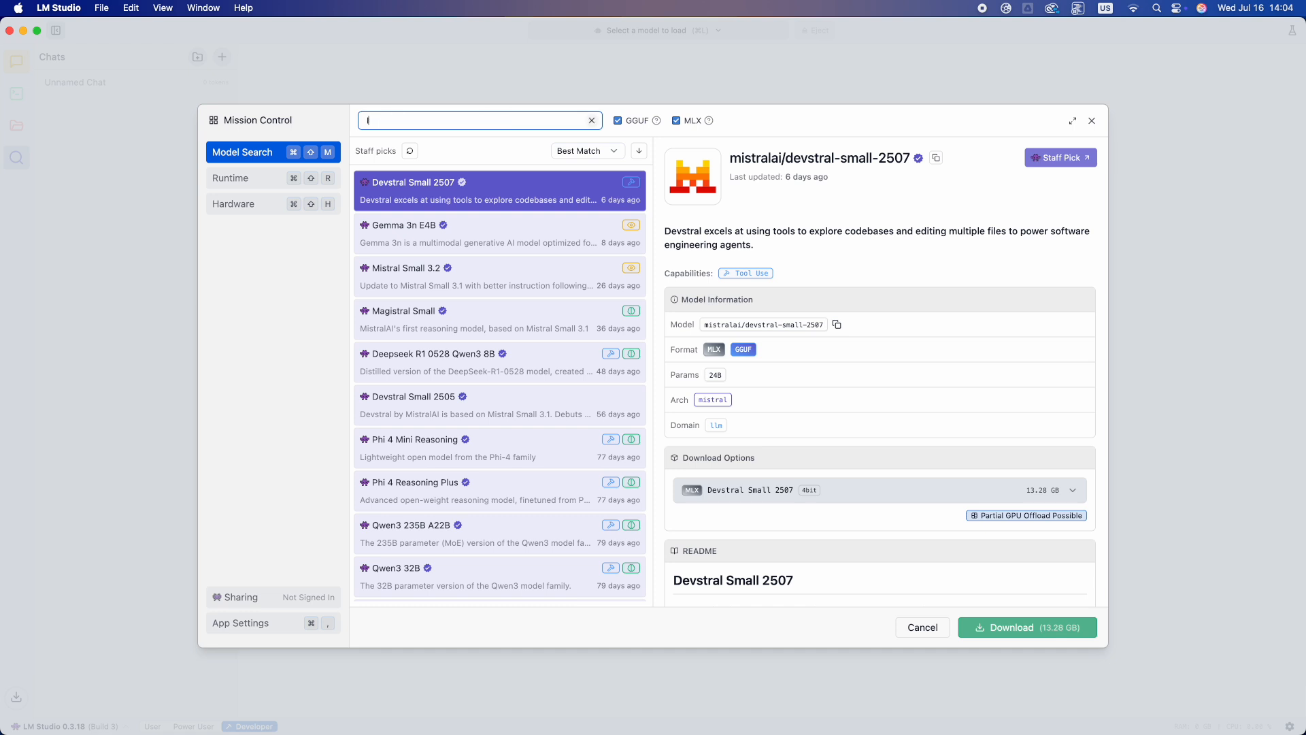
text(llama)
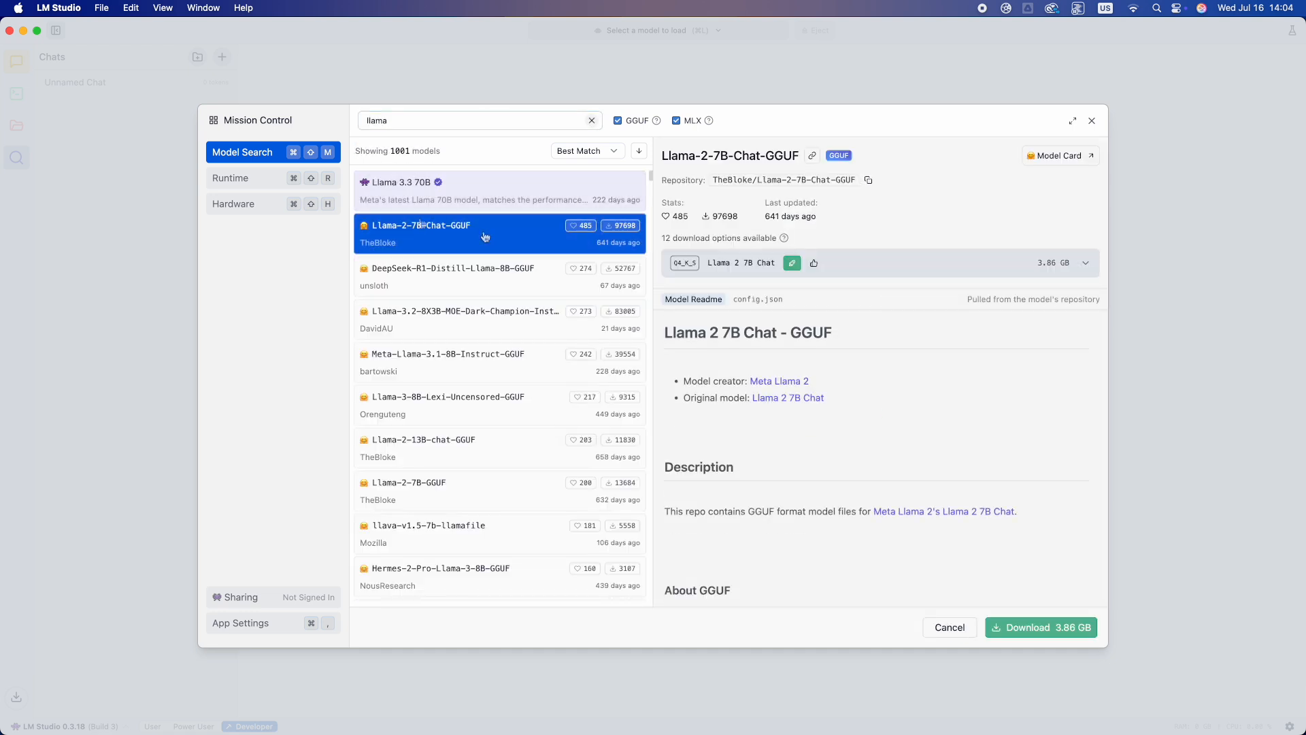
click(1086, 263)
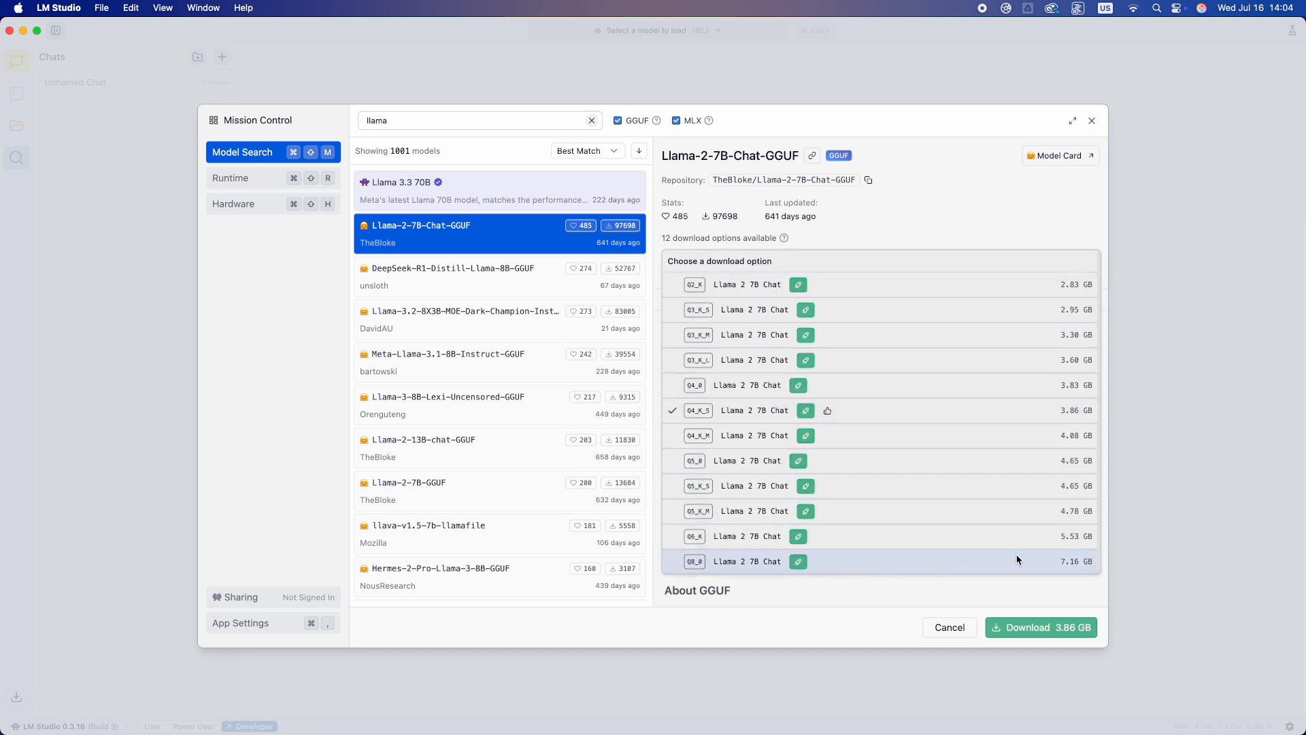
click(747, 560)
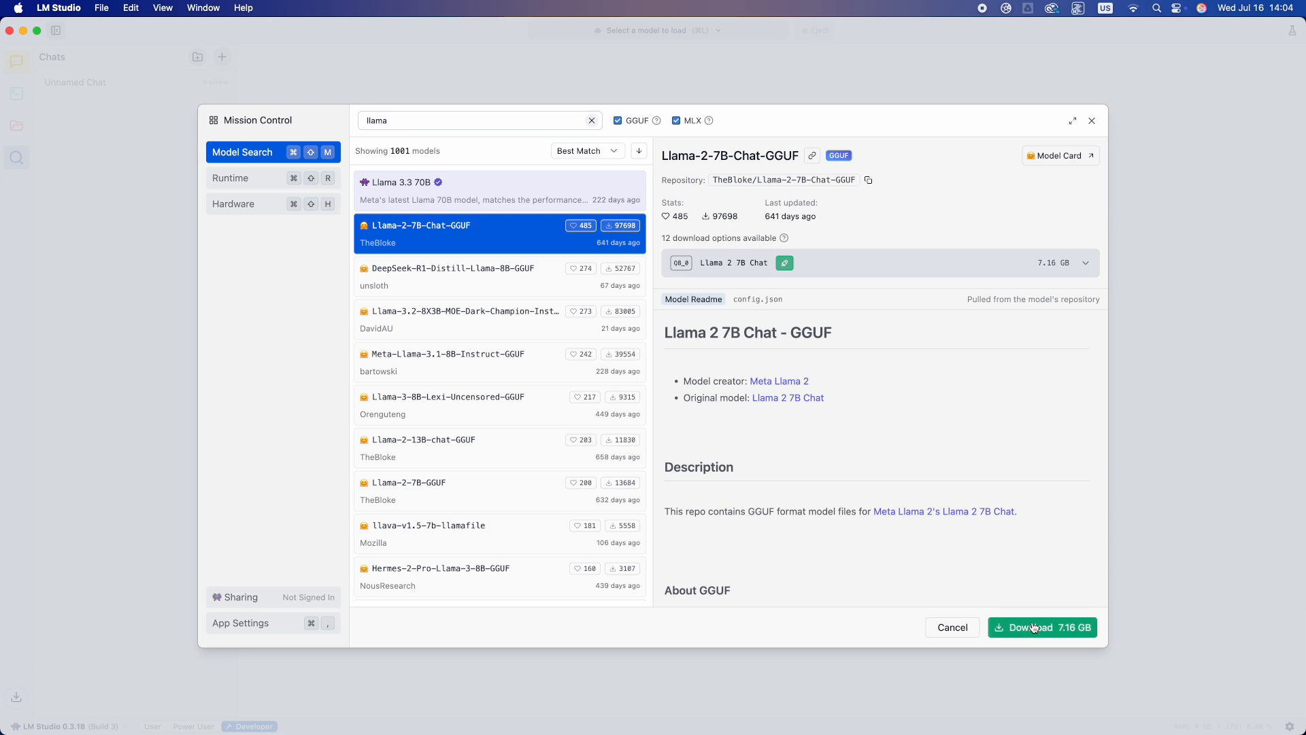
click(1041, 626)
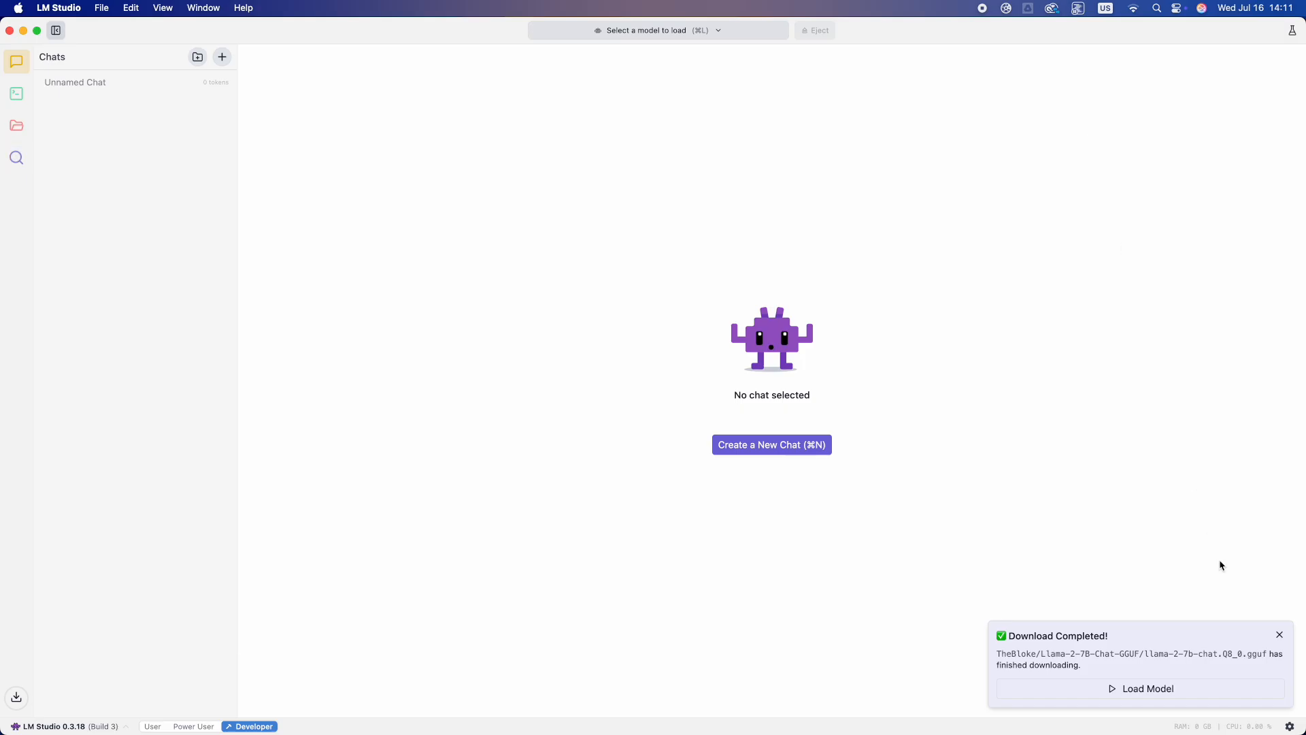
mouse_move(1141, 689)
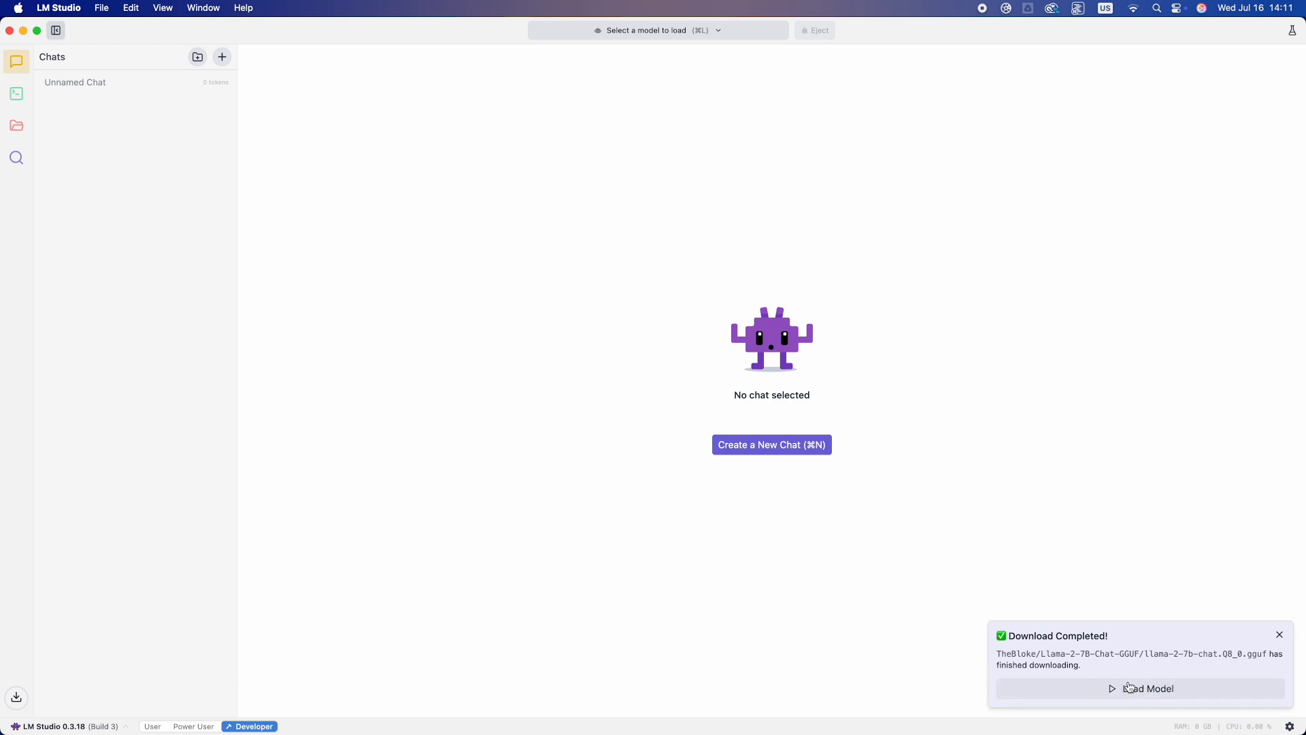
Load Llama 2 7B Chat from the download notice and start the local API server in Developer.
click(657, 30)
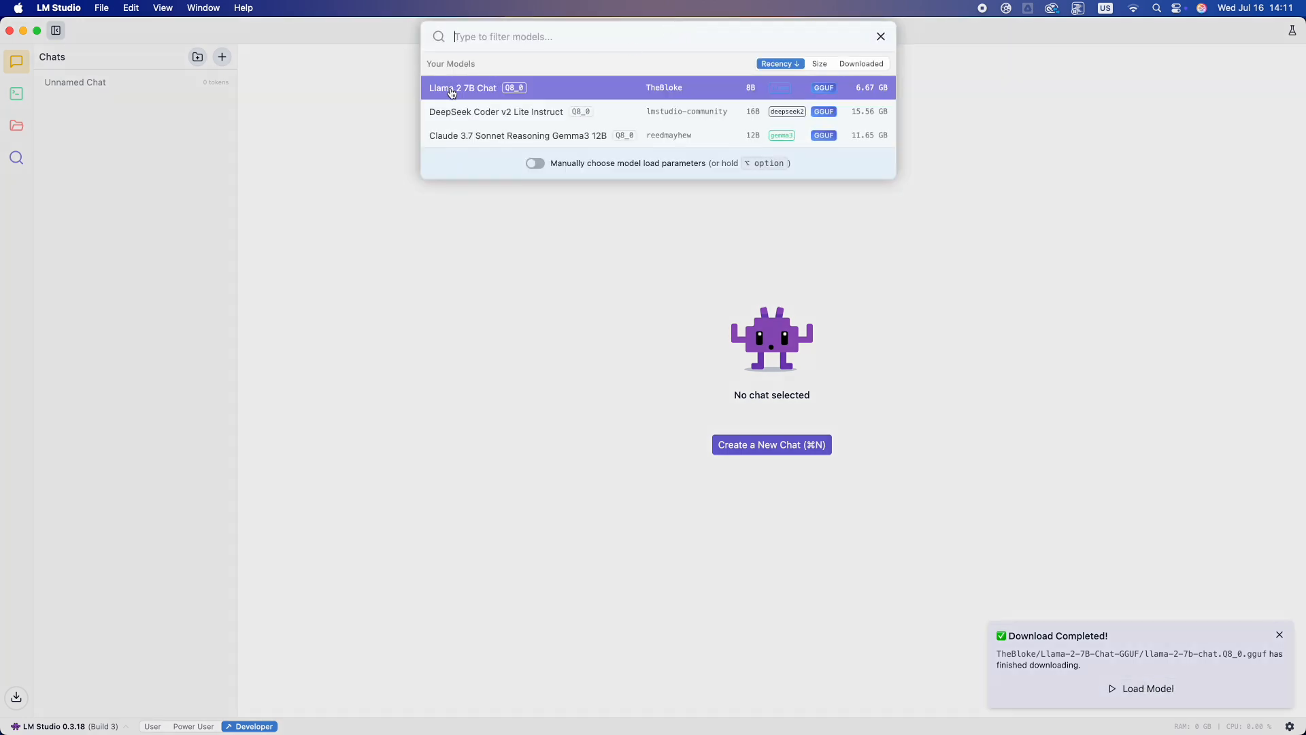
click(463, 87)
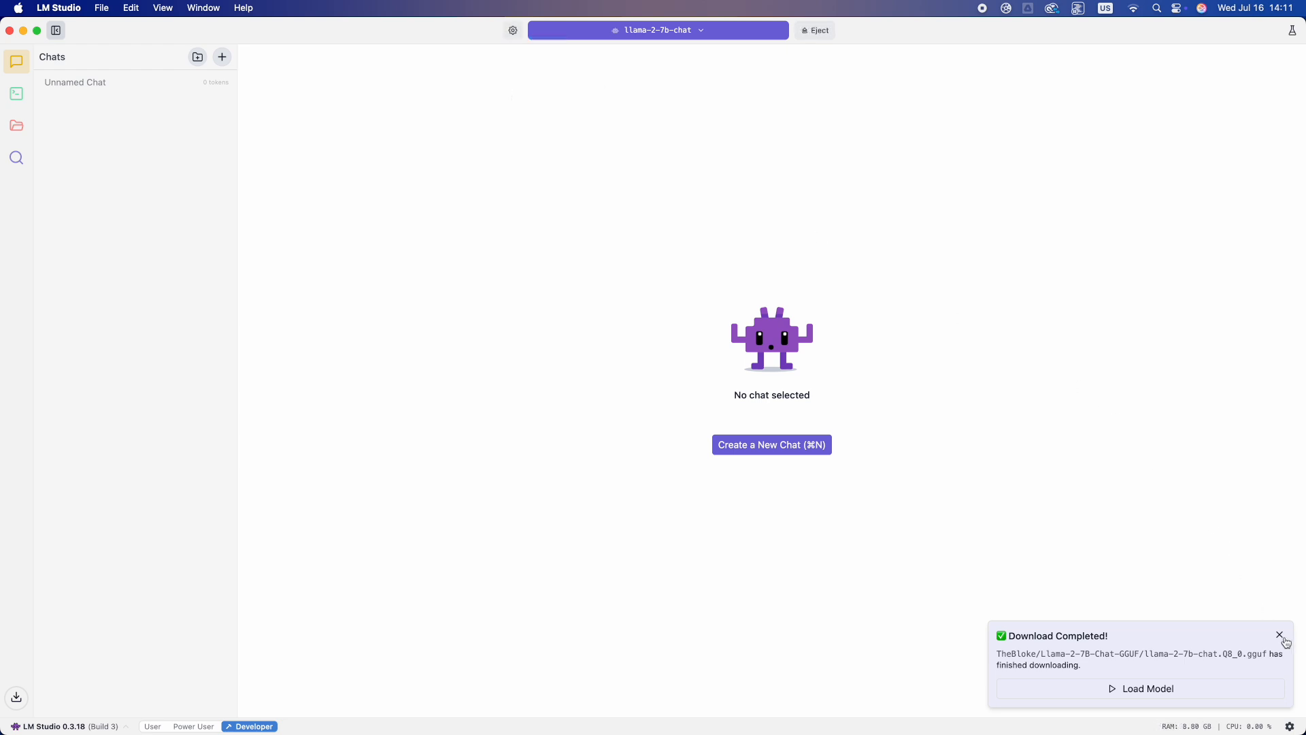
click(1281, 636)
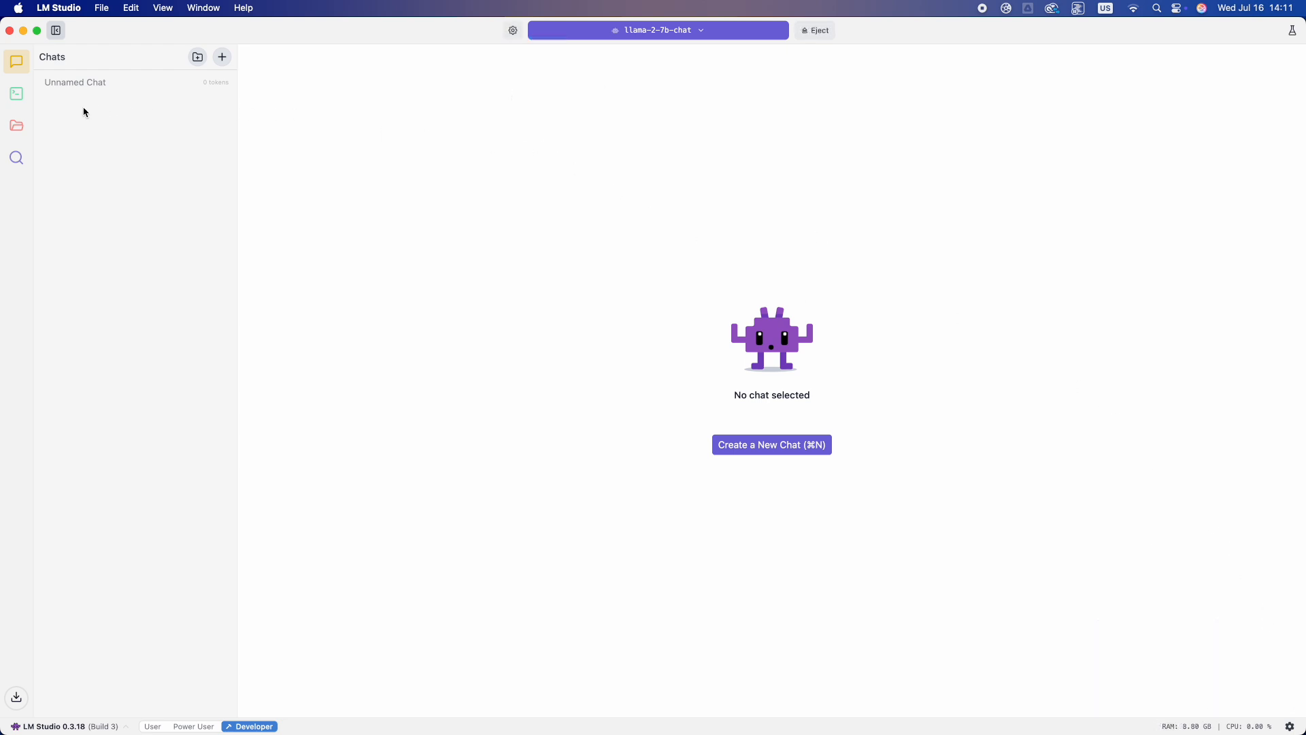
click(16, 94)
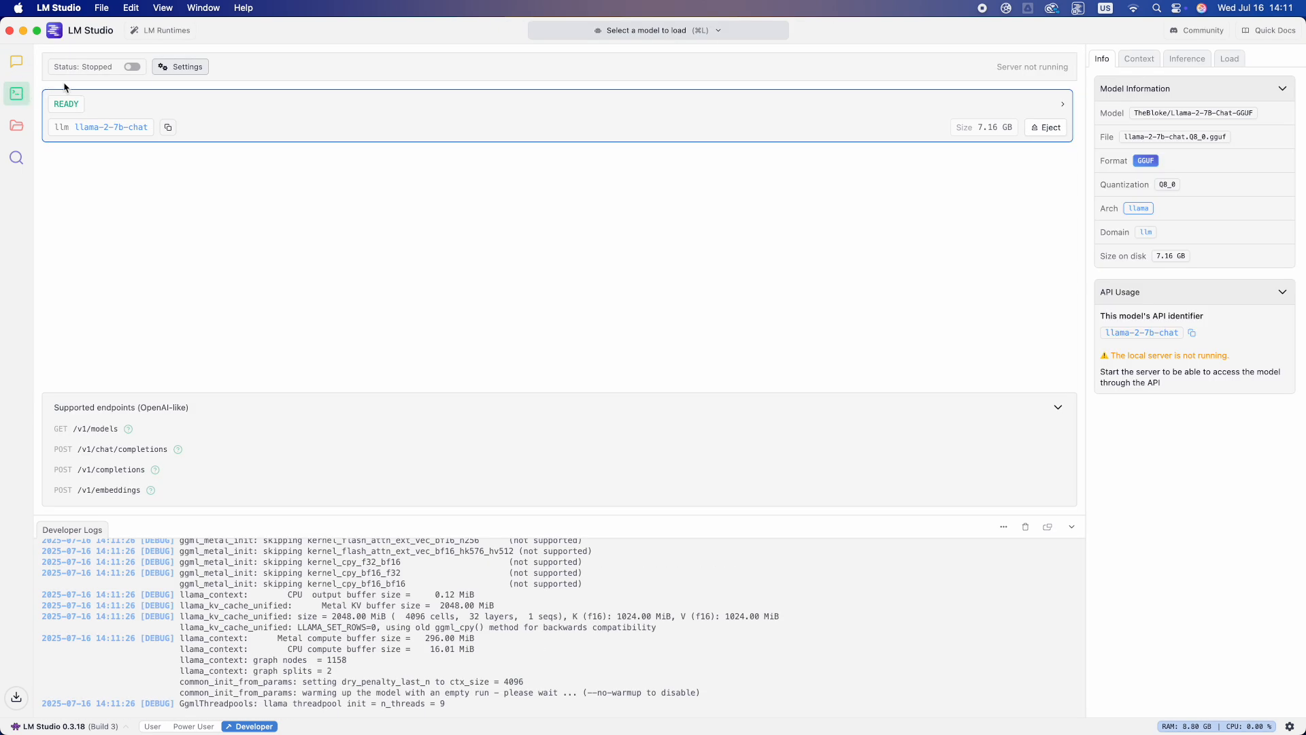
click(131, 67)
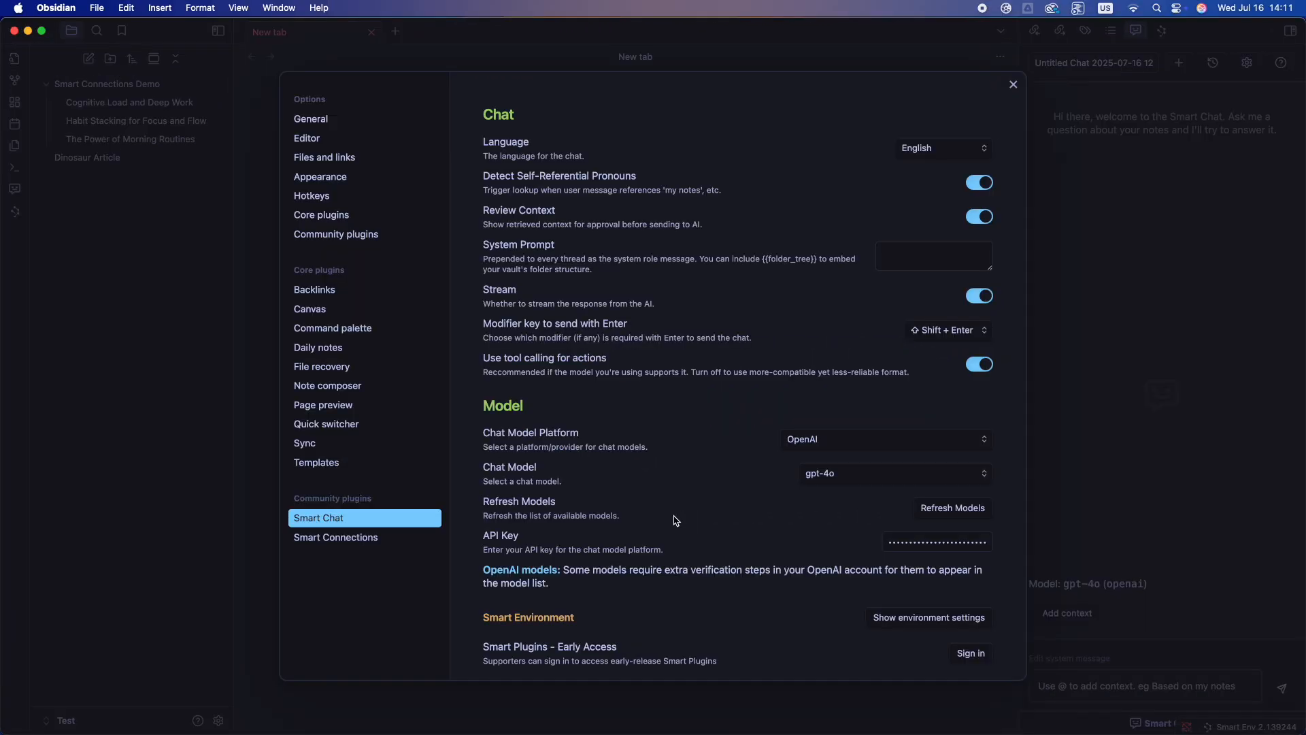
mouse_move(722, 485)
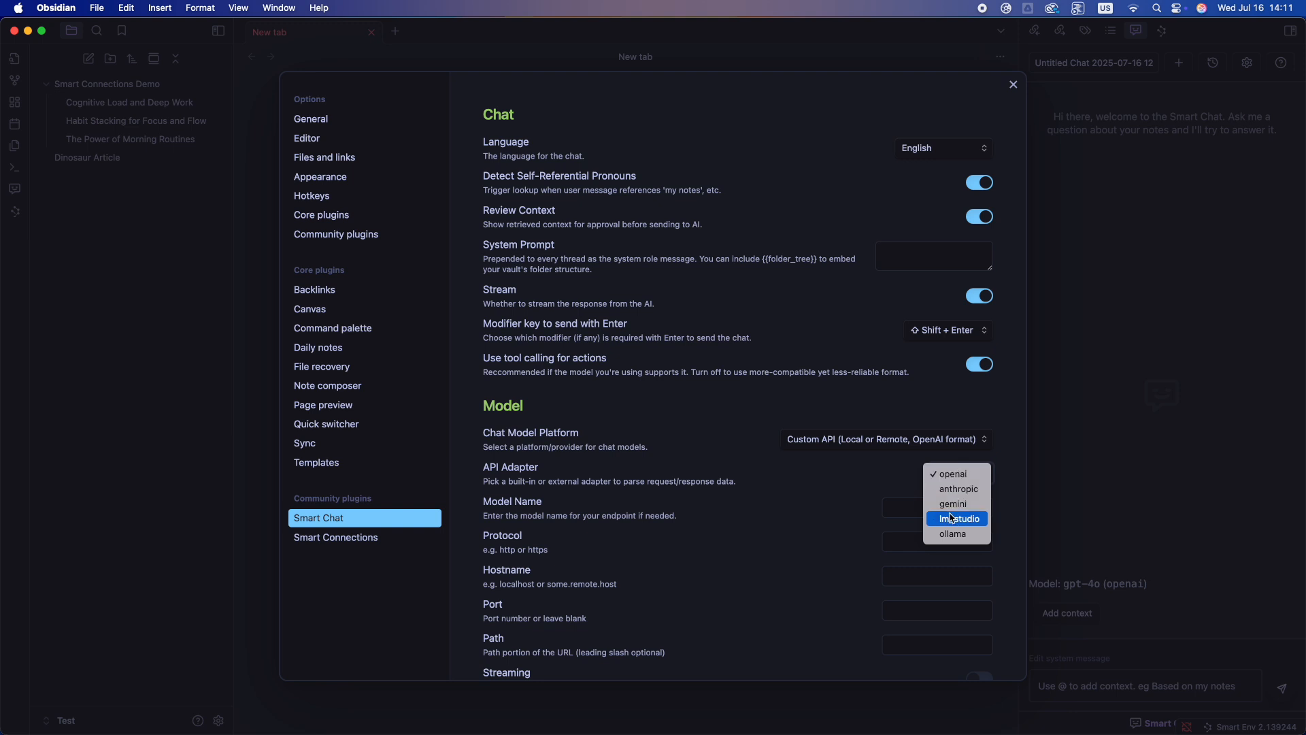
Configure the lm_studio adapter with model Llama, protocol http, hostname 192.168.1.47:1234.
click(959, 519)
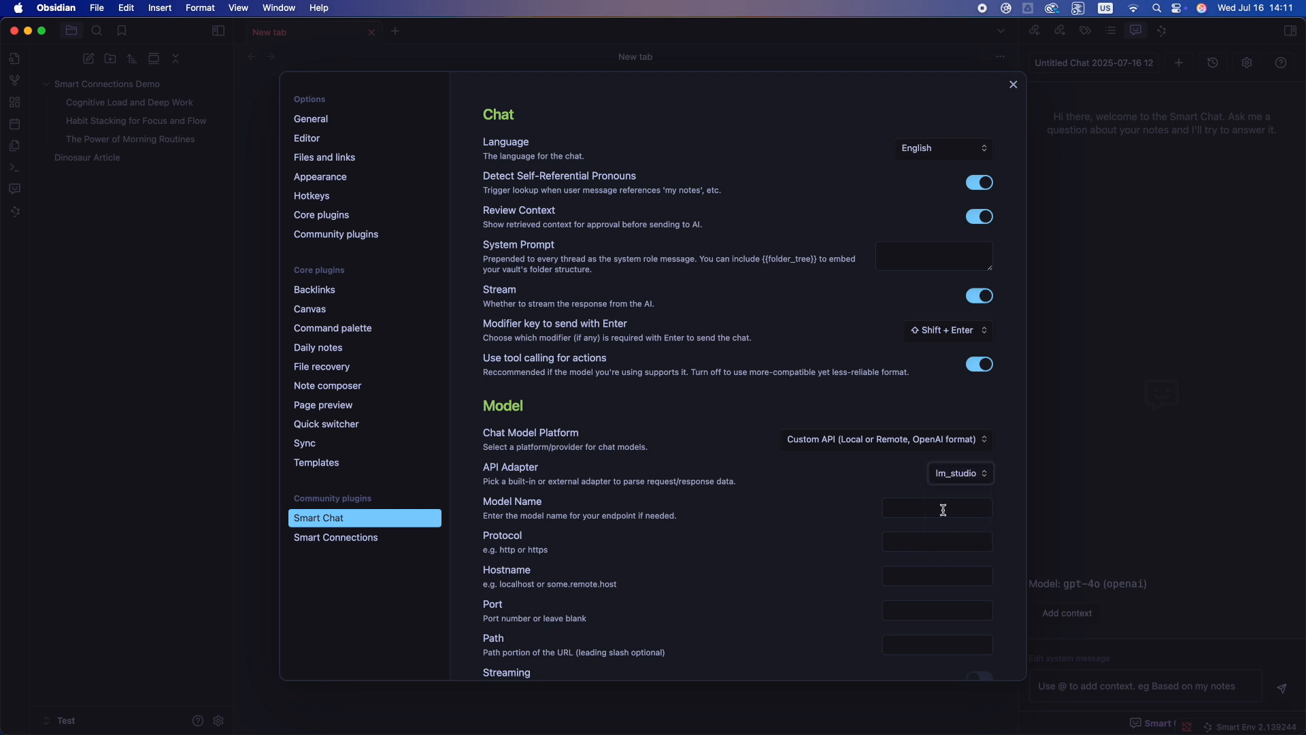
text(Llam,a)
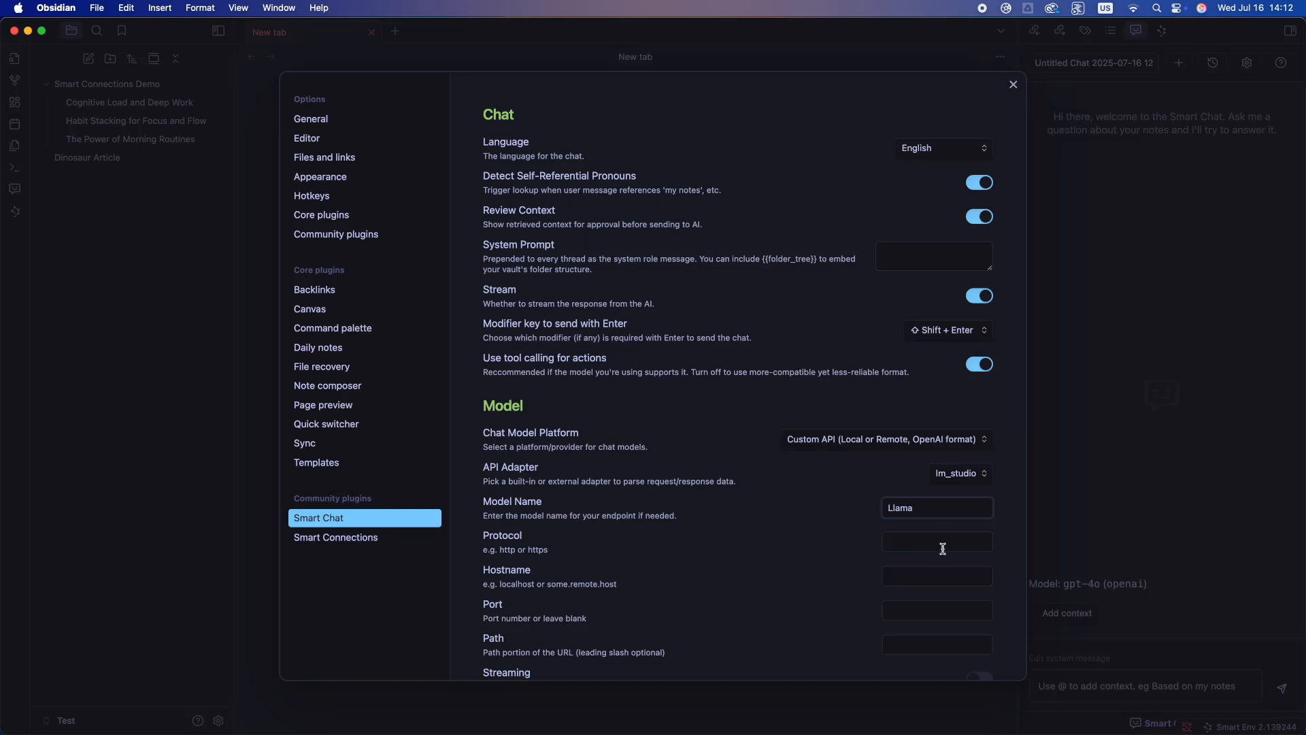
text(http)
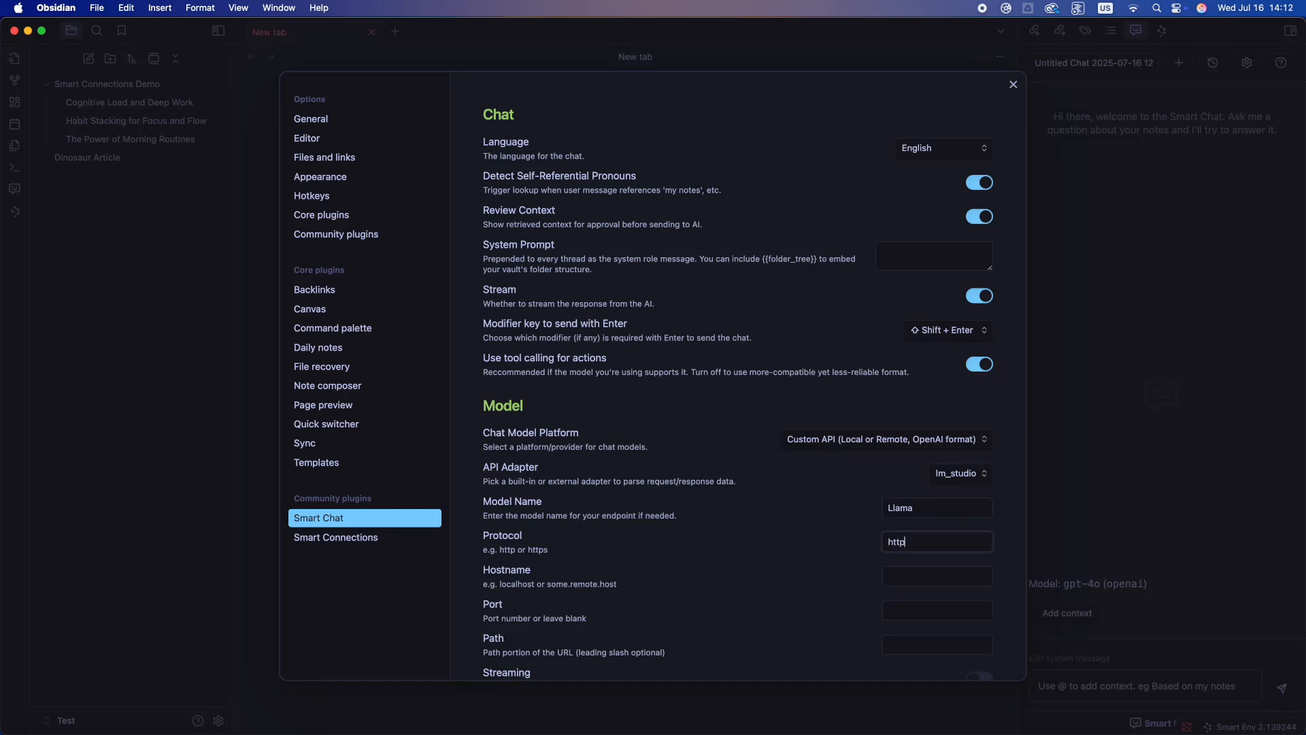
click(936, 575)
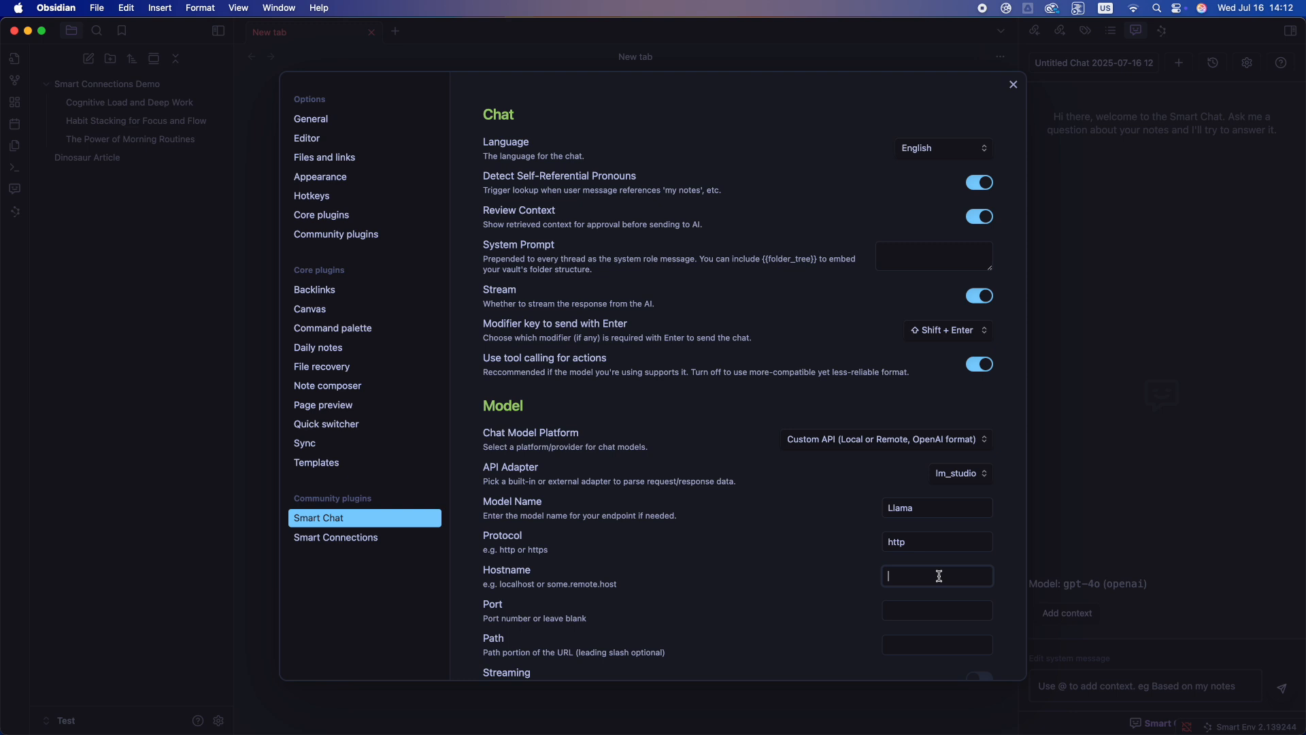
text(http://192.168.1.47:1234)
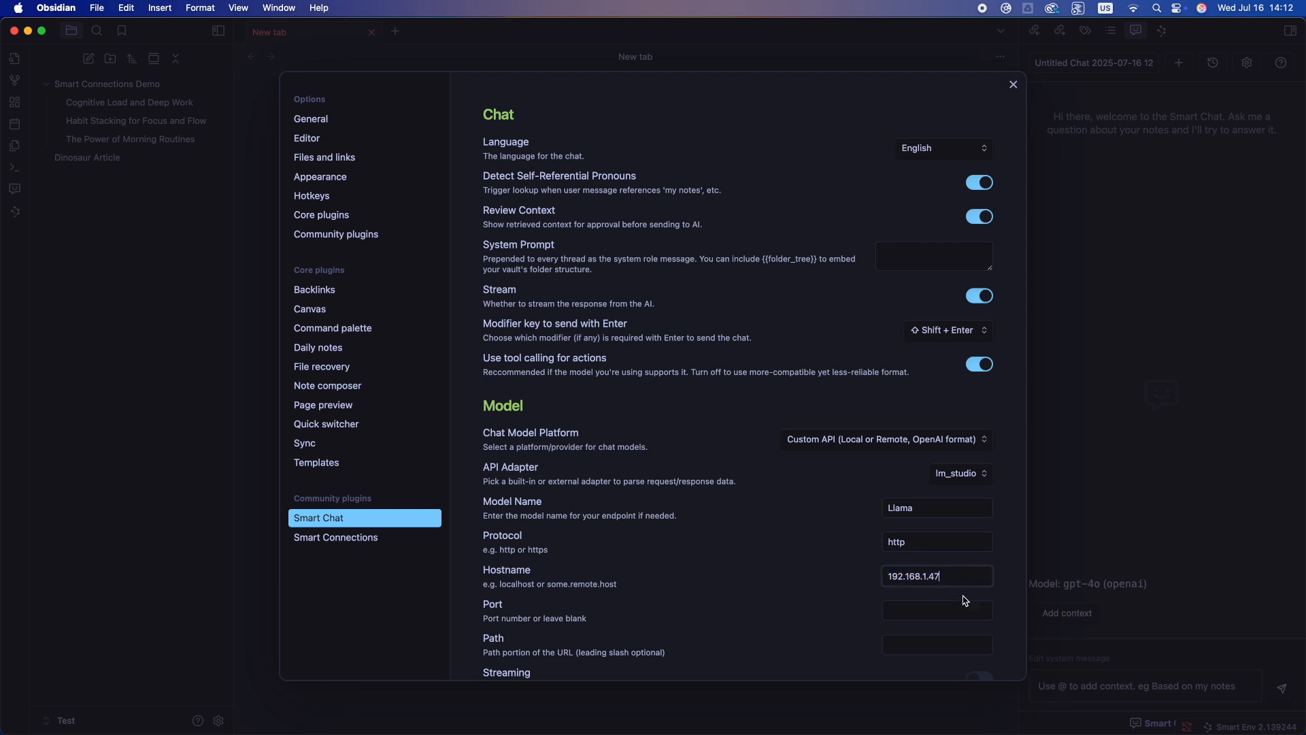
Select the /v1/chat/completions endpoint path in LM Studio for copying.
scroll(down, 3)
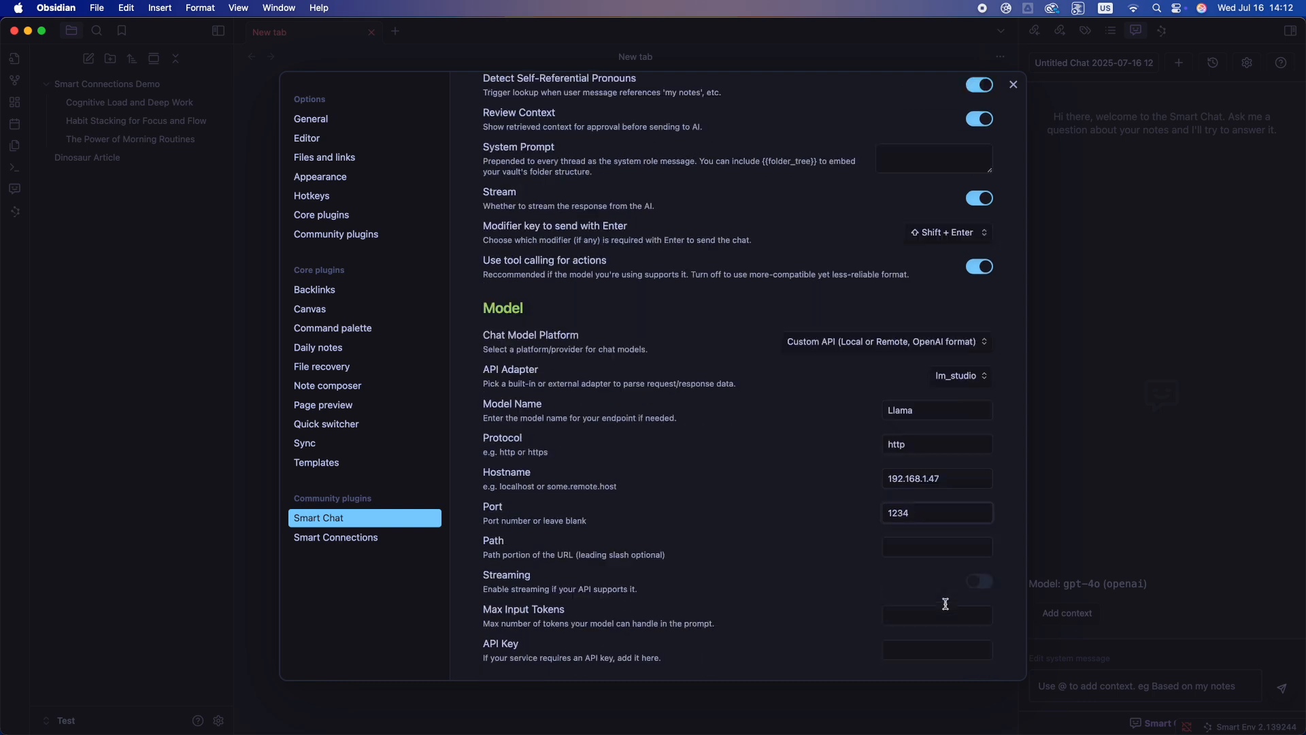
scroll(down, 3)
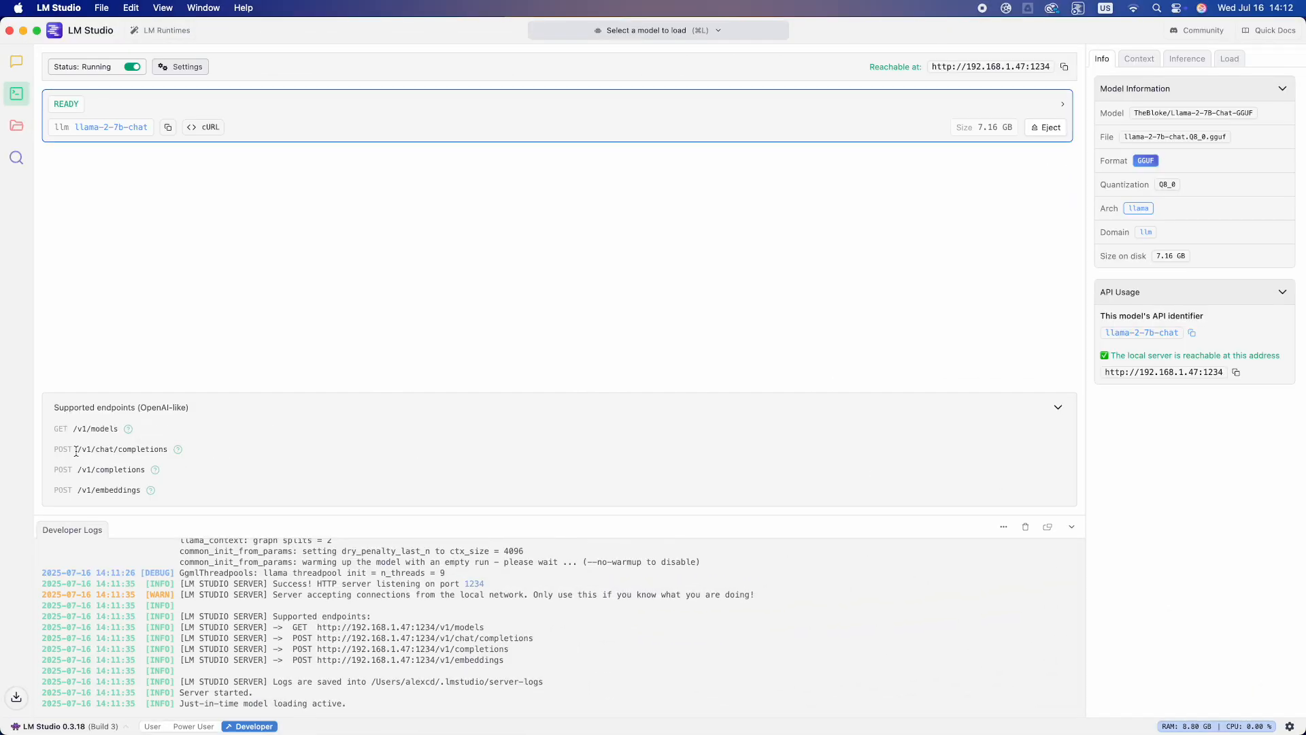
double_click(124, 447)
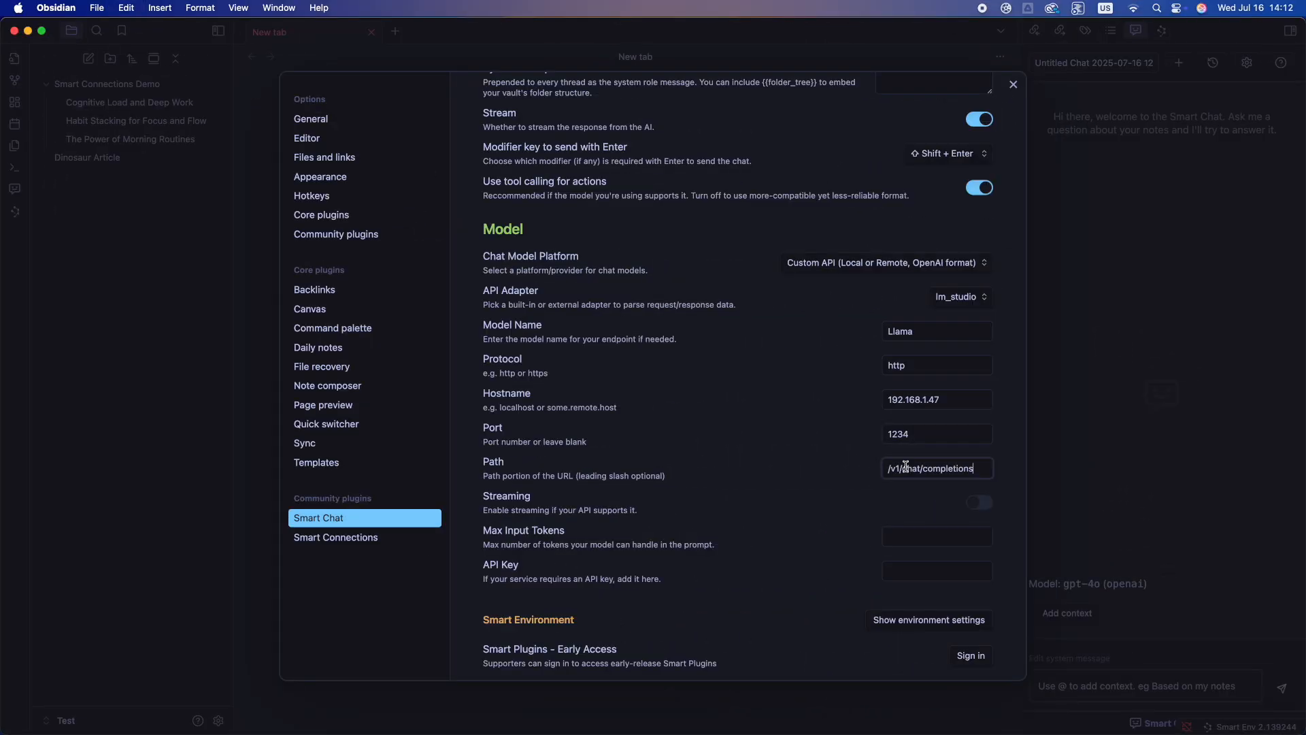
Set the endpoint path to /v1/chat/completions and close the Smart Chat settings.
click(934, 570)
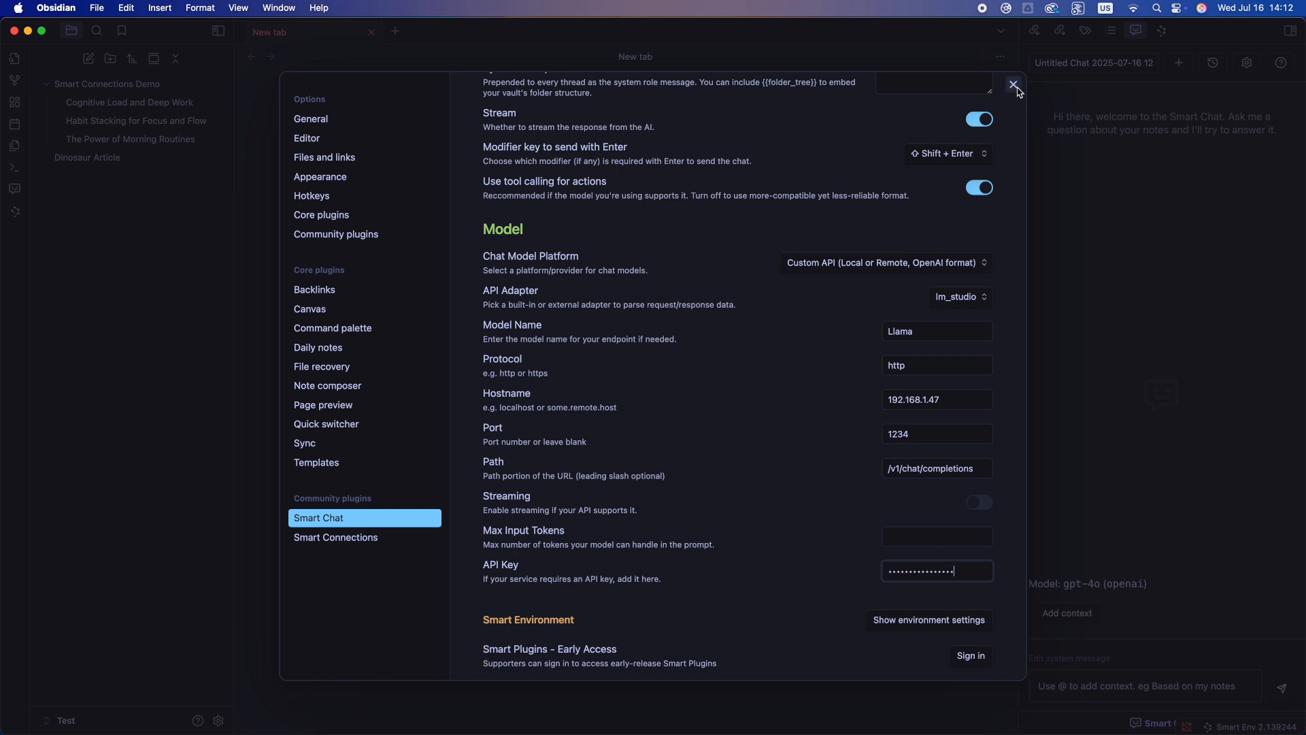
click(1015, 84)
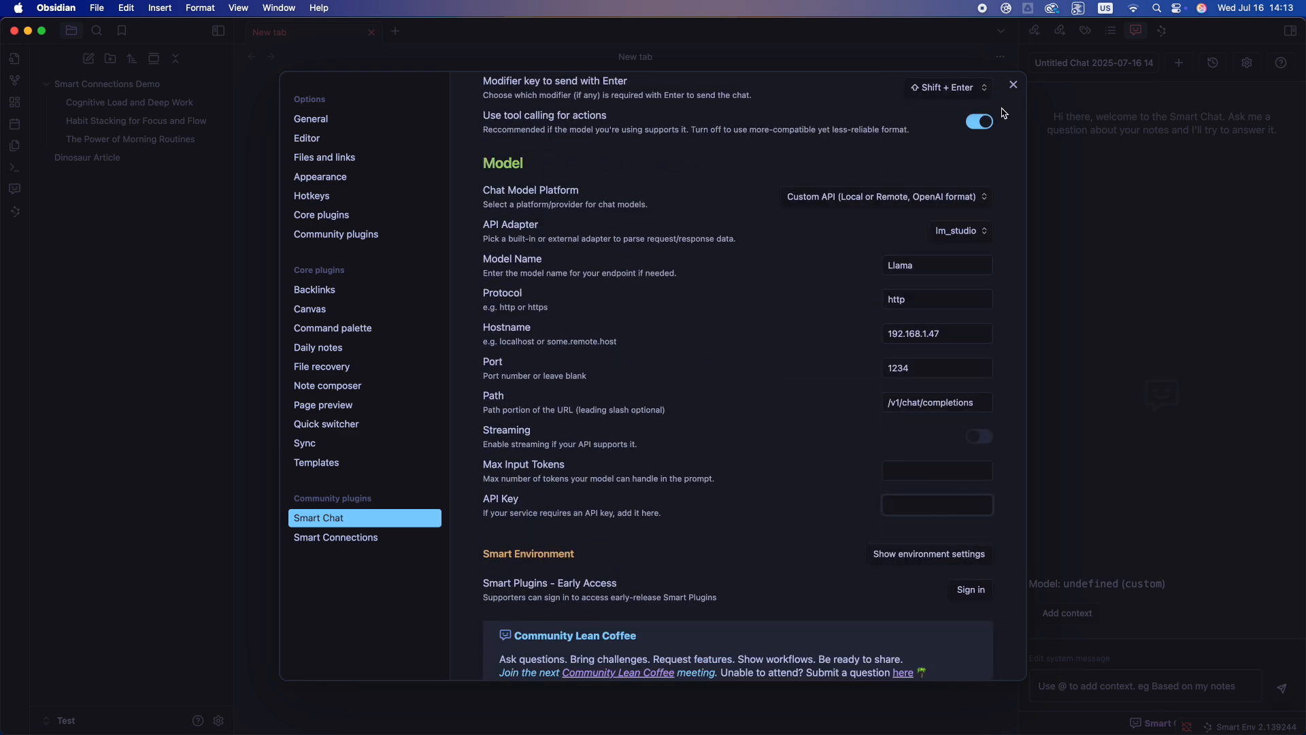
click(1012, 85)
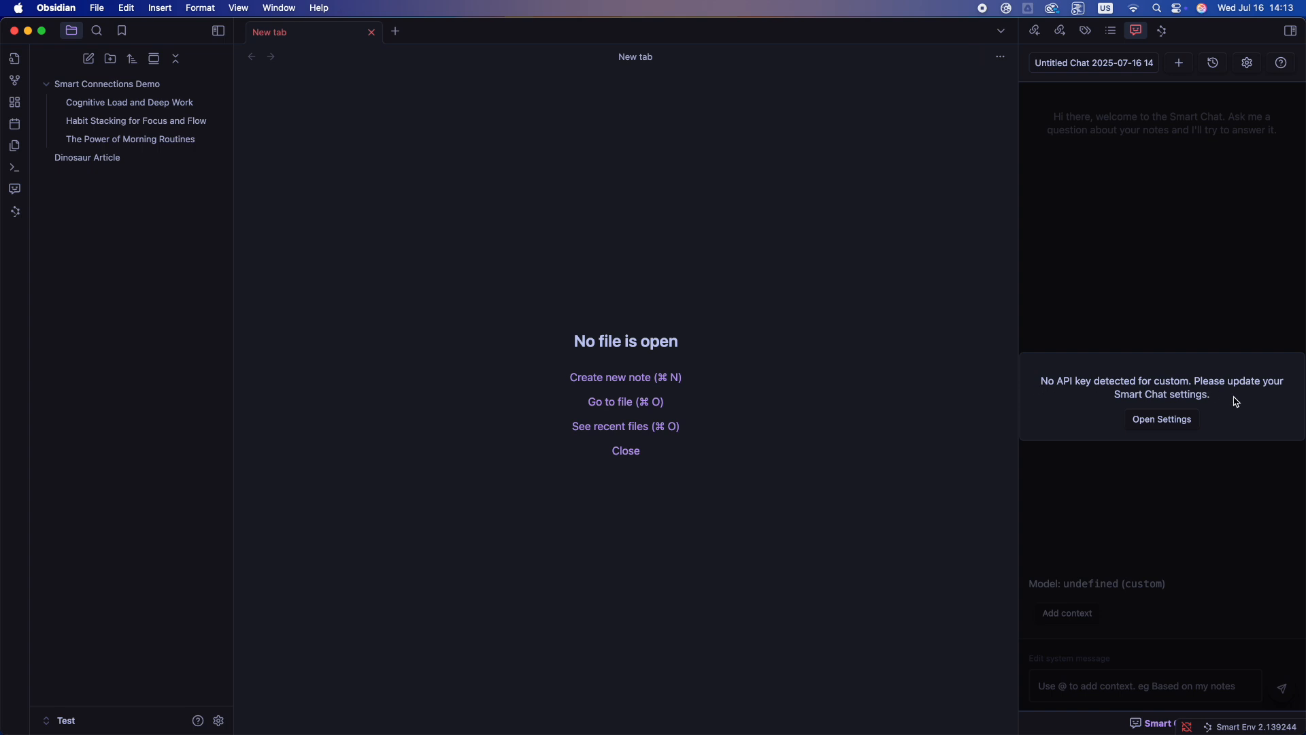
Reopen settings from the warning, enter an API key for the custom endpoint, and close.
click(1161, 419)
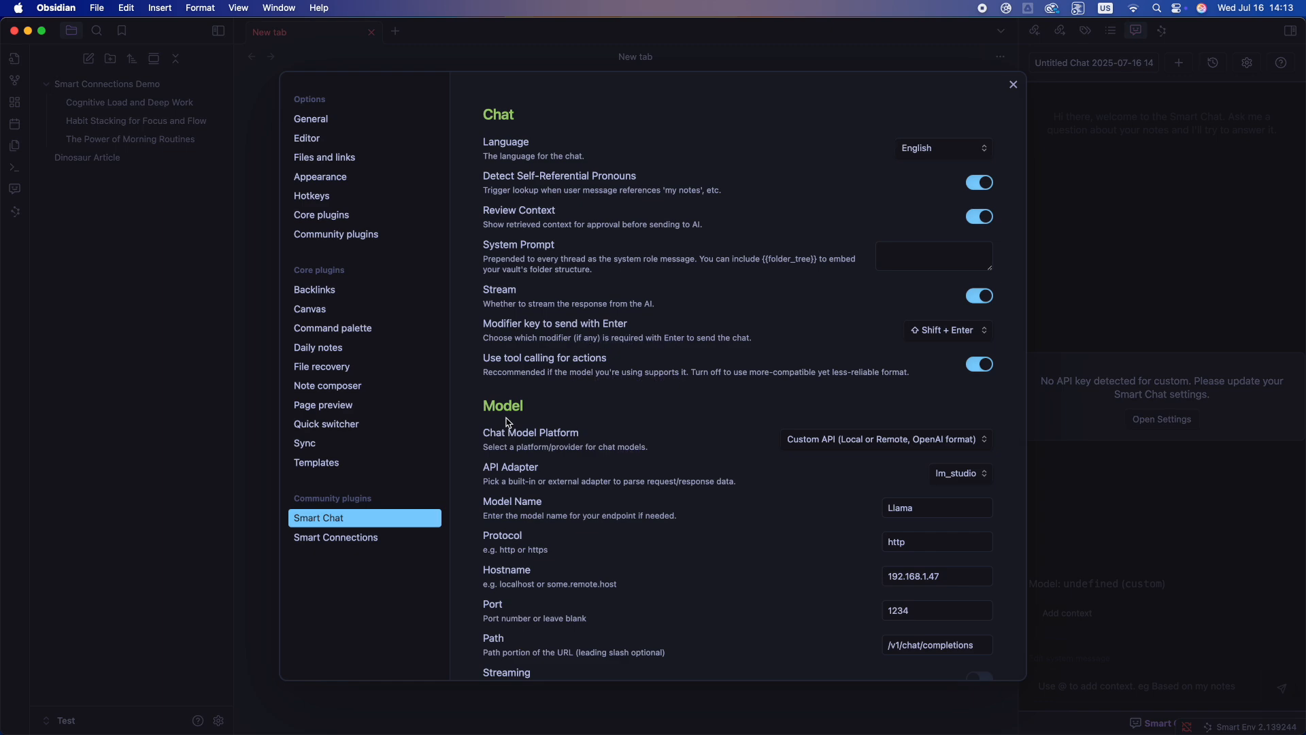
scroll(down, 3)
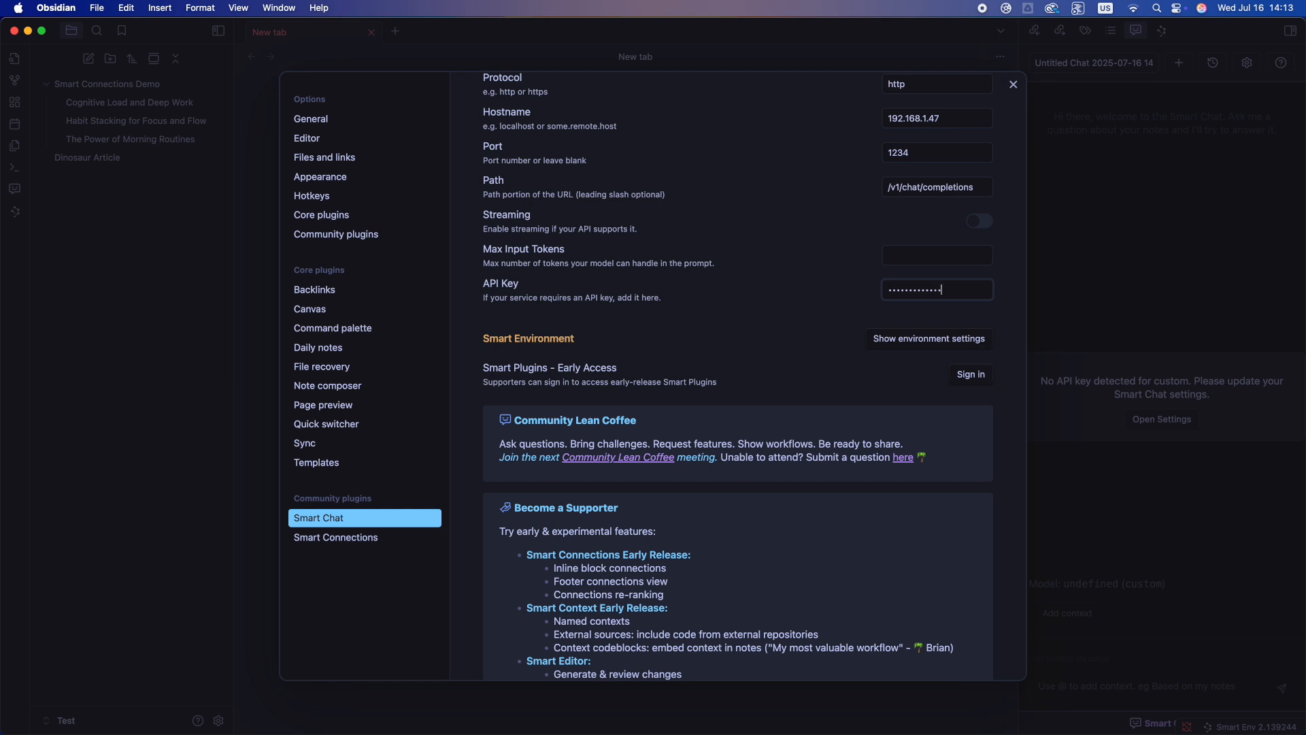
click(1013, 85)
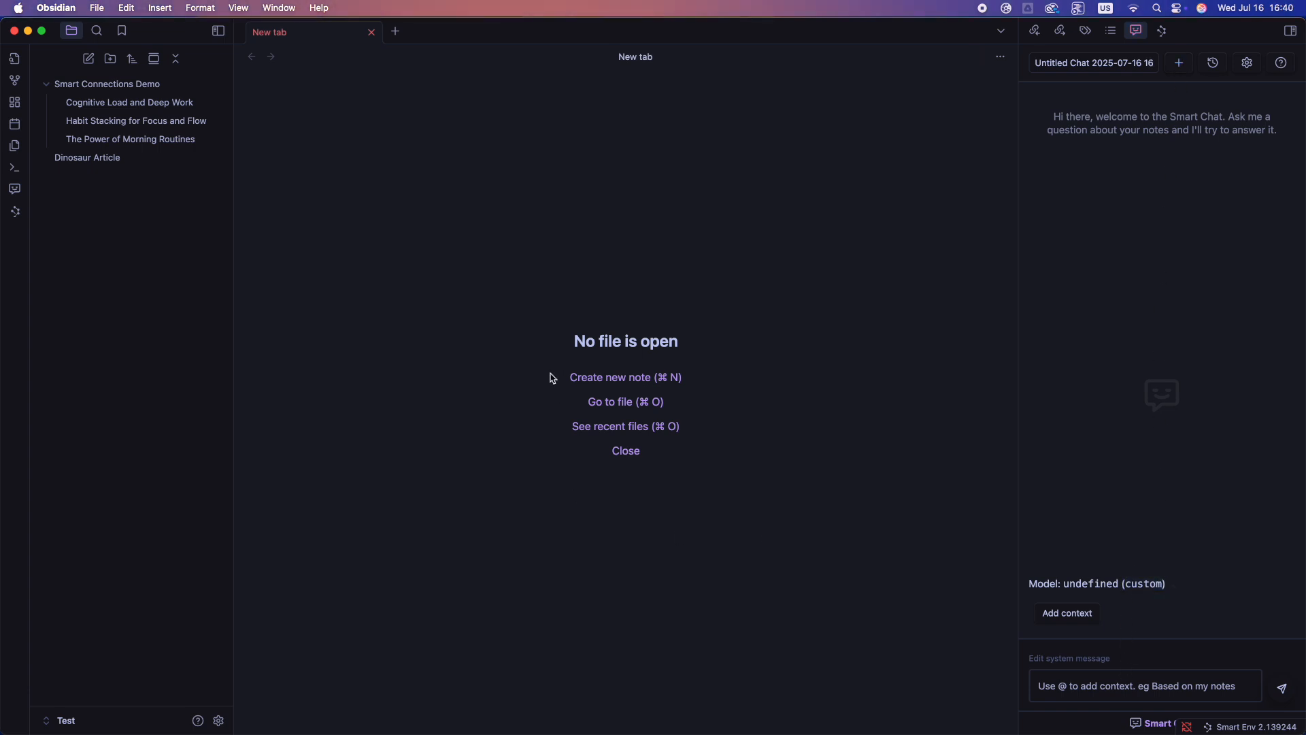
mouse_move(1081, 621)
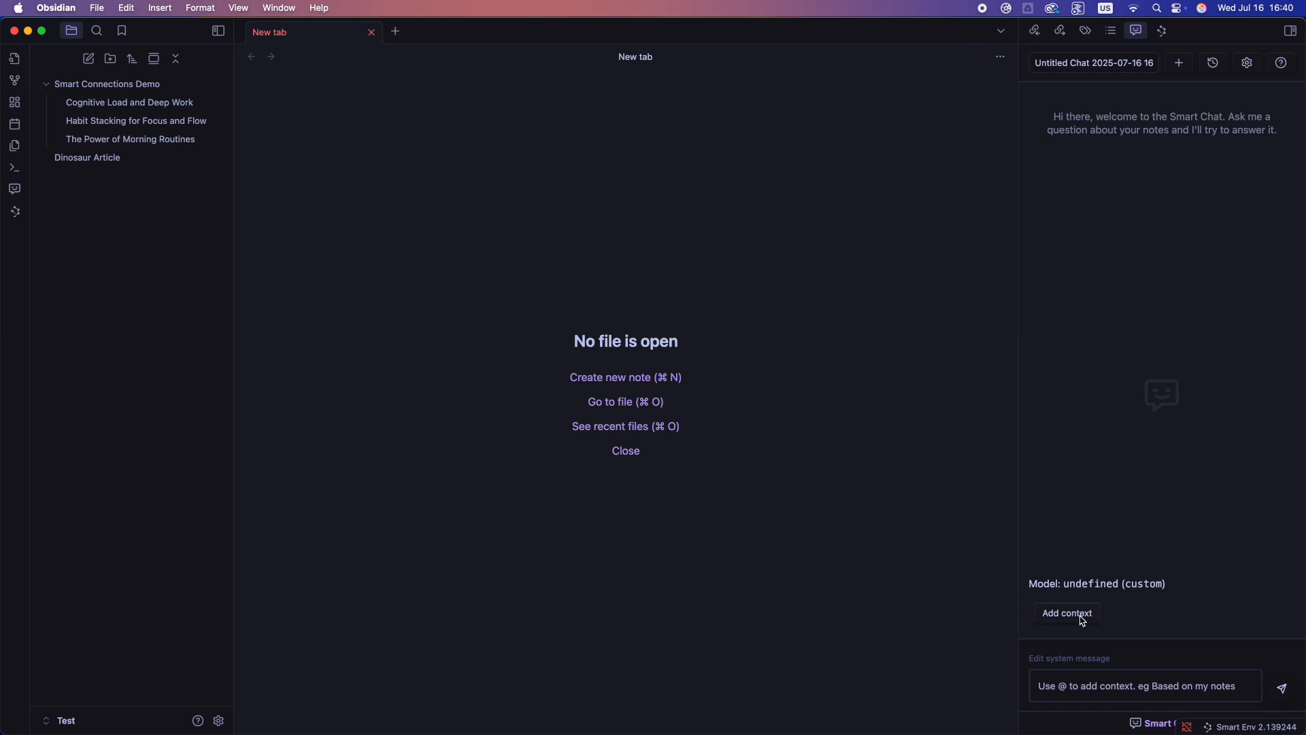
Add Dinosaur Article.md as the context for the Smart Chat conversation.
click(1144, 685)
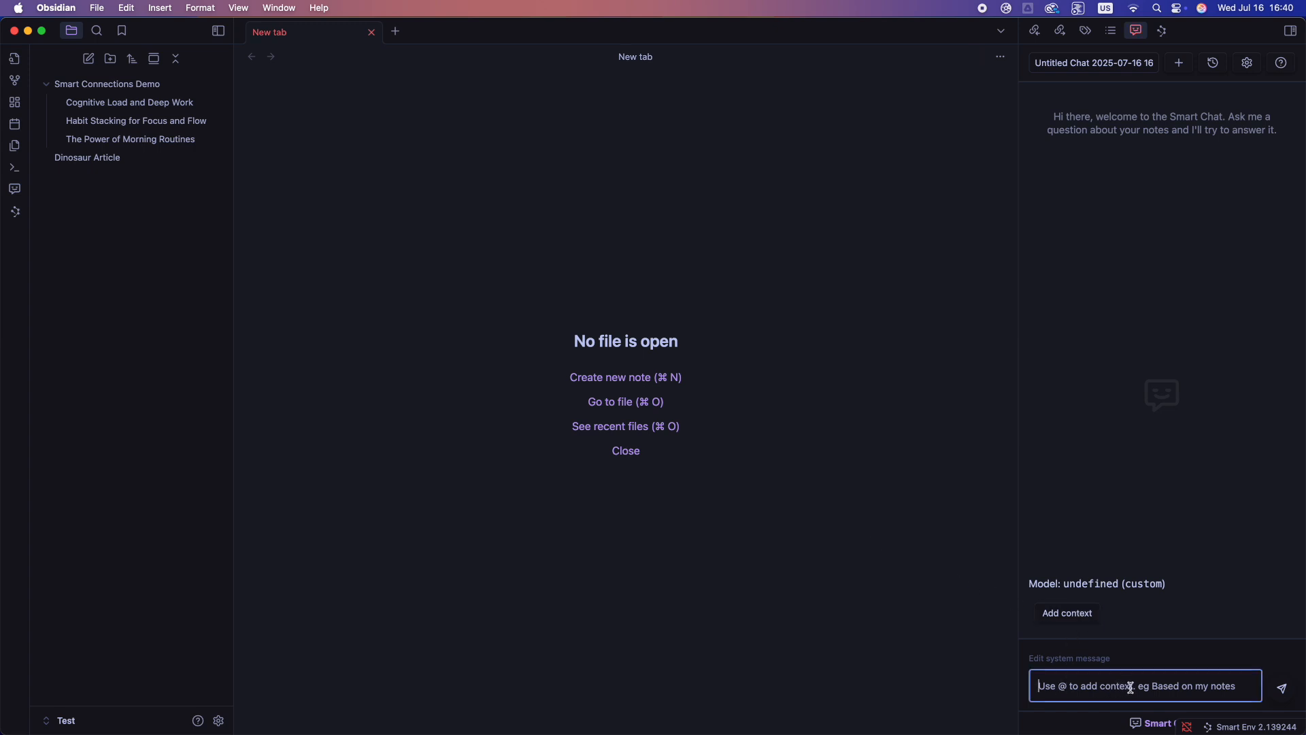
click(1067, 613)
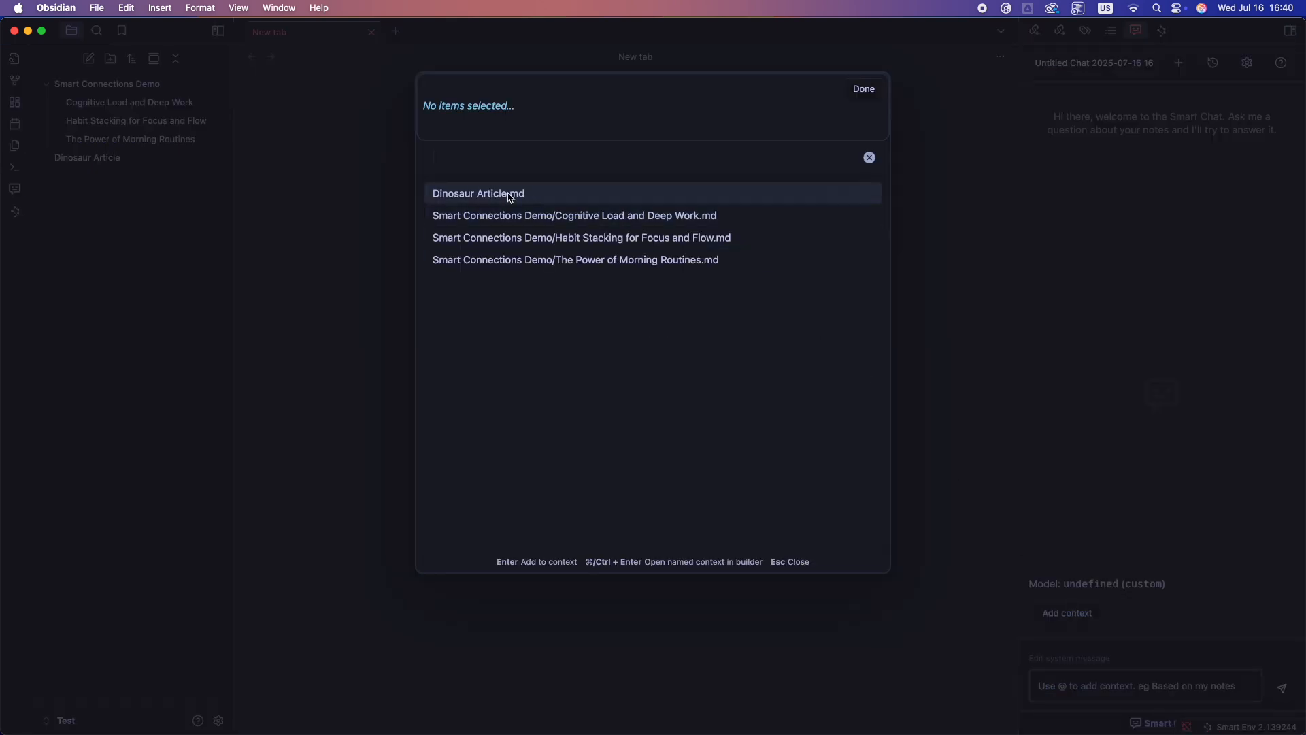
click(477, 193)
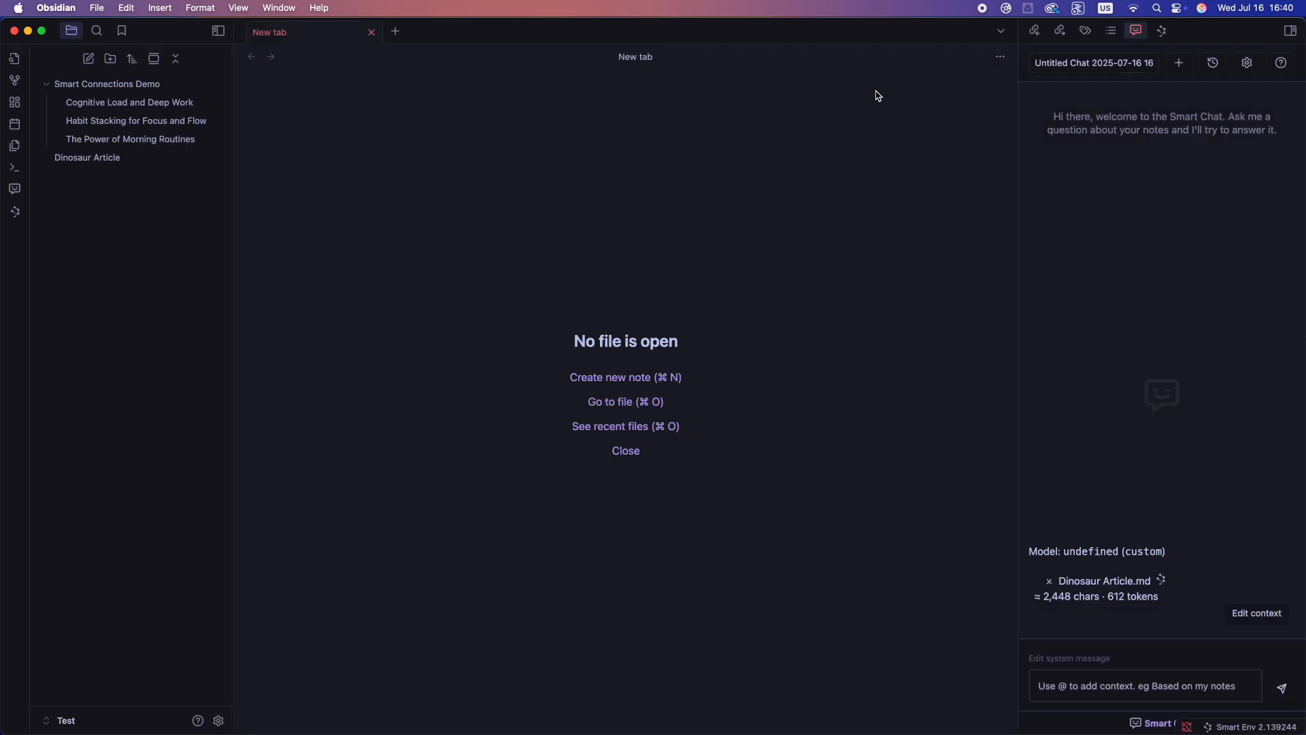
Send the prompt 'Summarize this article in one sentence' and get the reply.
click(1145, 686)
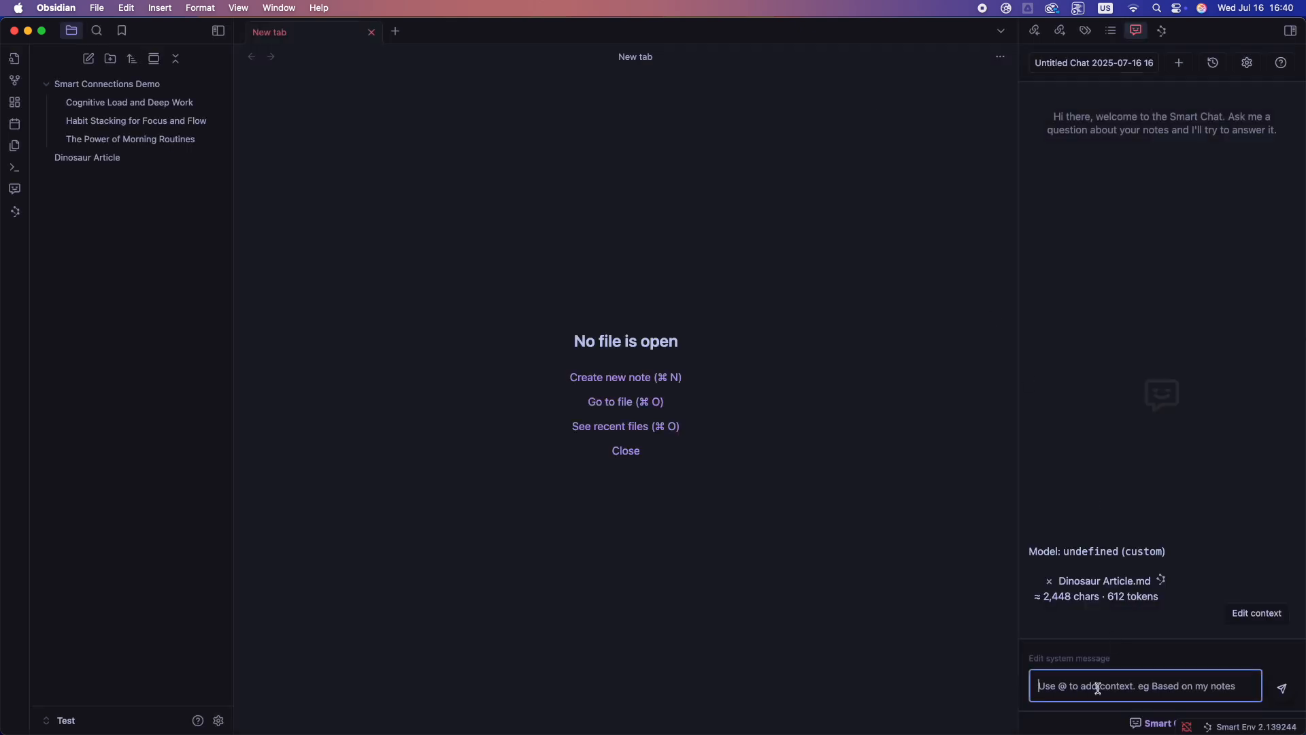
text(Summarize this a)
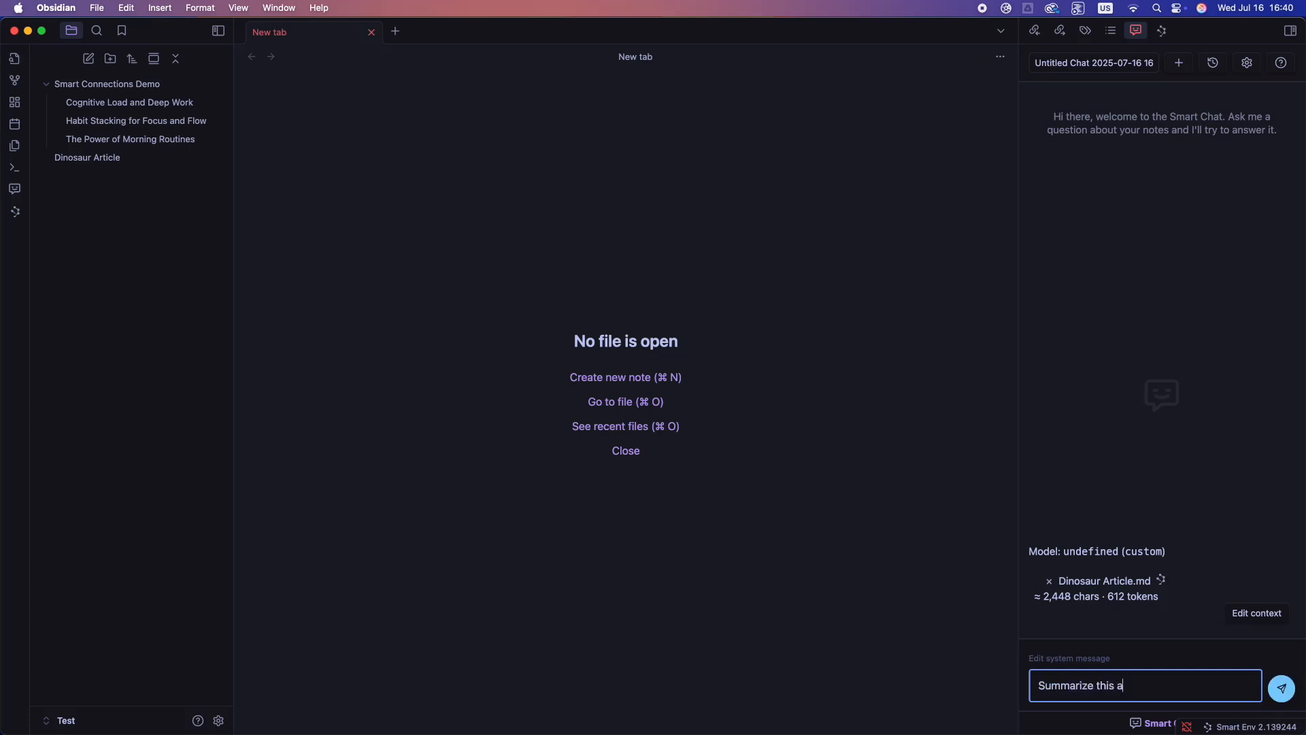
text(rticle)
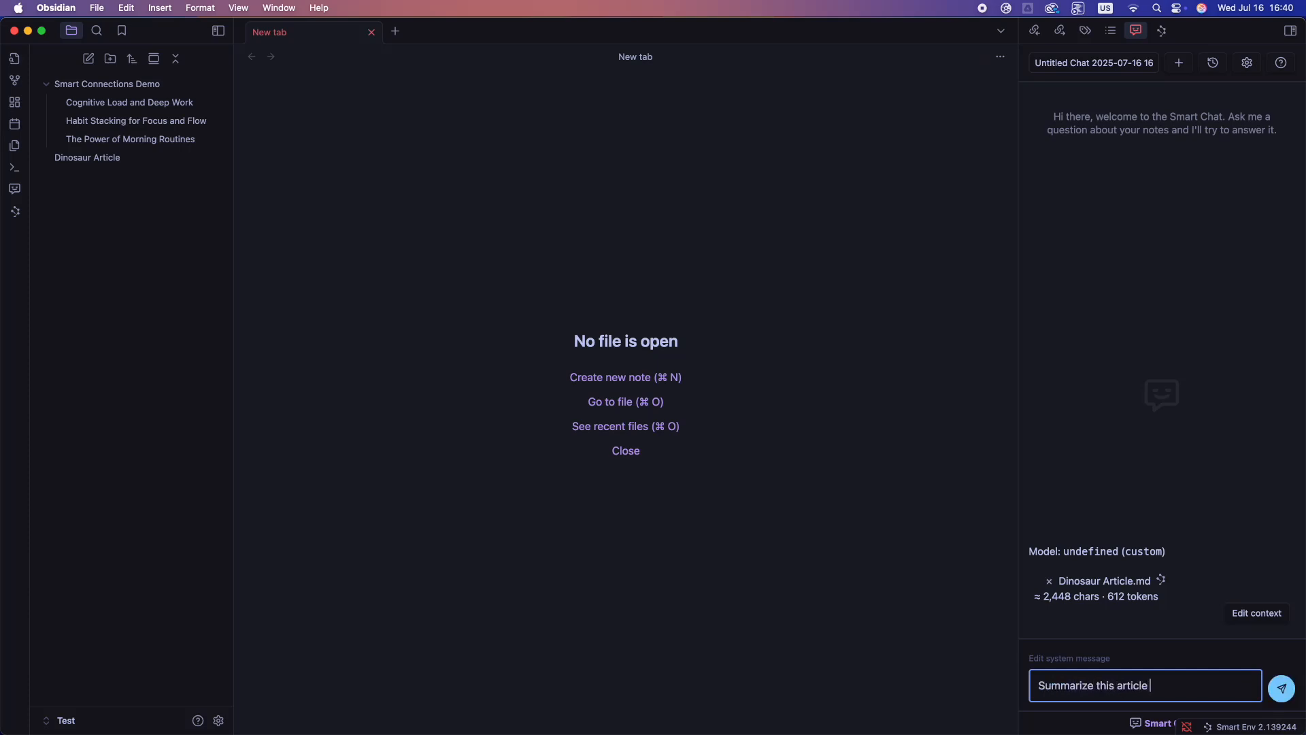
text(in one se)
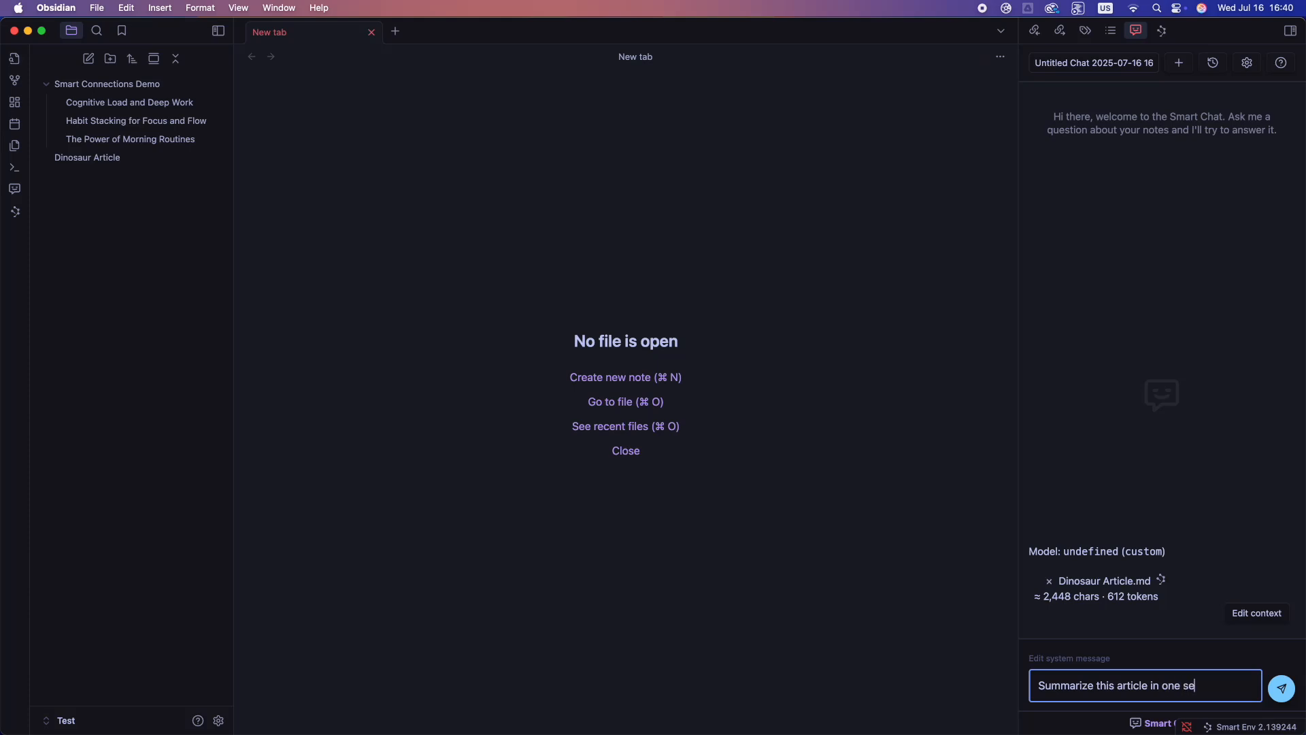
text(ntence)
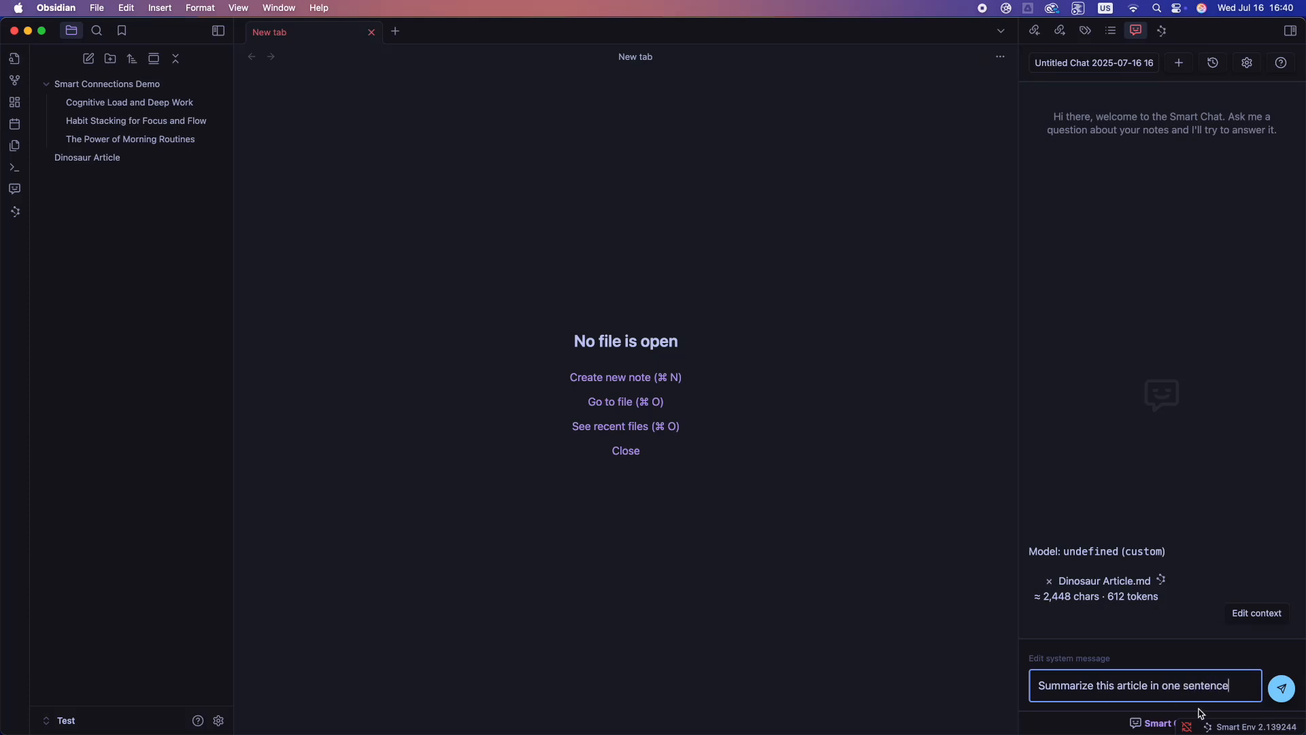
click(1282, 689)
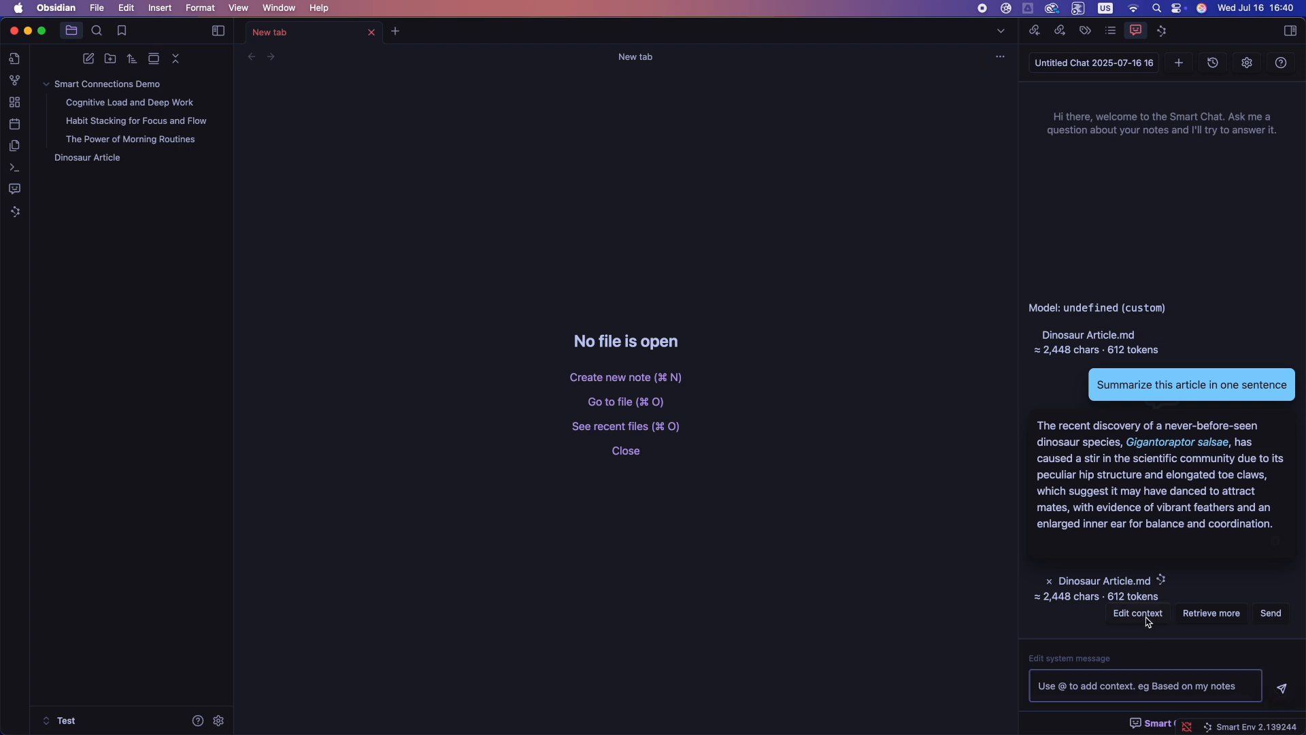
Swap the chat context to the three Smart Connections Demo notes.
click(1136, 614)
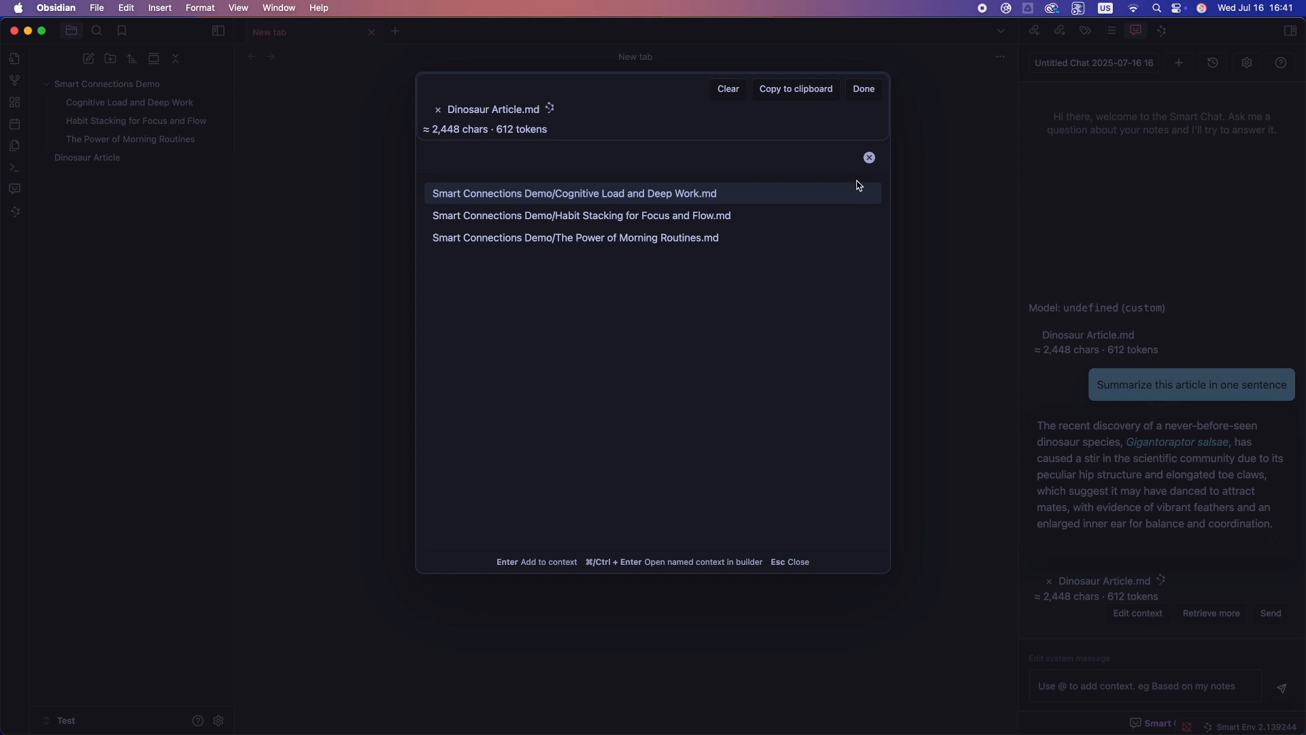
click(574, 193)
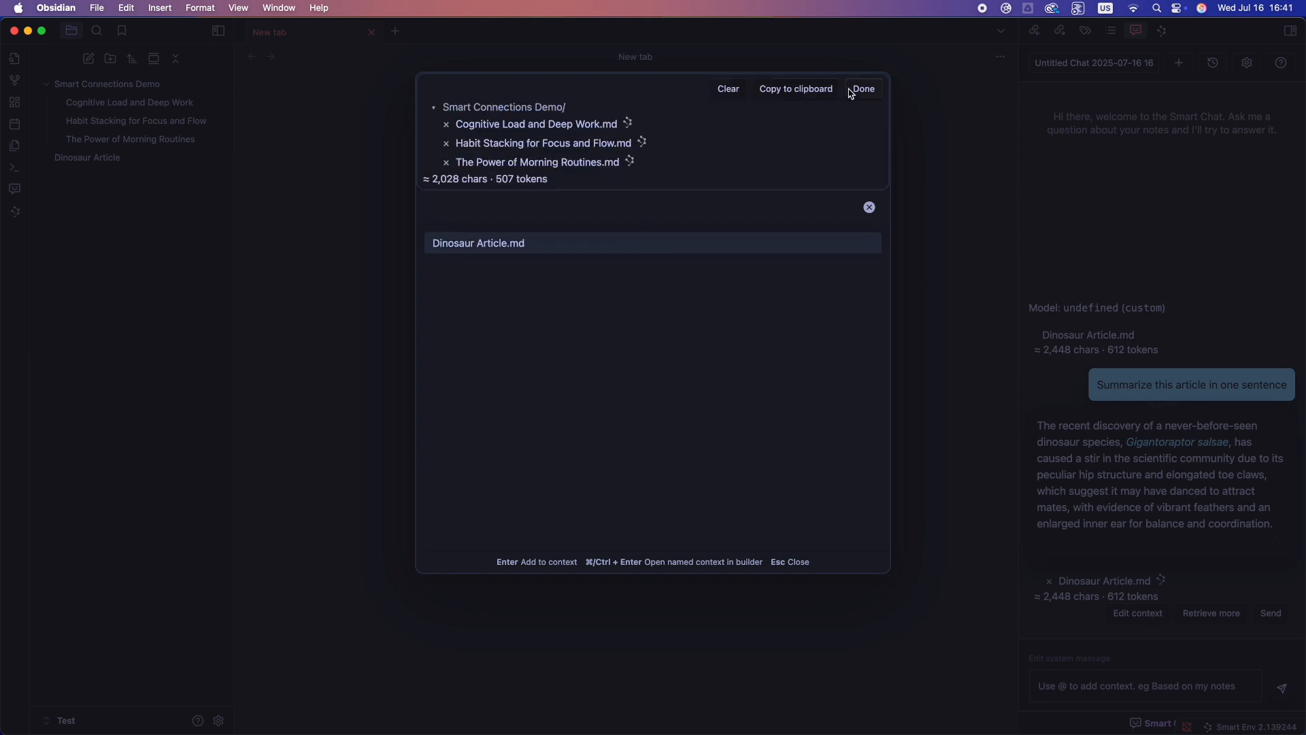
click(863, 90)
text(Summarize the key ideas from these notes and show how they relate)
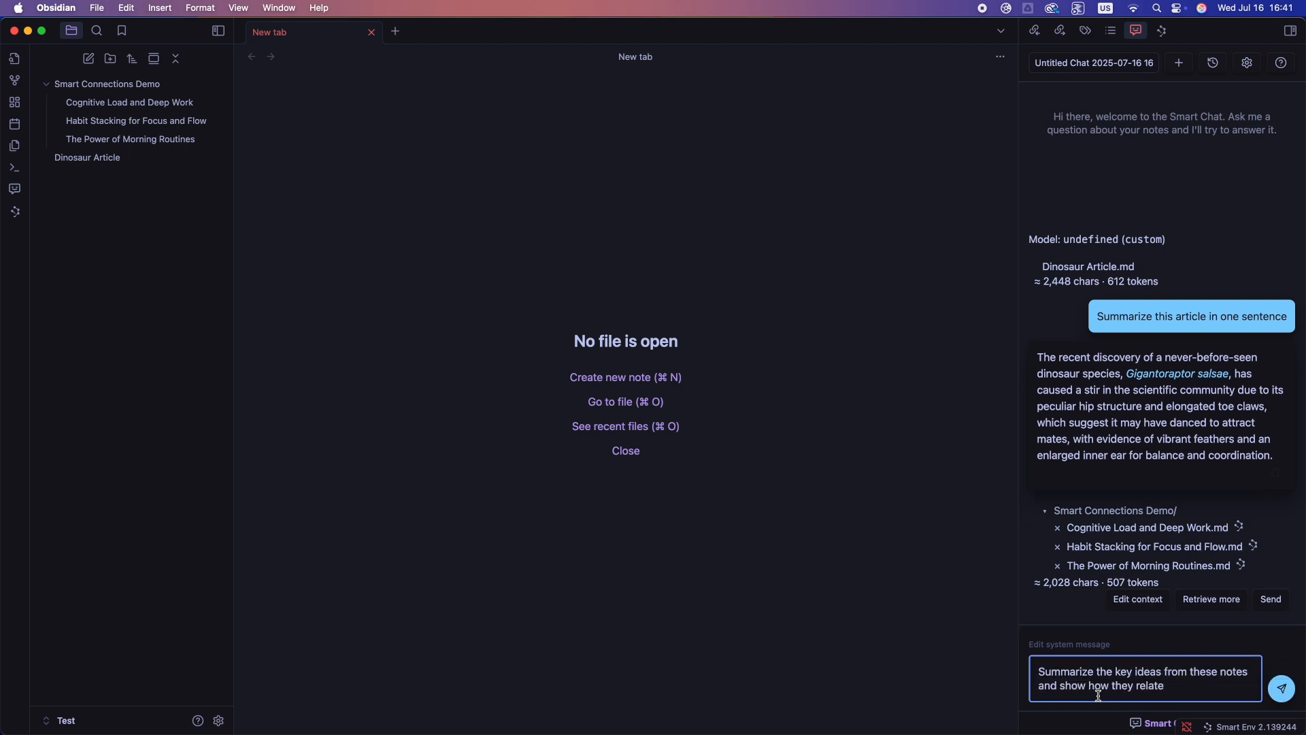
mouse_move(1228, 685)
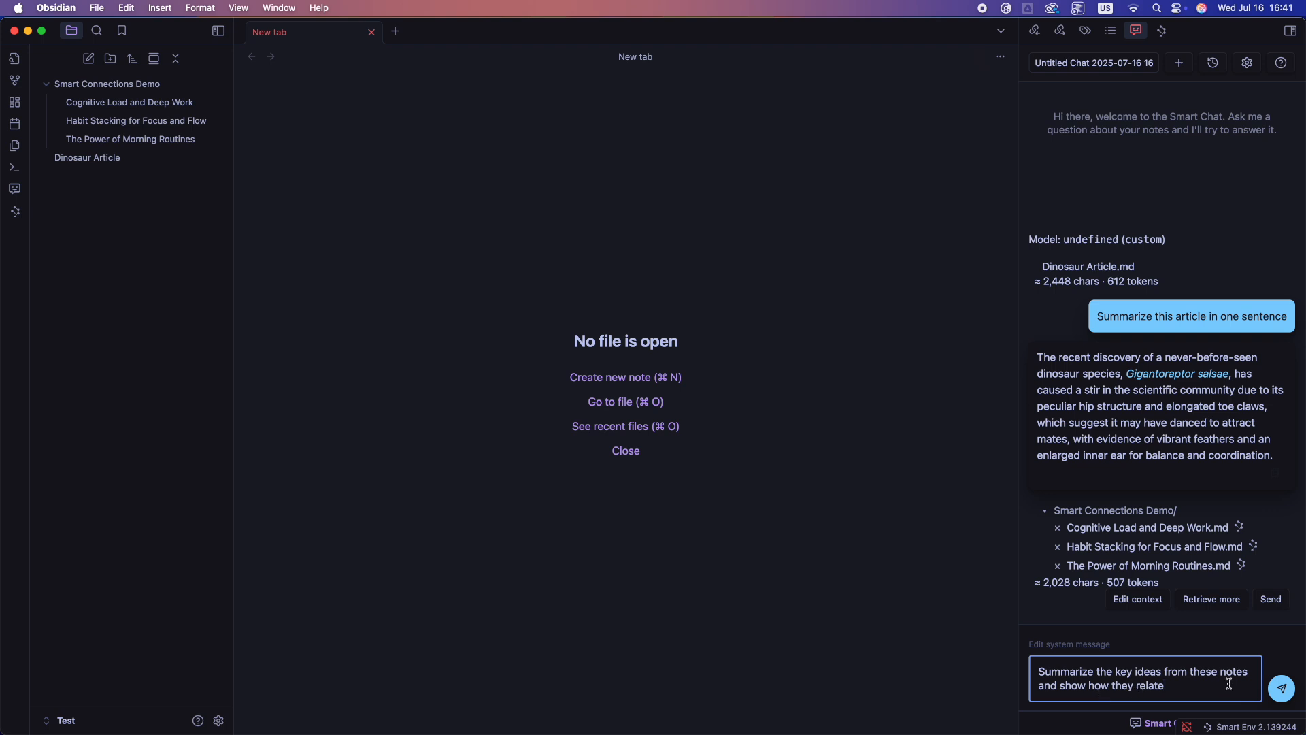
Send the summarize-and-relate prompt and read the reply on how the notes' ideas relate.
click(1281, 689)
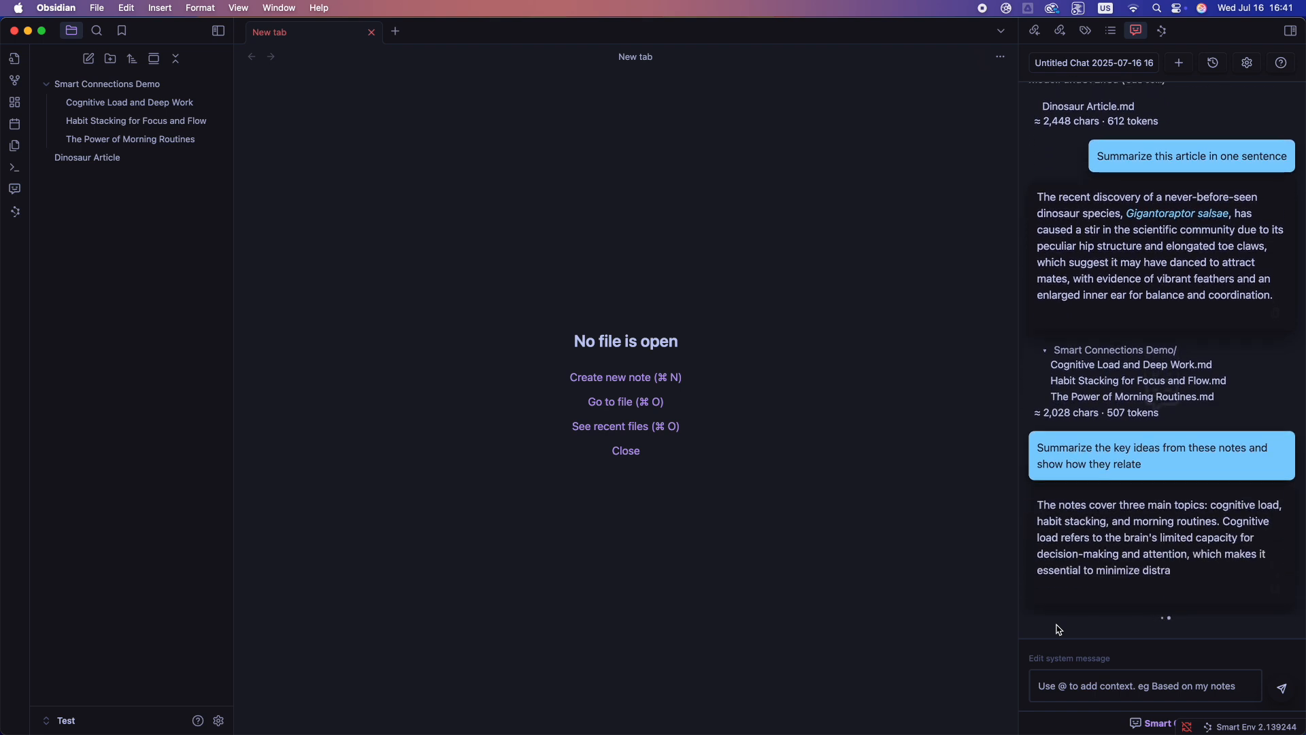
scroll(down, 3)
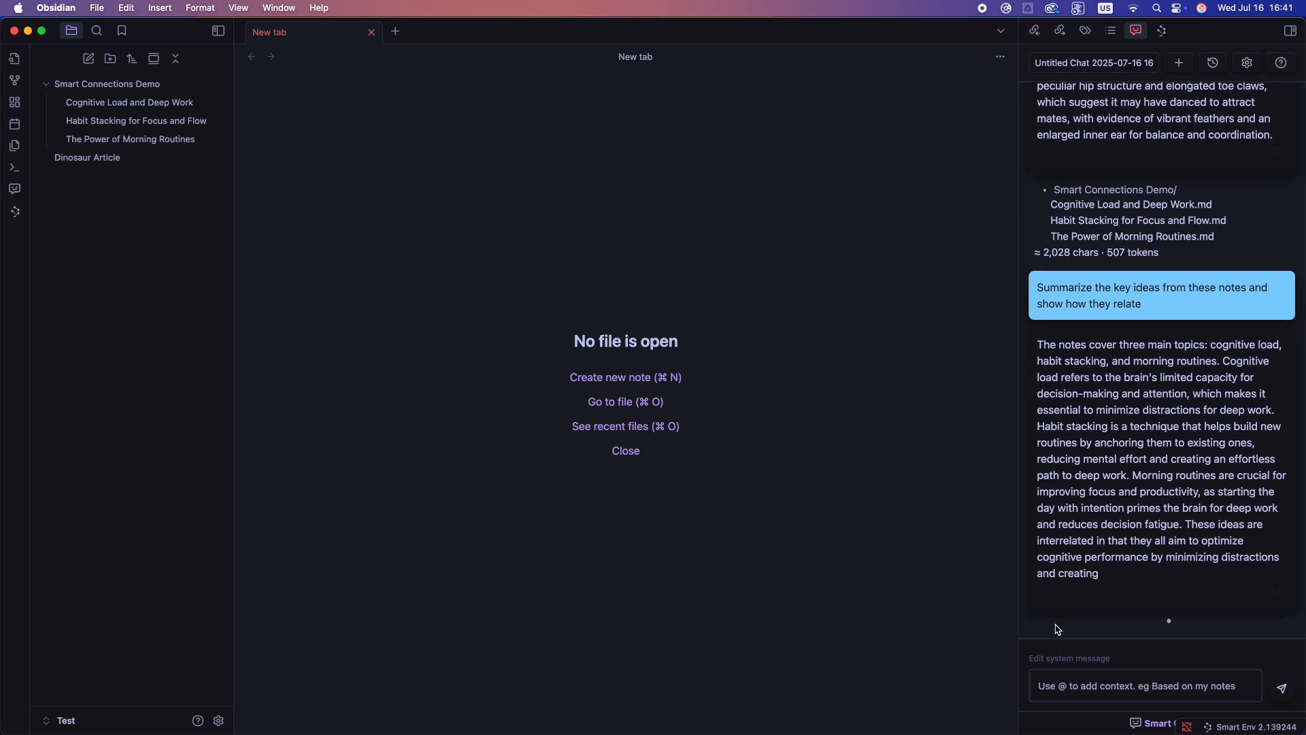
scroll(down, 3)
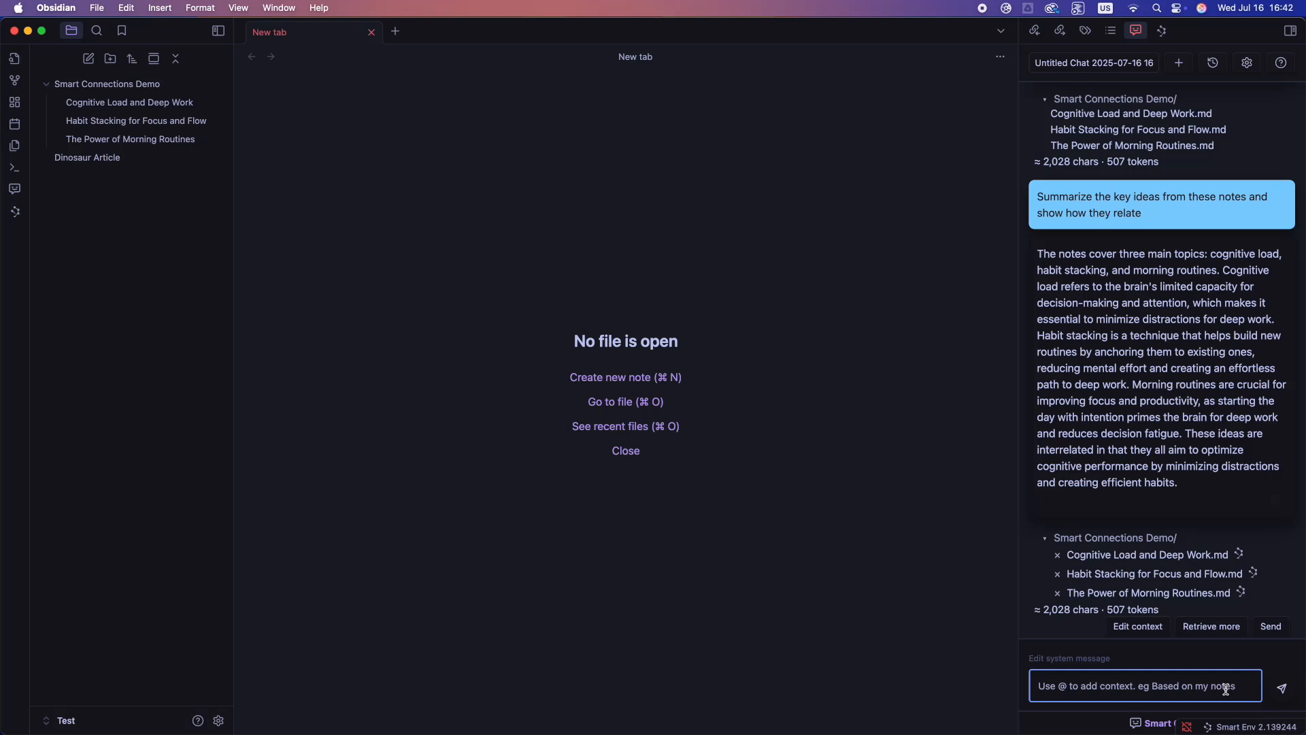
Ask for three ideas complementing the 'Habit Stacking for Focus and Flow' note and read the answer.
text(Based on the note titled "Habit Stacking for Focus and Flow", suggest three ideas that would complement this topic)
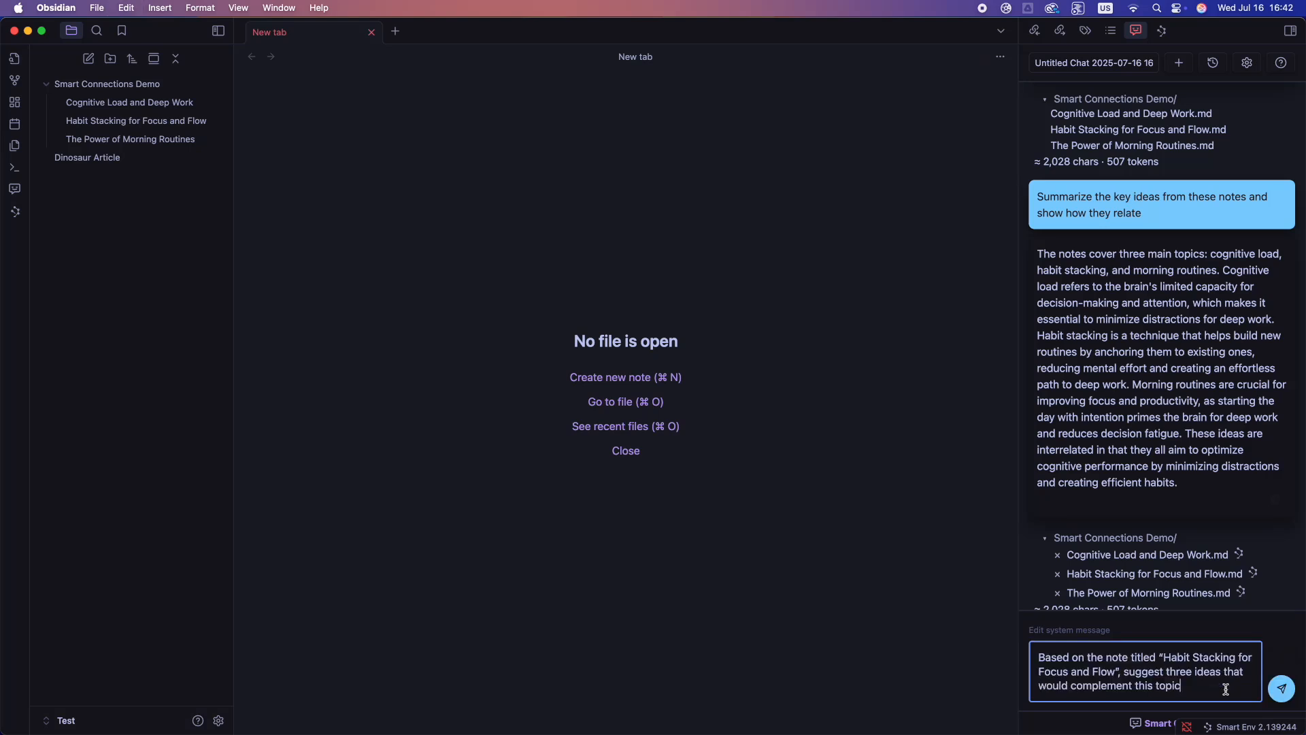
mouse_move(1196, 658)
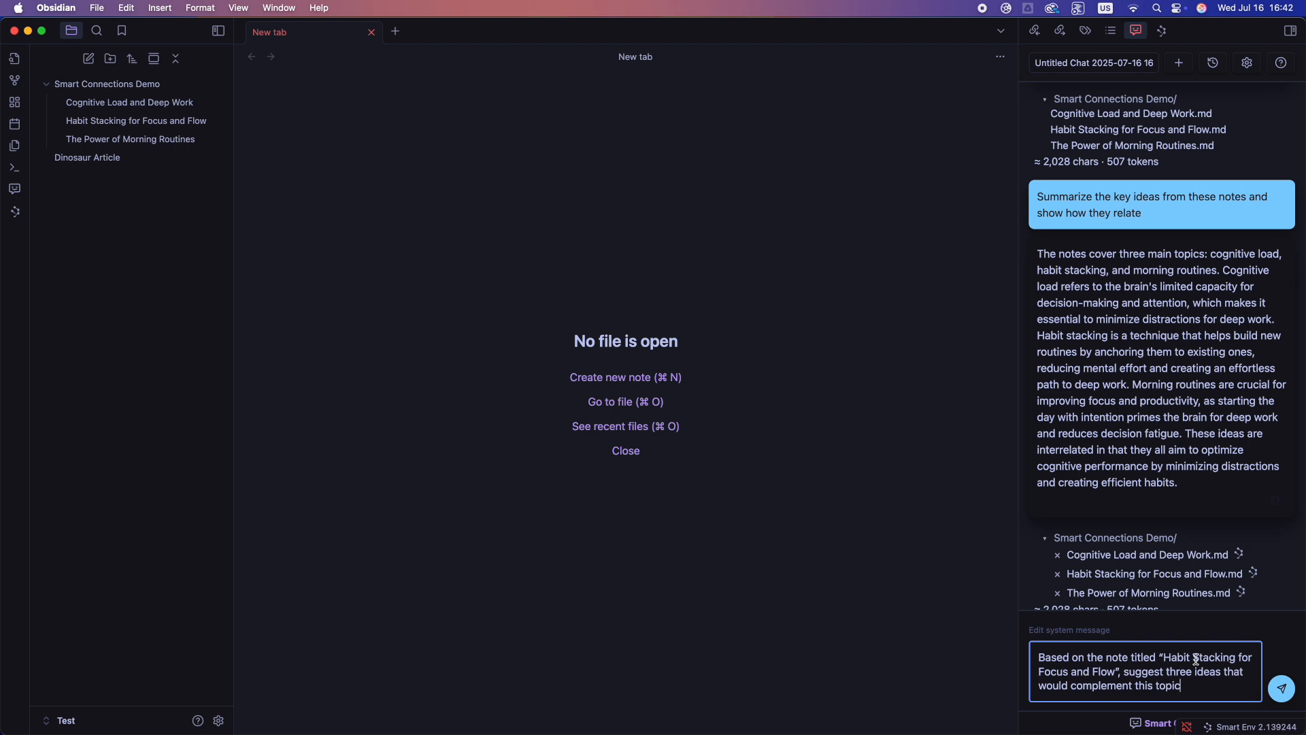
mouse_move(1134, 677)
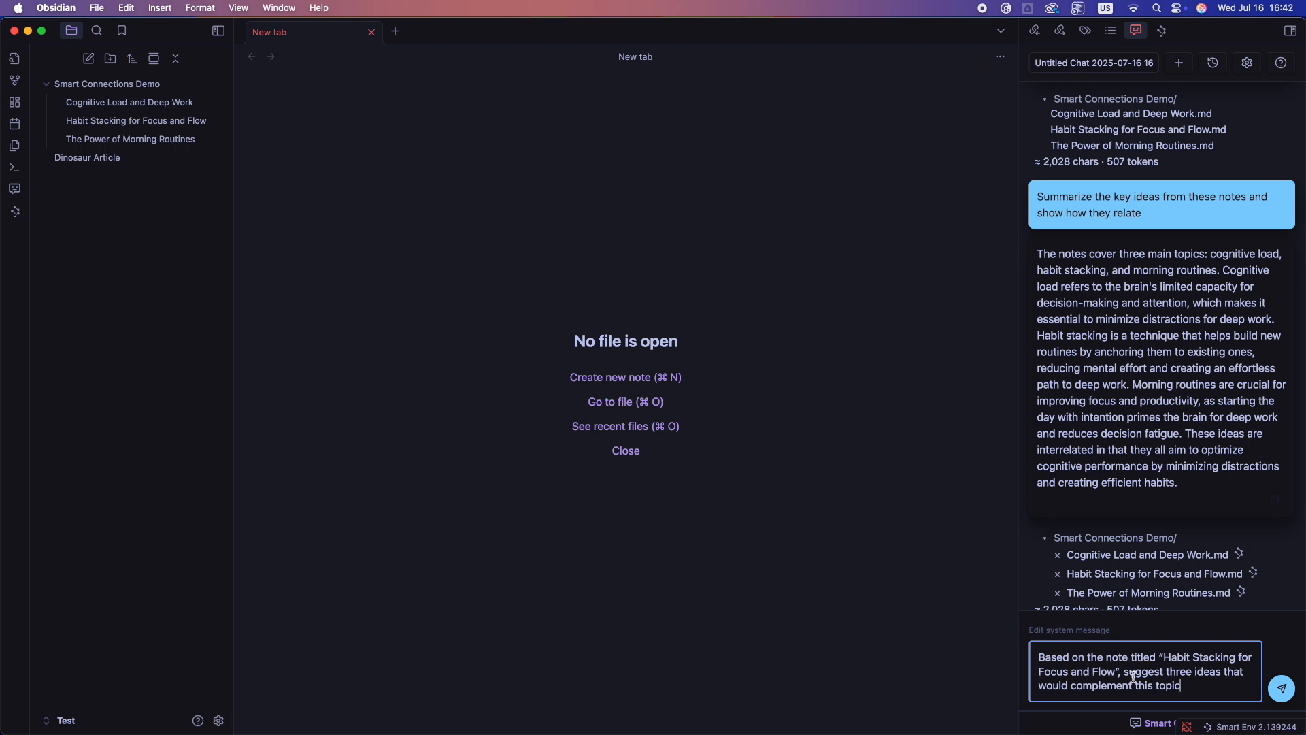
mouse_move(1202, 686)
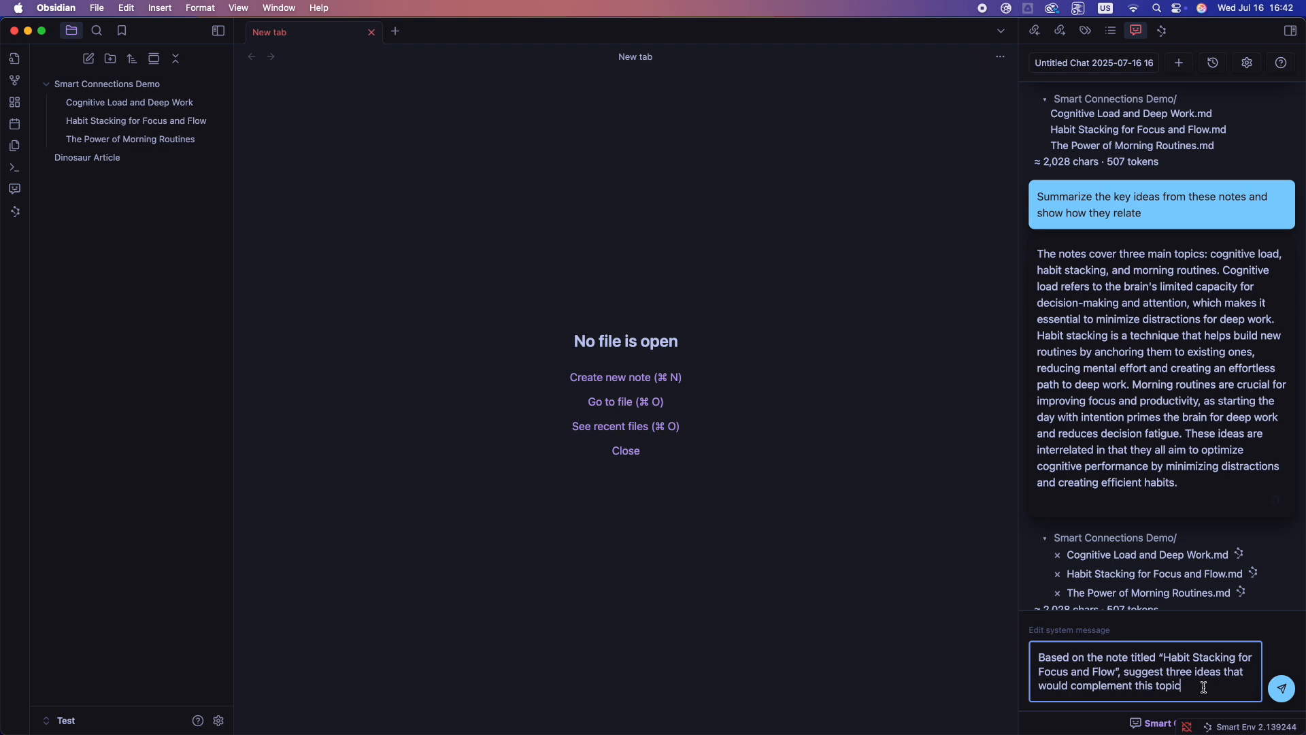
click(1280, 688)
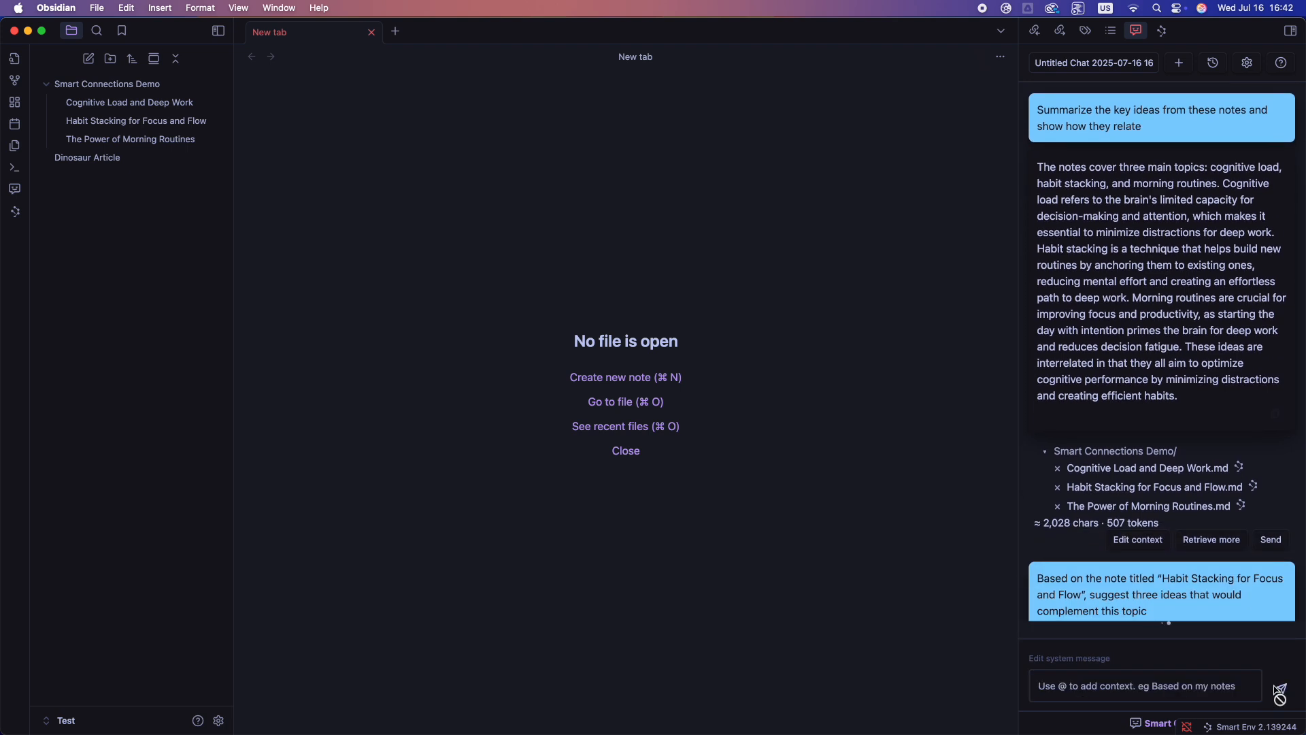
scroll(down, 3)
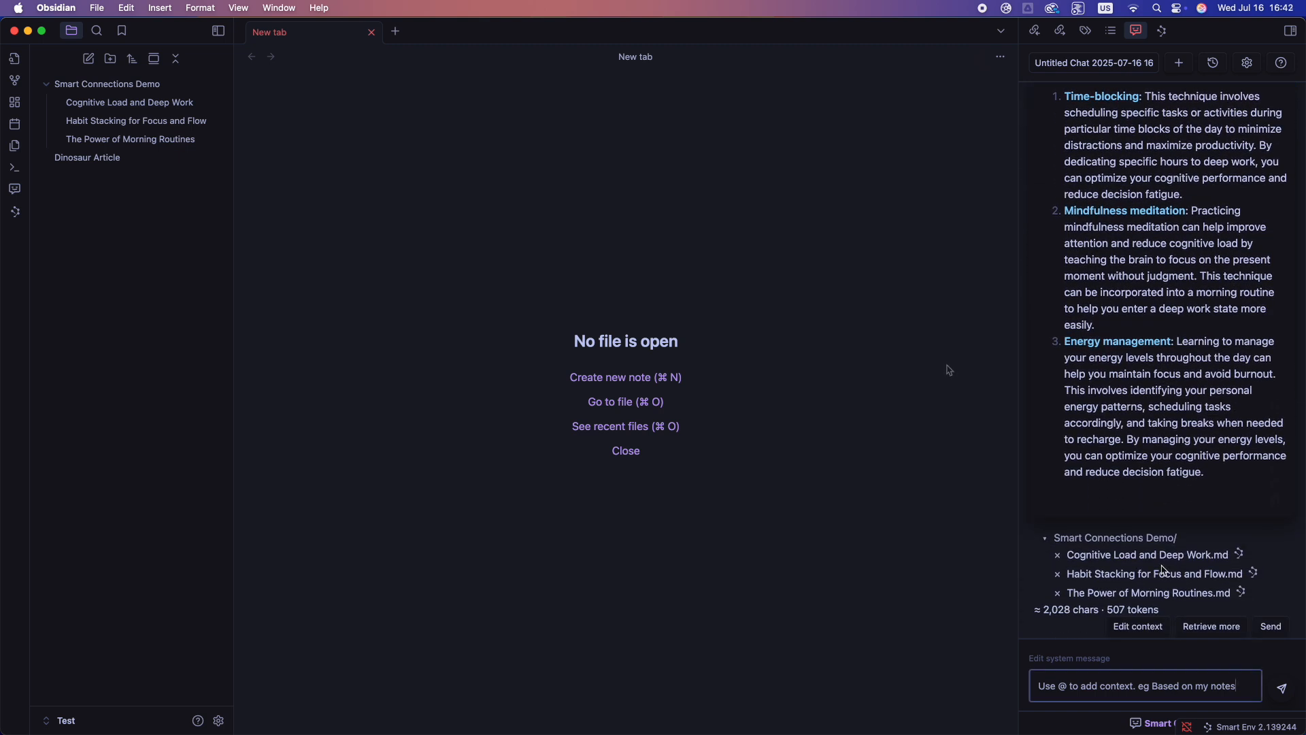
click(1143, 685)
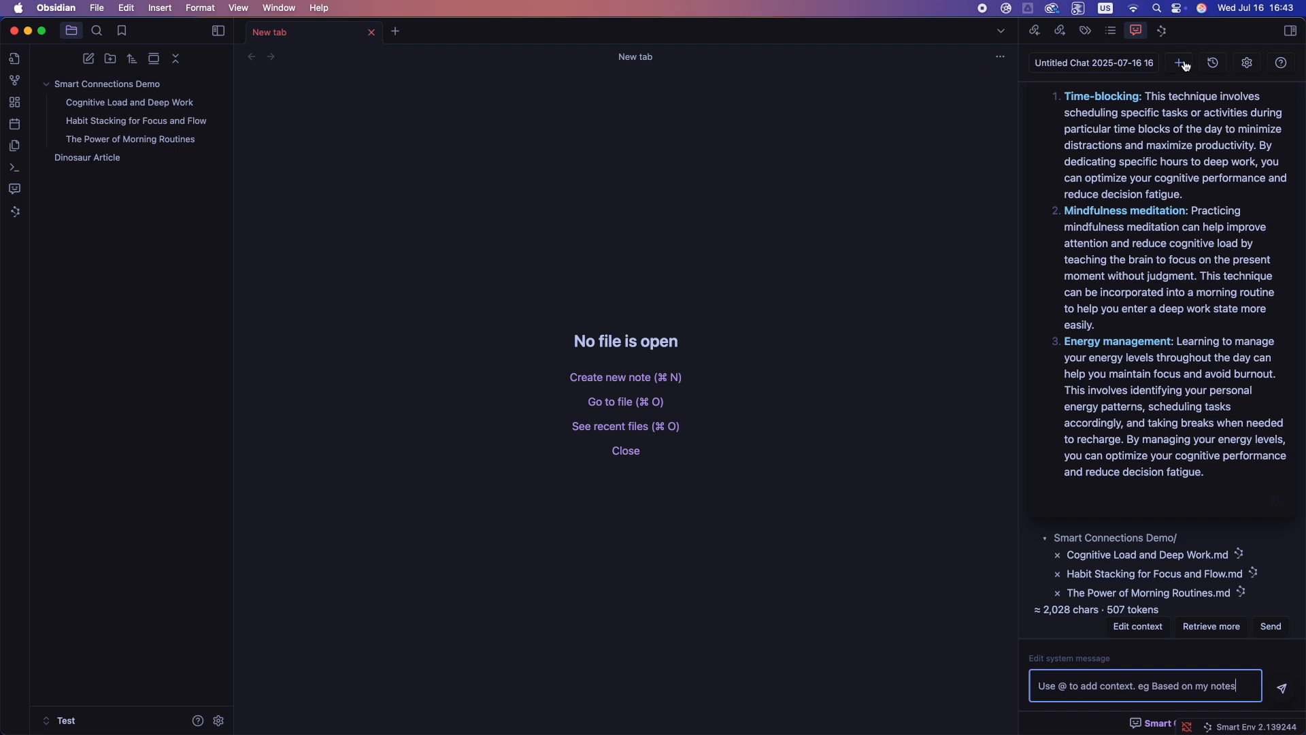
In a new chat with Dinosaur Article.md as context, ask for tags describing its content and topic structure.
click(1181, 63)
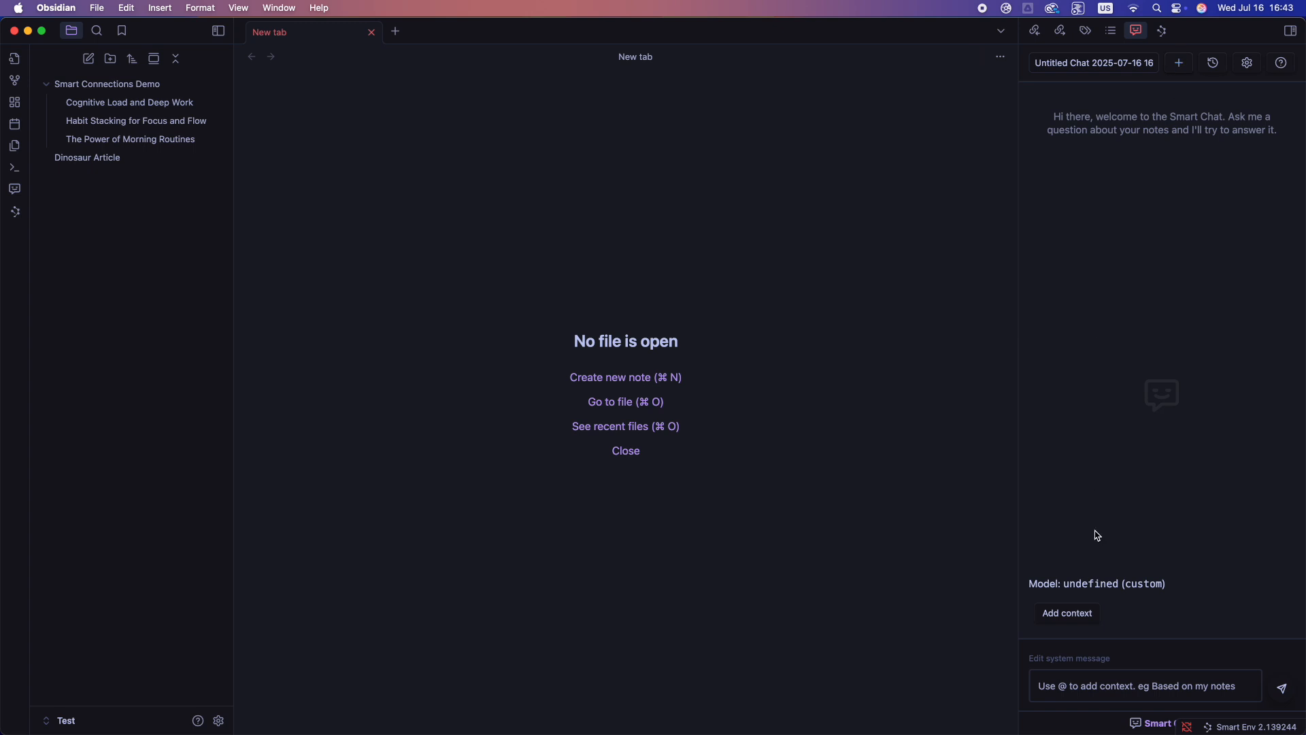
click(1067, 614)
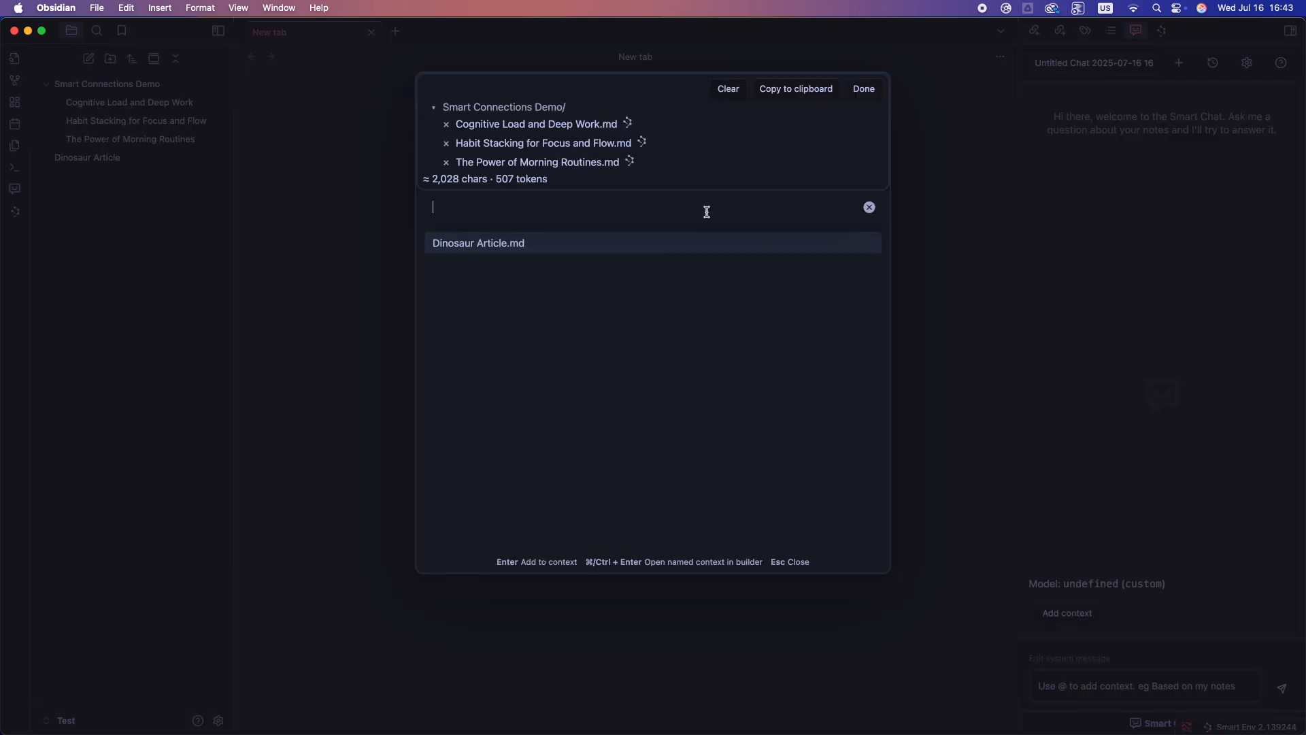
click(726, 88)
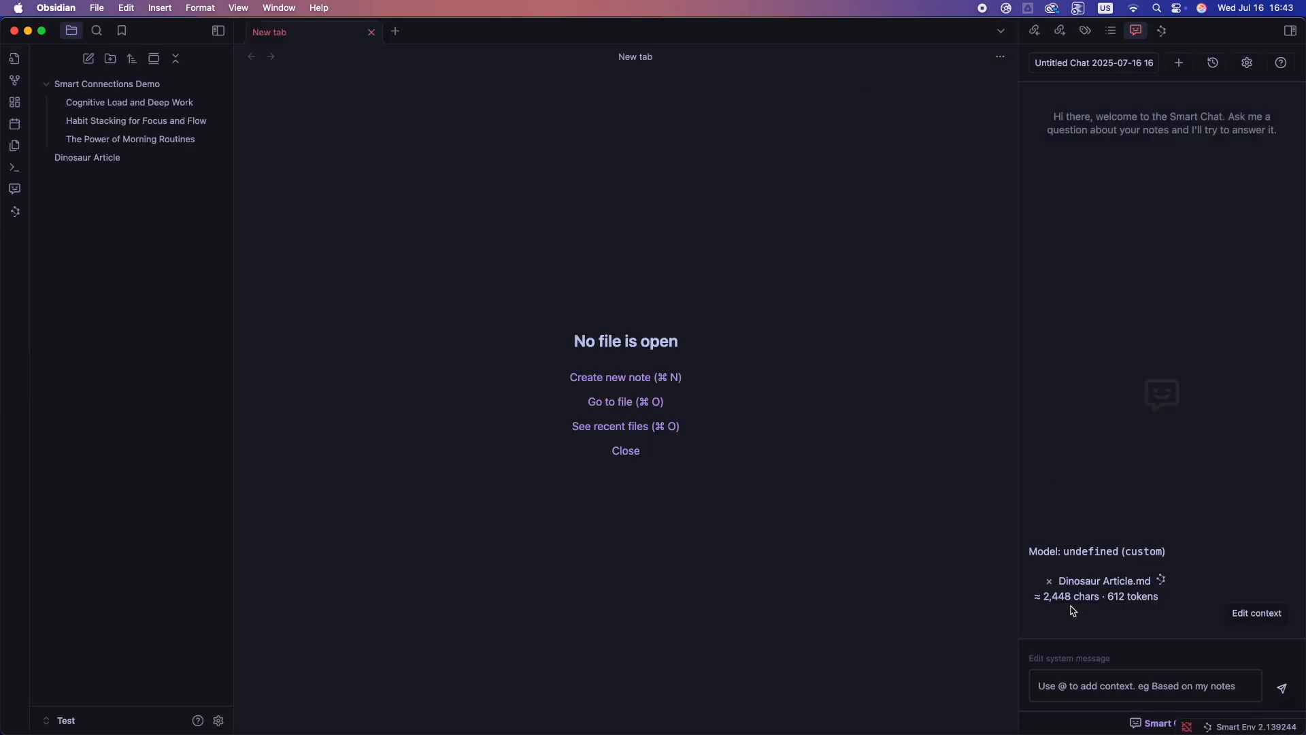
text(Suggest tags that best describe this note's content and topic structure)
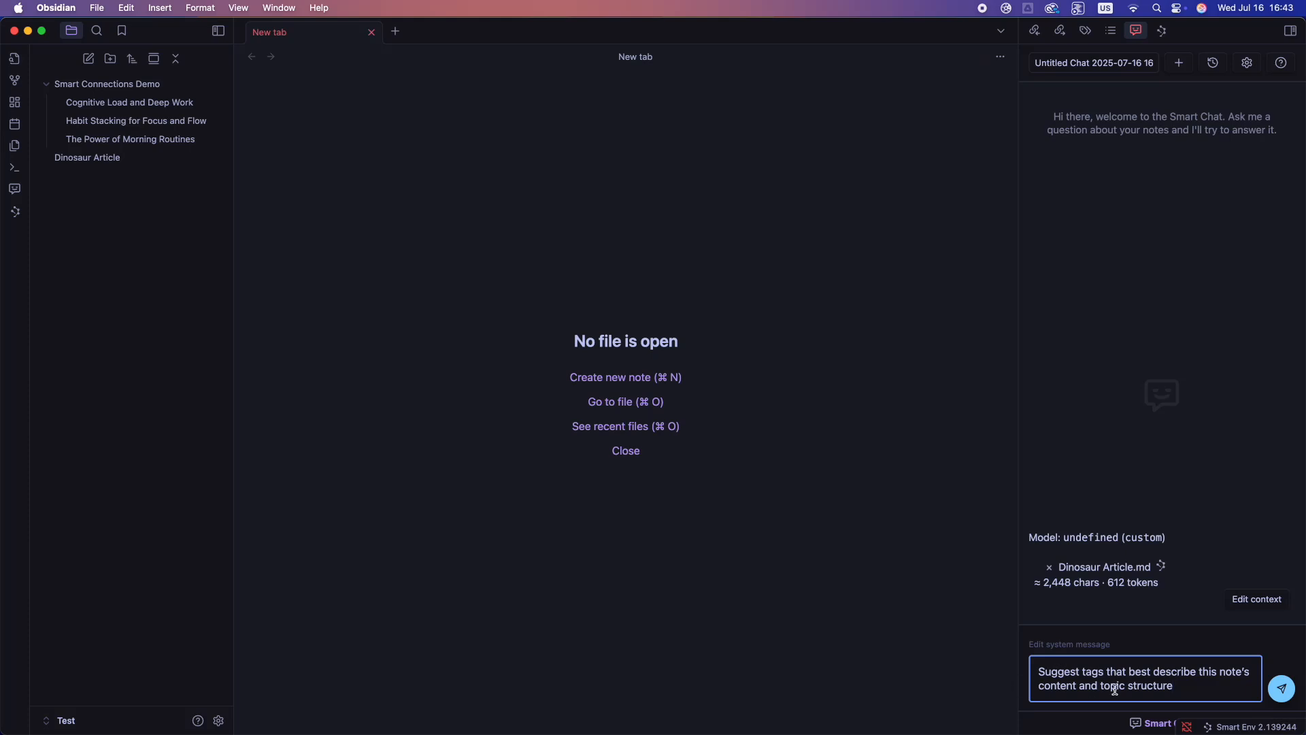
mouse_move(1127, 690)
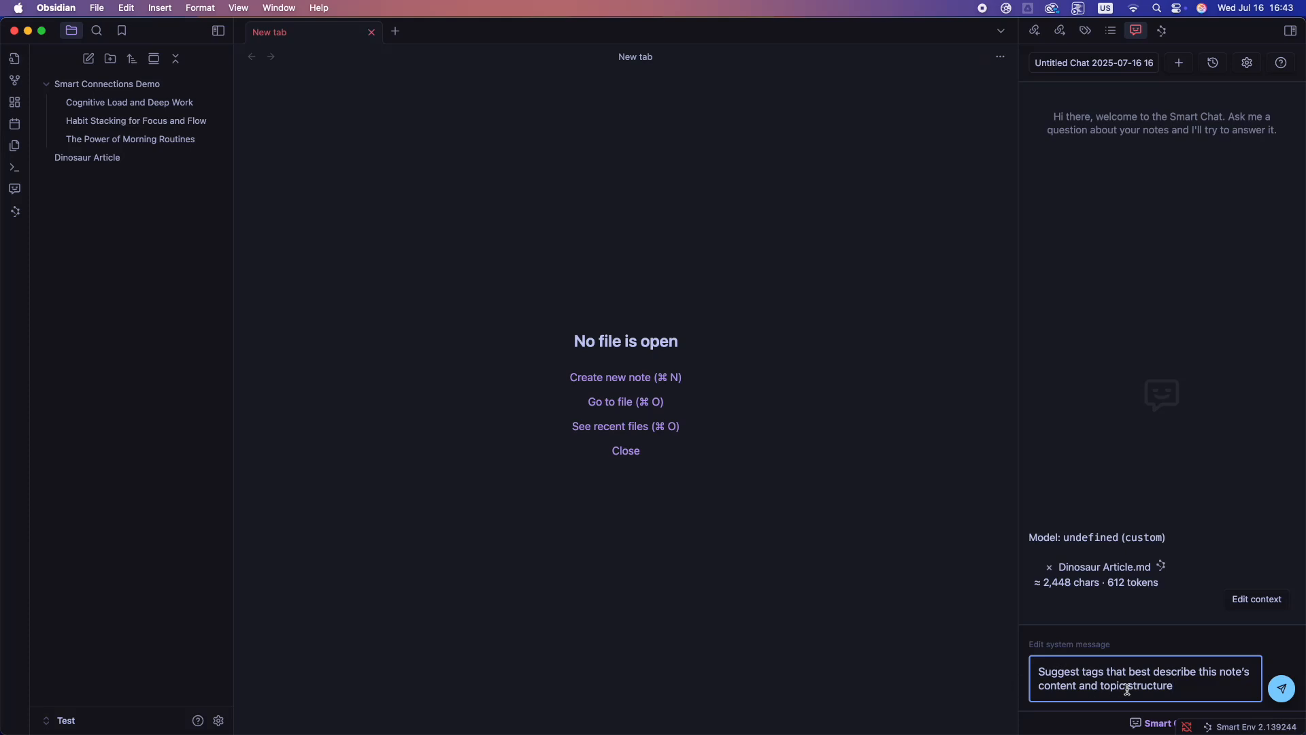
click(1282, 689)
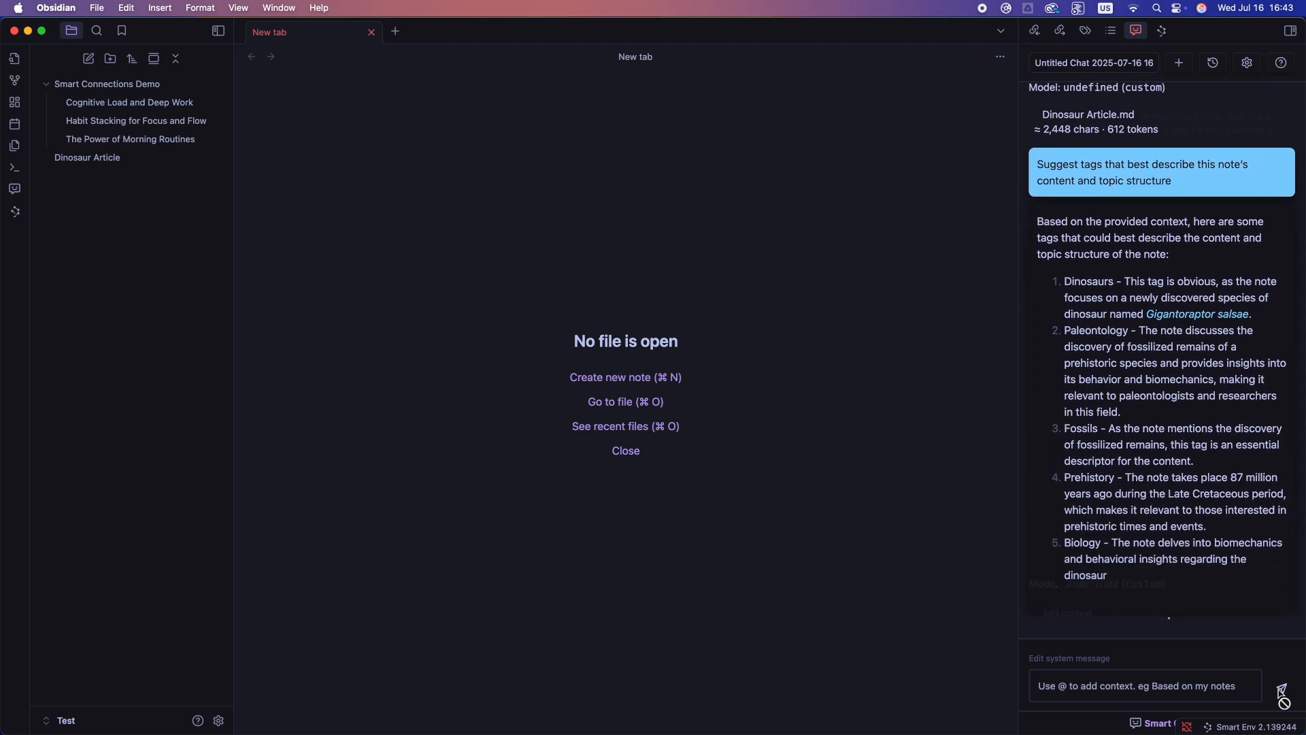
click(1179, 62)
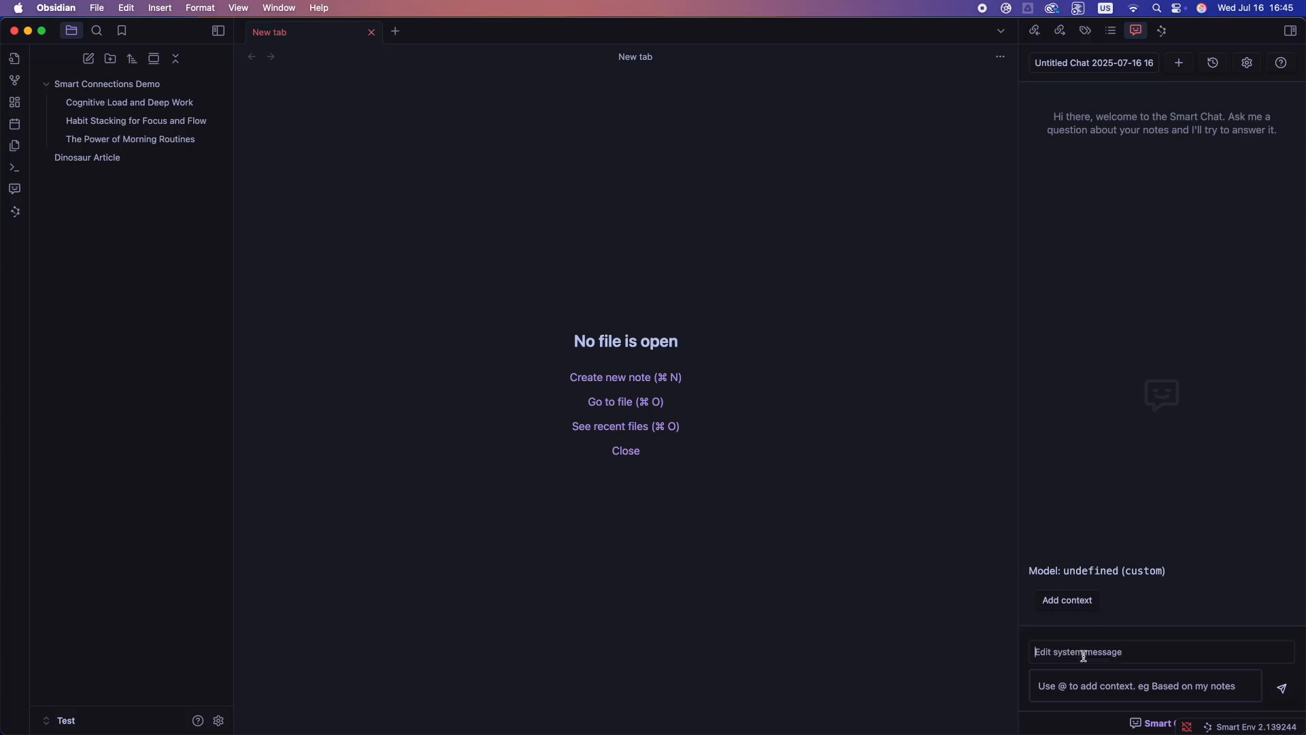
Write the system message 'You are a behavioral science expert'.
text(You're a behav)
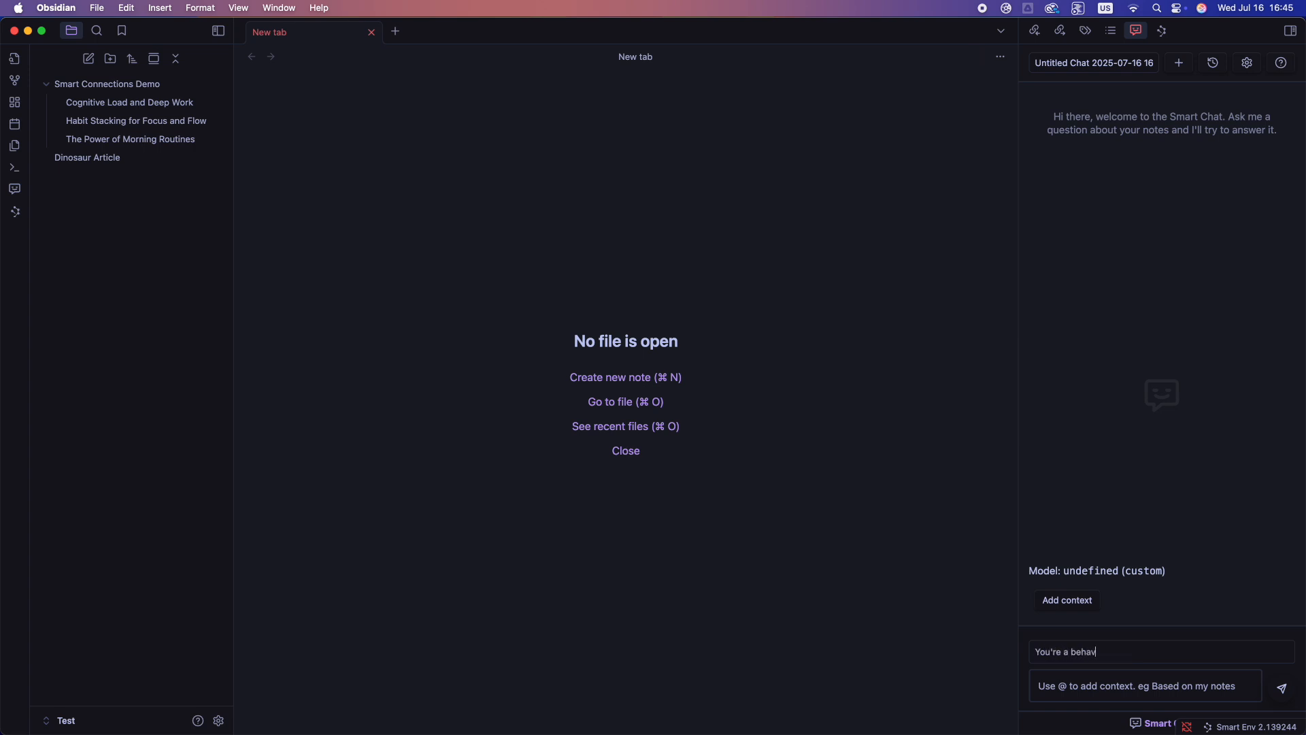
text(ioral science e)
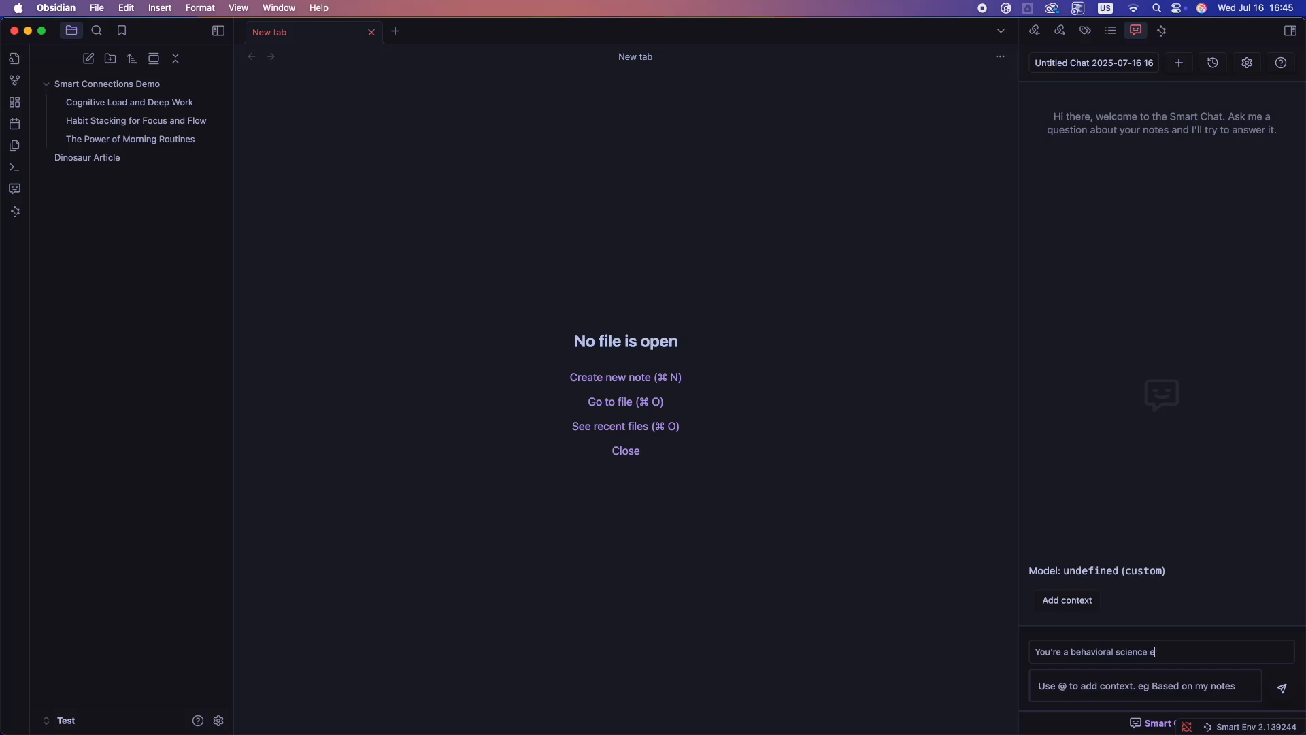
text(xpert)
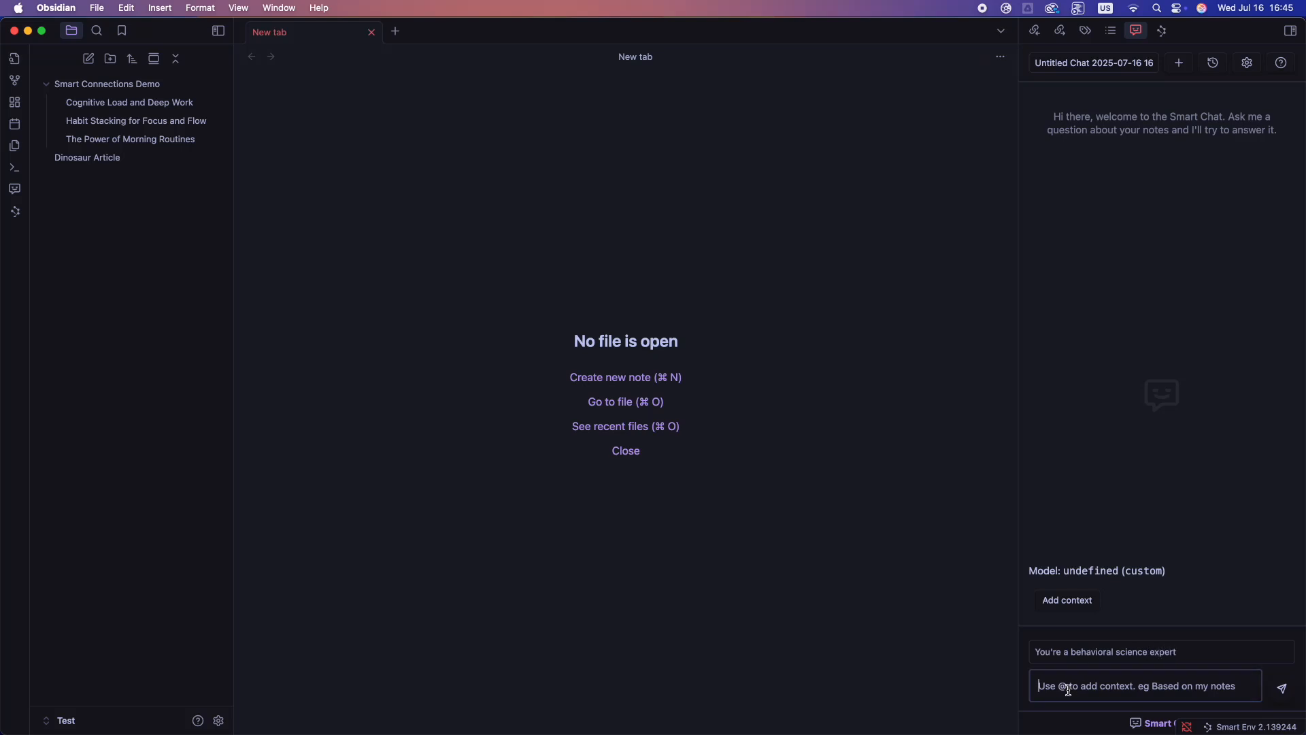
Ask what to change or improve in the Cognitive Load and Deep Work note, with it as context, and read the suggestions.
text(What would you change or improve in this note about cognitive load?)
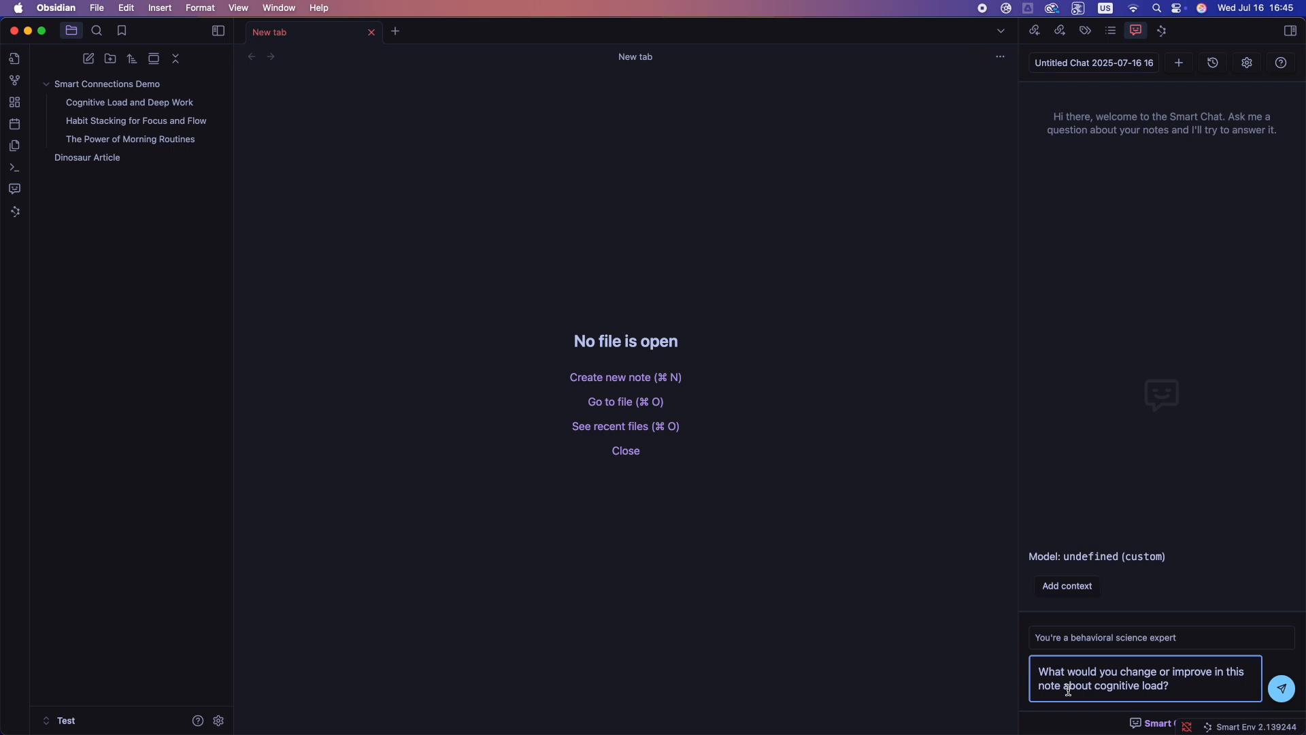
click(1067, 585)
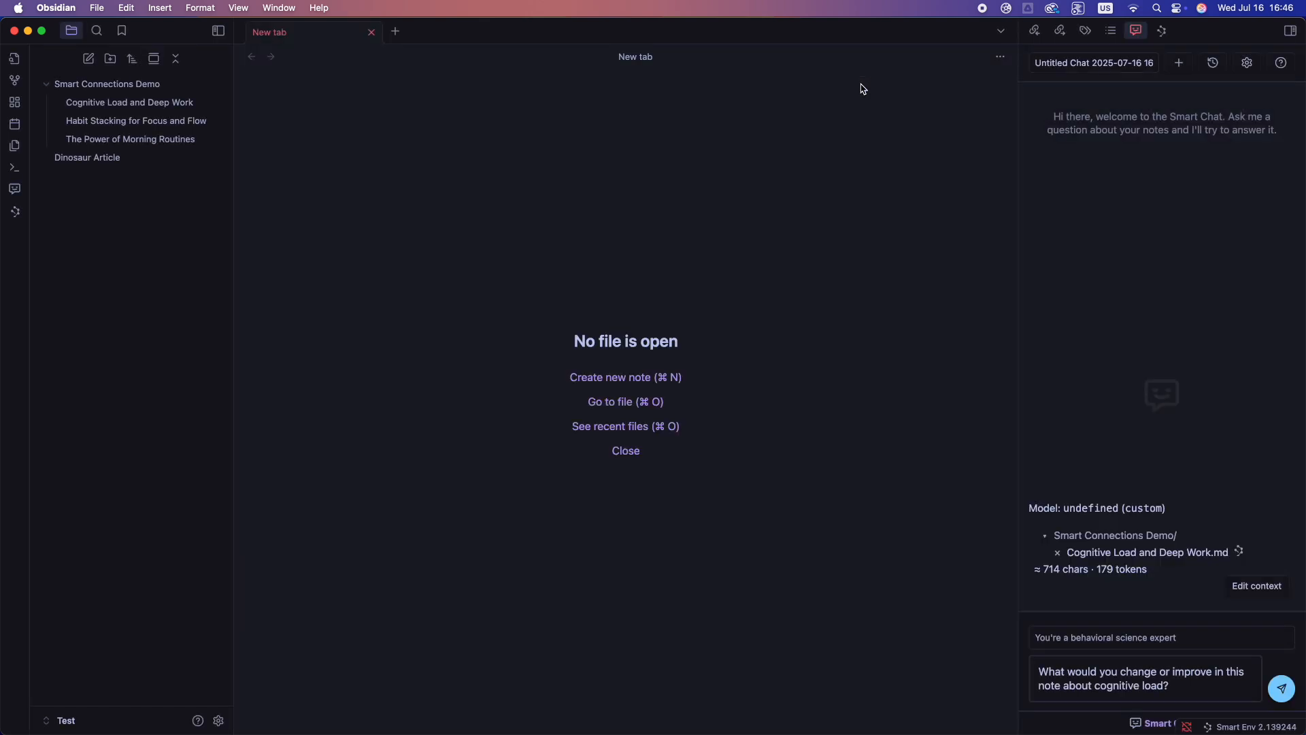
click(1280, 689)
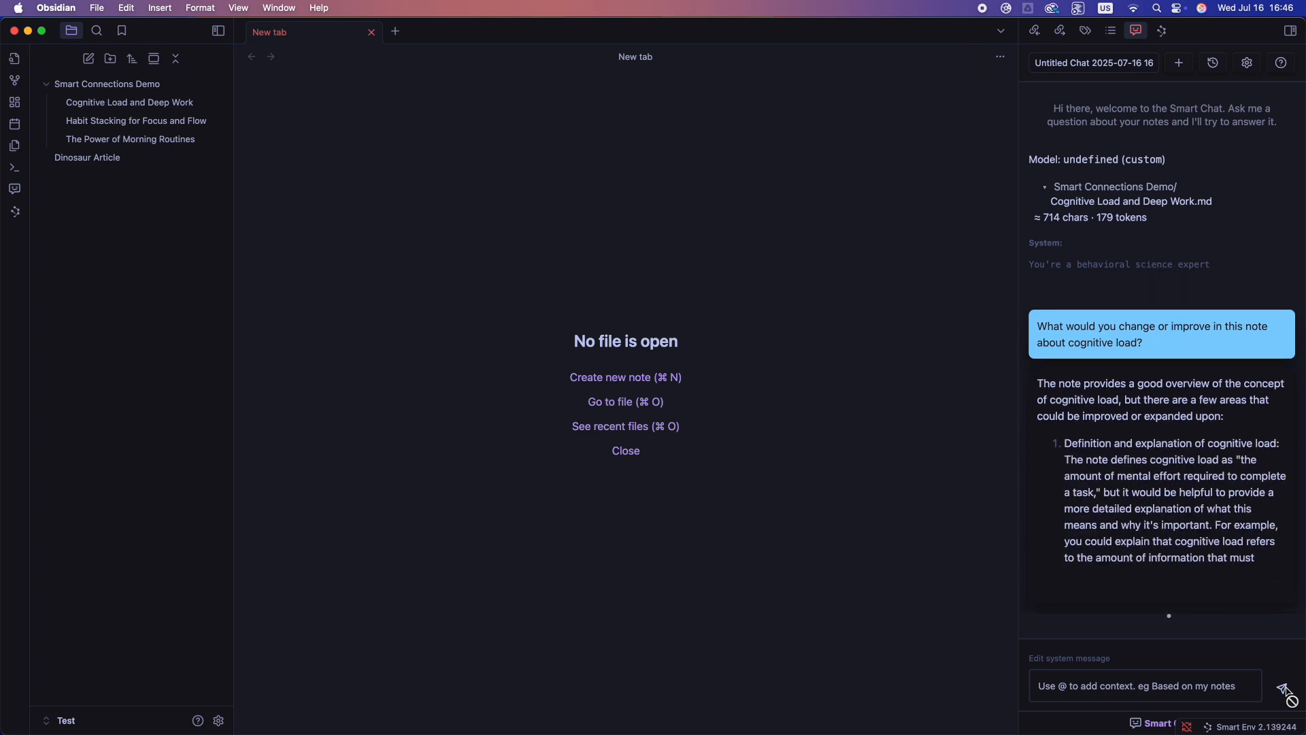
scroll(down, 3)
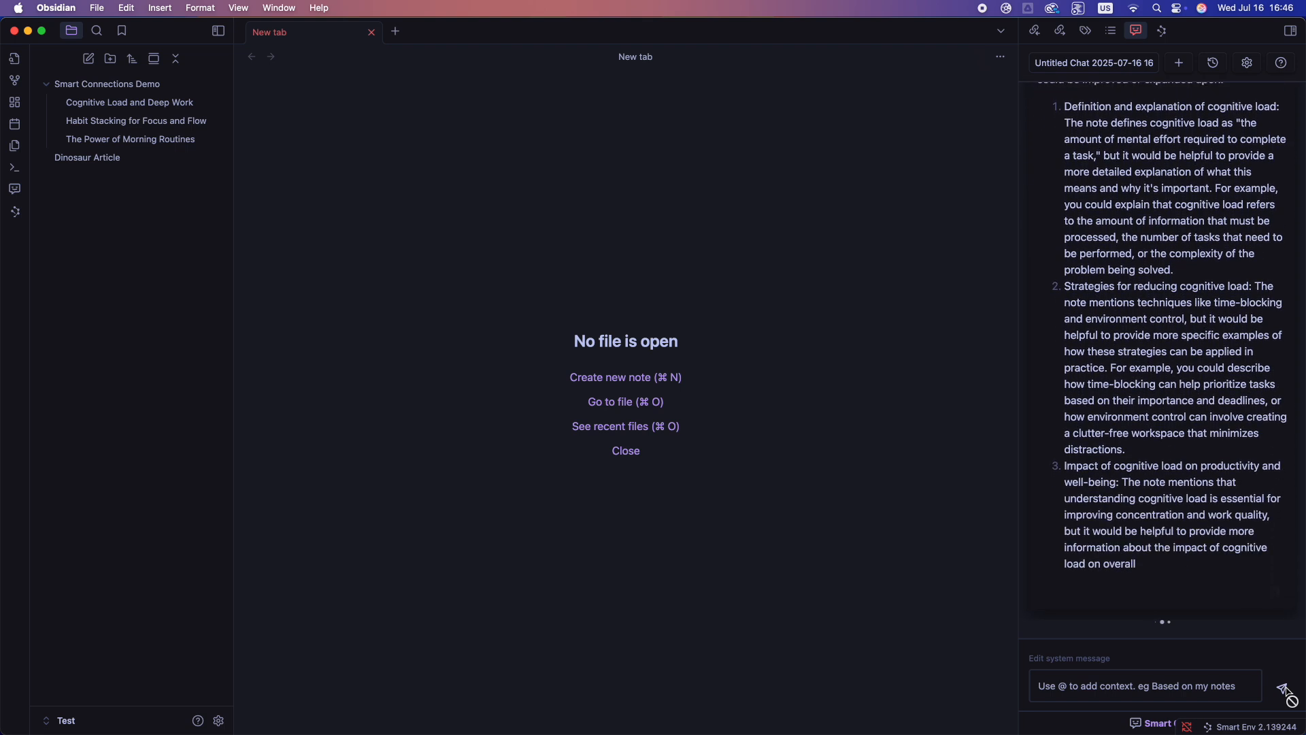
Close the Smart Chat view so the sidebar shows the empty Outline.
click(1109, 30)
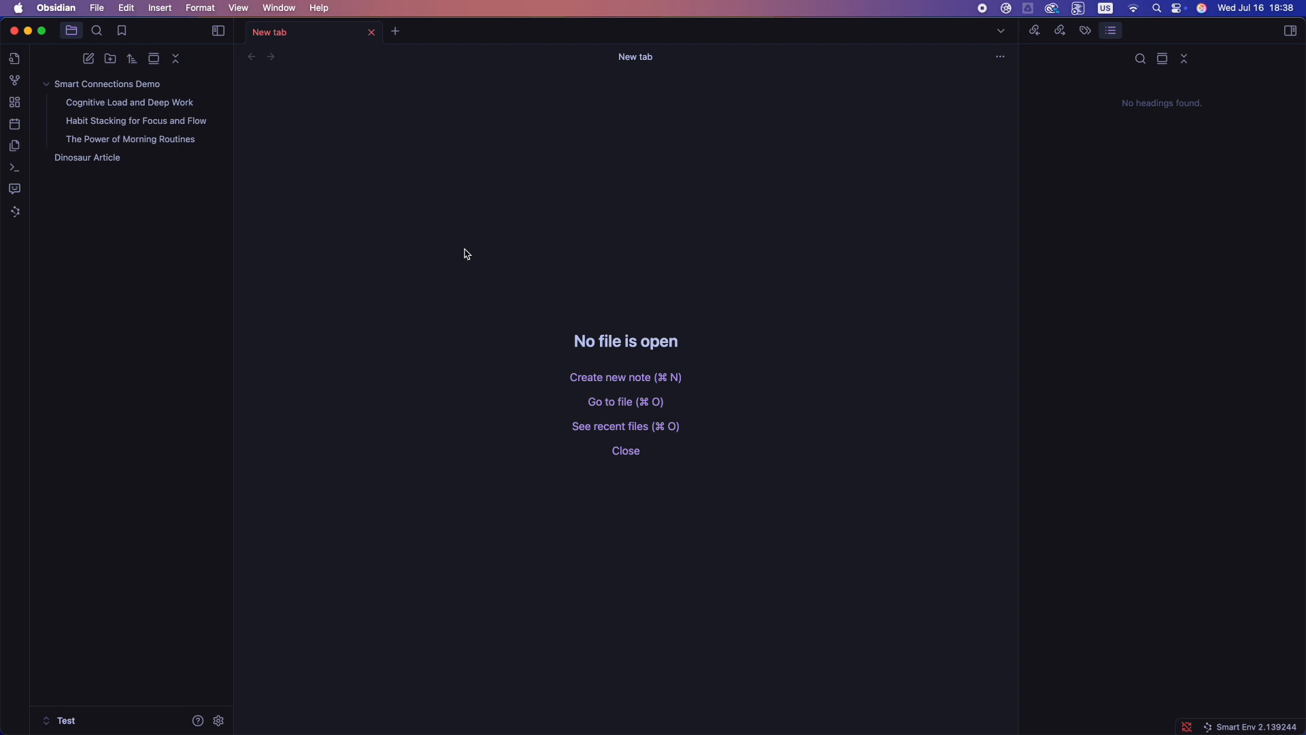
mouse_move(353, 254)
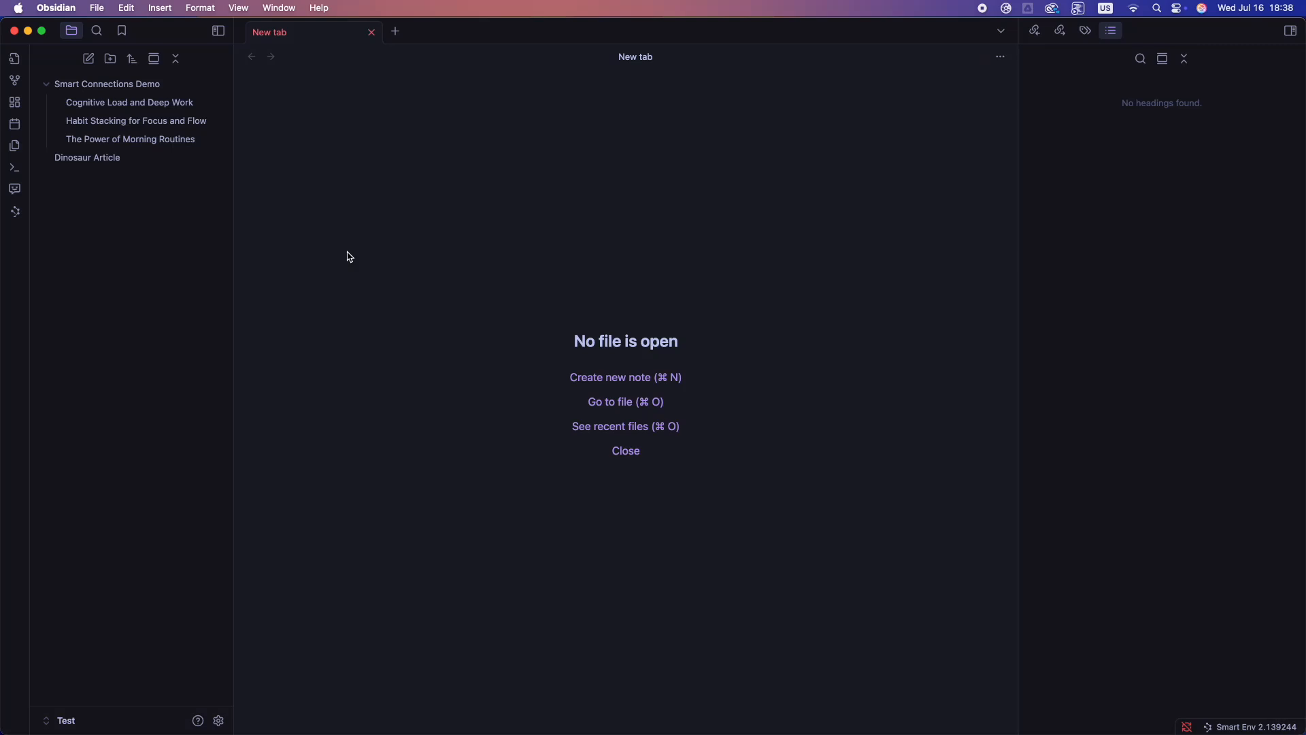
mouse_move(58, 227)
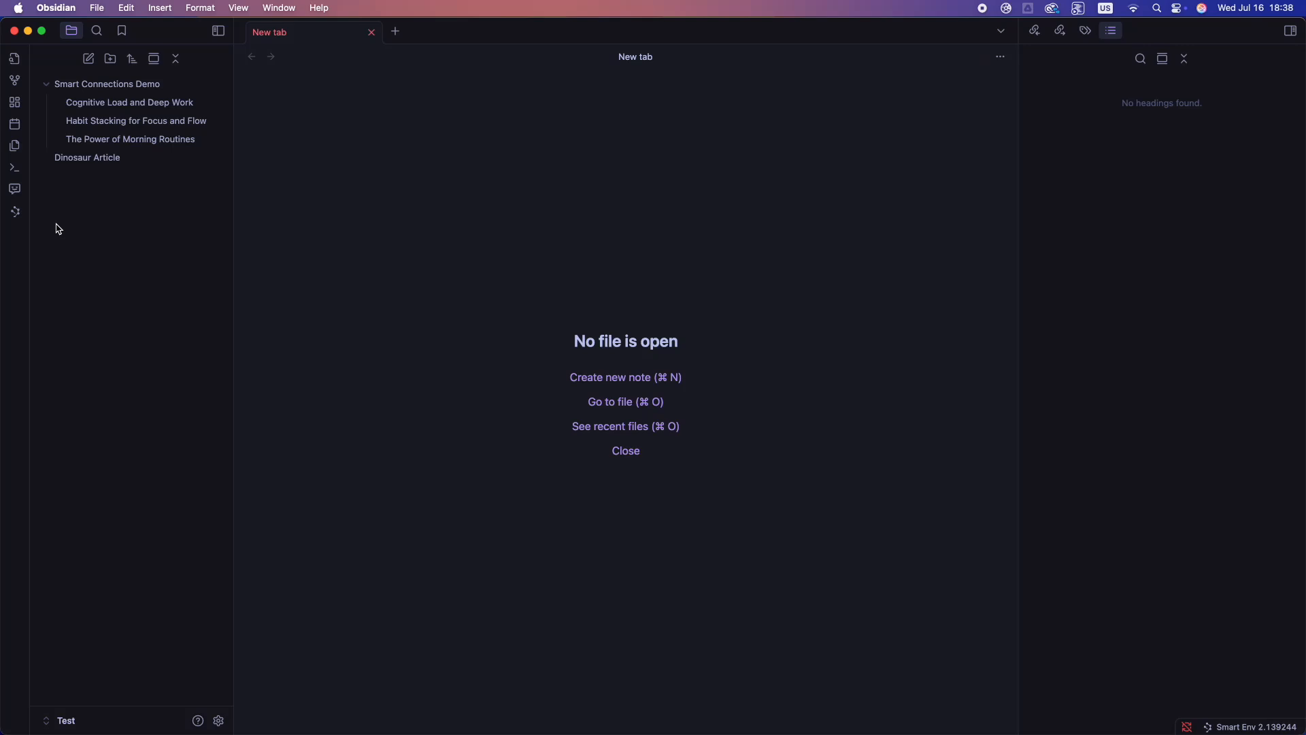
mouse_move(35, 221)
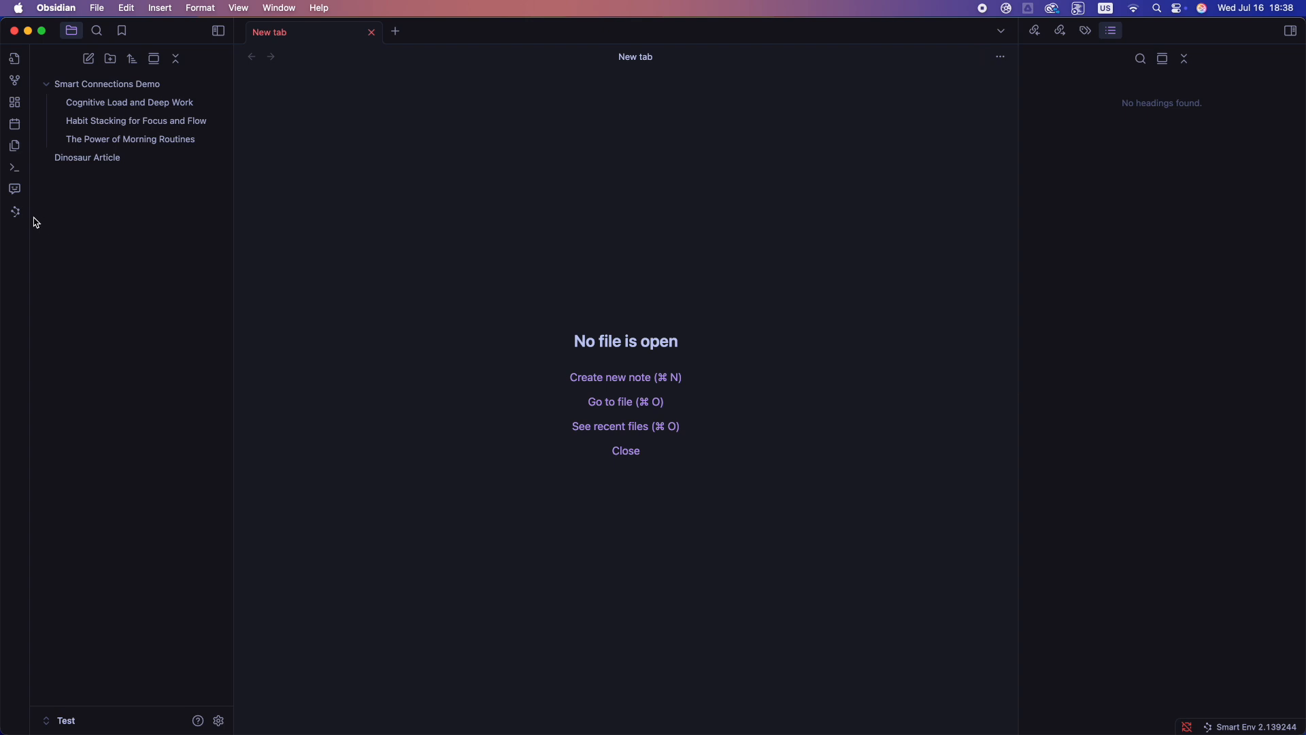
mouse_move(14, 211)
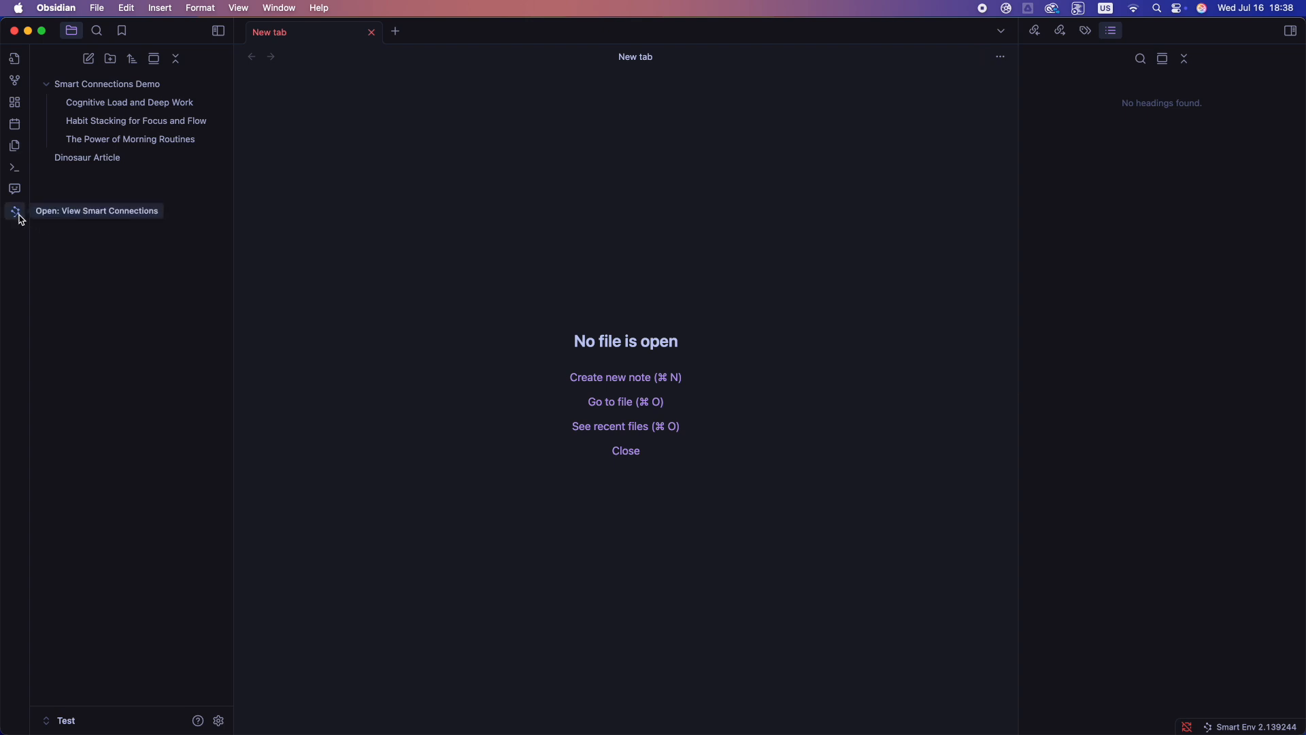
Compare related-notes similarity scores for Cognitive Load, Habit Stacking, Dinosaur Article and The Power of Morning Routines.
click(14, 211)
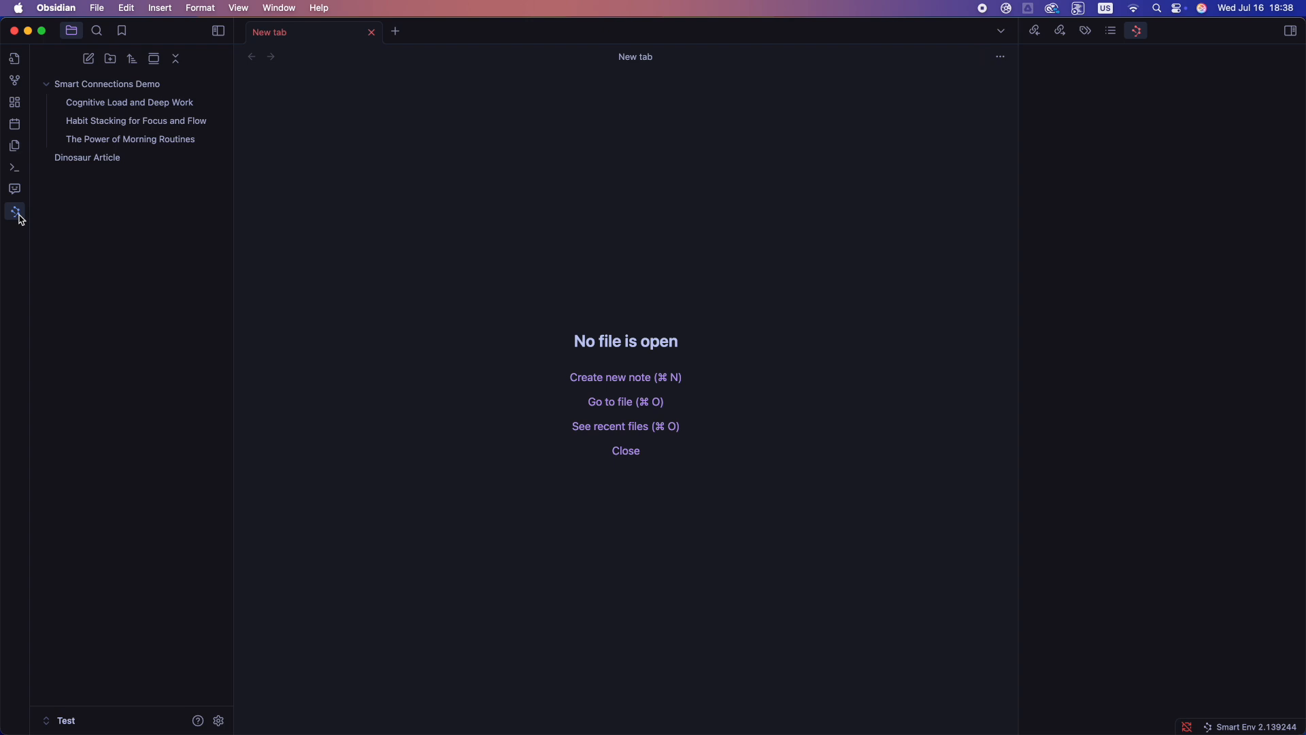
click(129, 102)
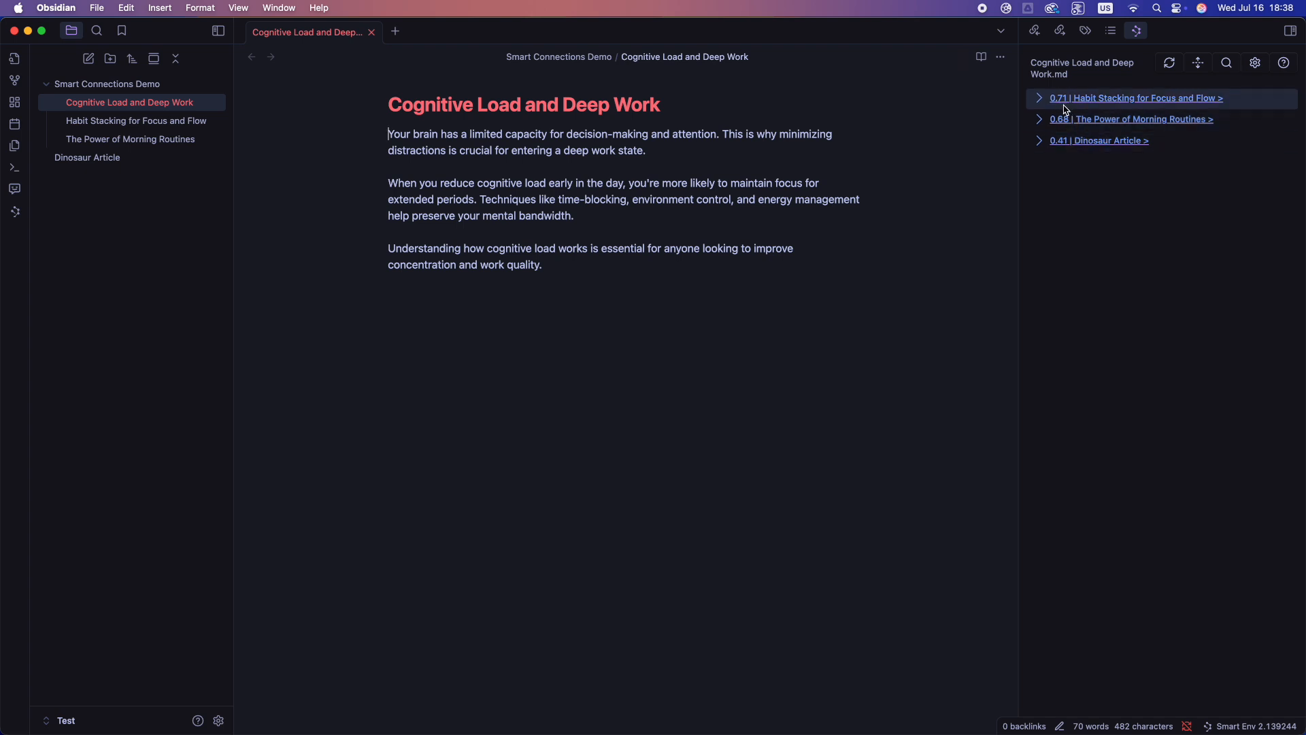
mouse_move(1090, 120)
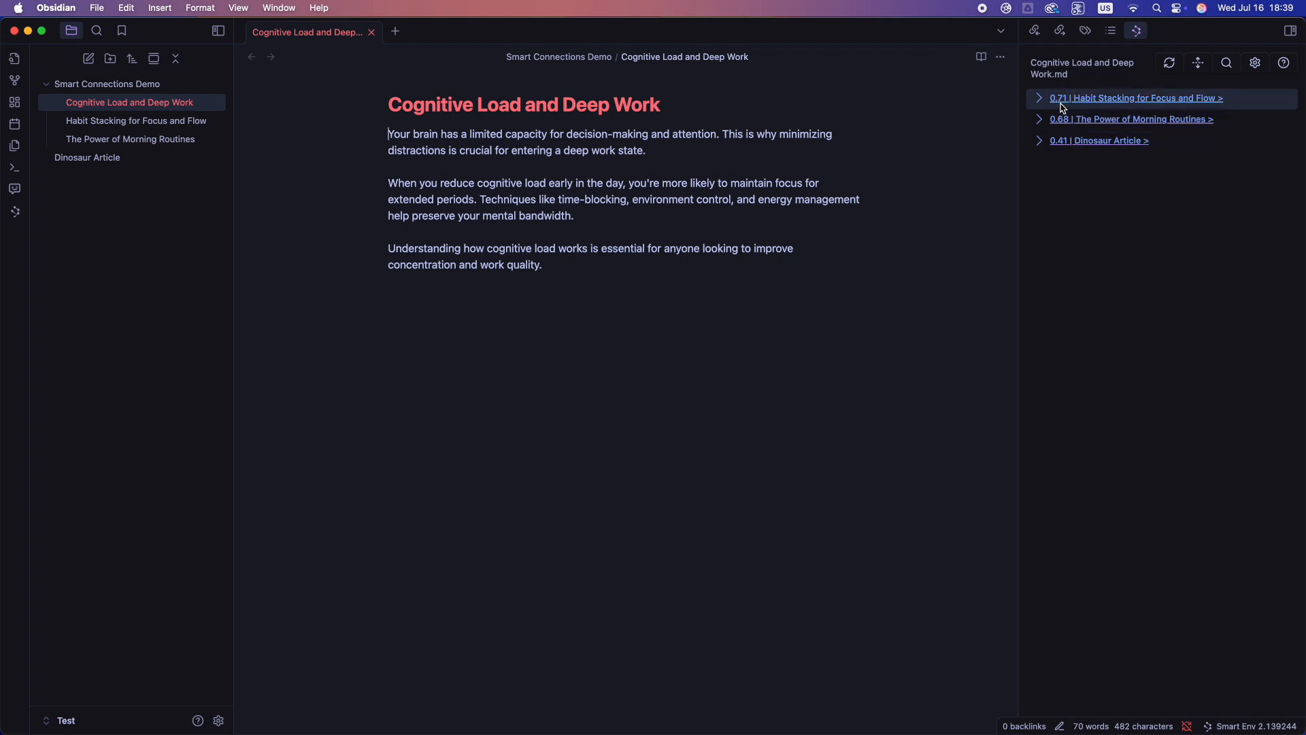
mouse_move(1063, 110)
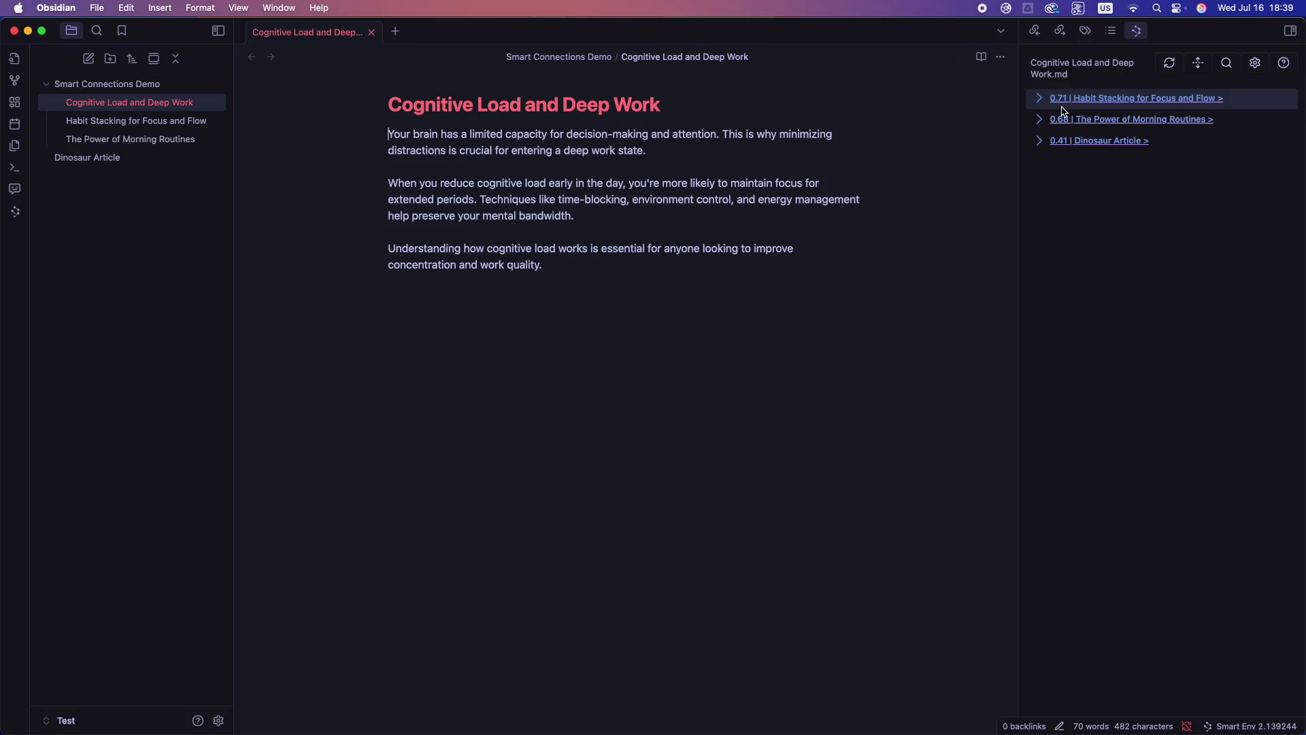
mouse_move(134, 119)
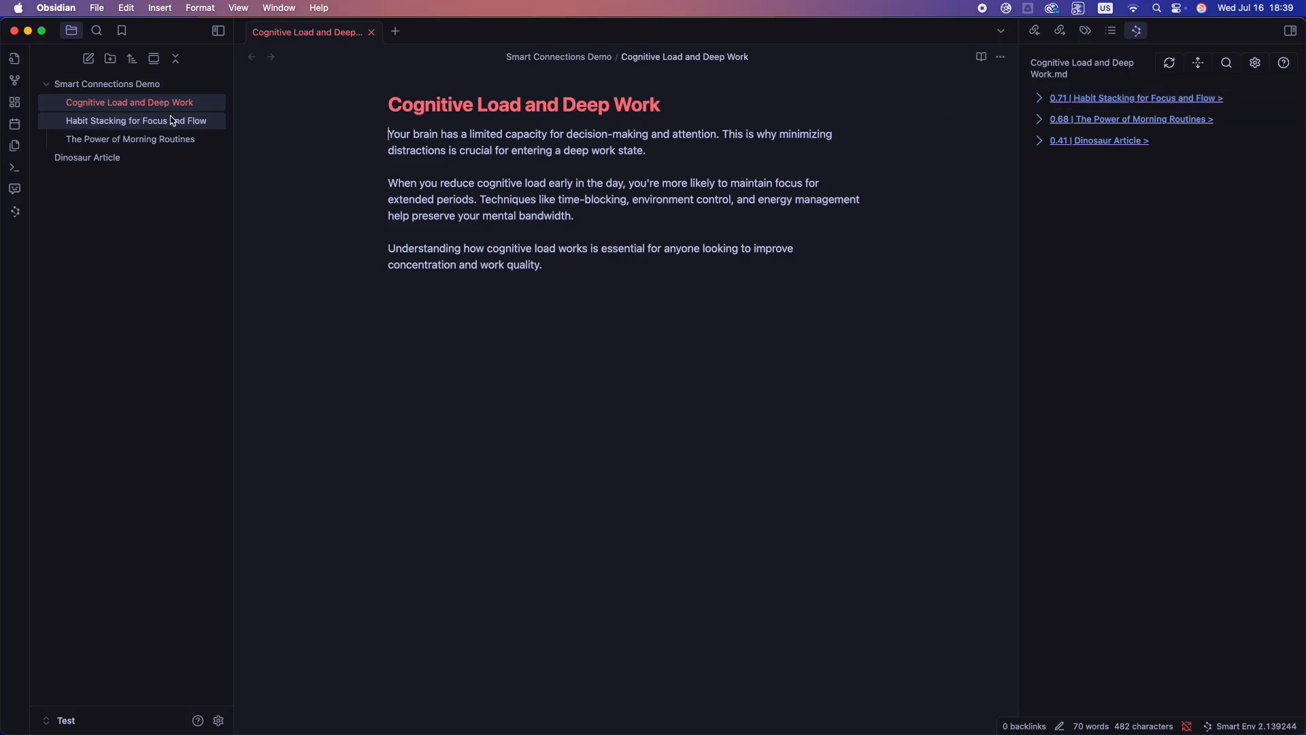
click(135, 120)
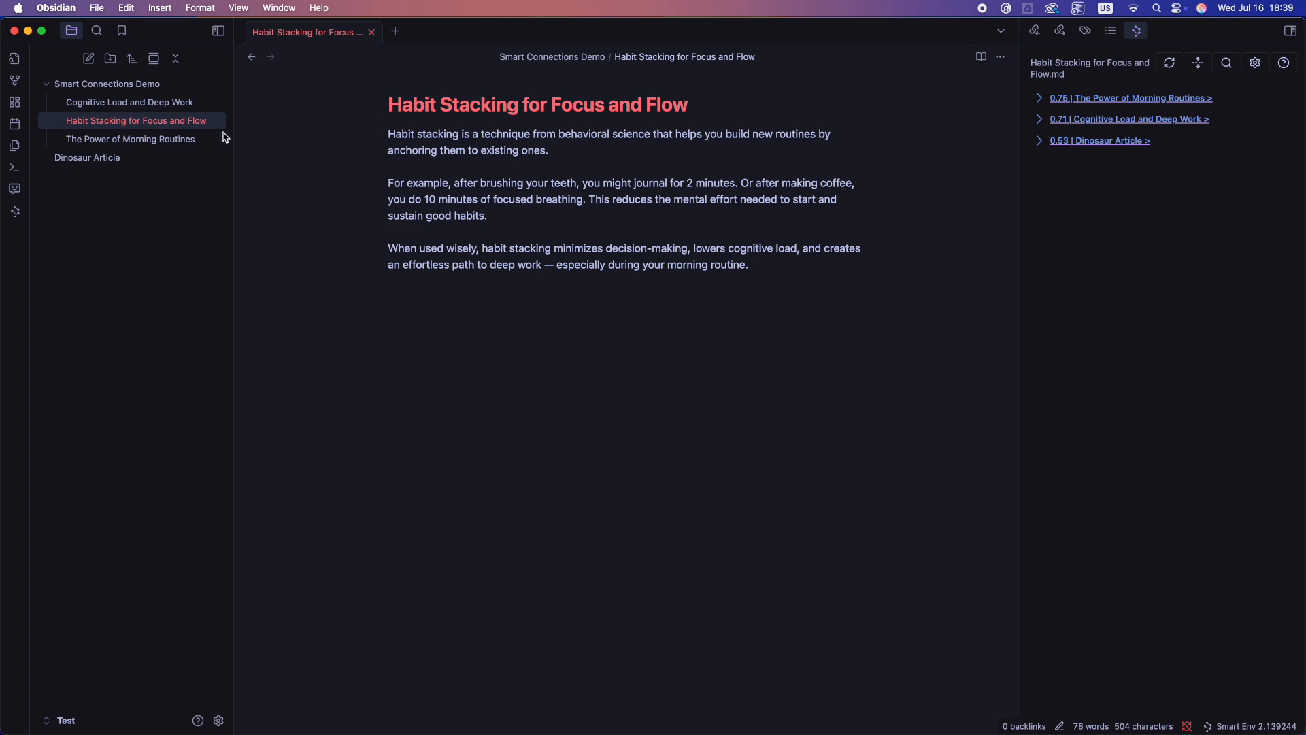
click(87, 158)
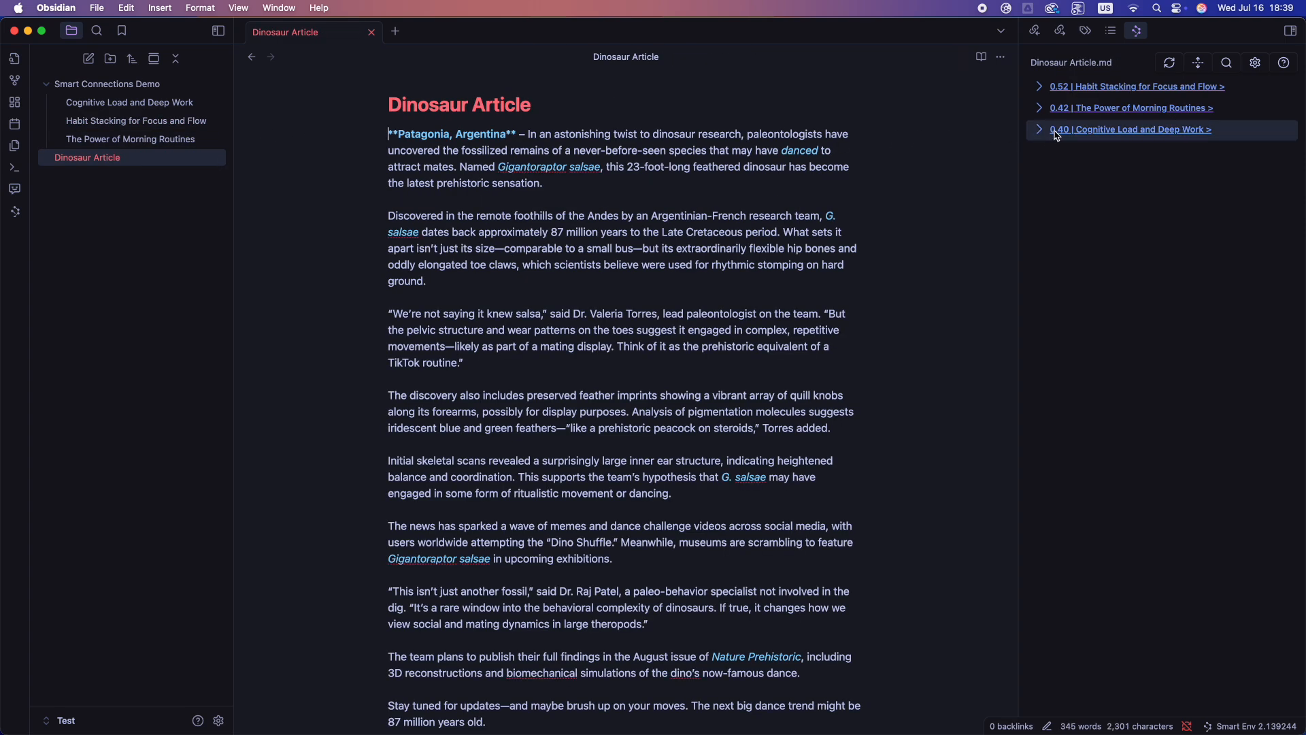
mouse_move(1072, 130)
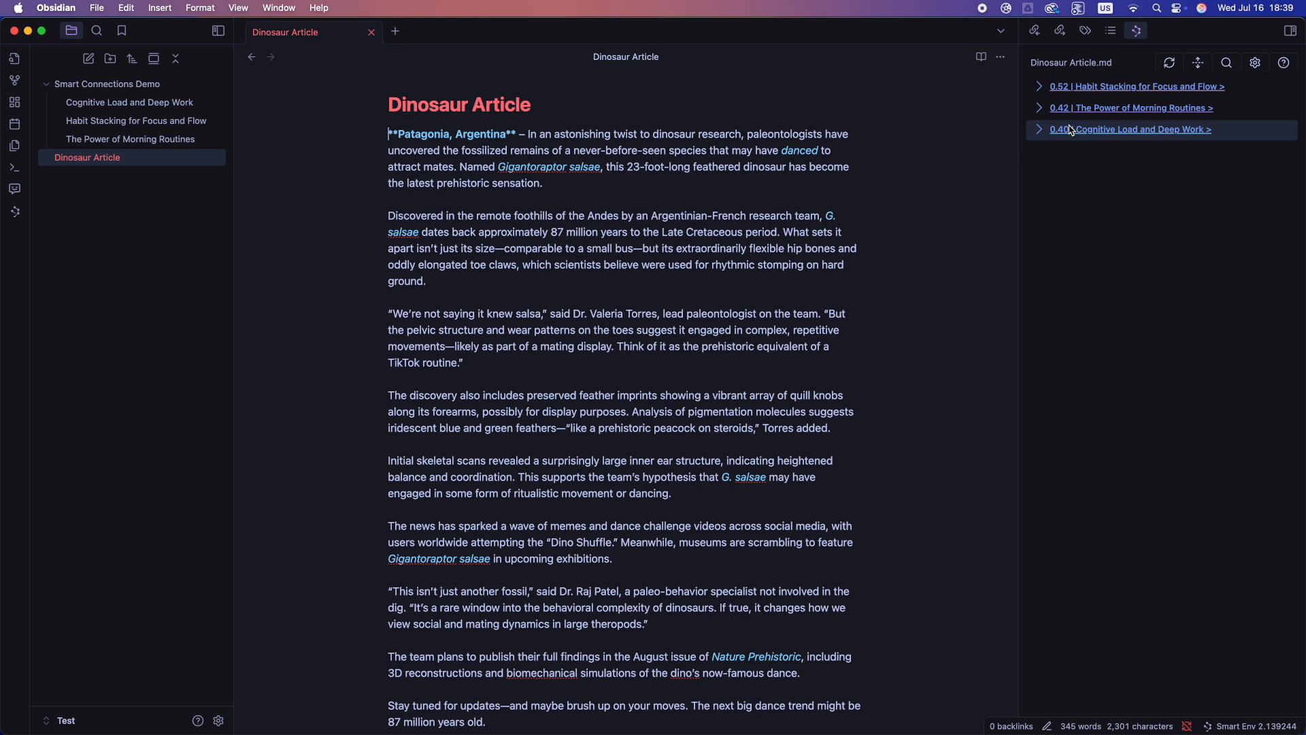
mouse_move(1069, 130)
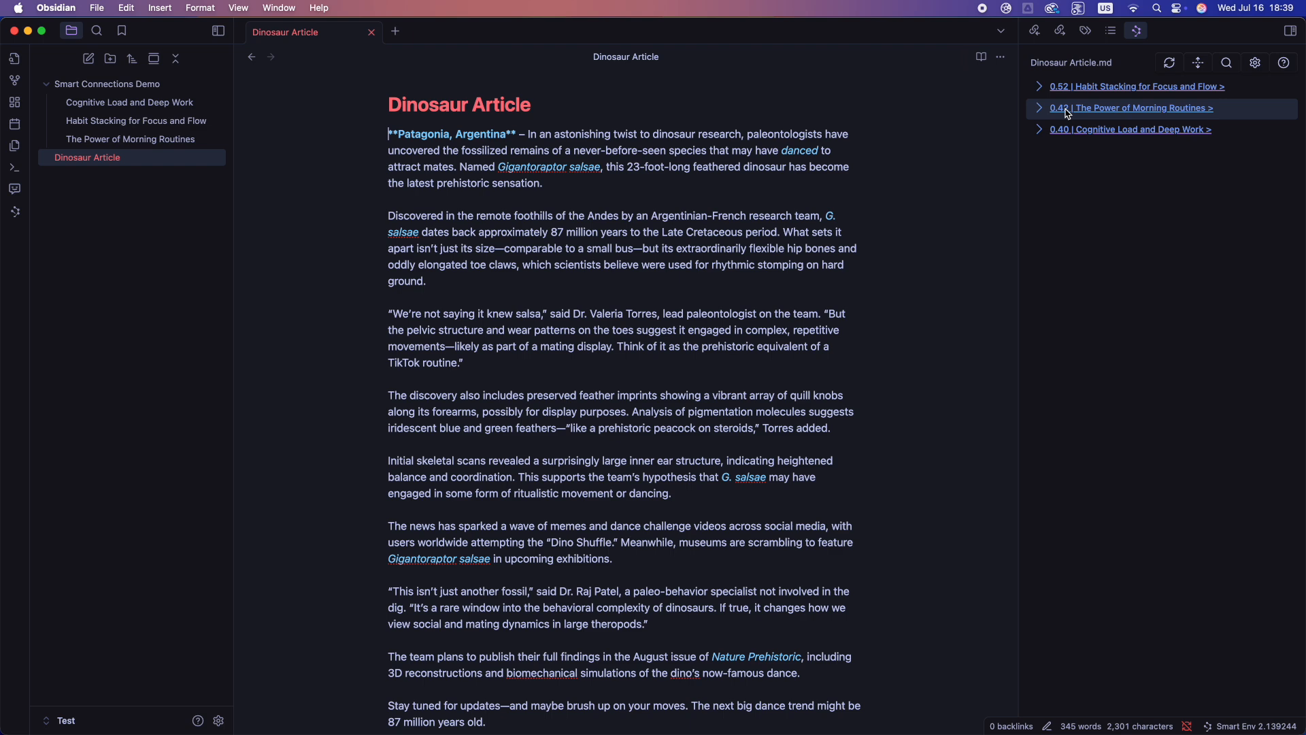
click(1129, 108)
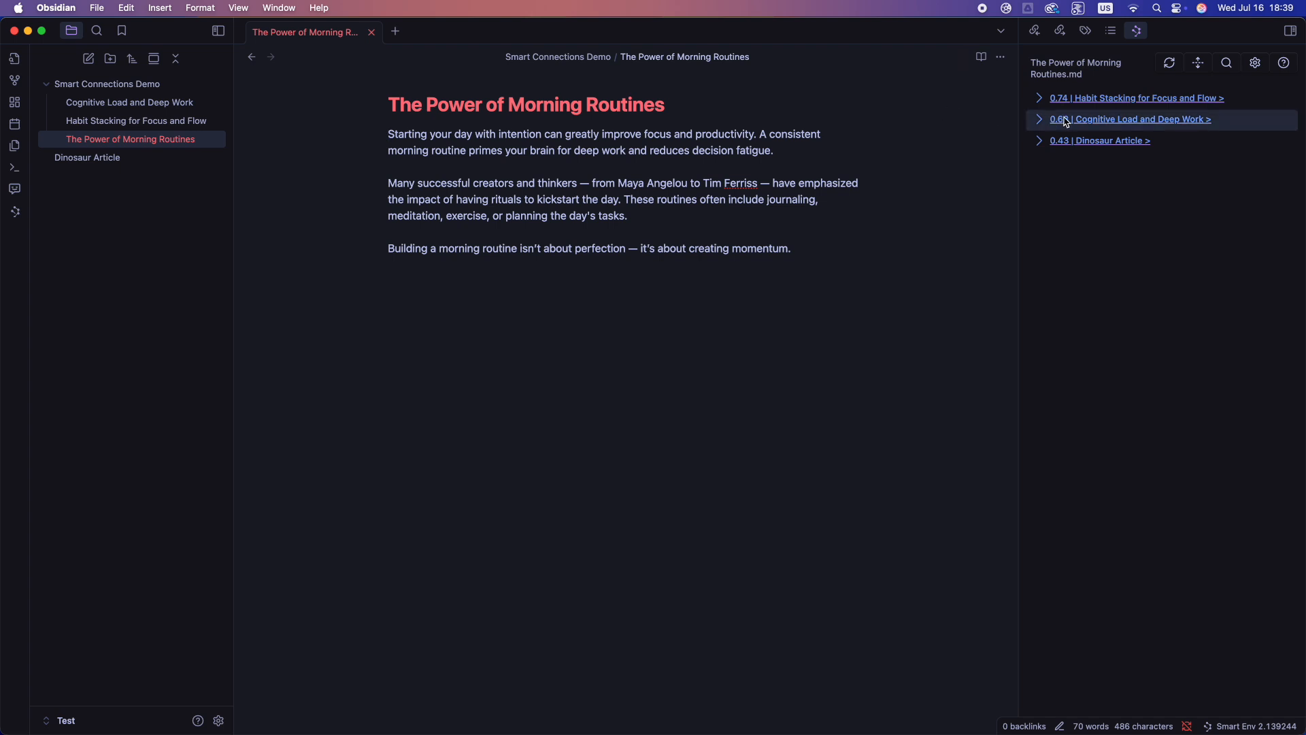
mouse_move(1107, 125)
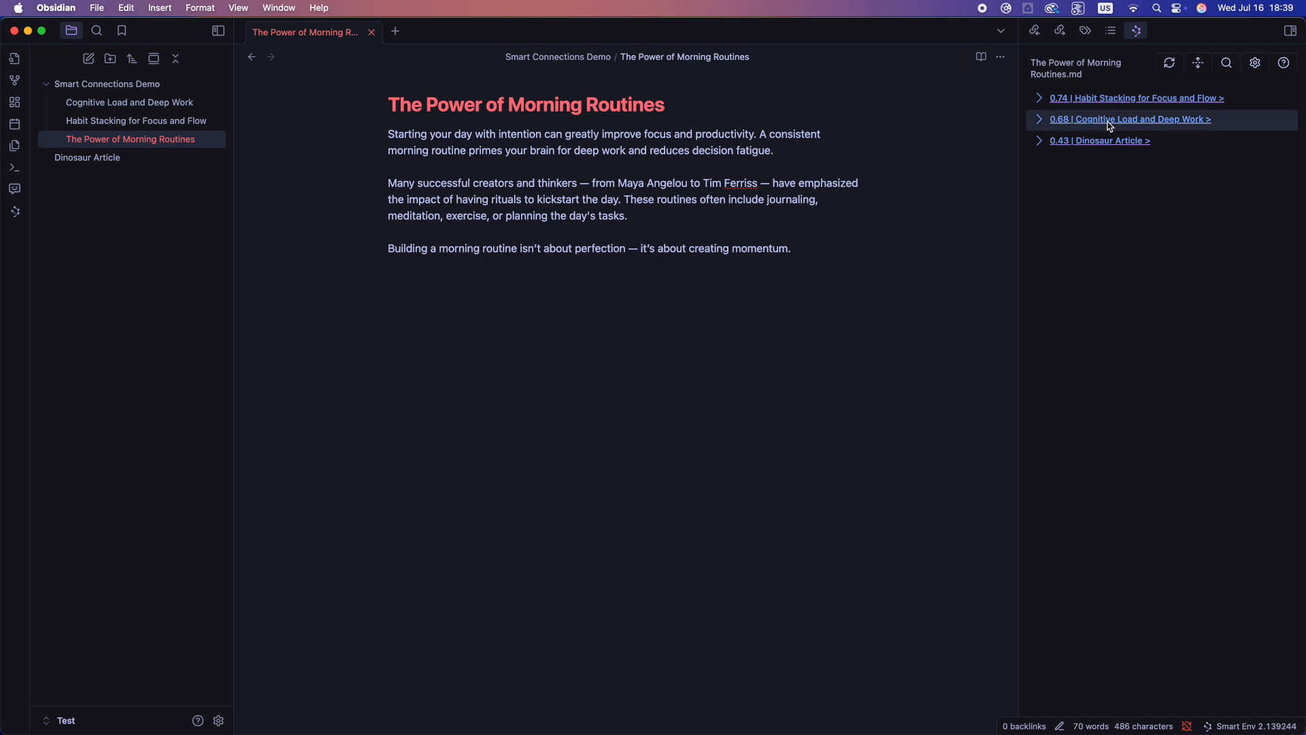
mouse_move(1067, 111)
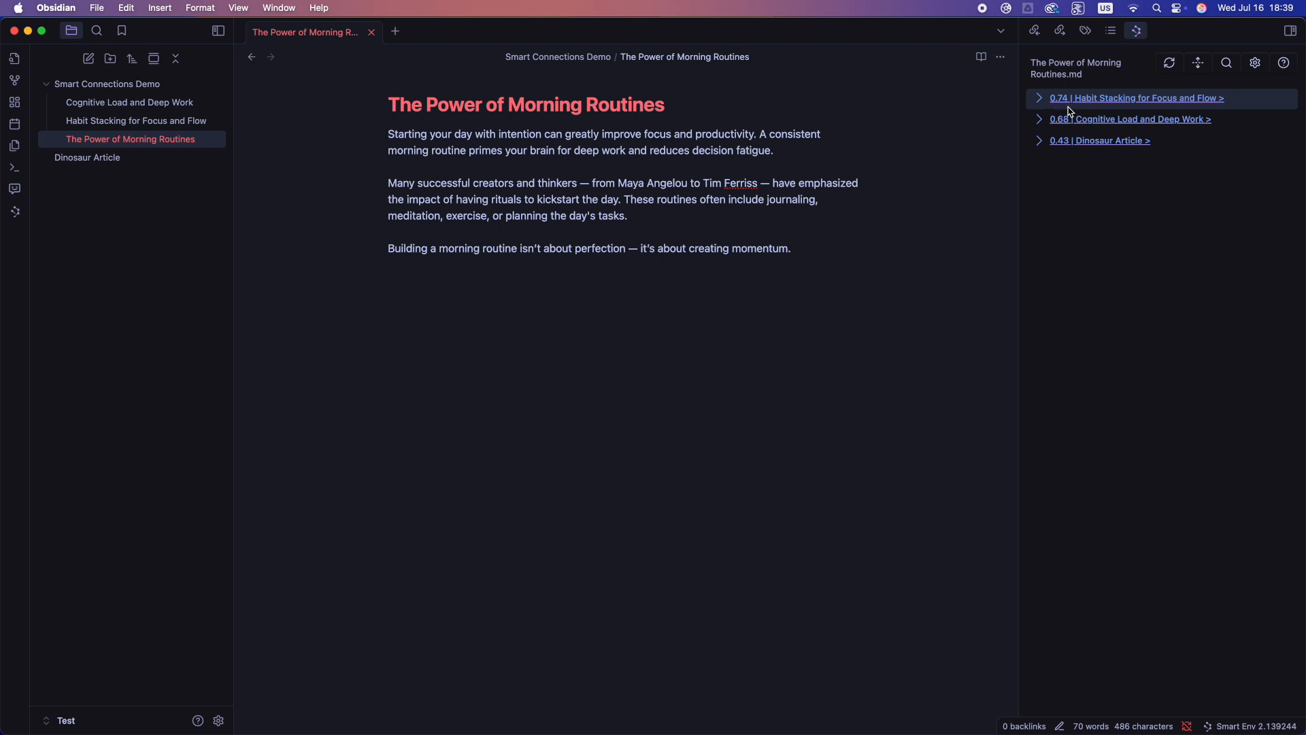
click(1160, 29)
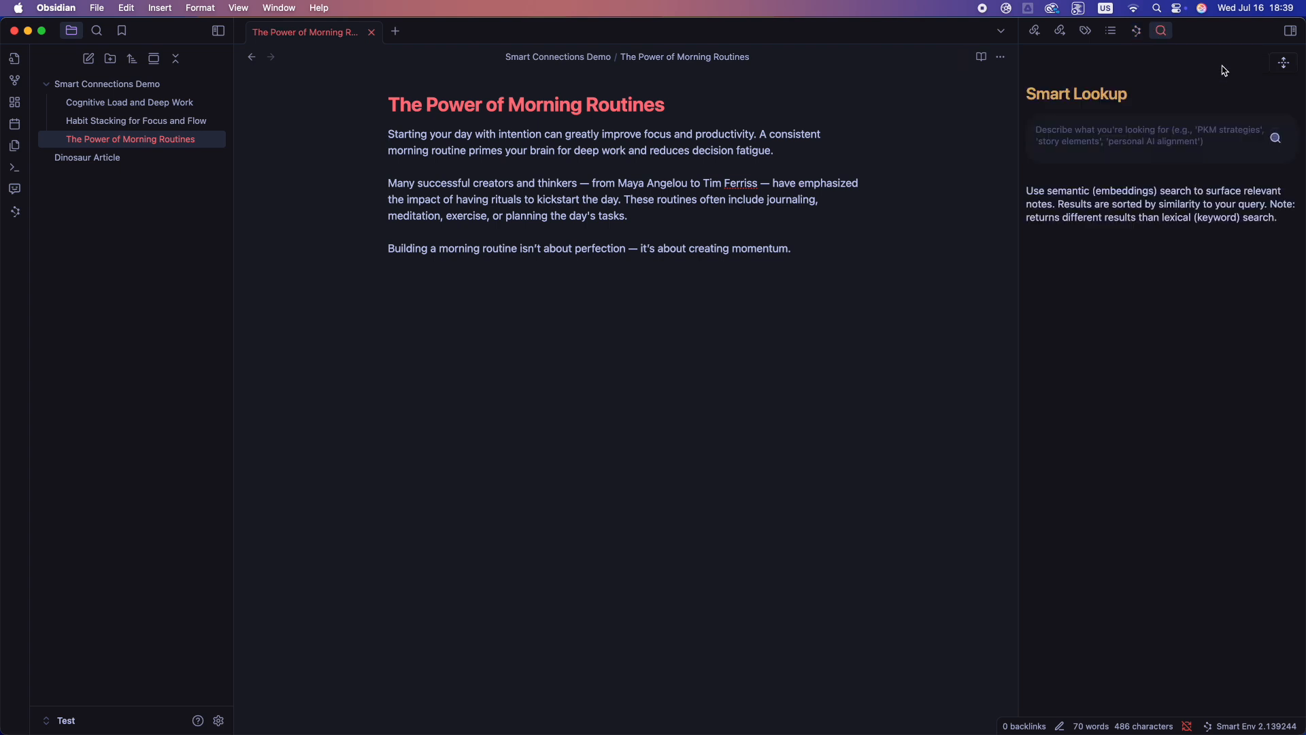
mouse_move(1178, 121)
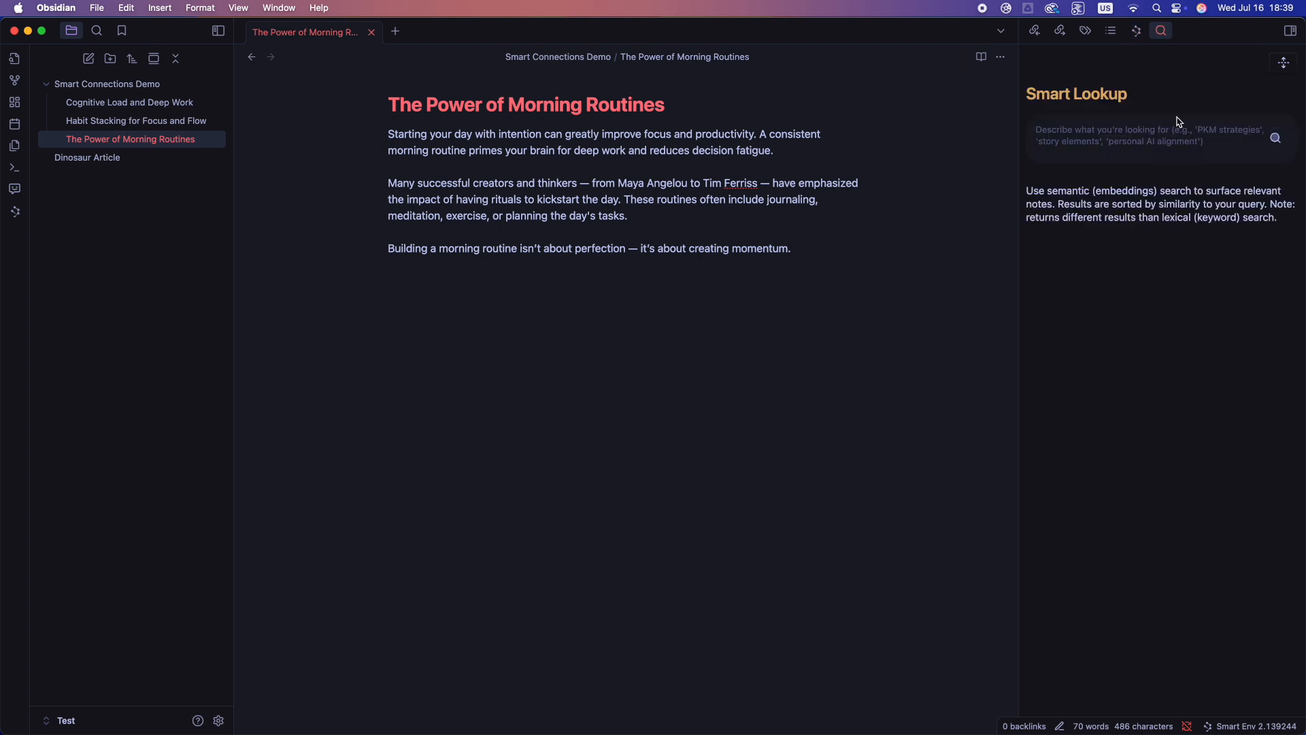
Search Smart Lookup for 'morning routine', then 'dinosaur from patagonia' so Dinosaur Article ranks first (0.72).
text(morning r)
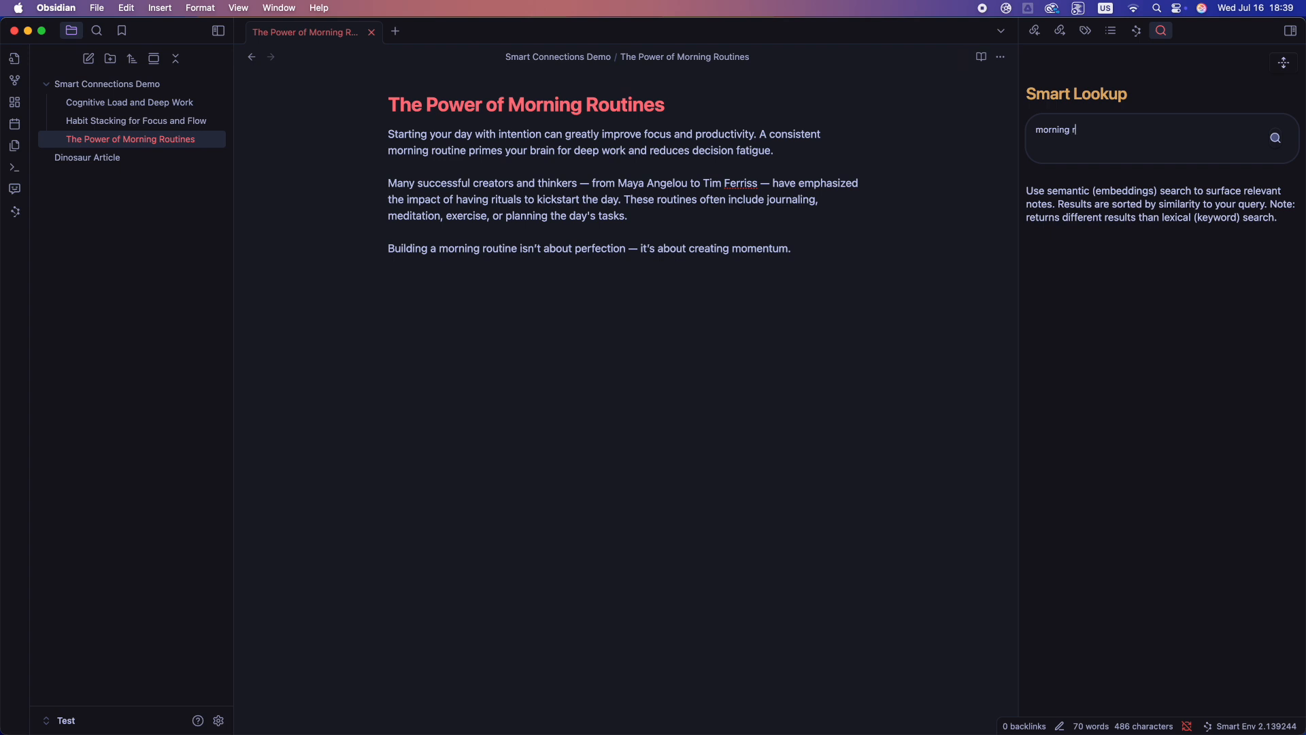
text(outine)
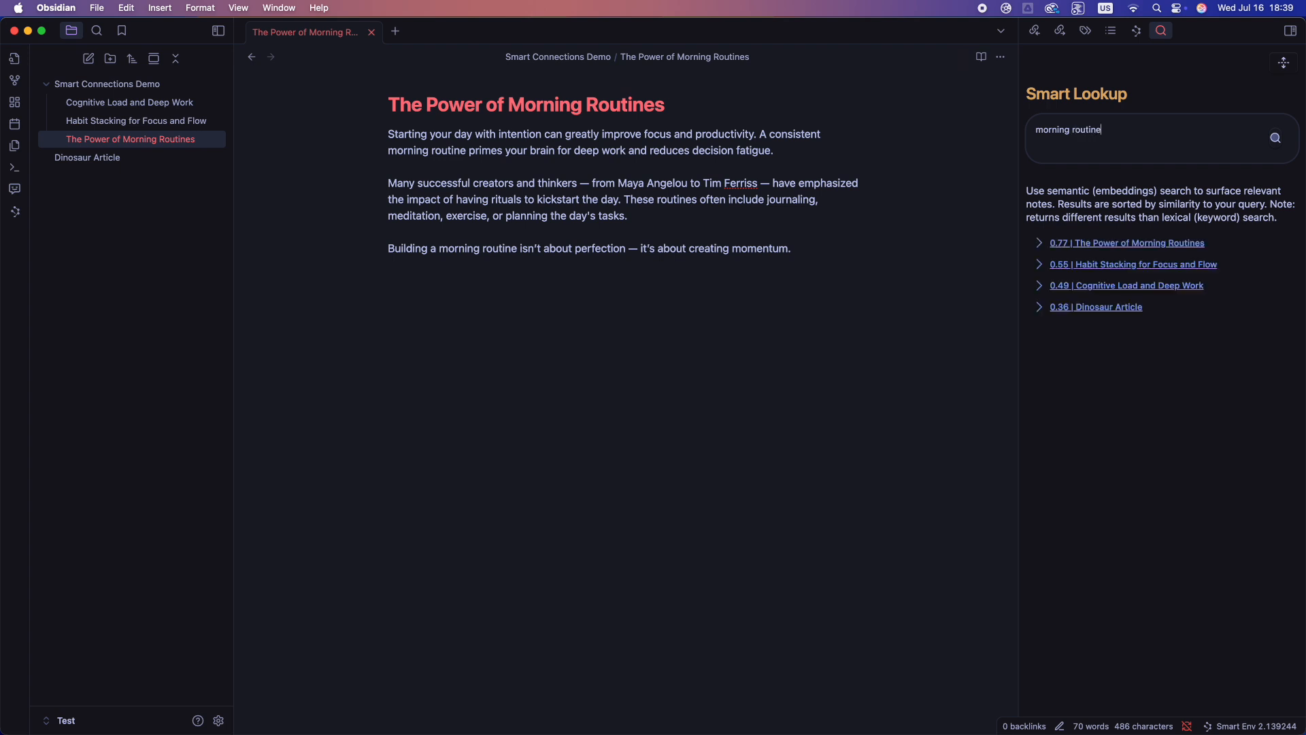
mouse_move(1075, 265)
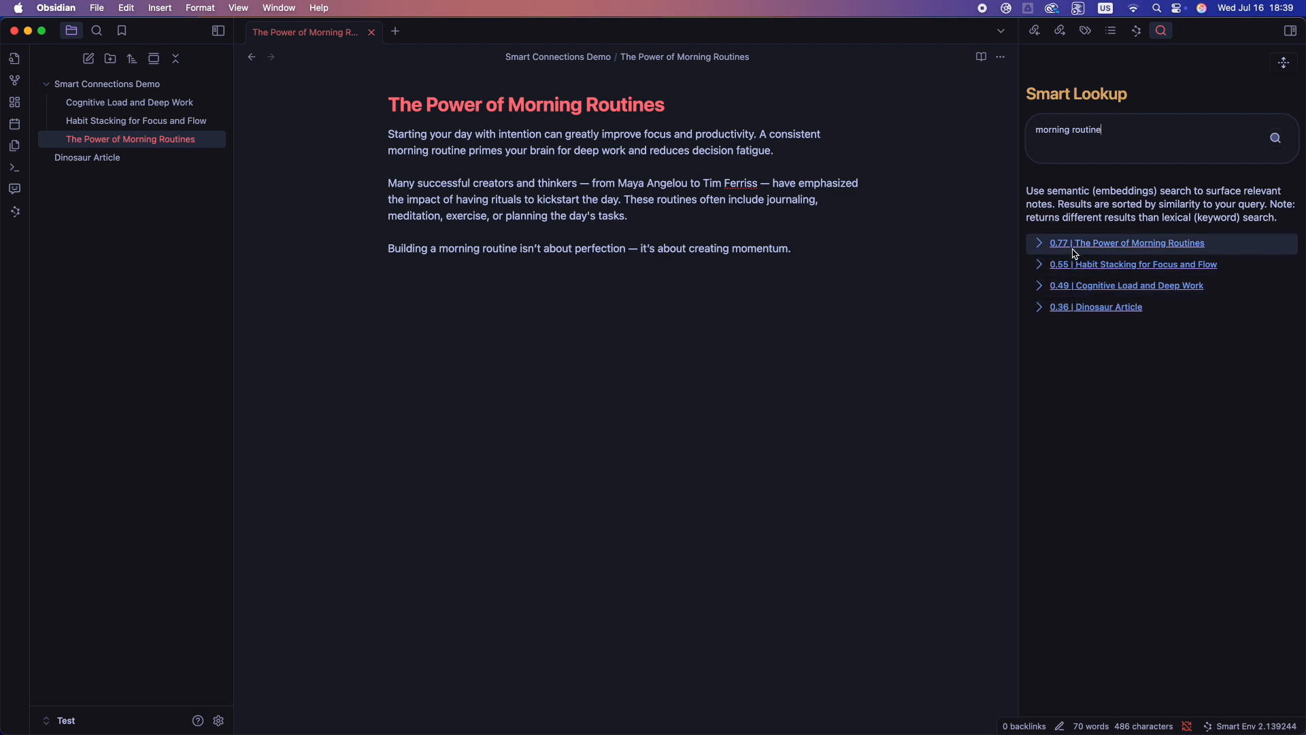
mouse_move(1111, 165)
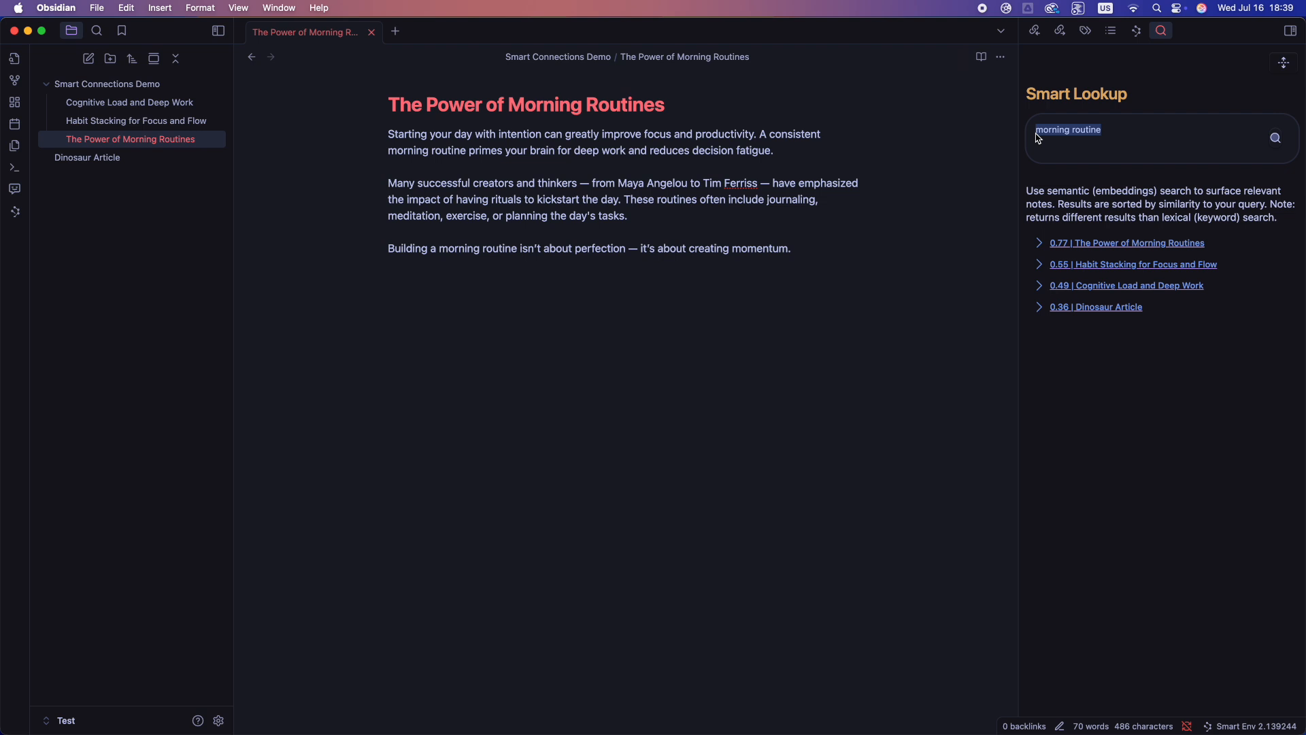
text(dinosaur from)
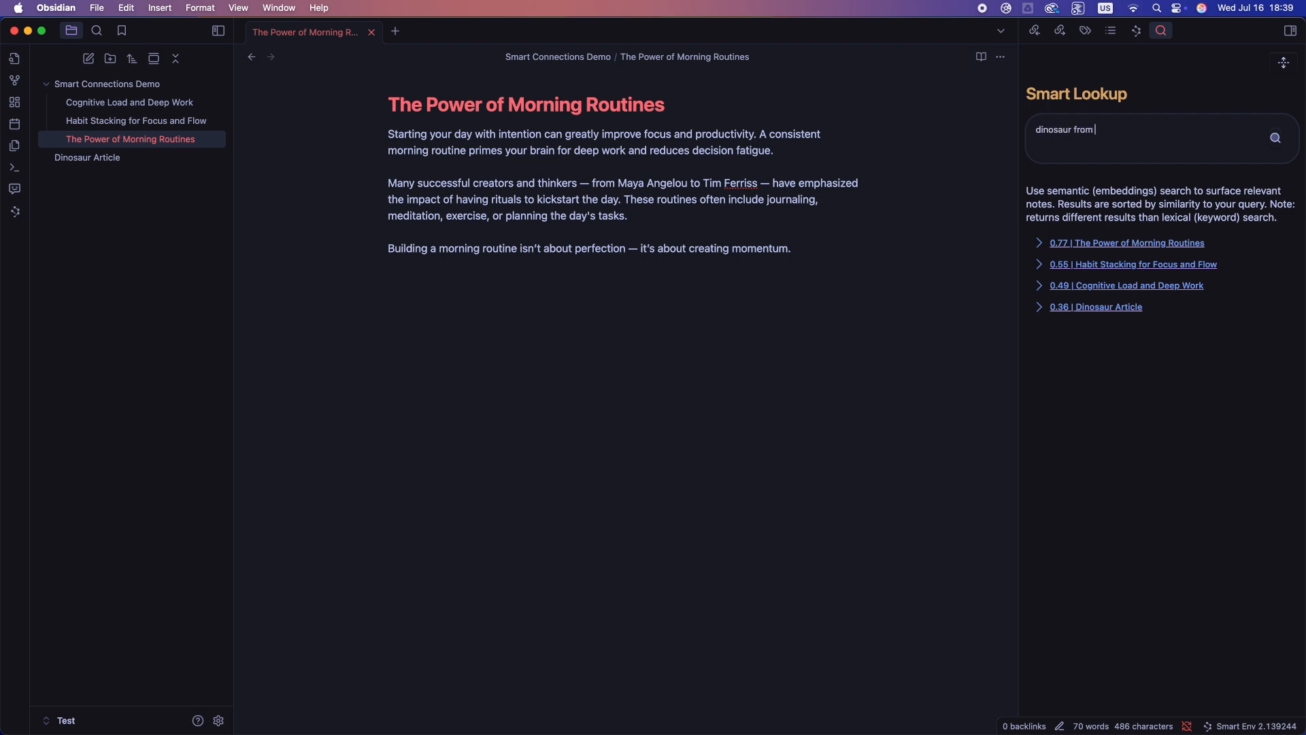
text(patagonia)
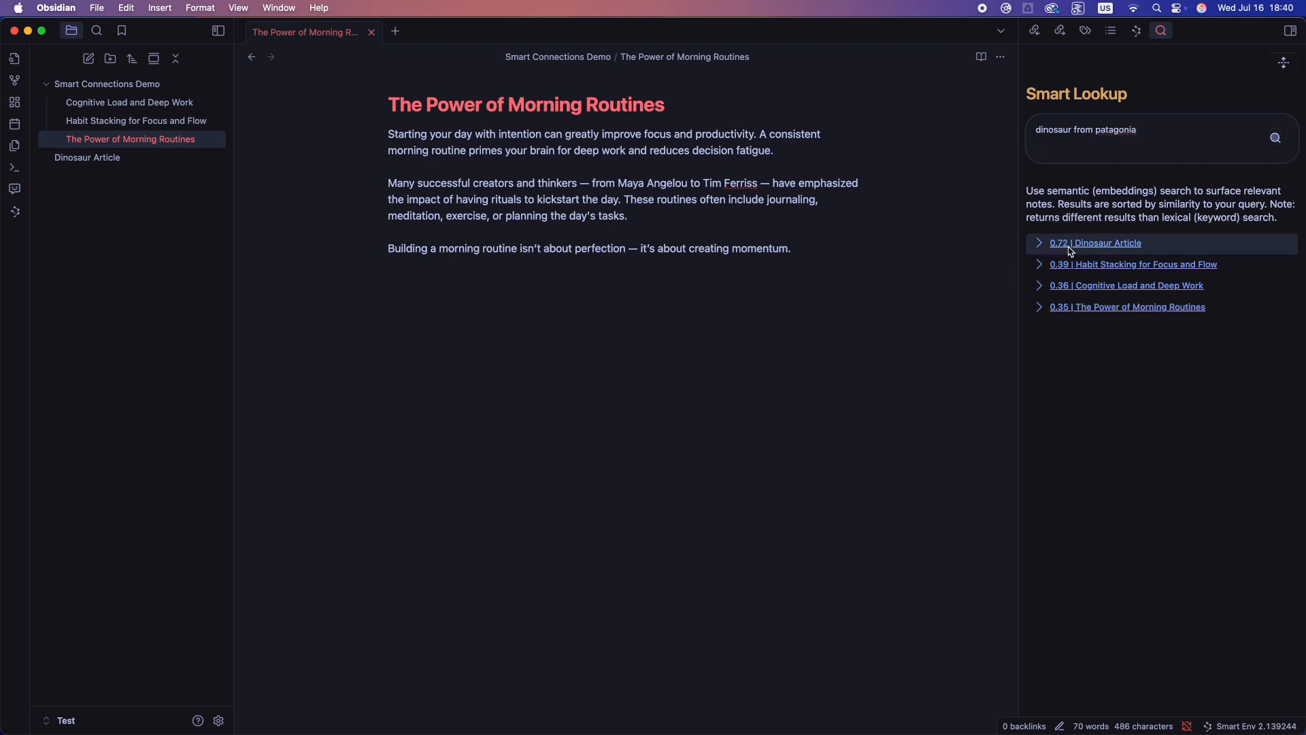
mouse_move(1109, 250)
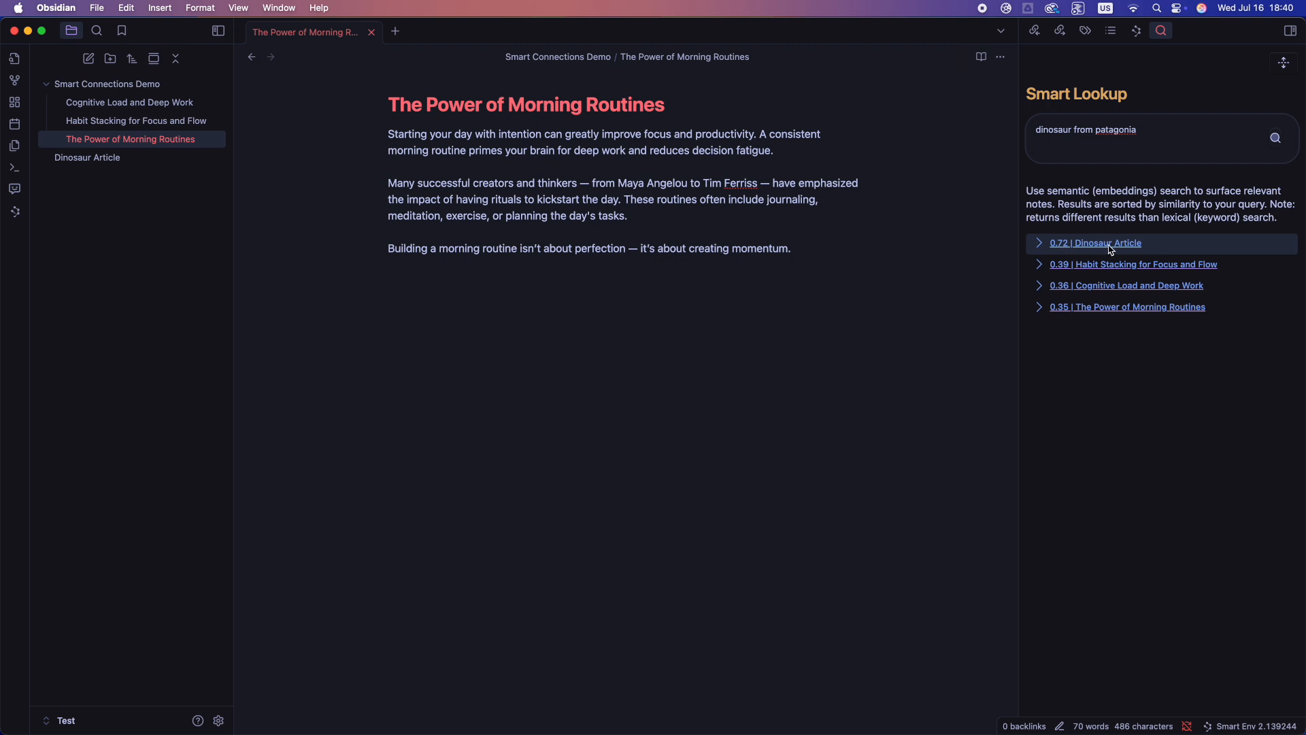
mouse_move(1119, 254)
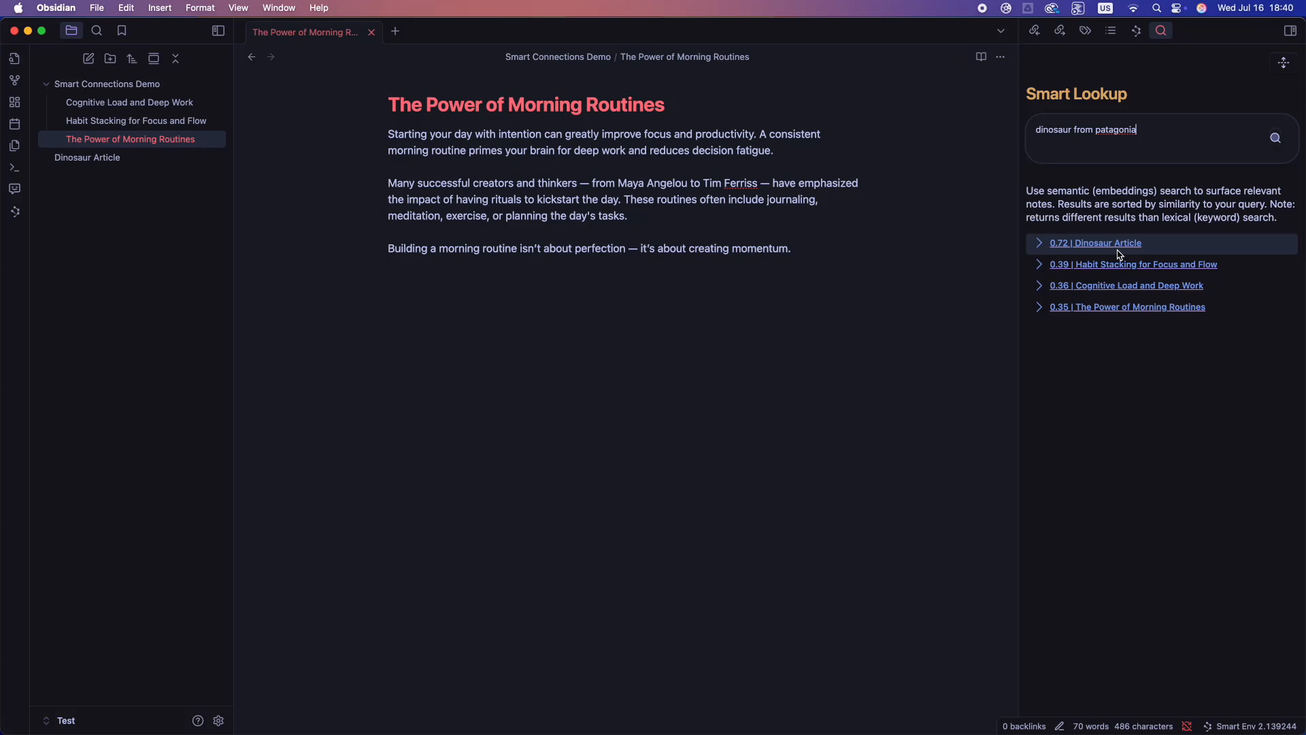
mouse_move(1087, 169)
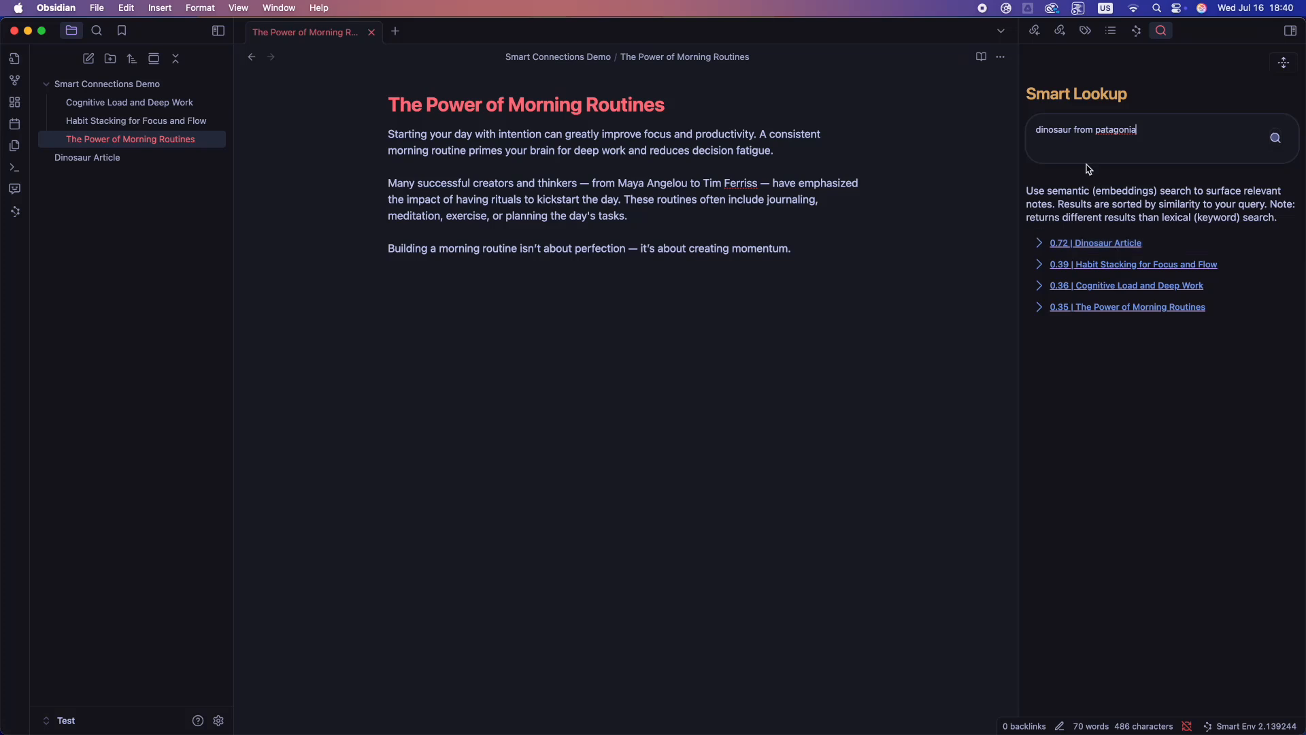